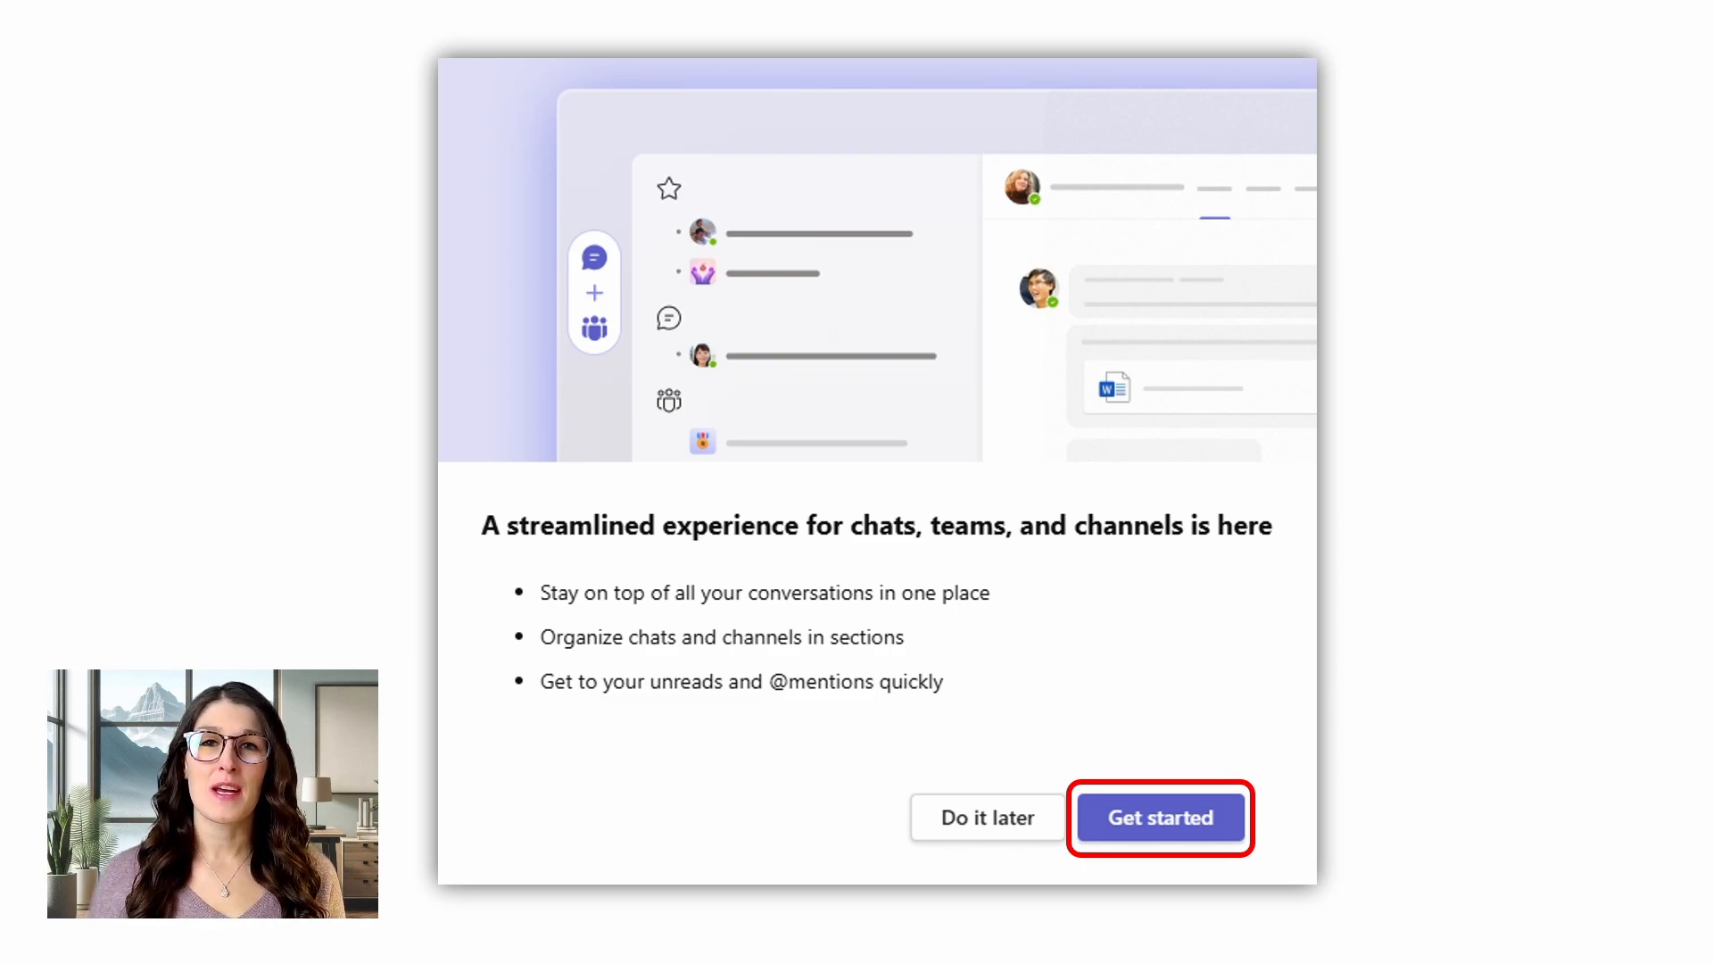
Choose Get started on the streamlined chats, teams and channels prompt.
click(1160, 816)
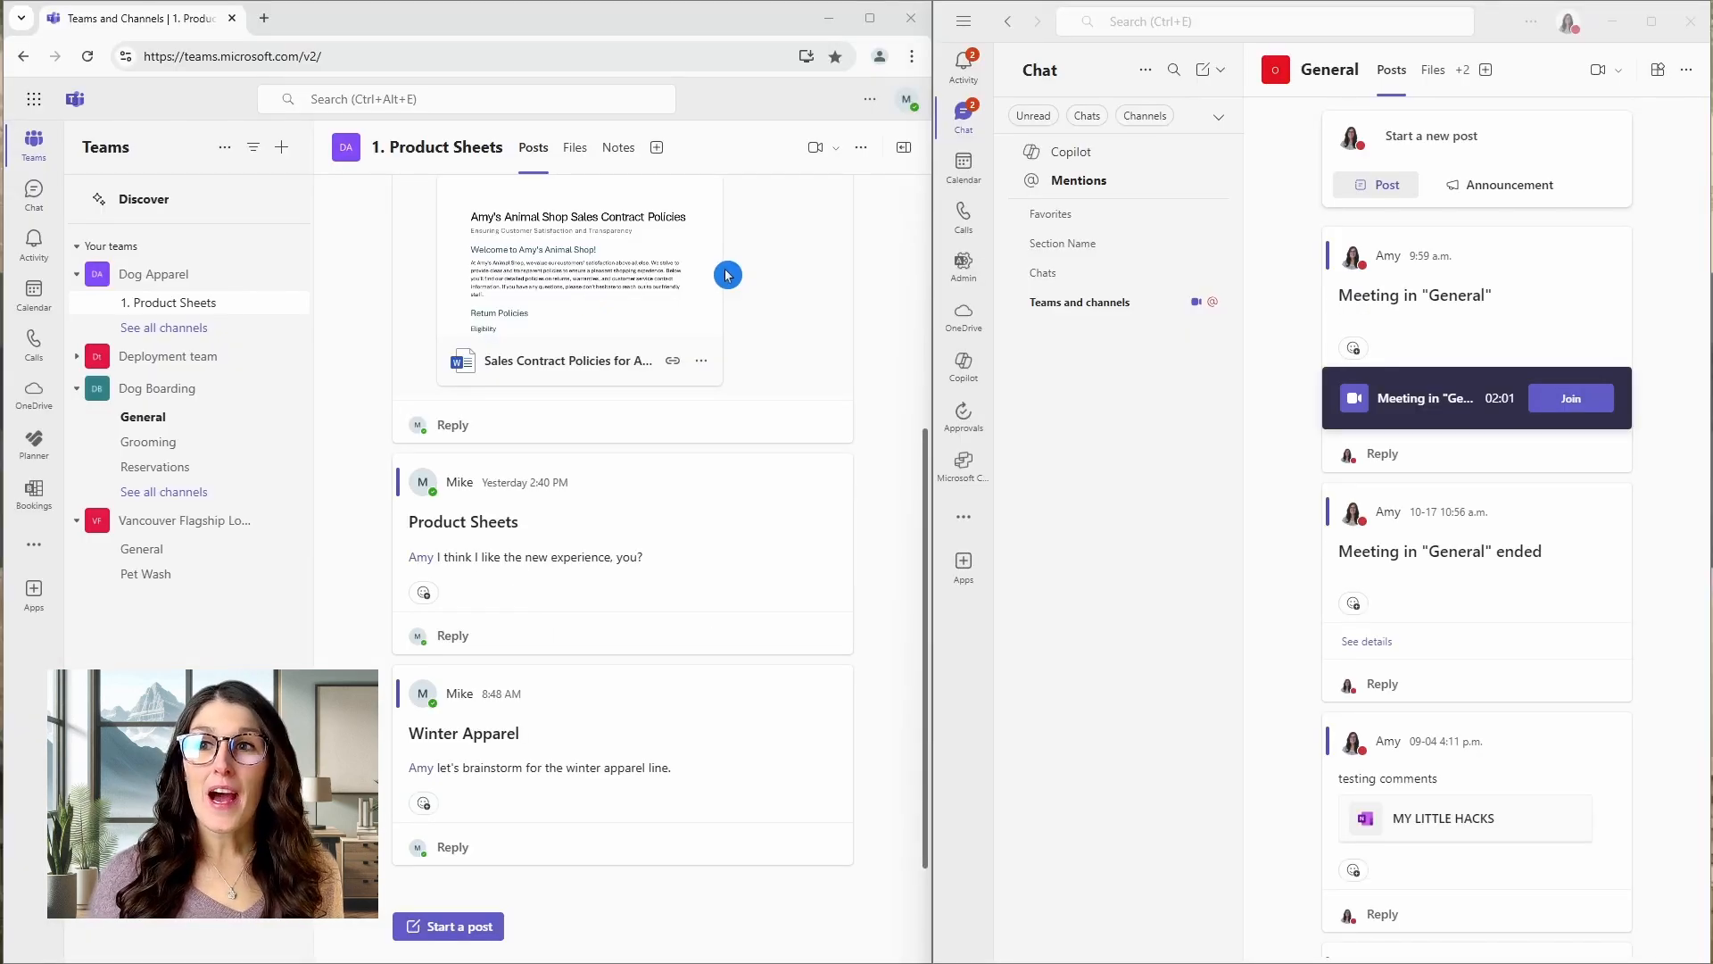
mouse_move(719, 284)
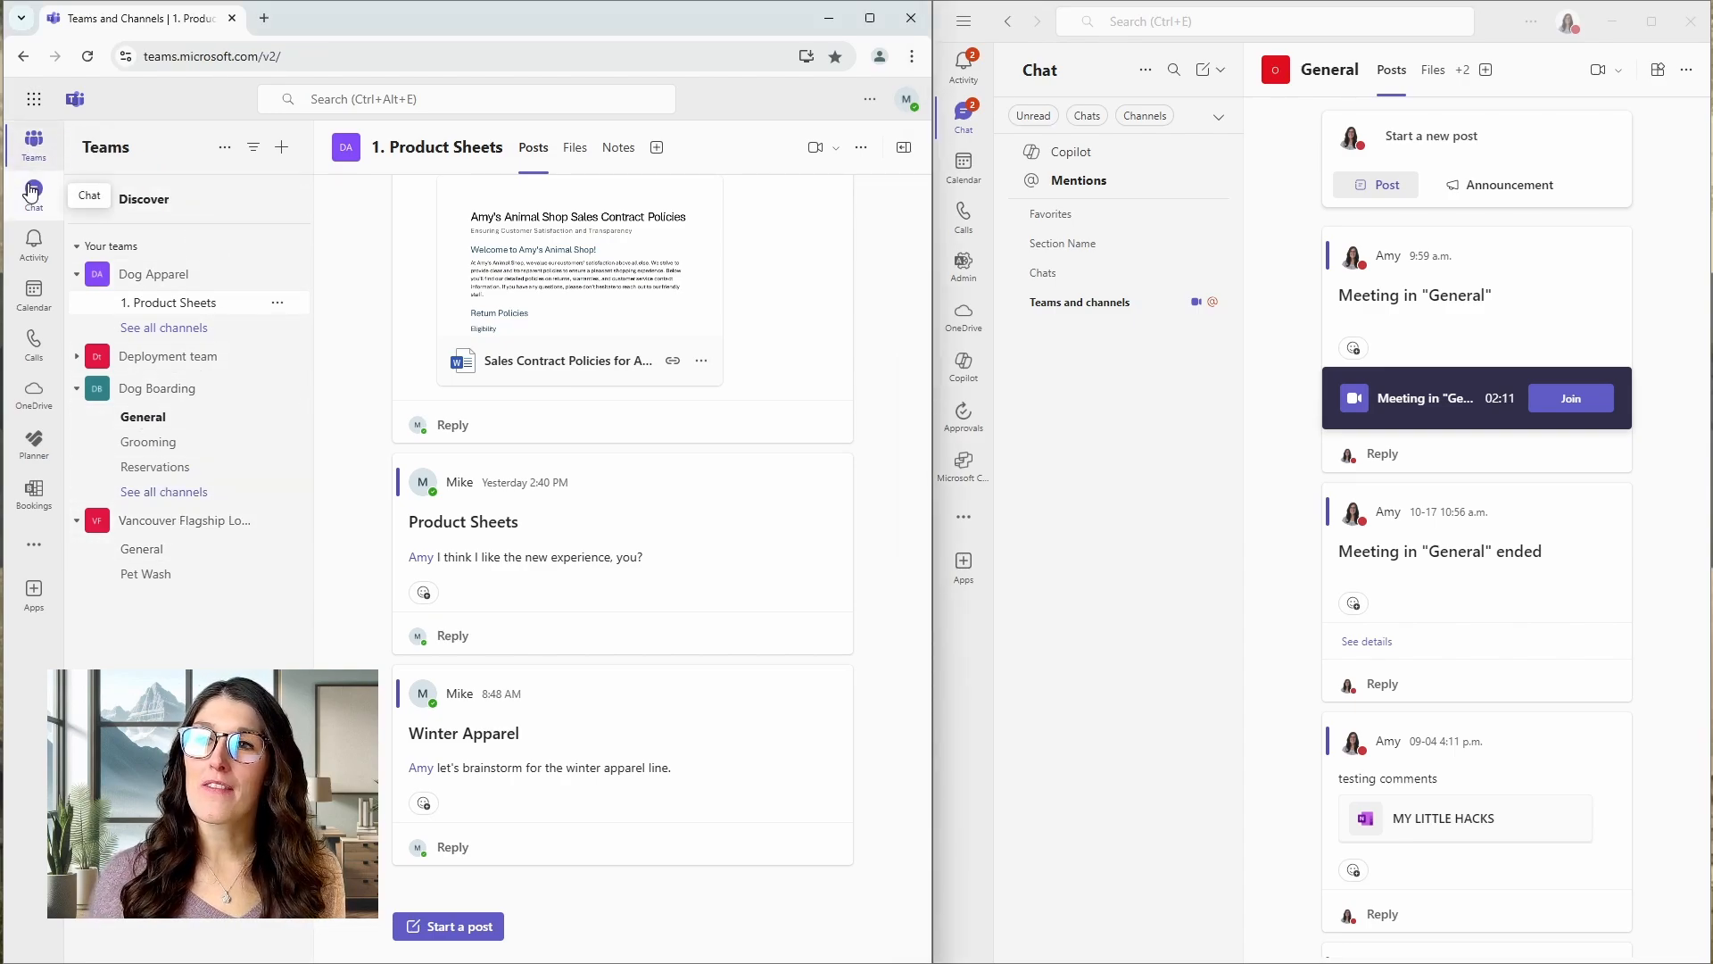
Show the classic Chat list and turn off the new app's Chats-only filter.
click(33, 195)
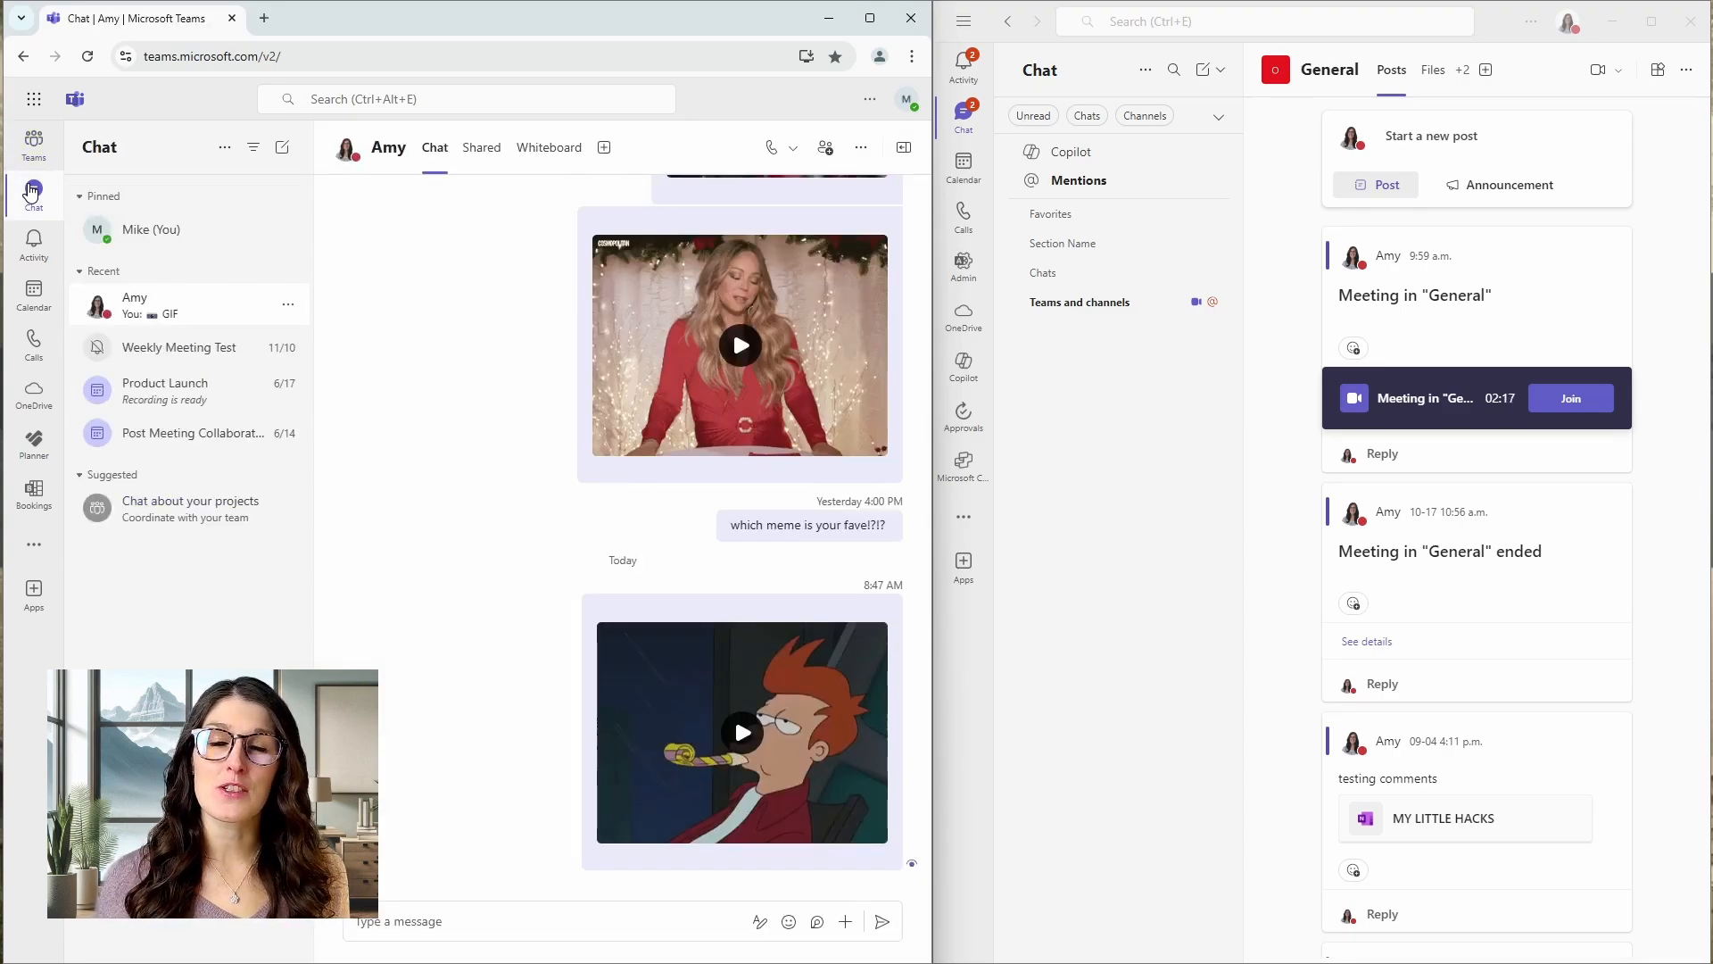
mouse_move(691, 263)
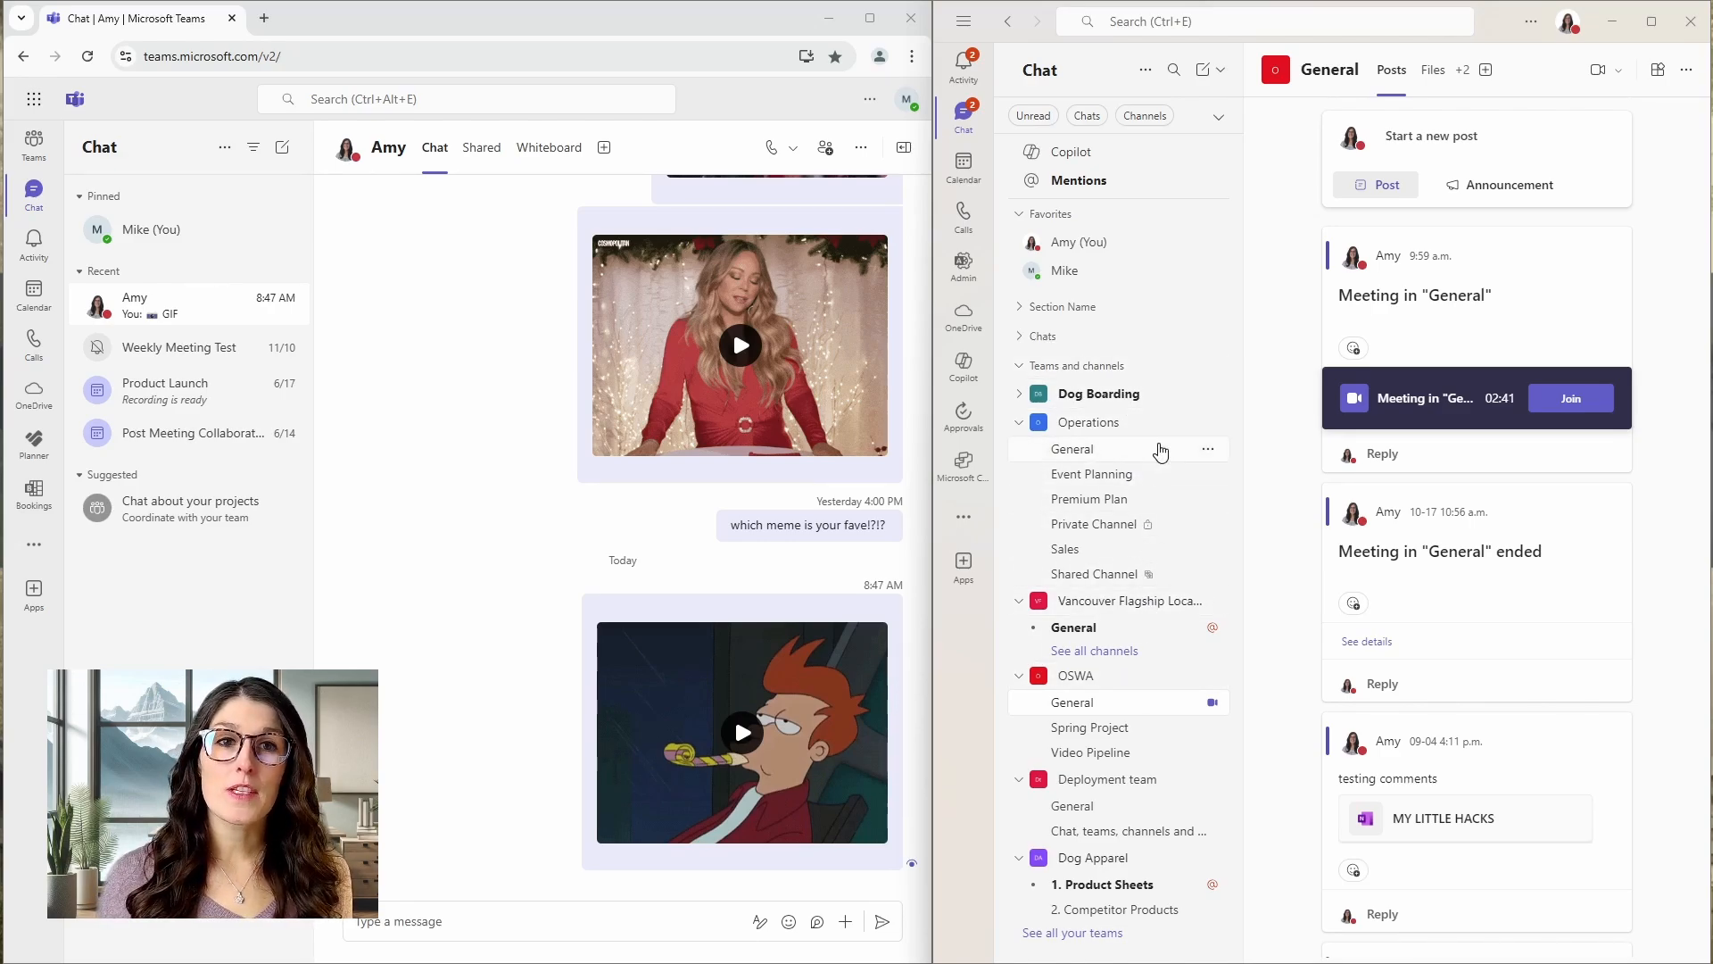
mouse_move(1086, 116)
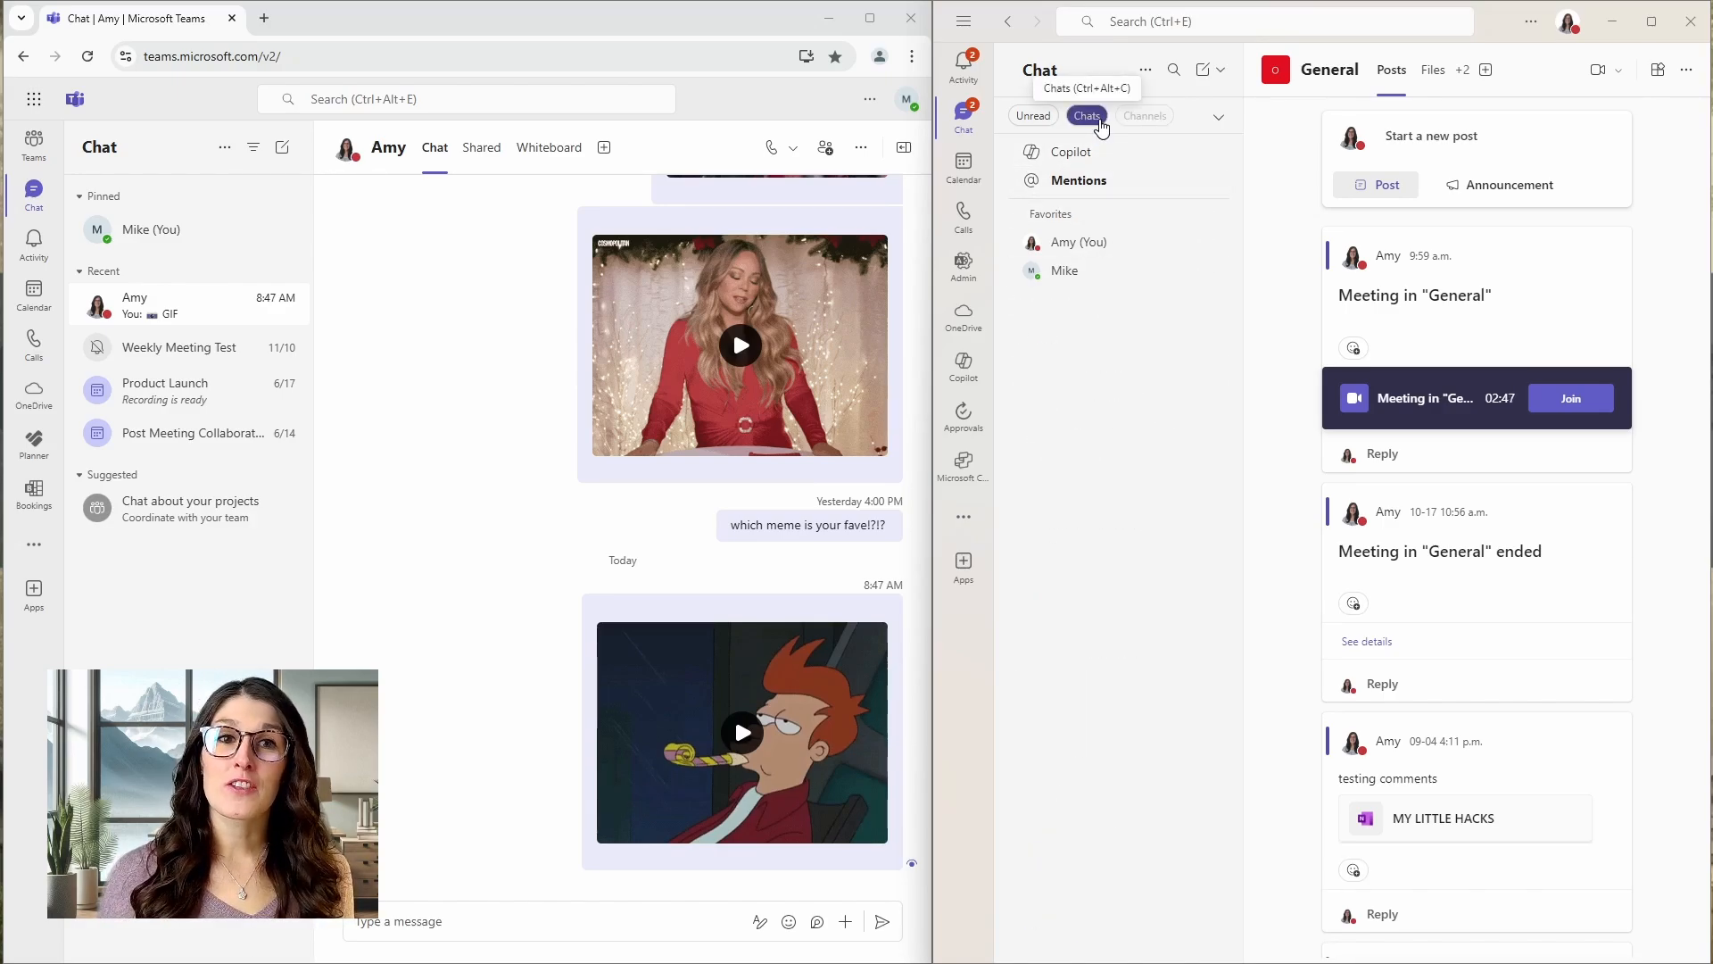
click(1144, 116)
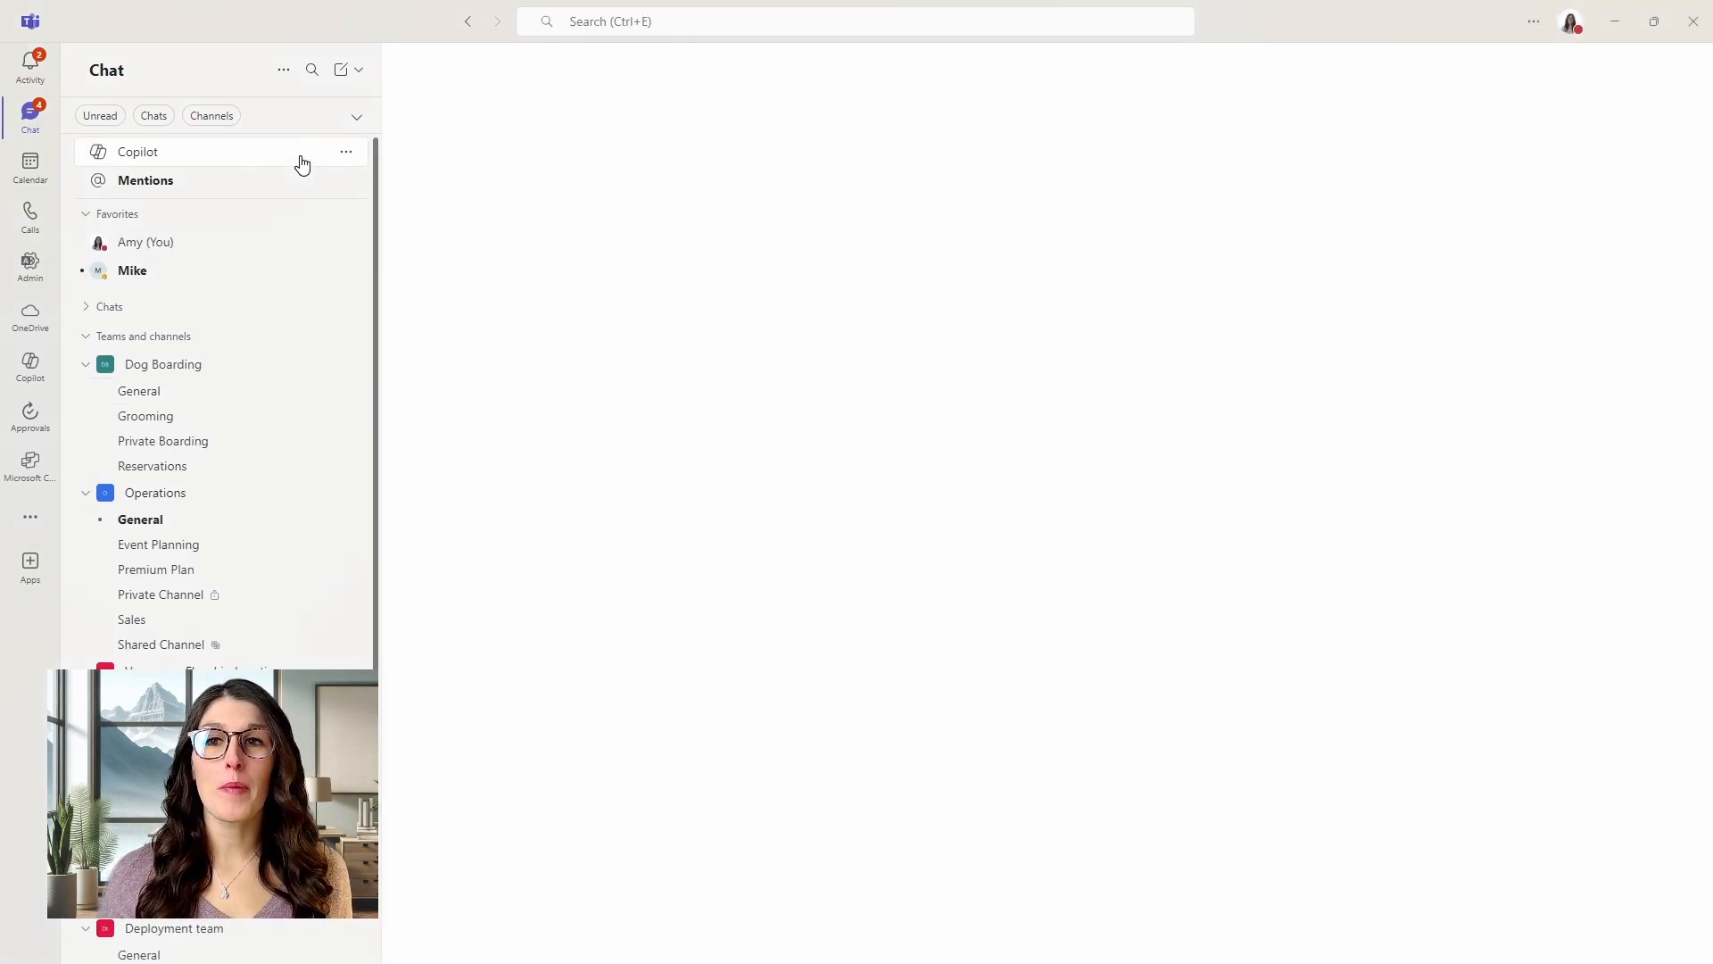
Open Copilot and bring up the Mentions feed of messages mentioning me.
click(136, 151)
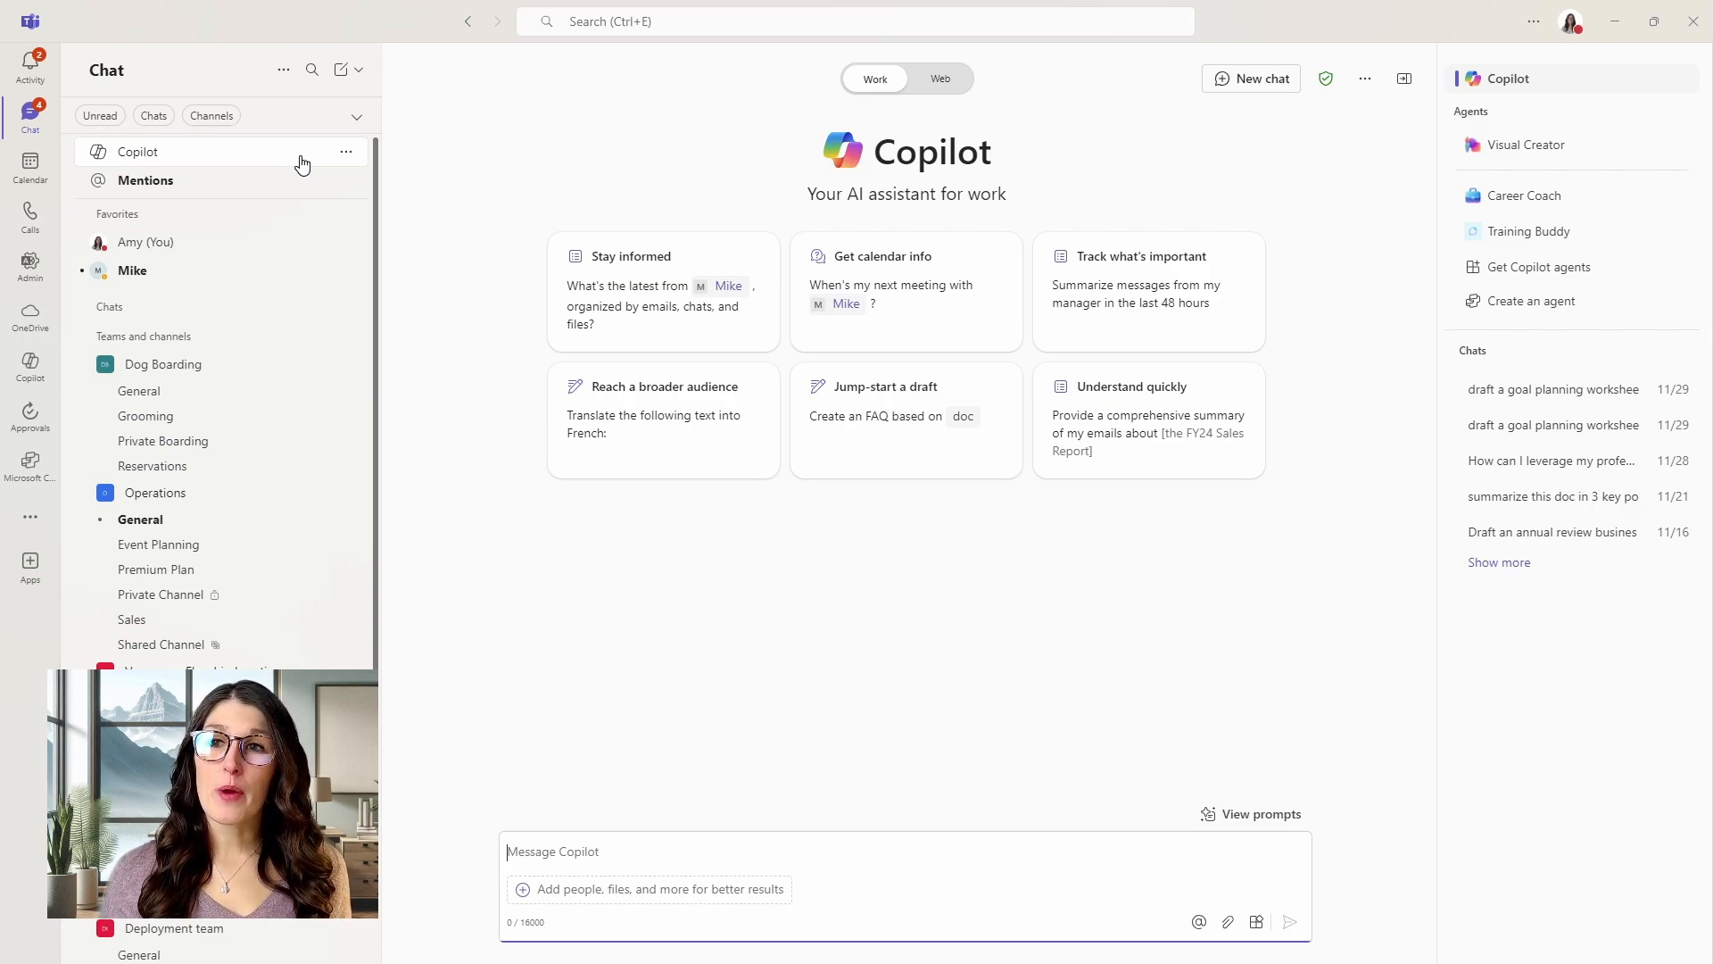
click(145, 181)
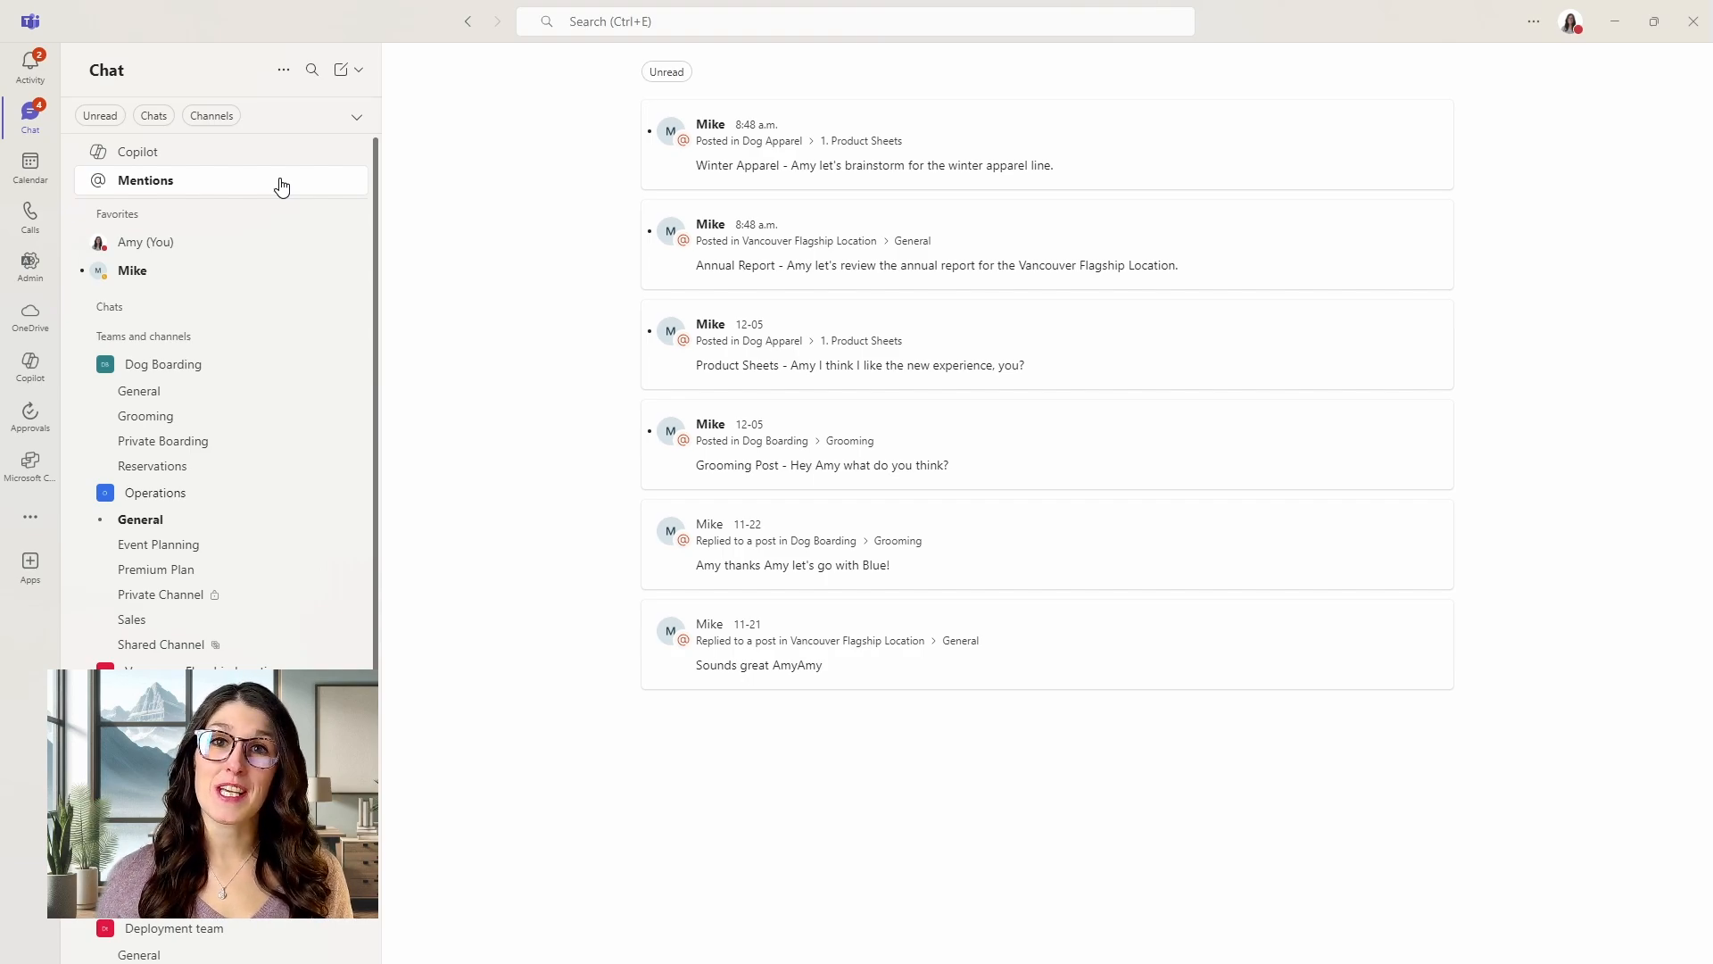
mouse_move(932, 477)
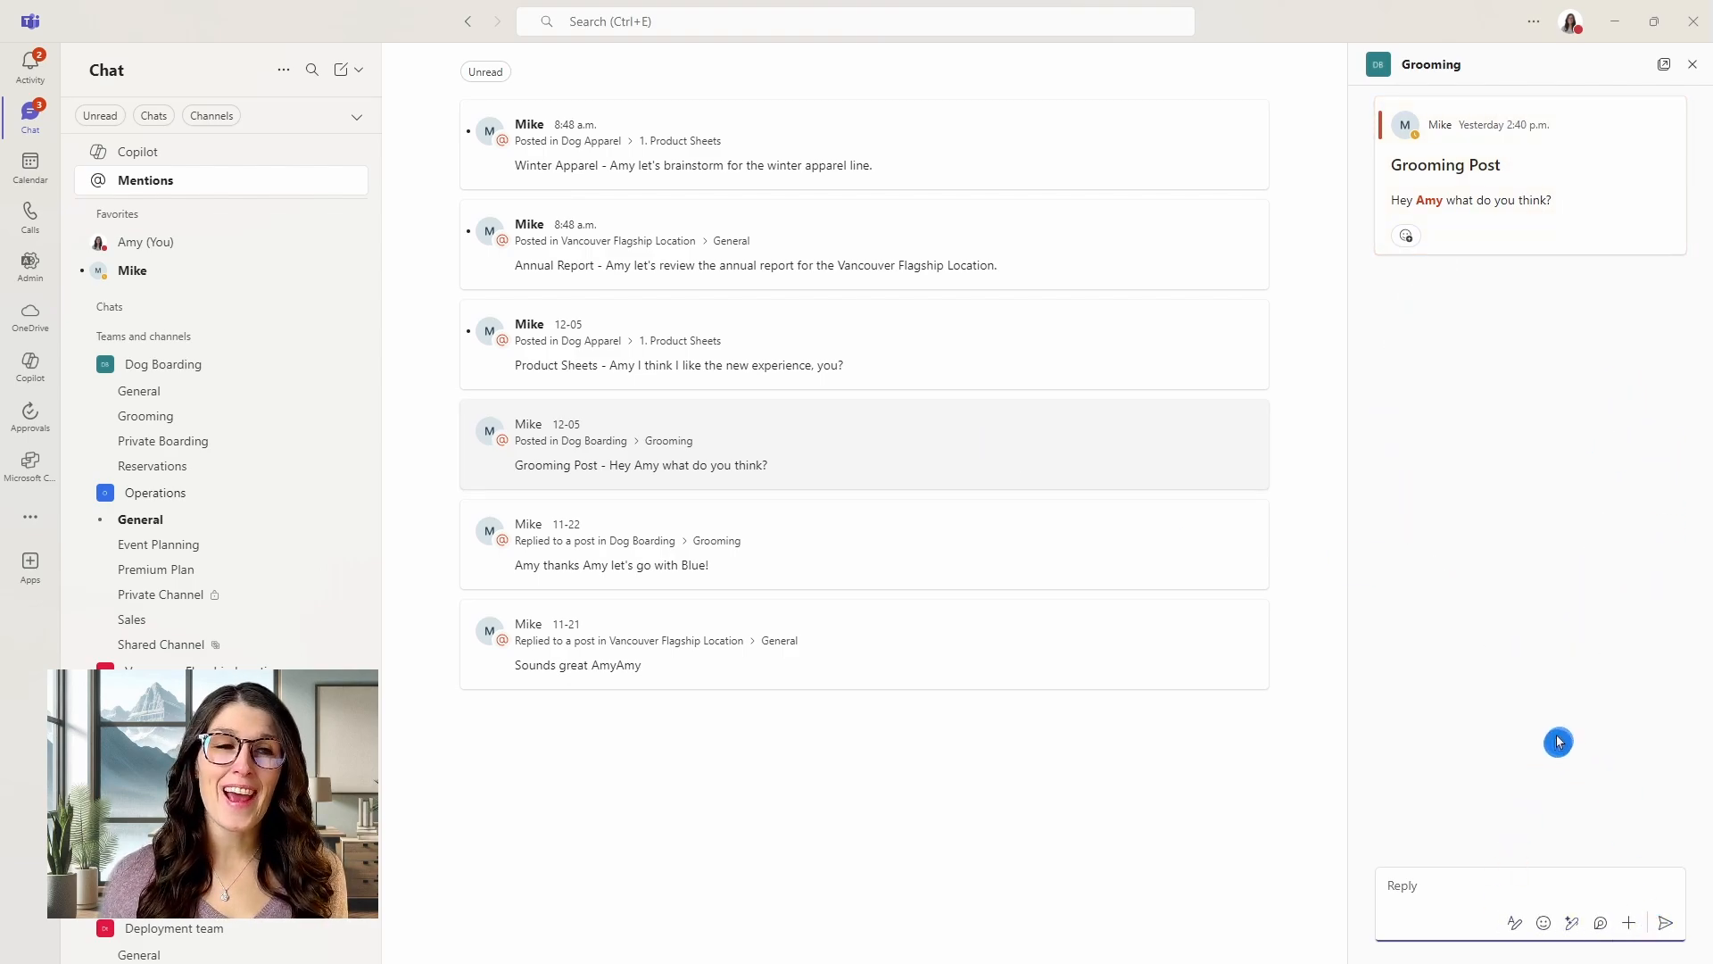
mouse_move(1665, 64)
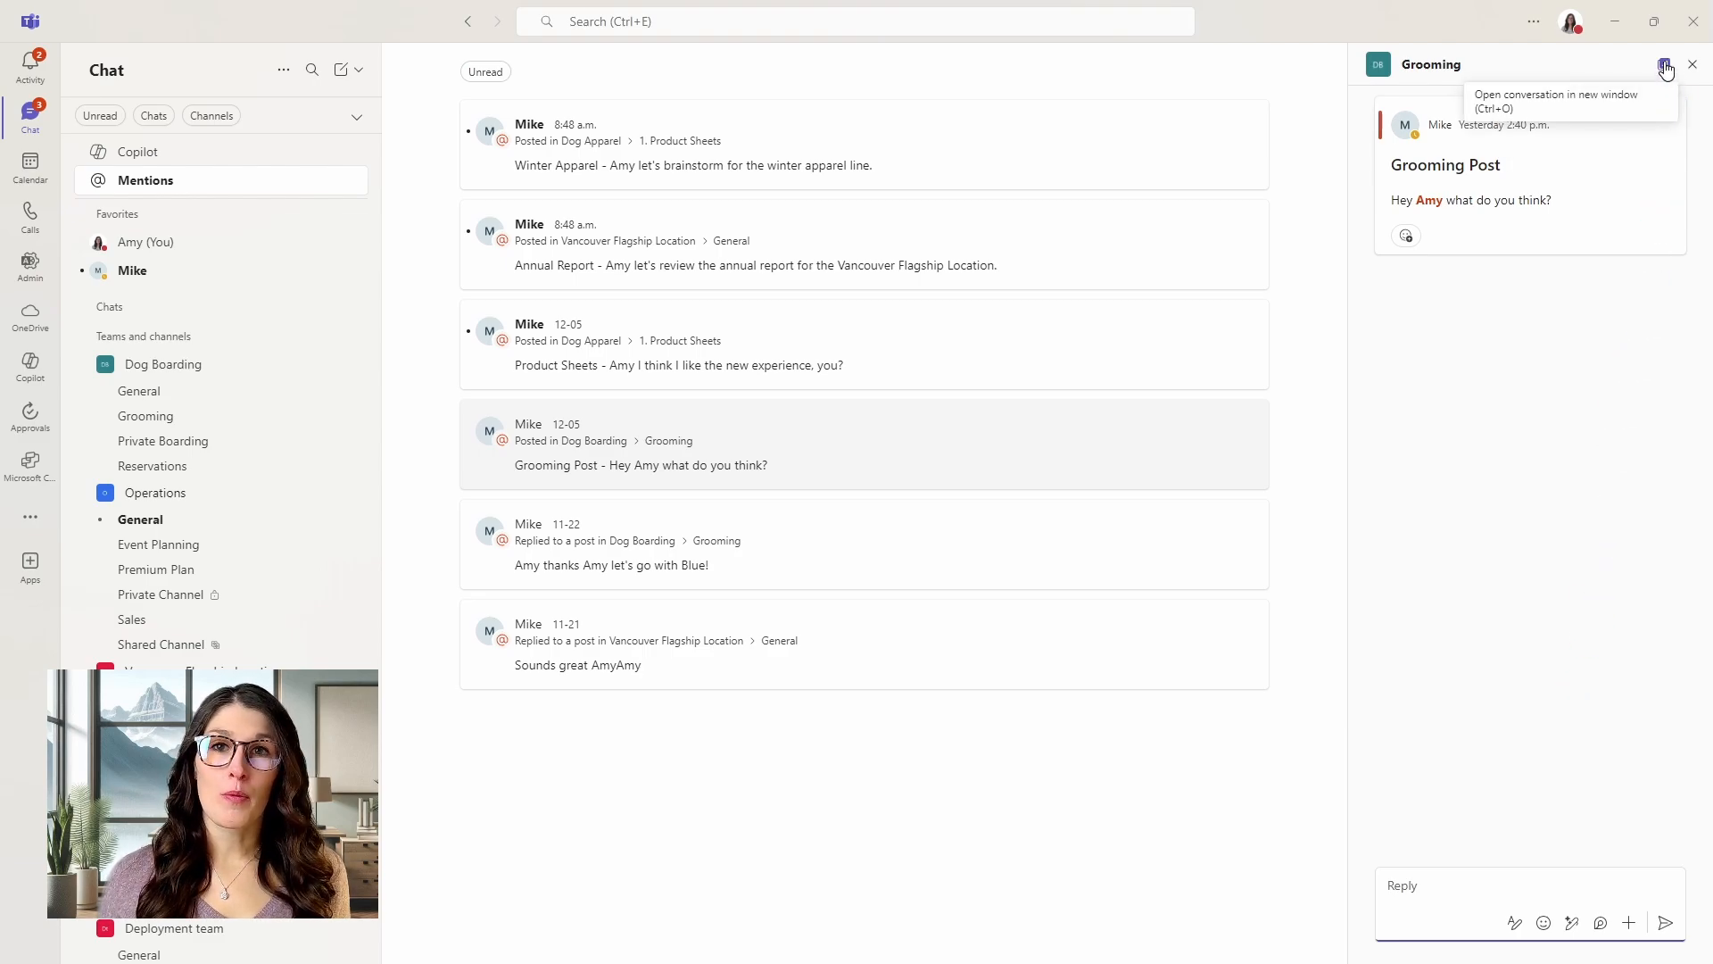
Pop out and close the Grooming post, then filter mentions to Unread.
click(1666, 64)
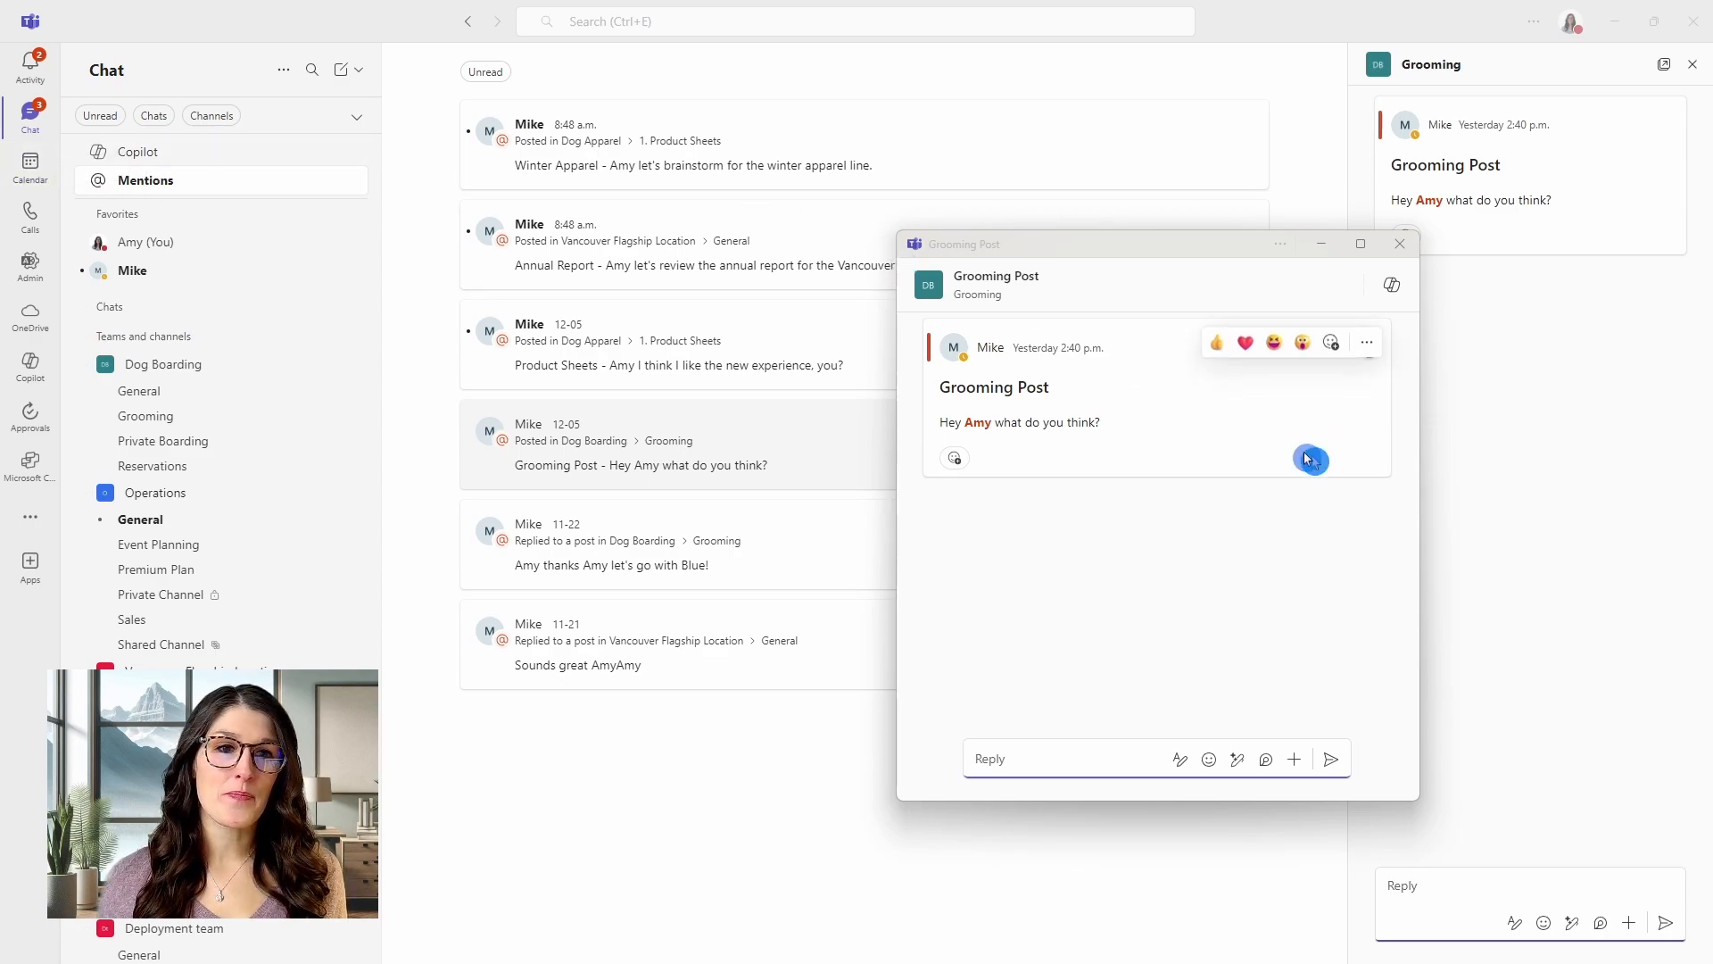
click(1400, 243)
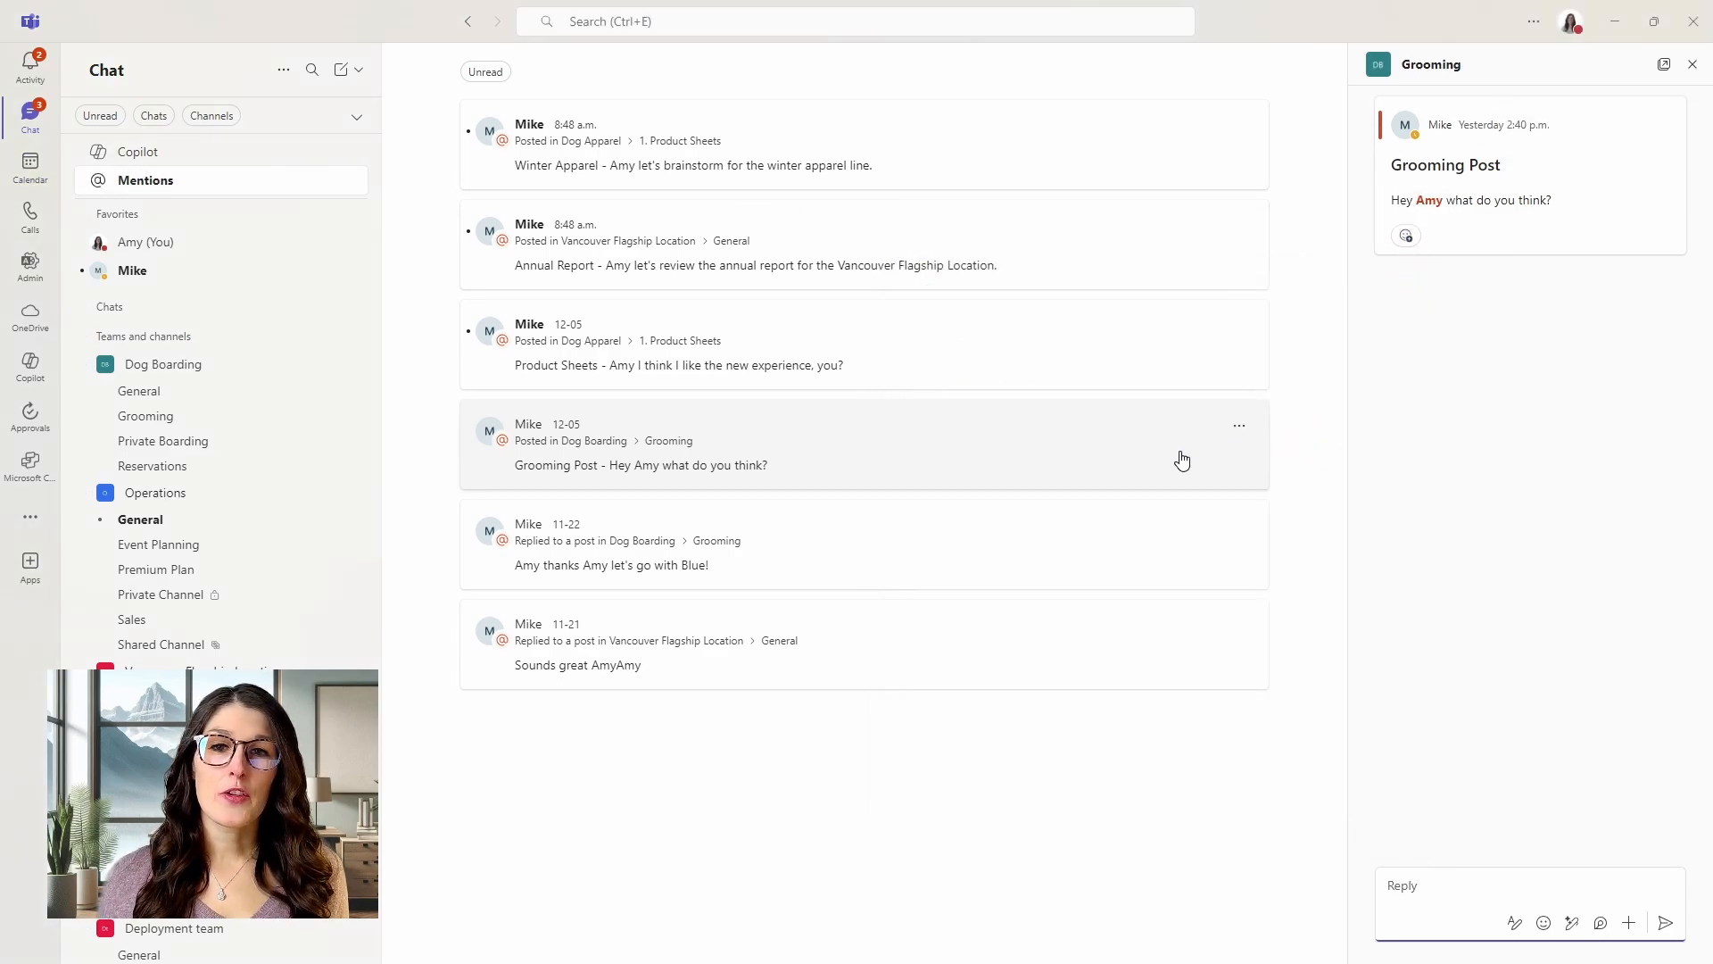
mouse_move(1160, 462)
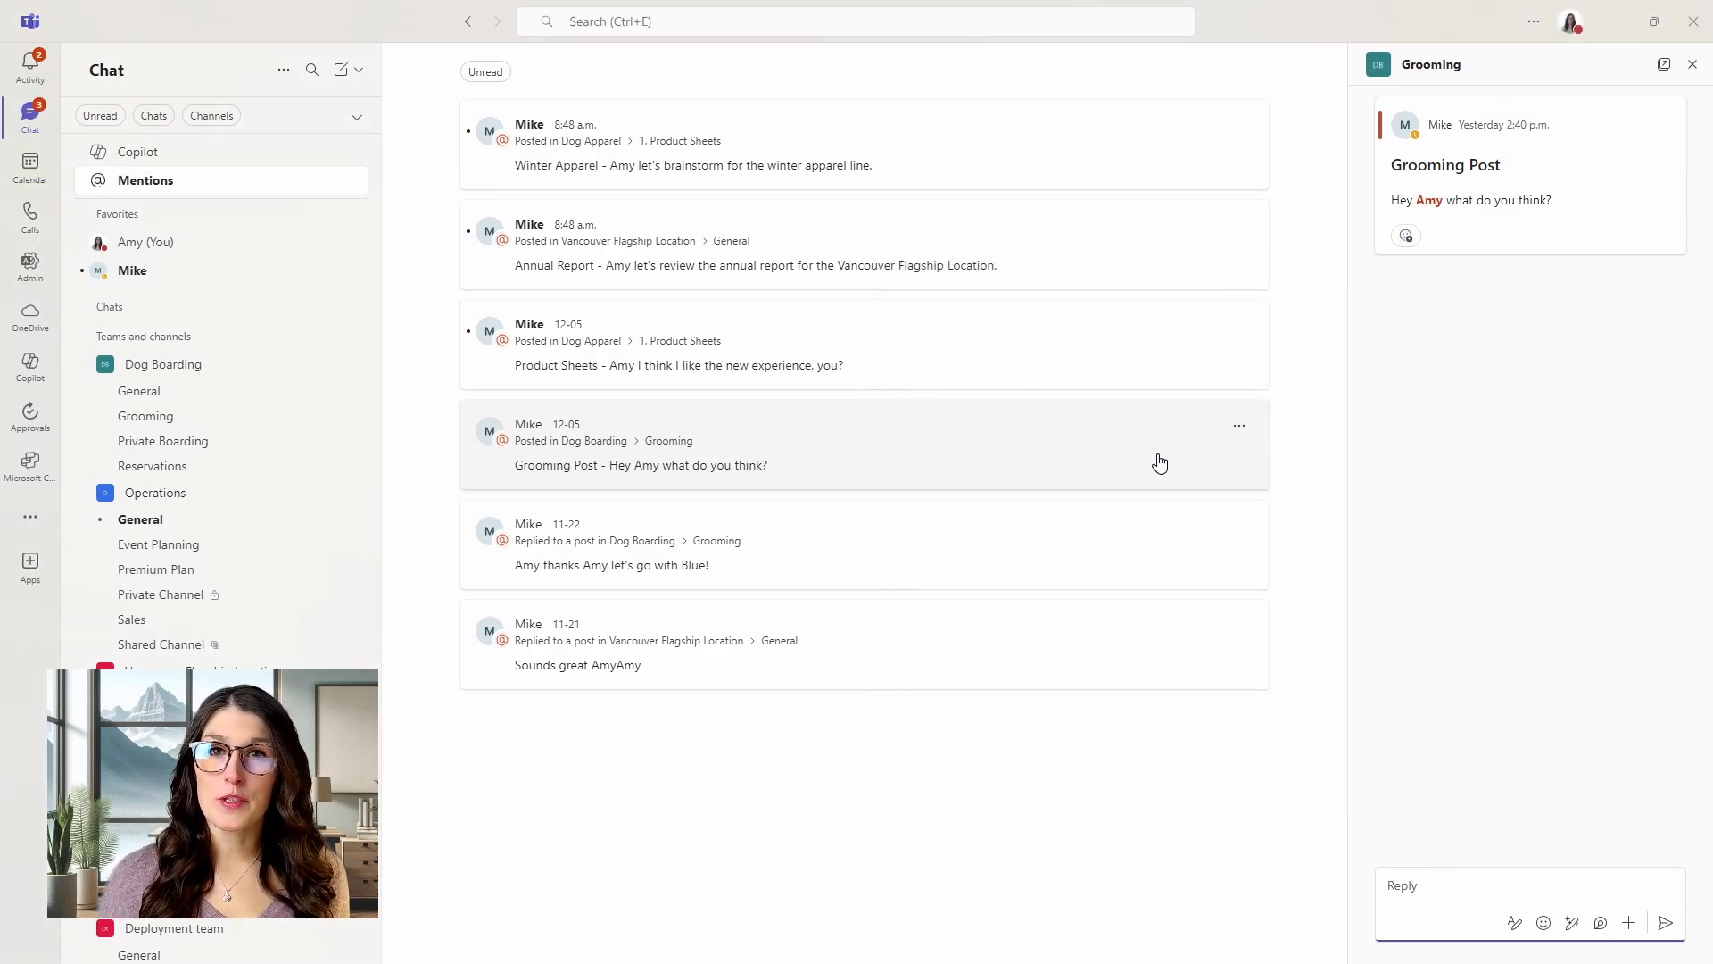
mouse_move(1240, 427)
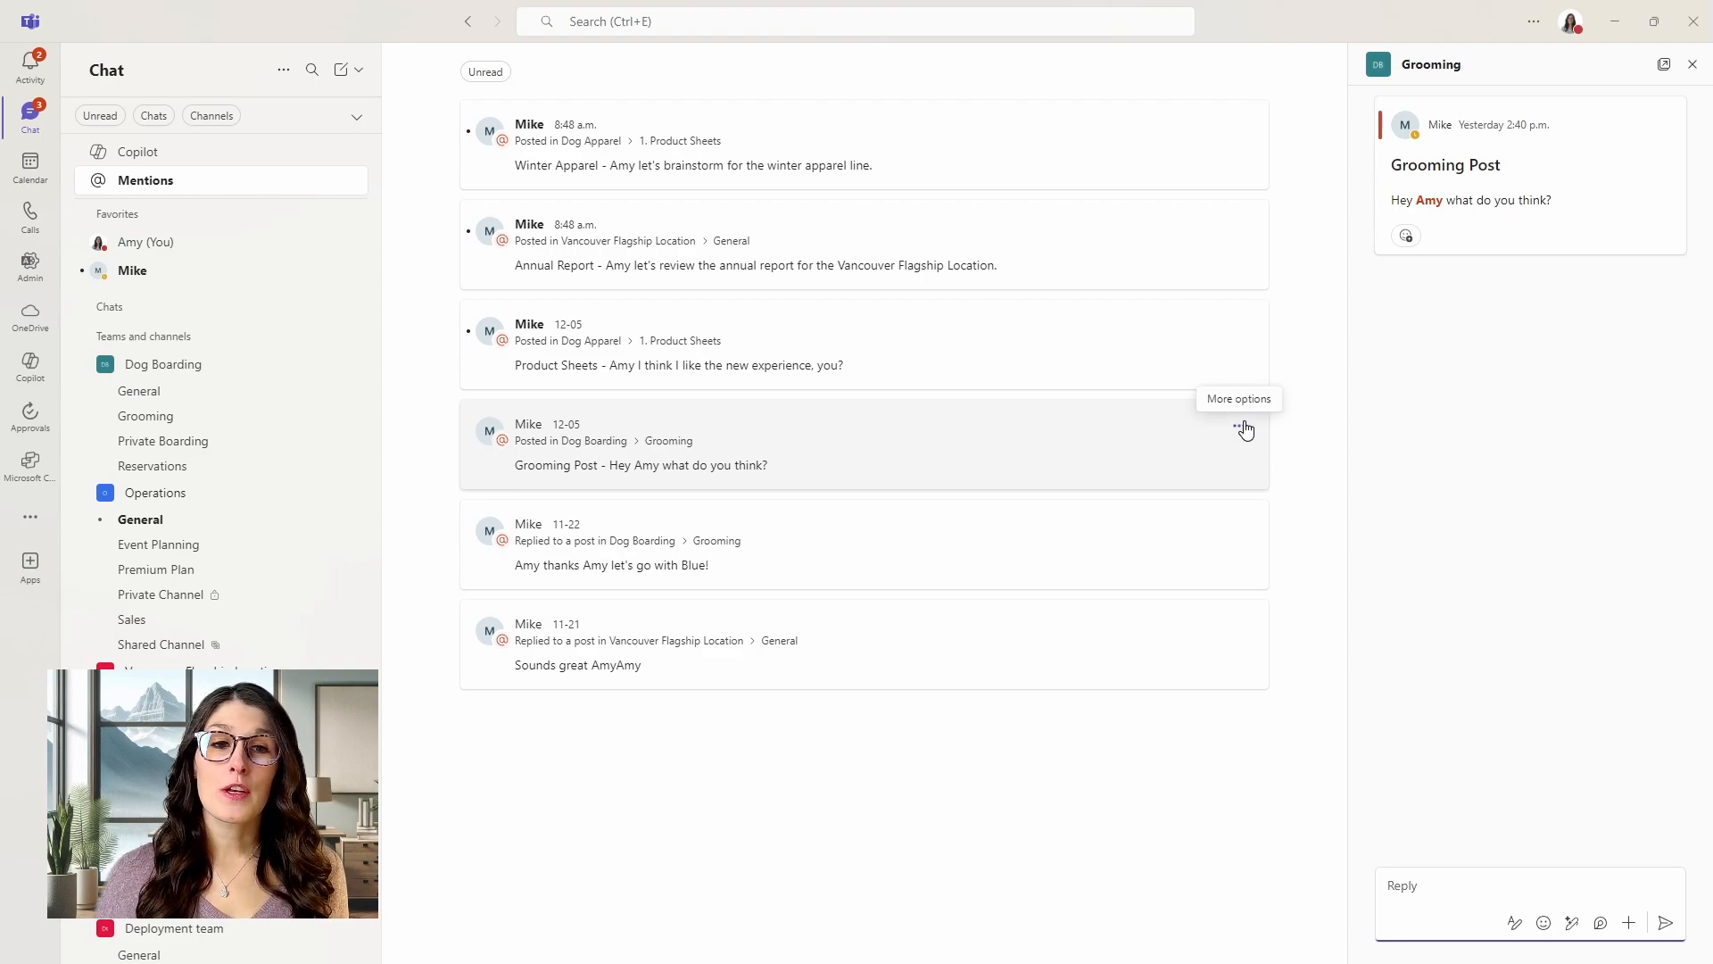
mouse_move(1194, 520)
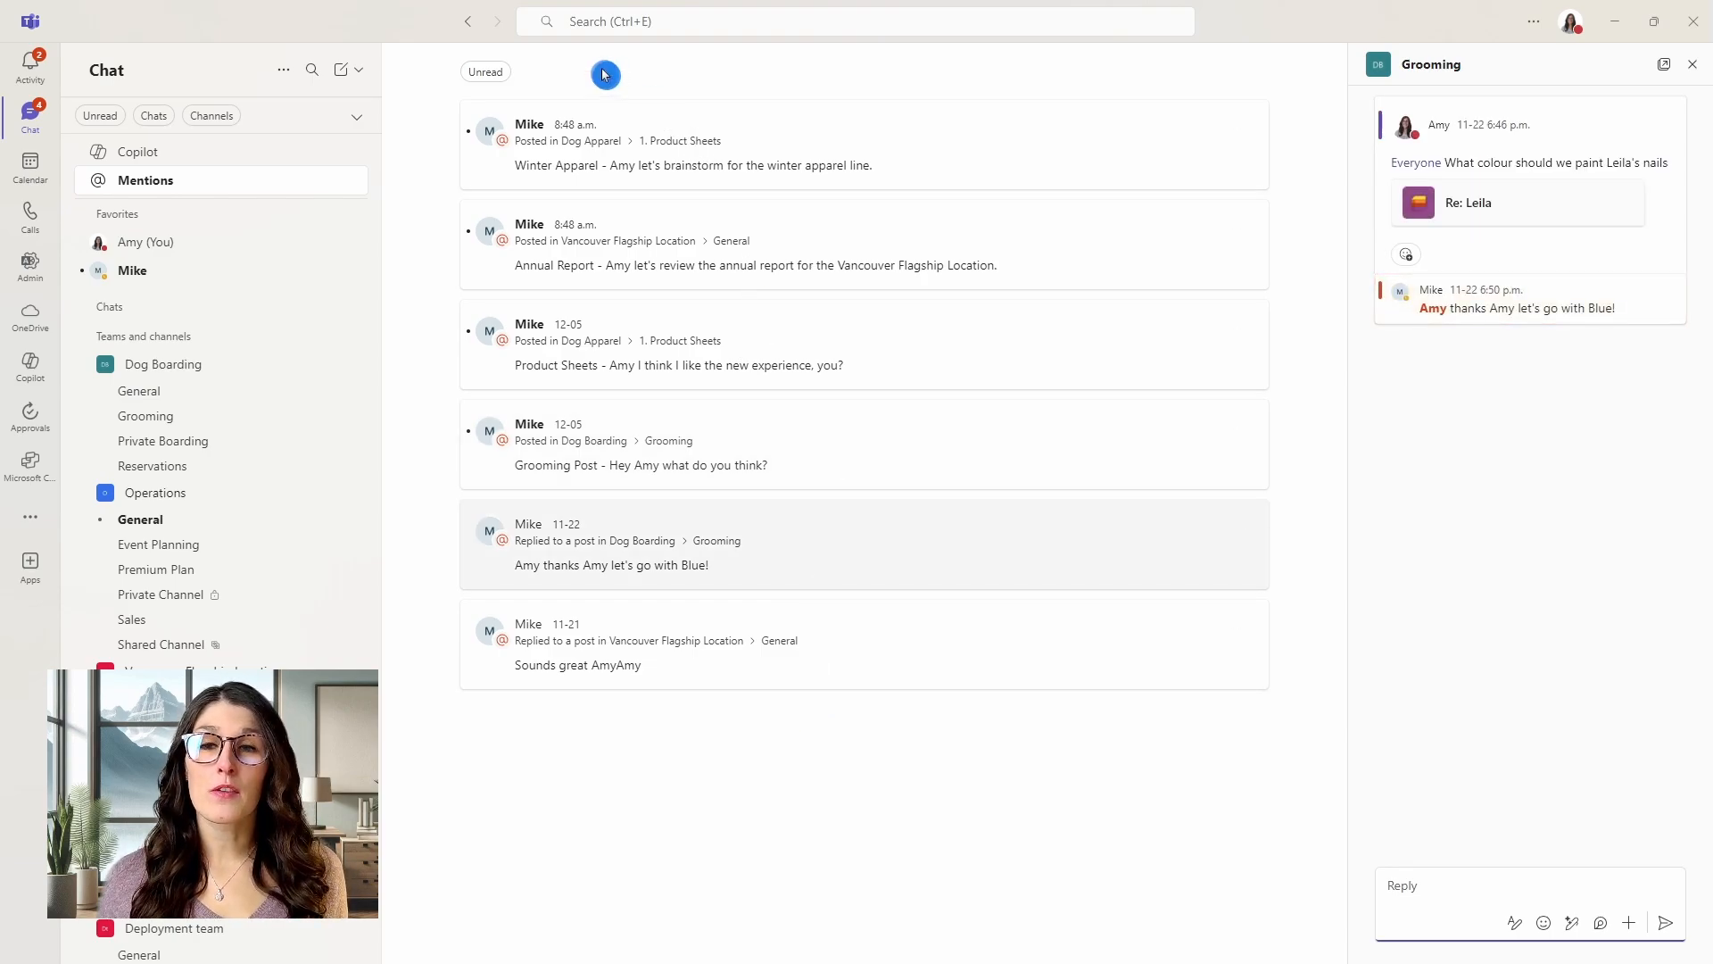
click(484, 71)
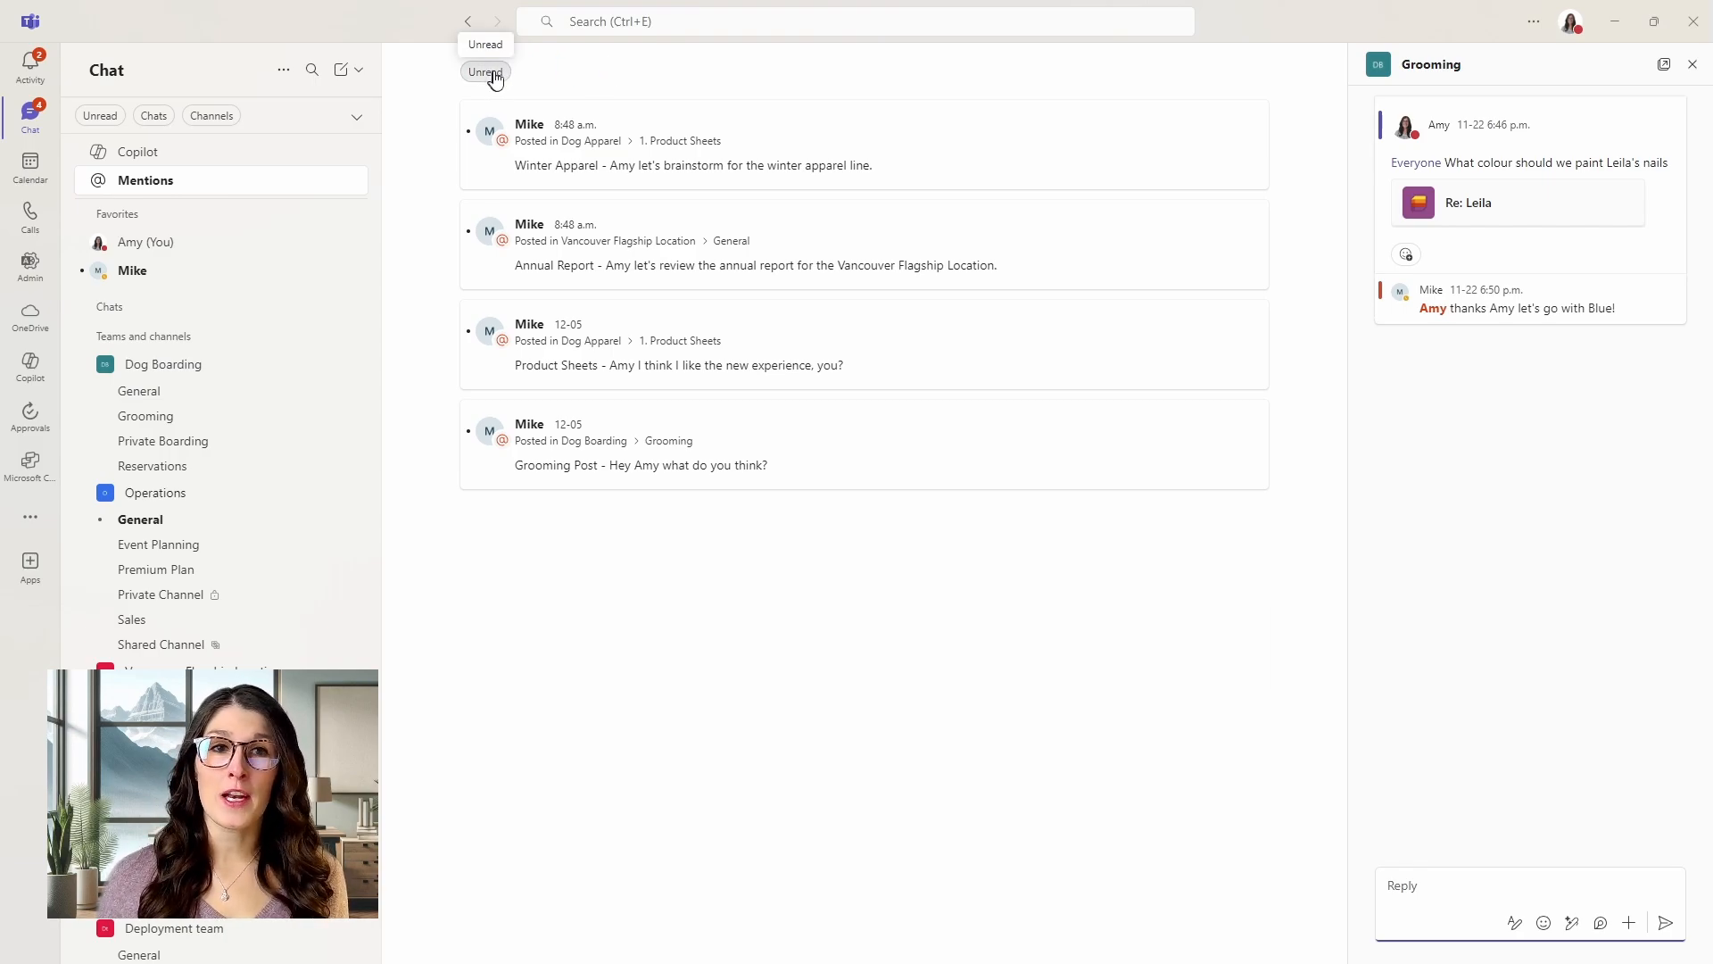
Close the mentions reply thread and open General under Dog Boarding.
click(1693, 64)
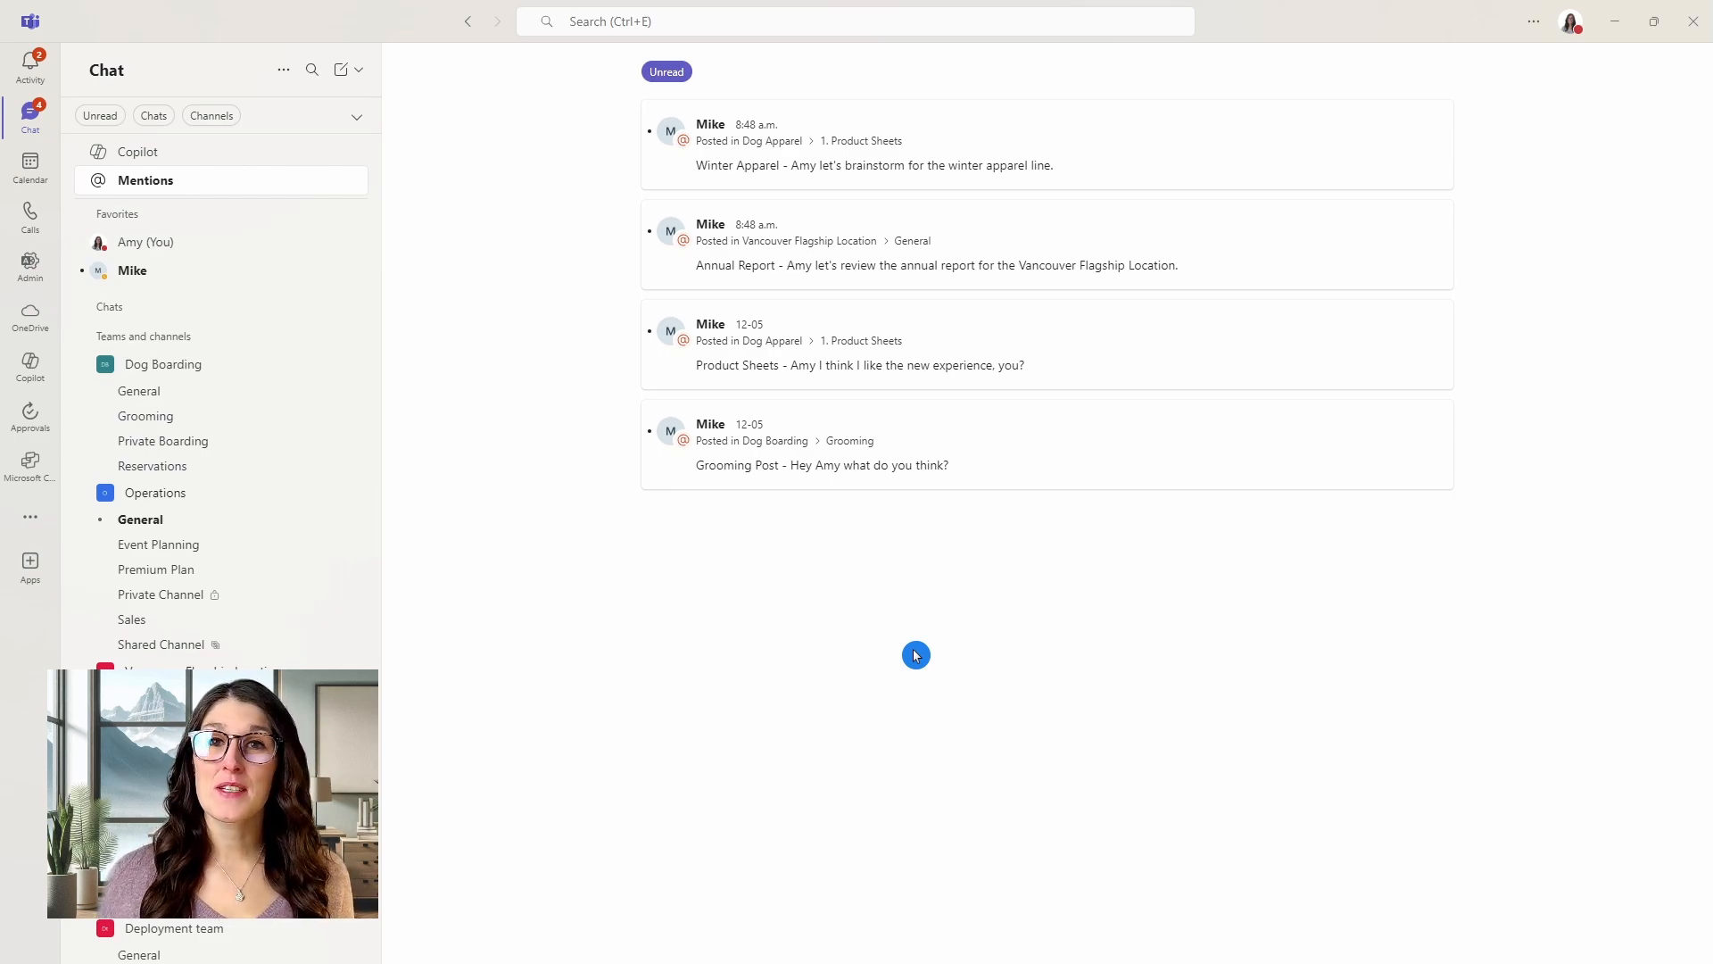
click(139, 390)
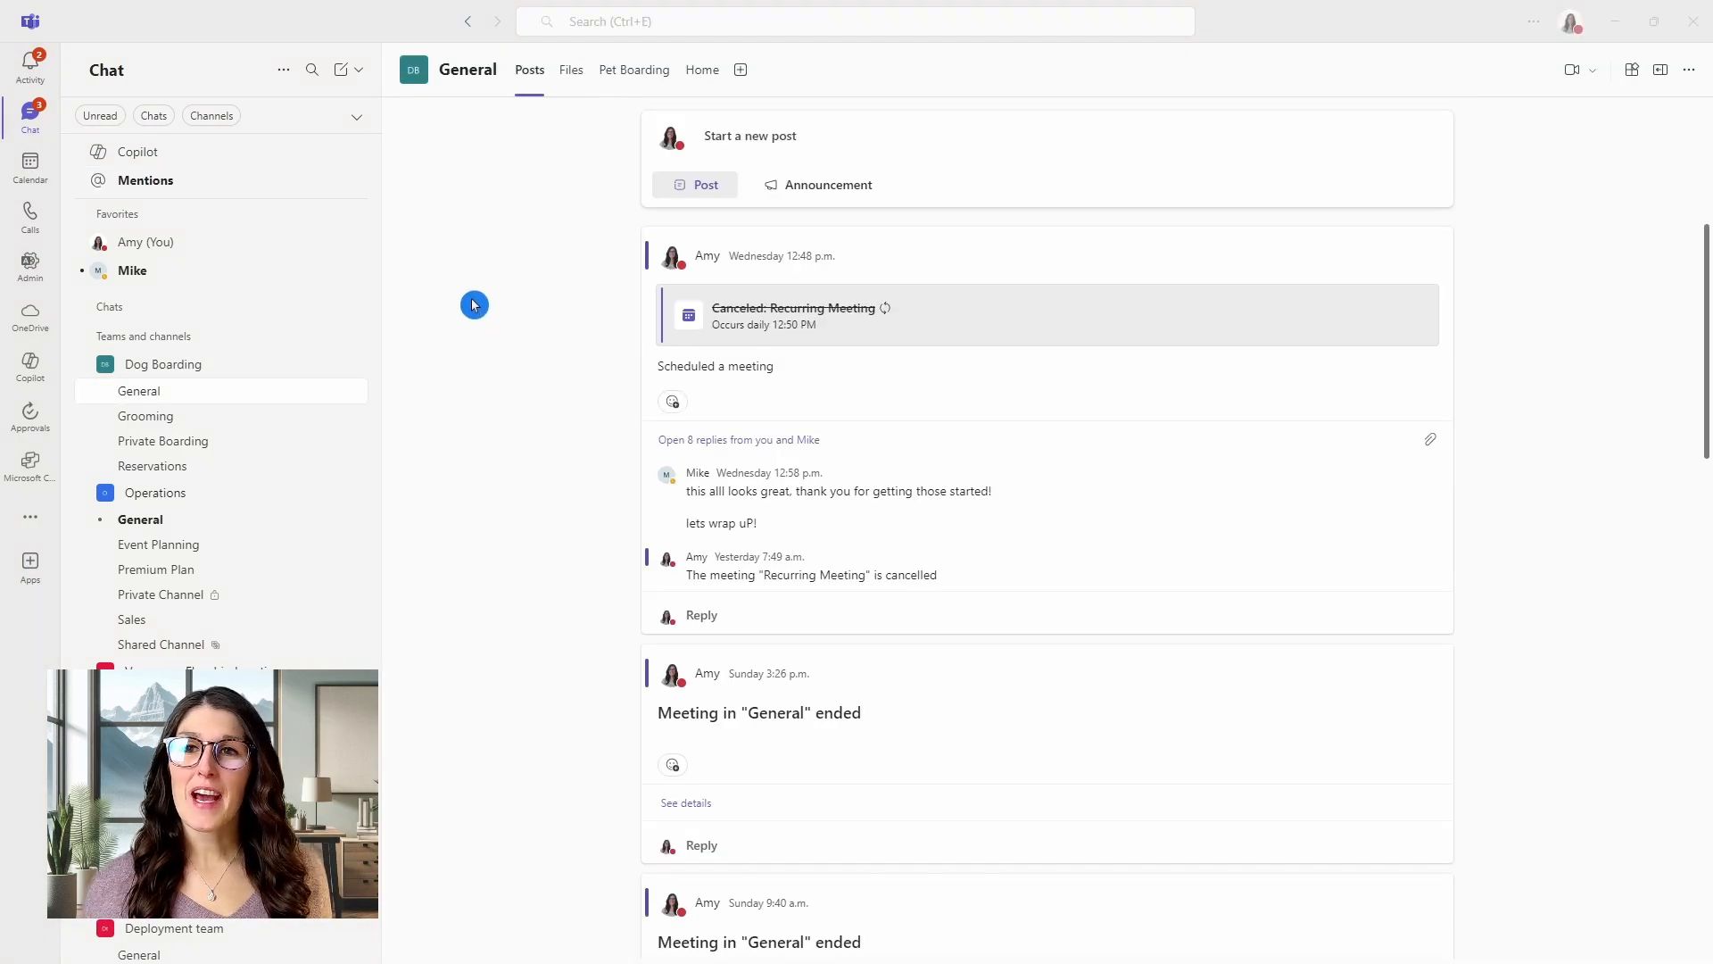
Create a new chat list section named 'New Section Name' from the New chat dropdown.
click(358, 69)
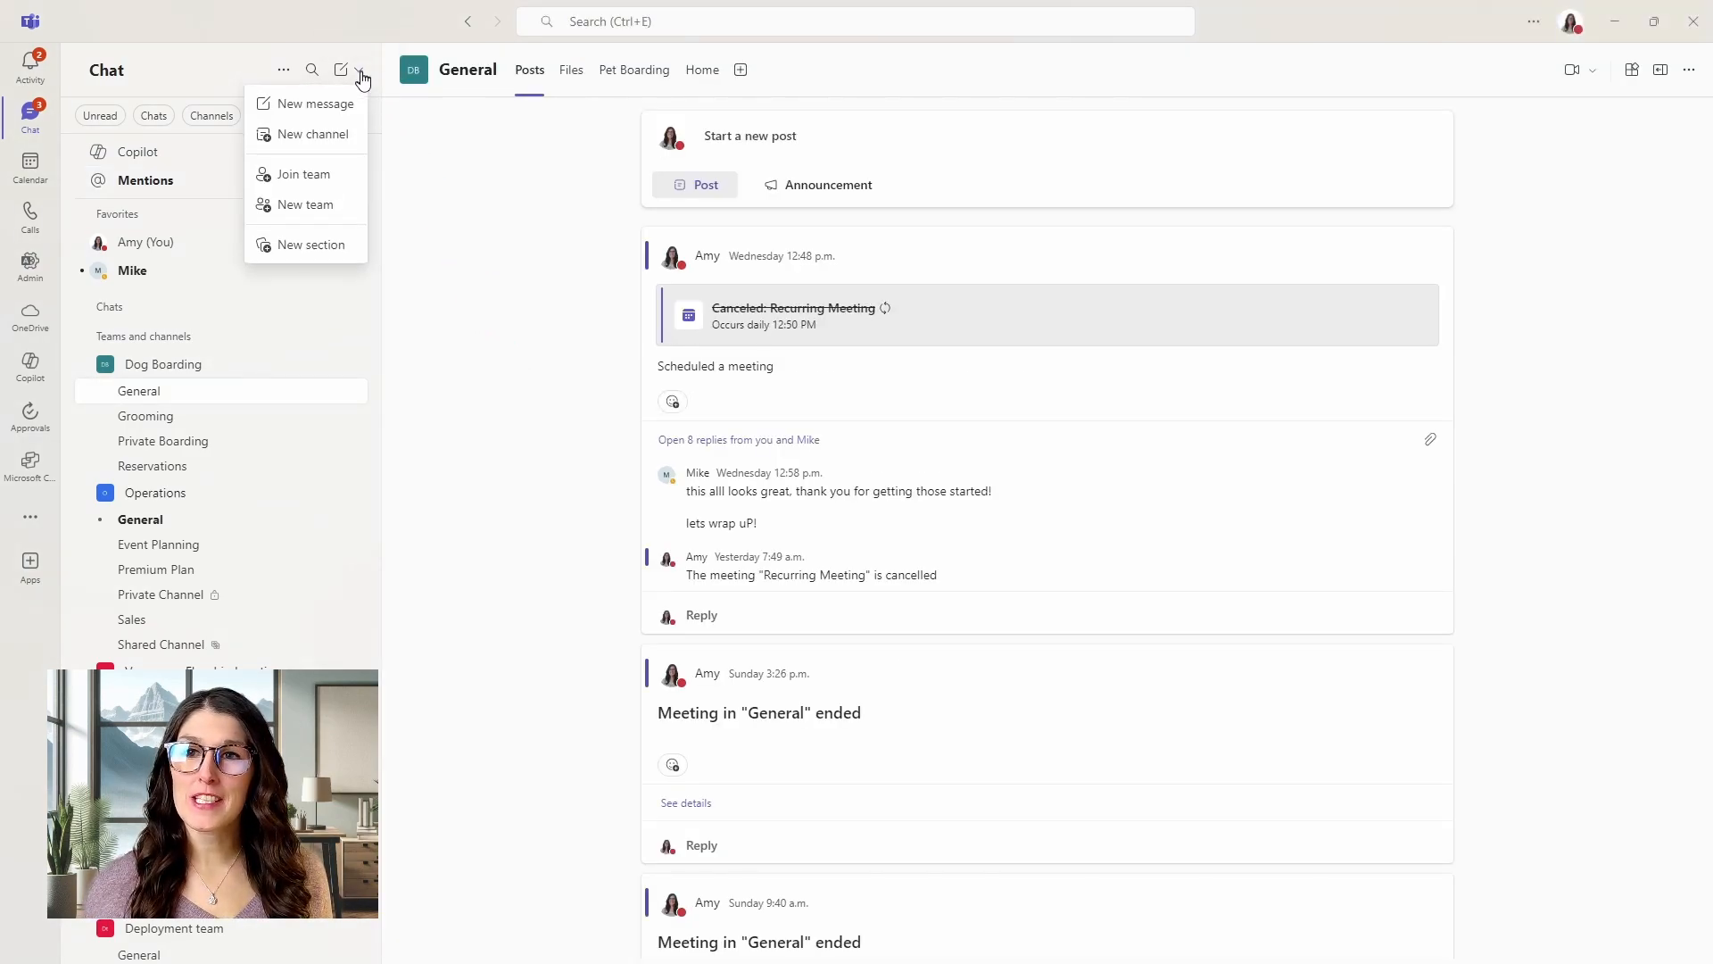
click(310, 244)
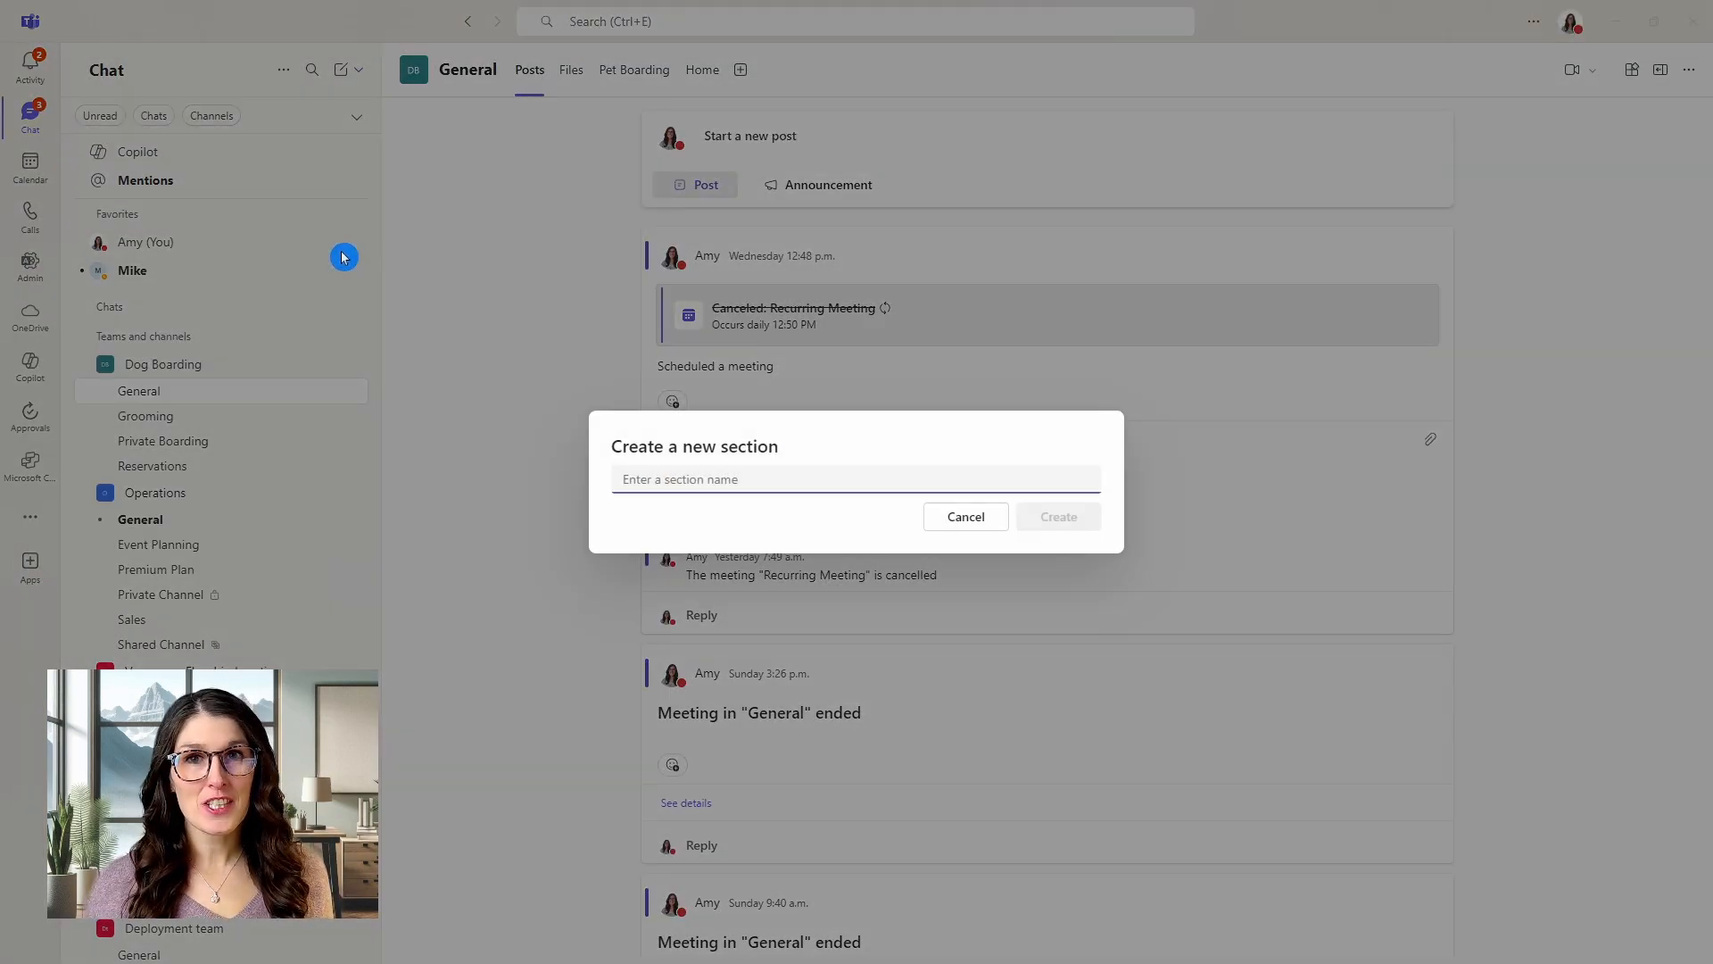
text(New Section Name)
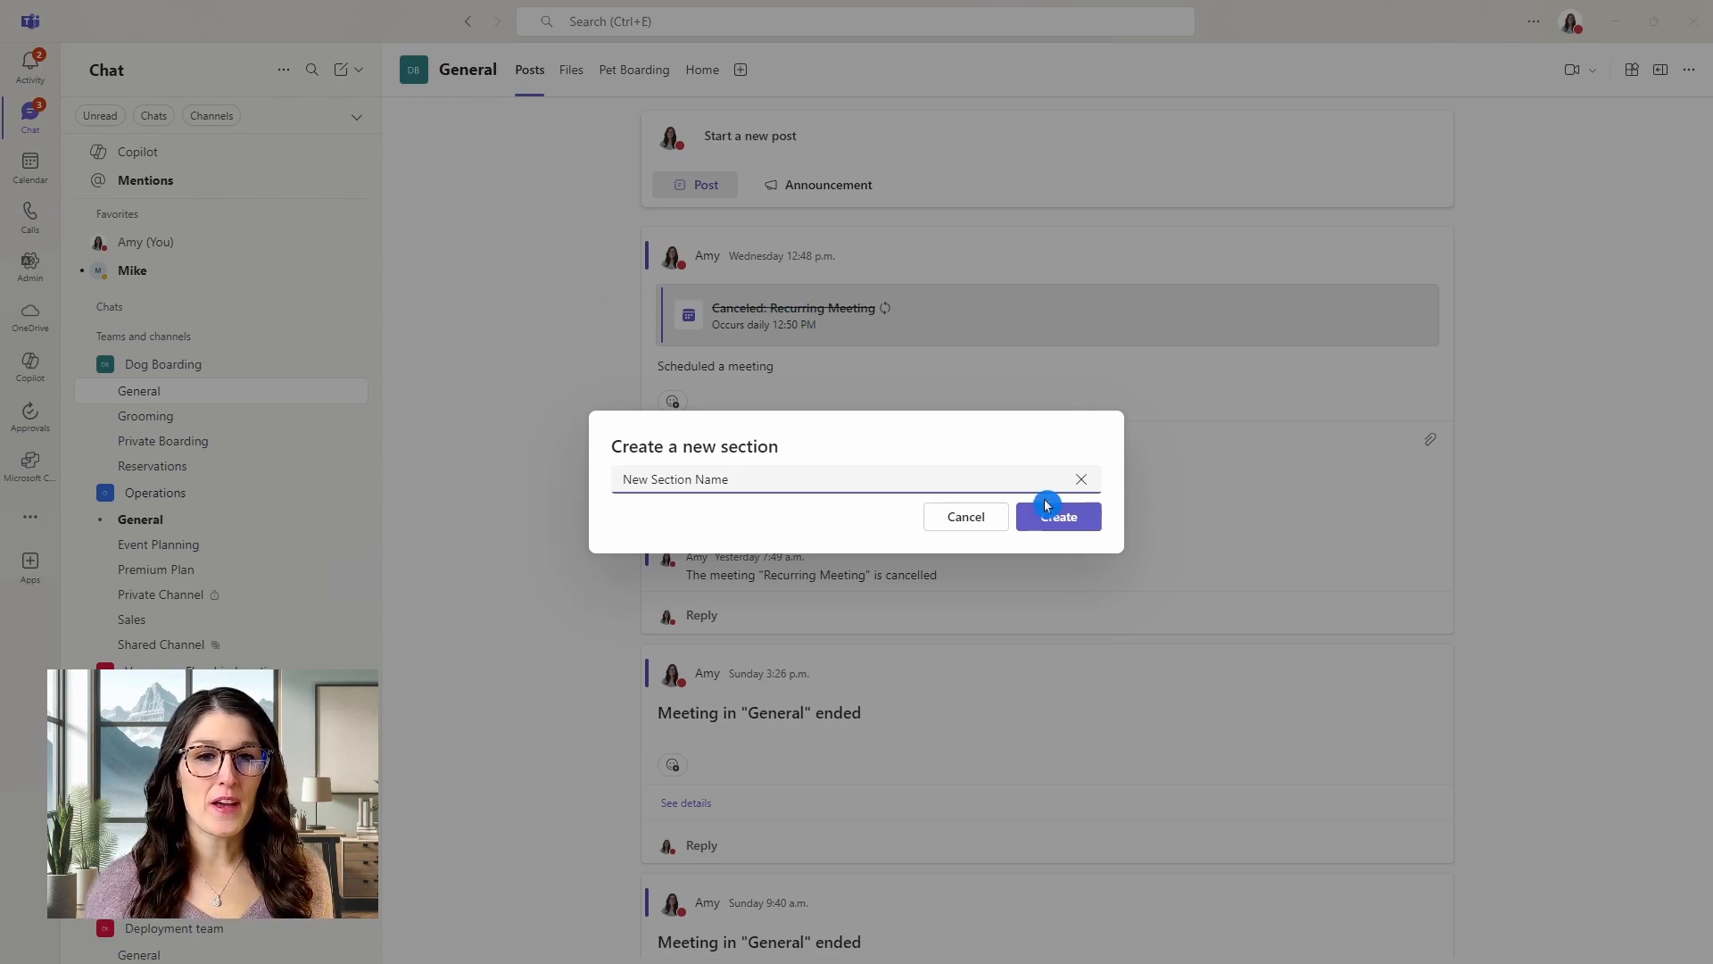
click(1056, 516)
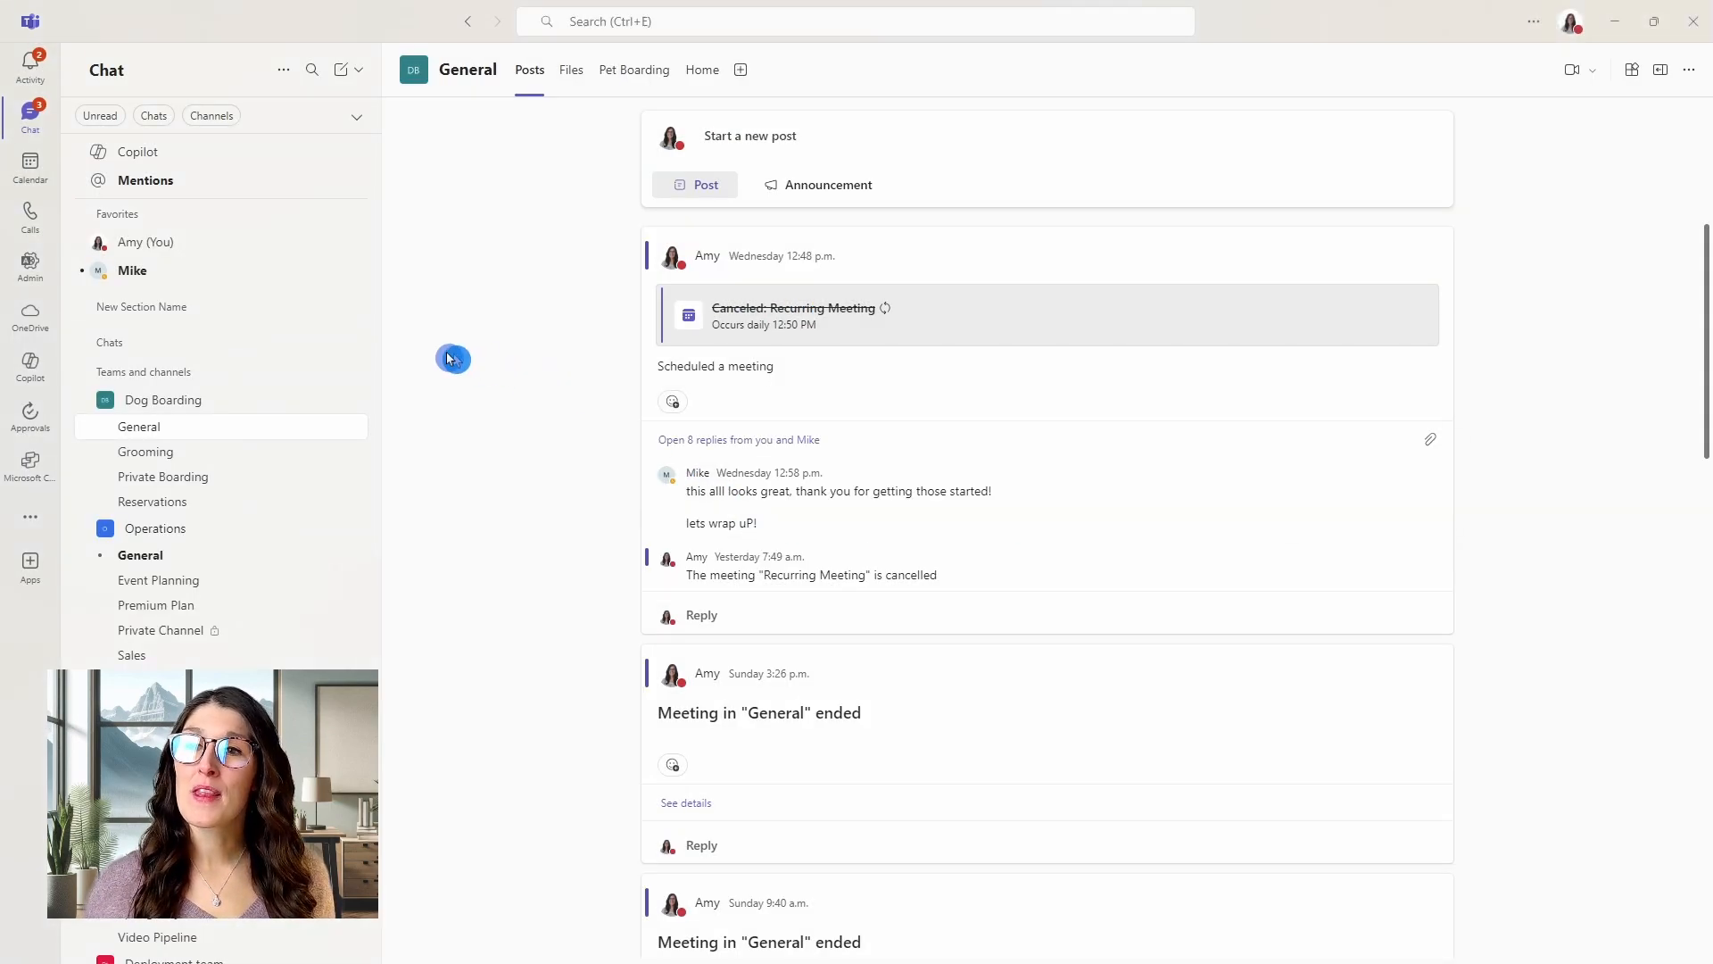
Open Mike's chat within the New Section Name section.
click(196, 317)
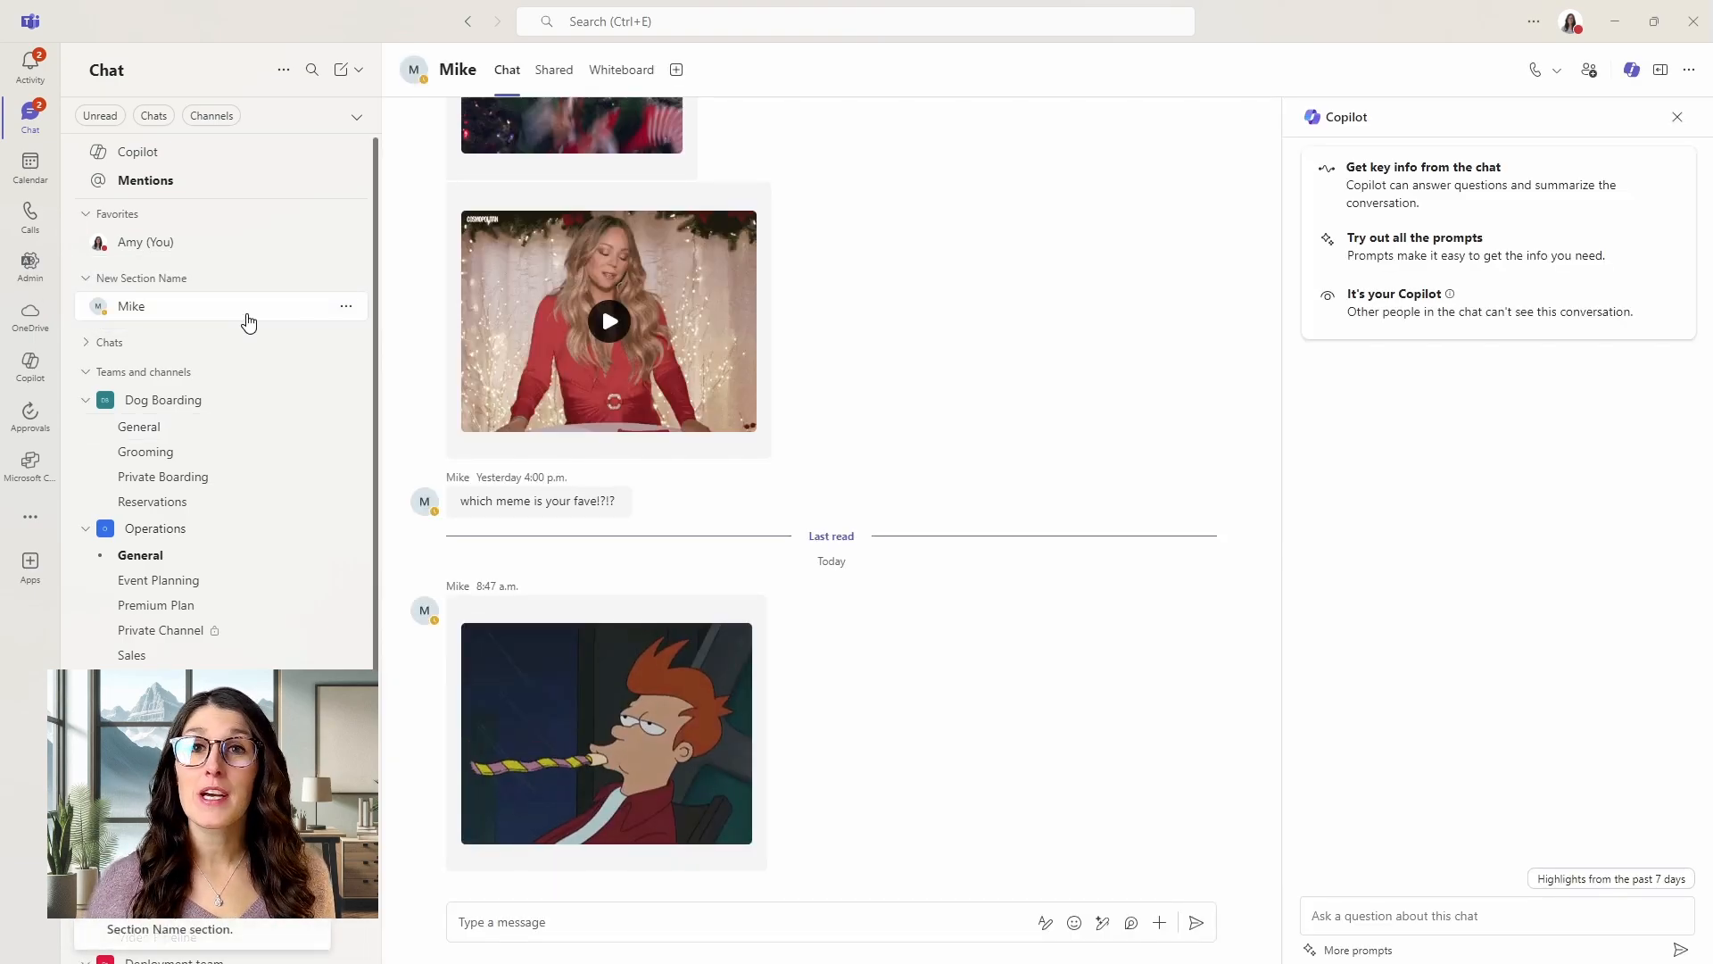
mouse_move(131, 306)
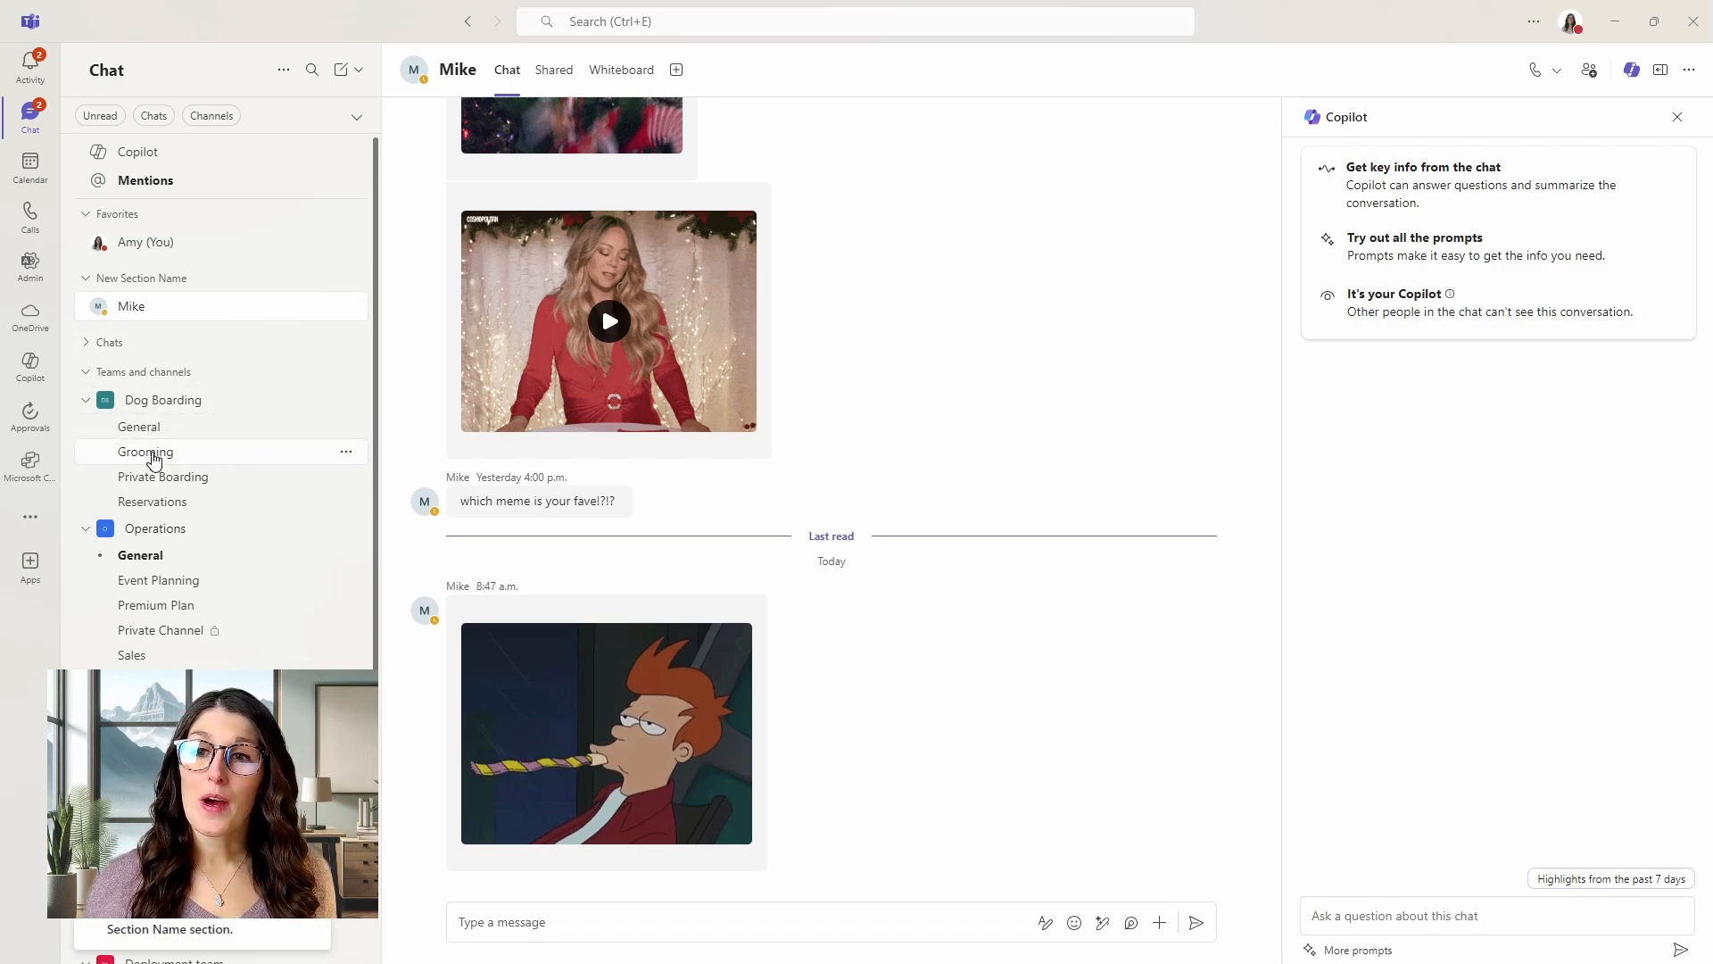
mouse_move(146, 452)
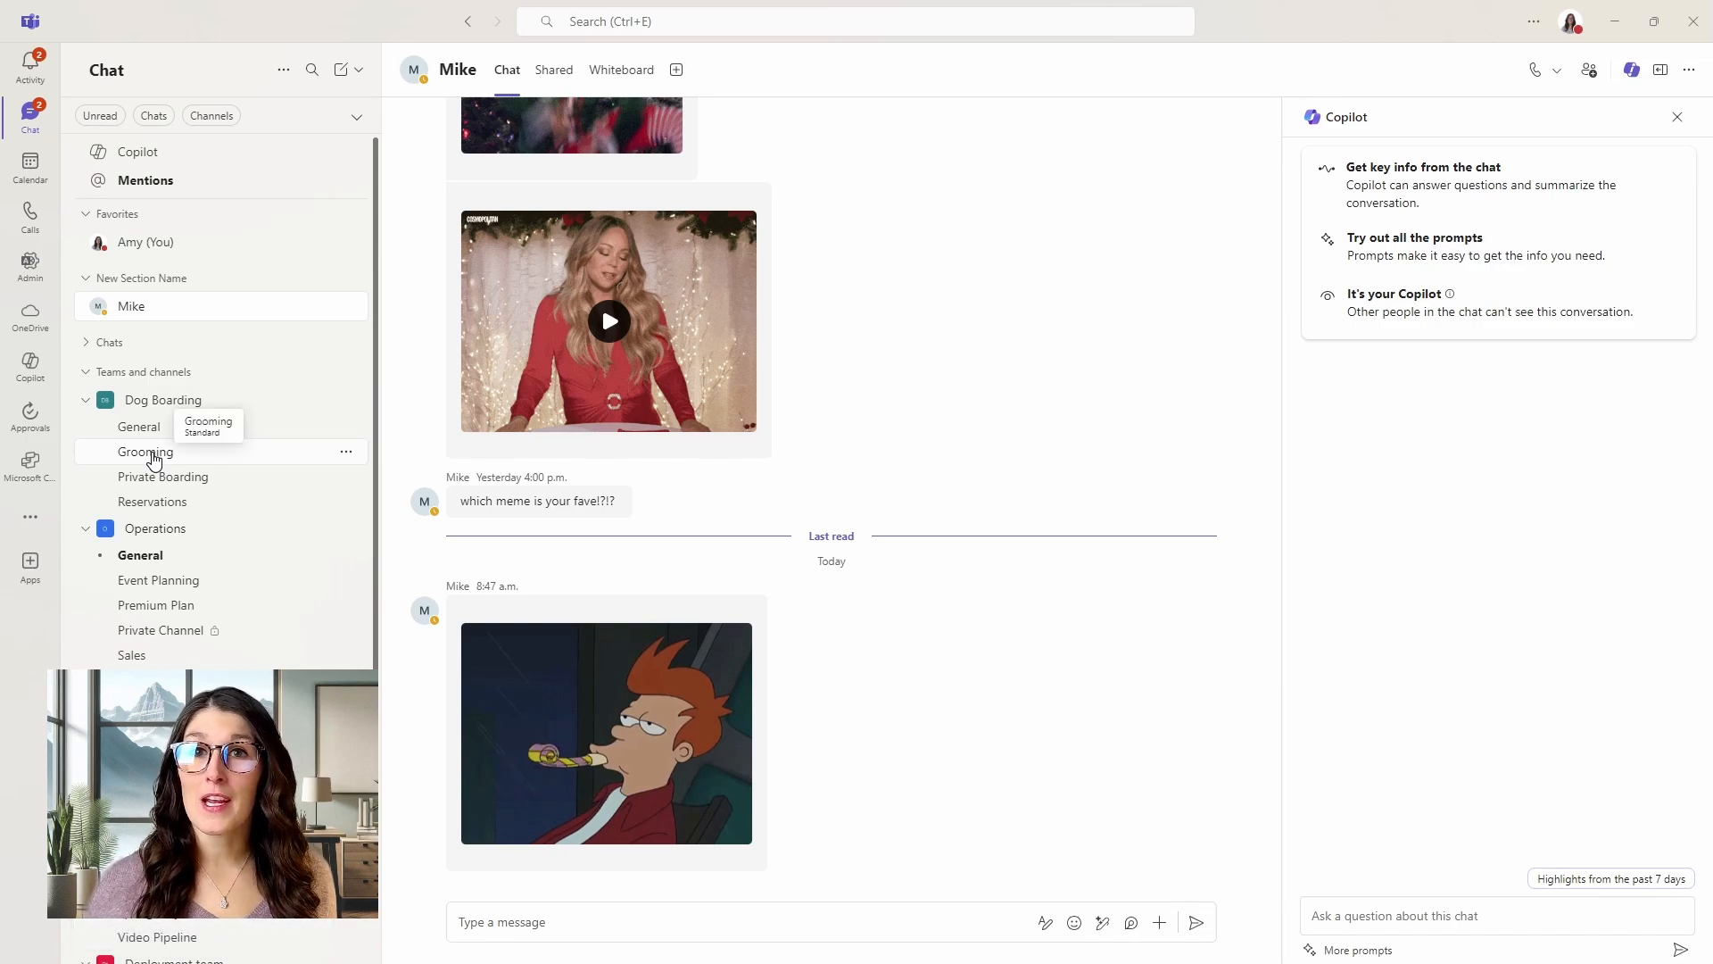
mouse_move(293, 456)
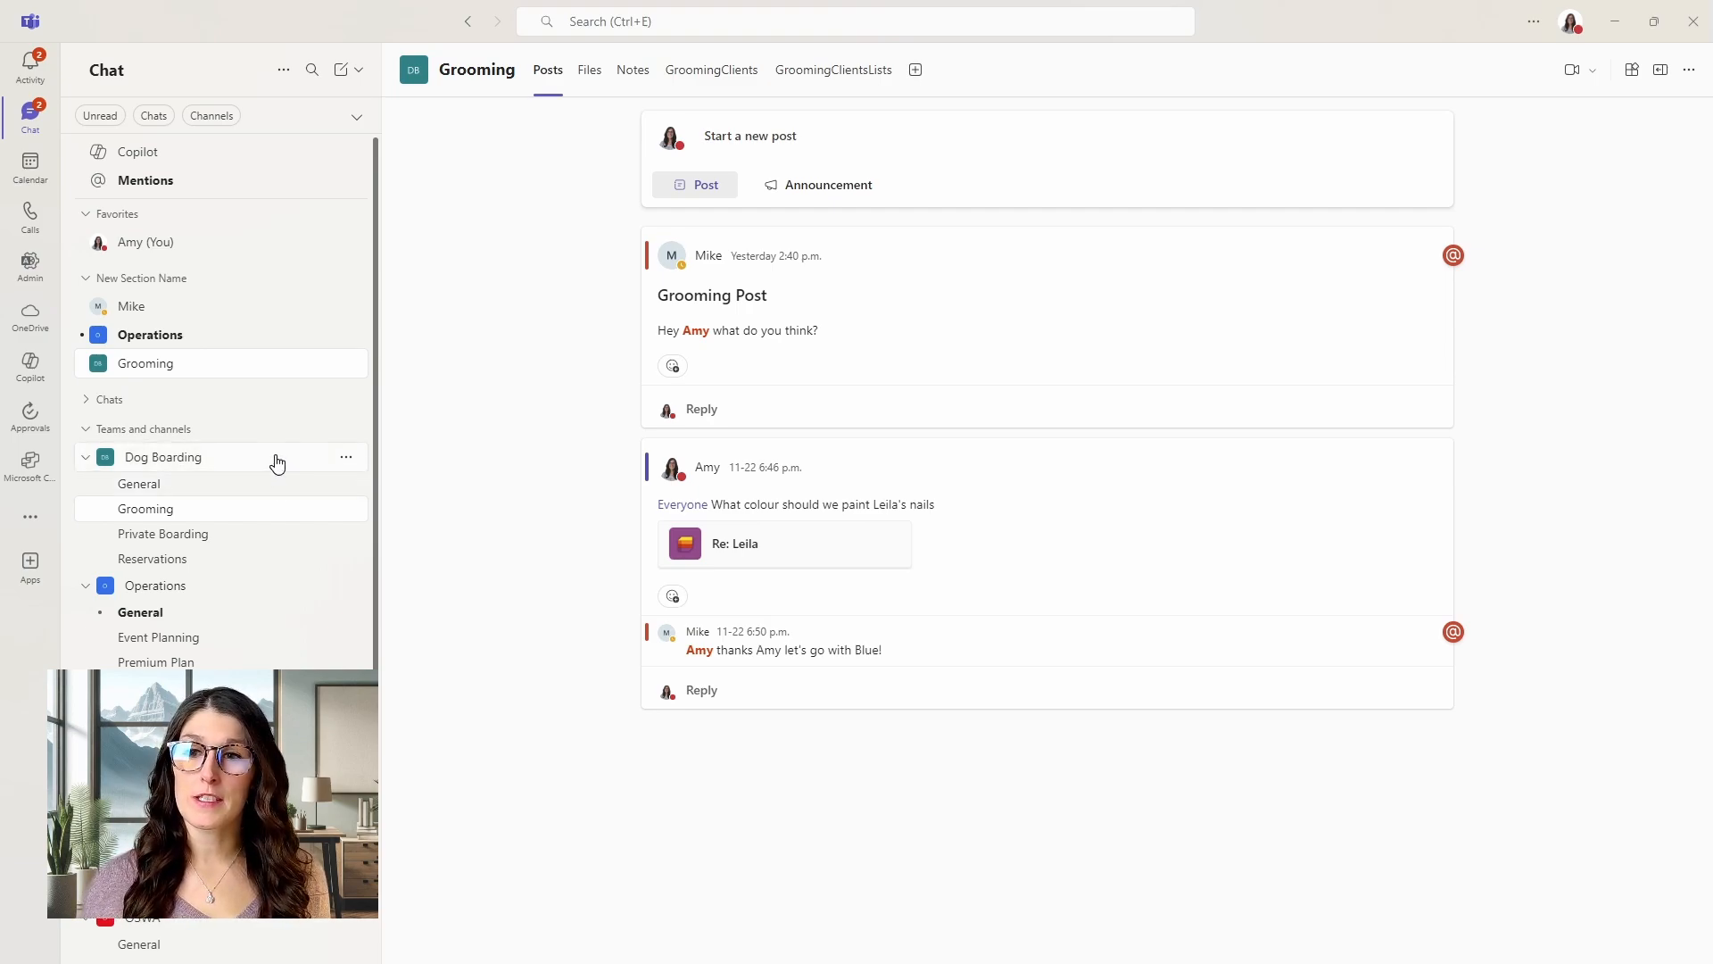
mouse_move(233, 581)
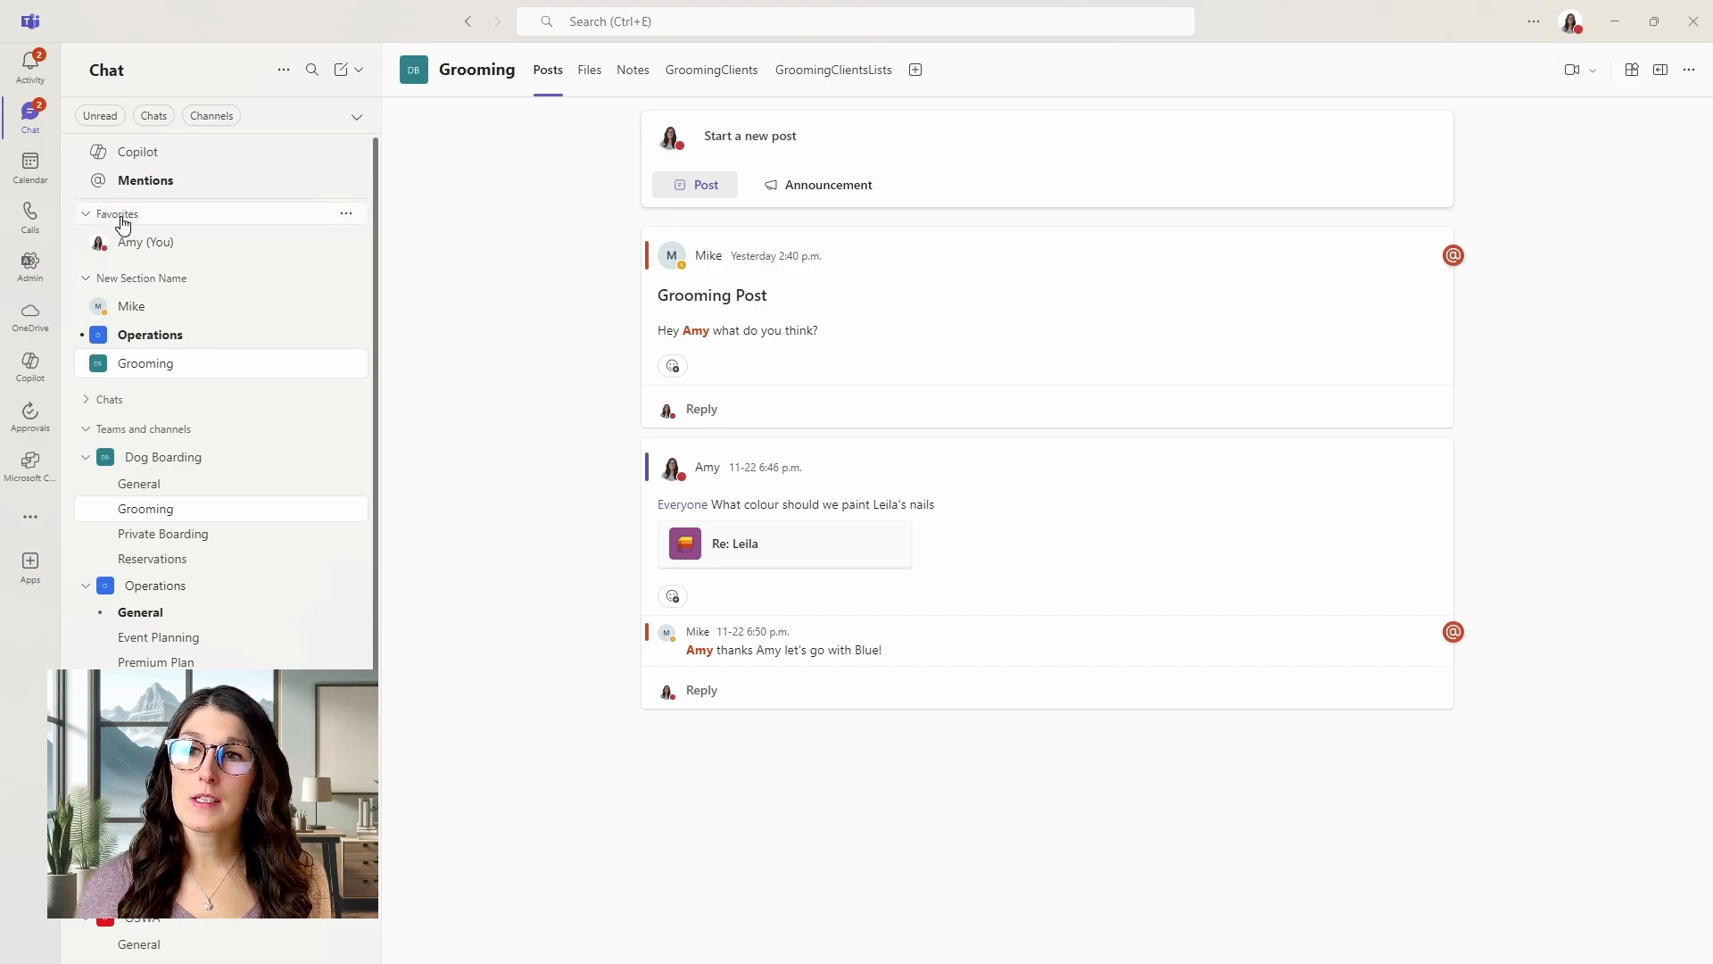
mouse_move(346, 216)
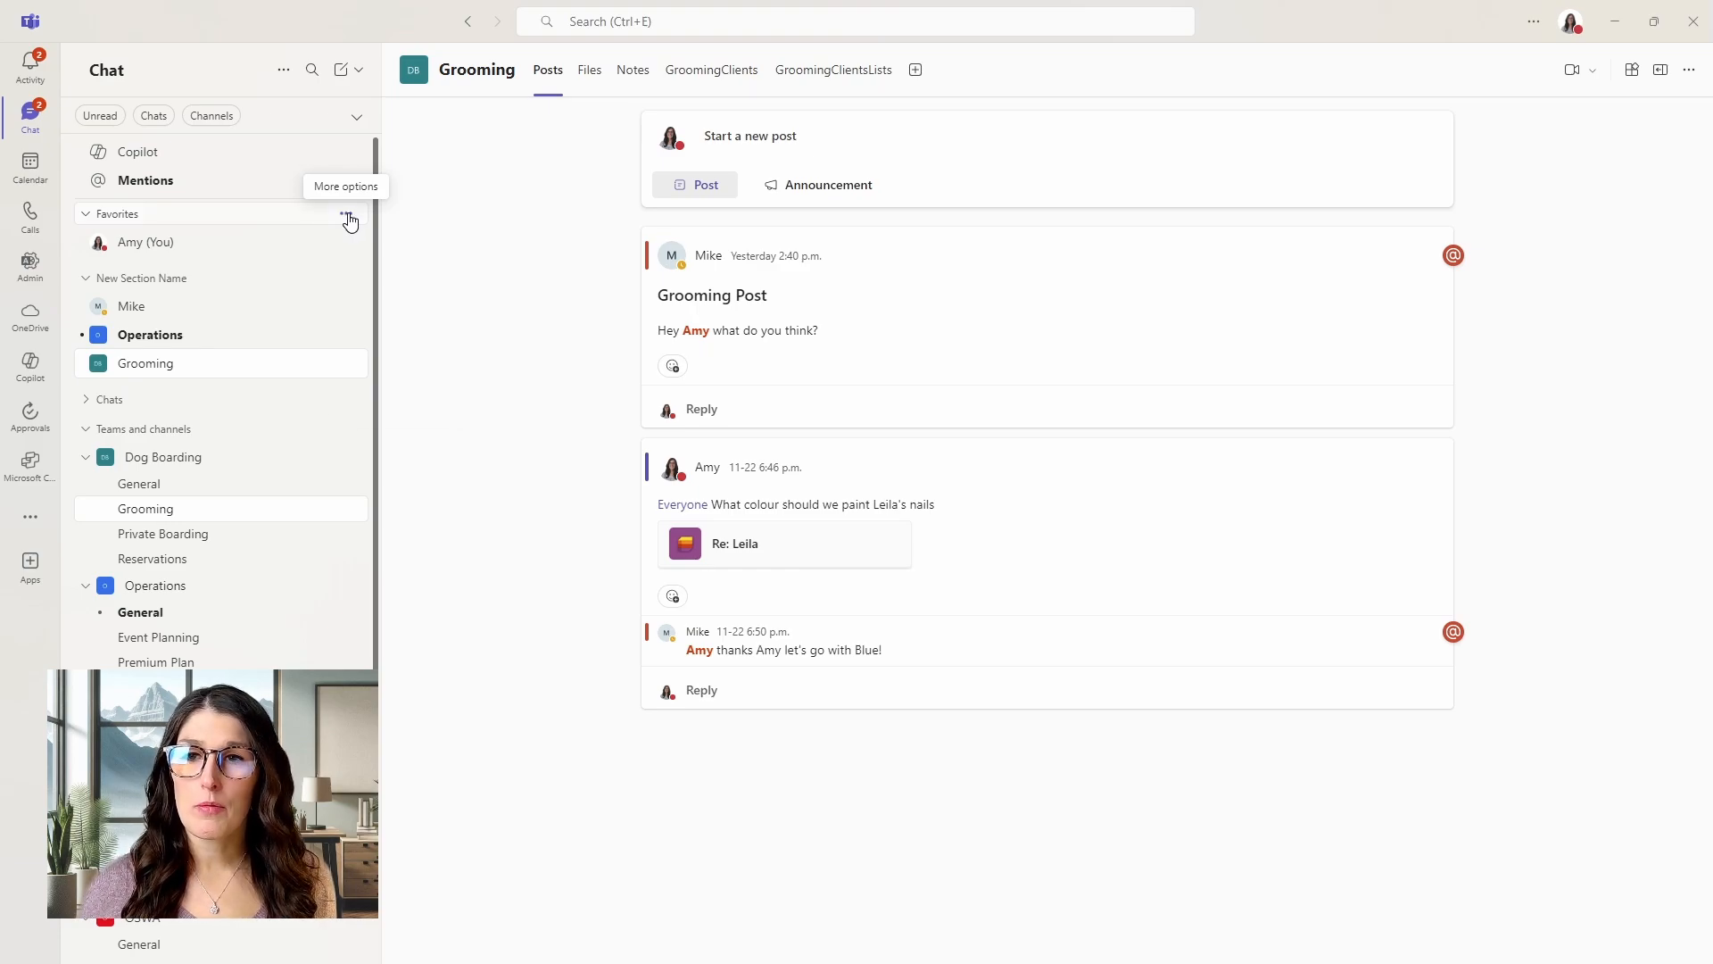
Rename the Favorites section to 'High Priority' from its options menu.
click(349, 219)
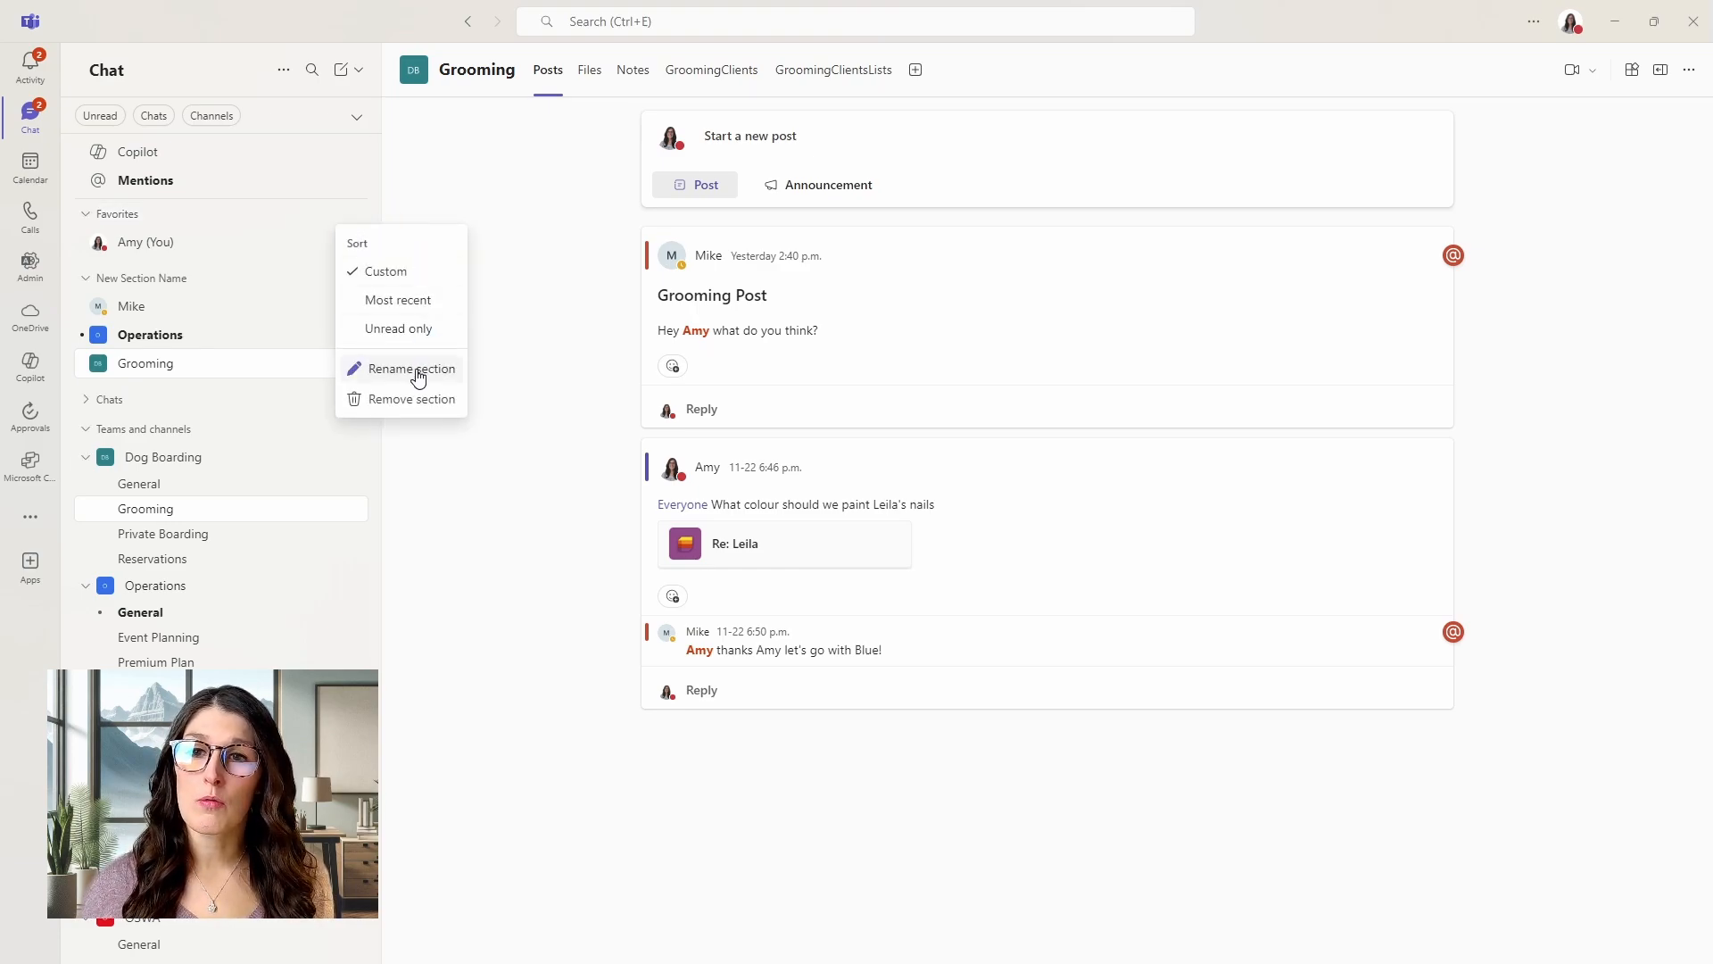
click(413, 368)
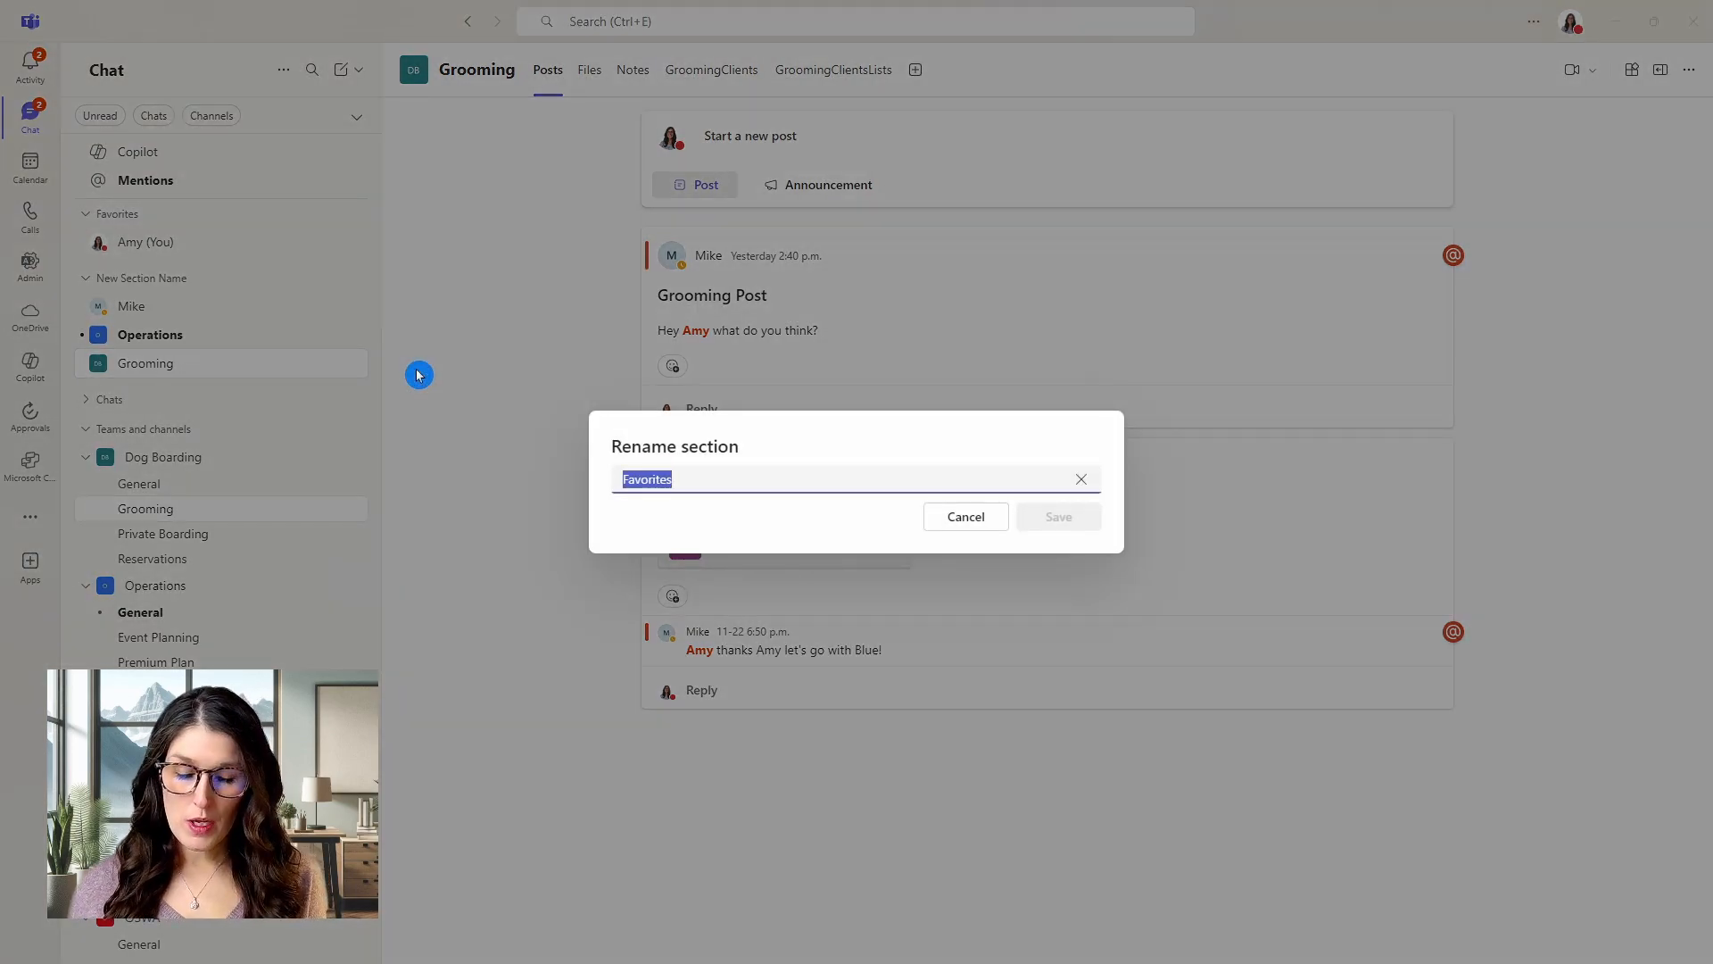
text(High)
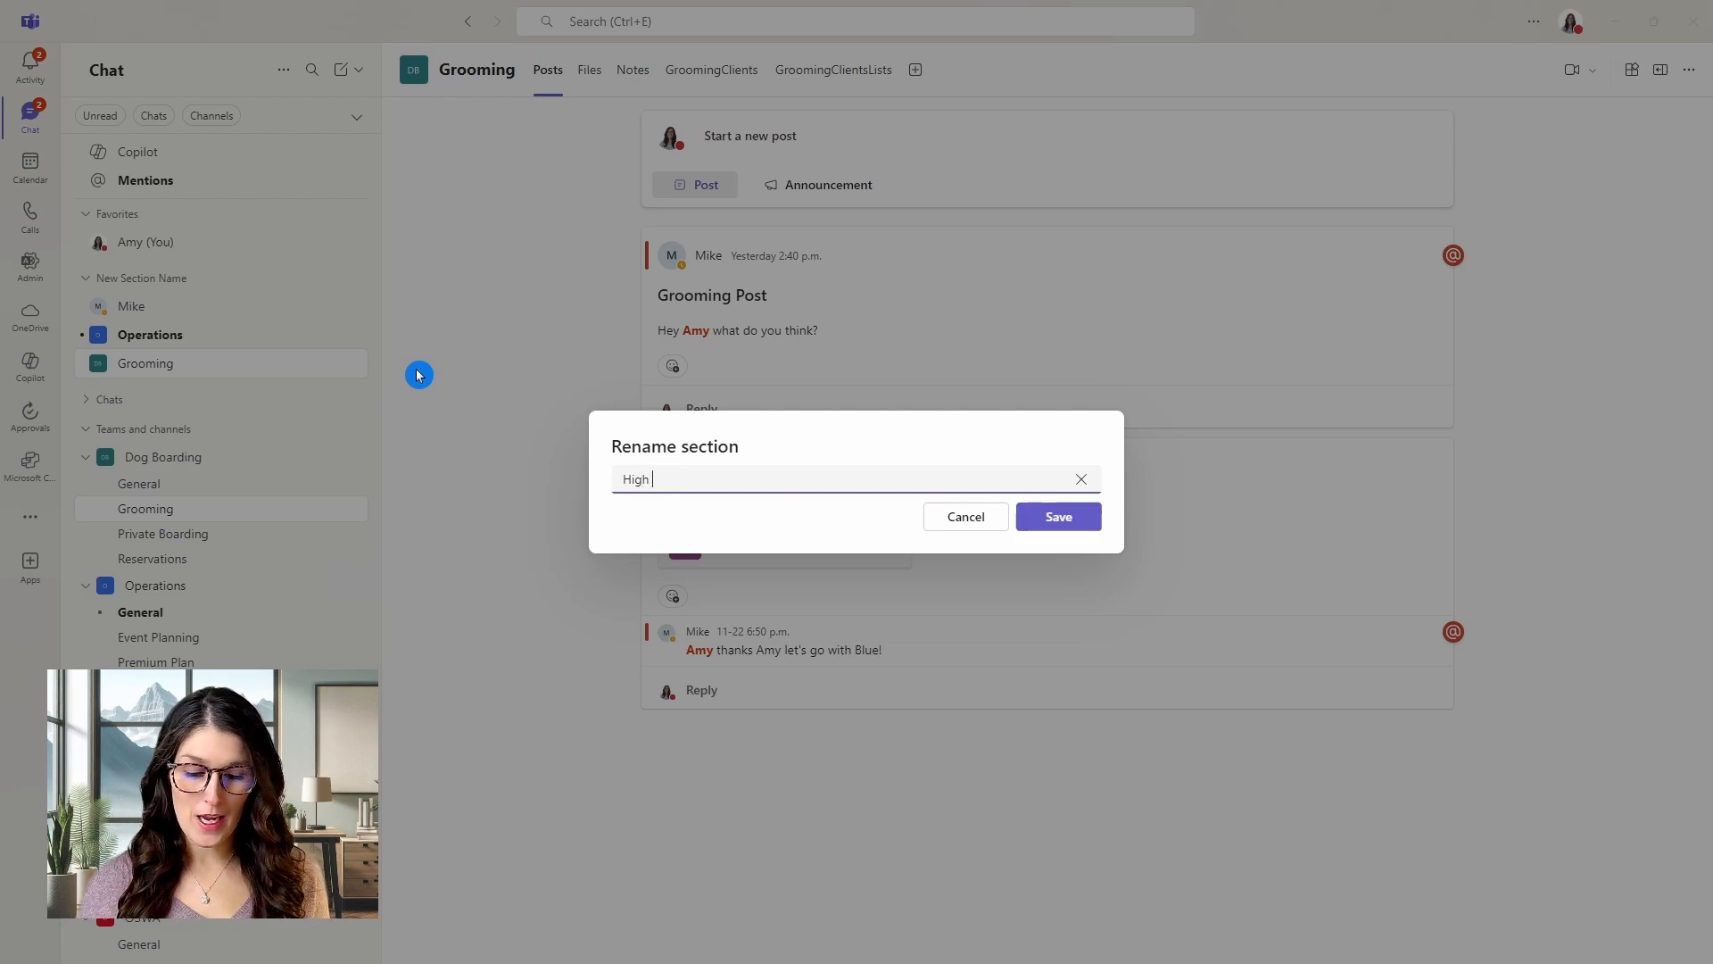
text(Priority)
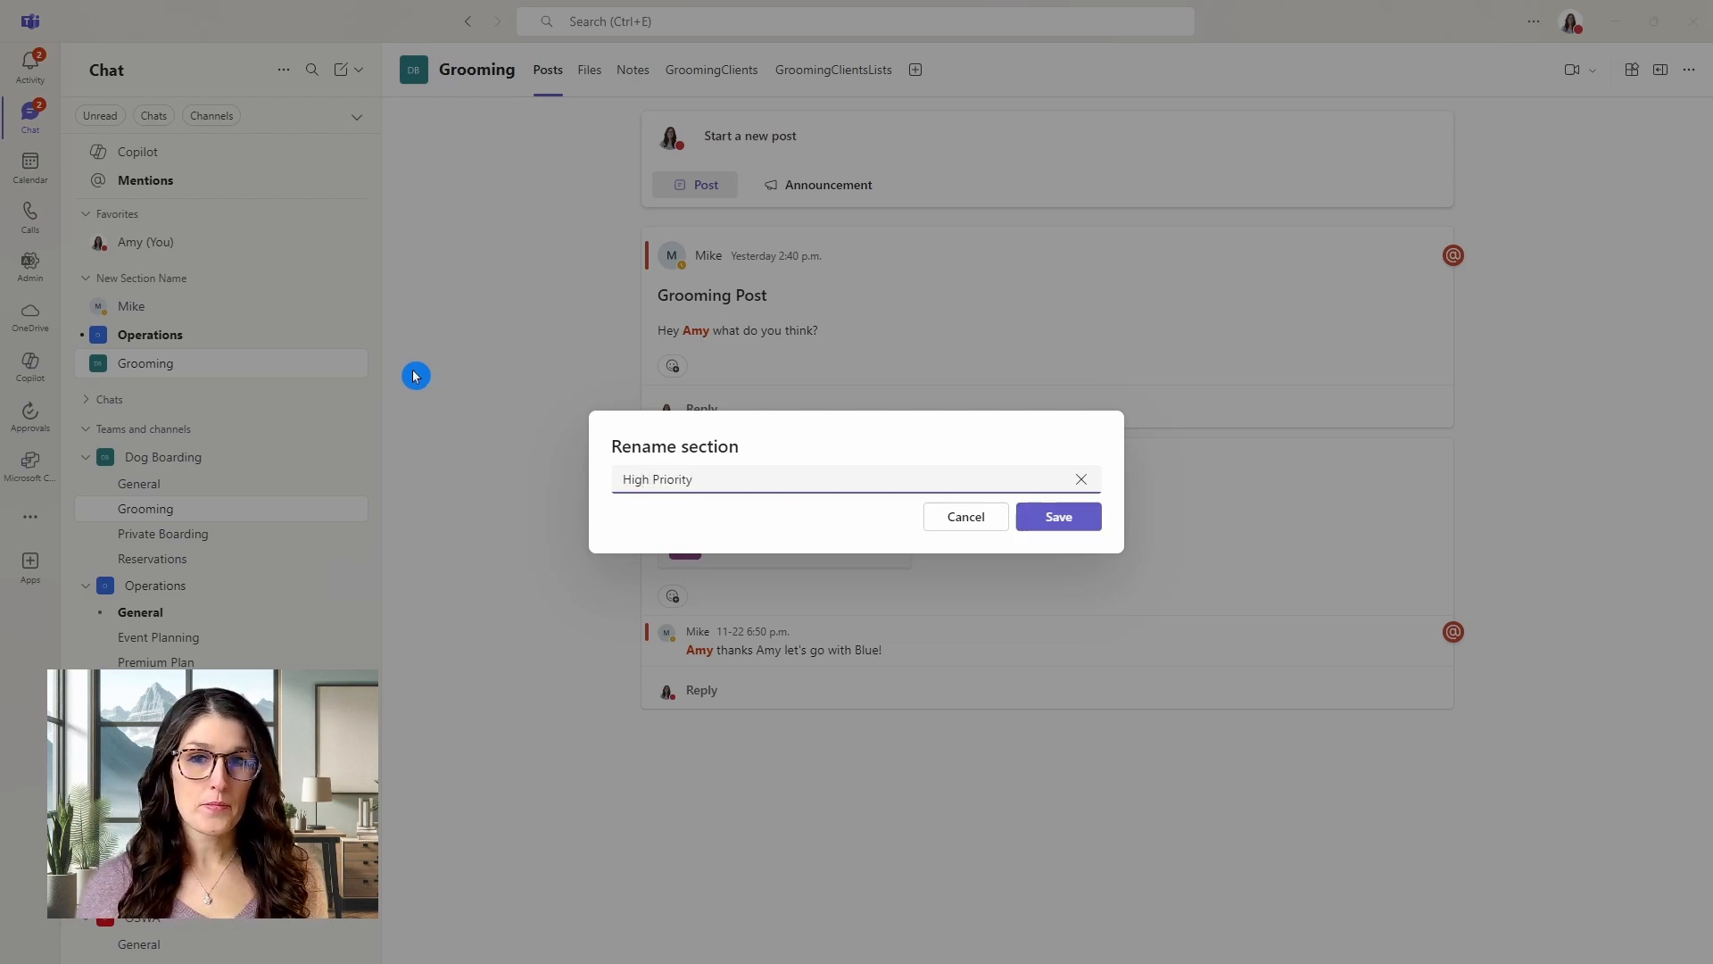
click(1056, 516)
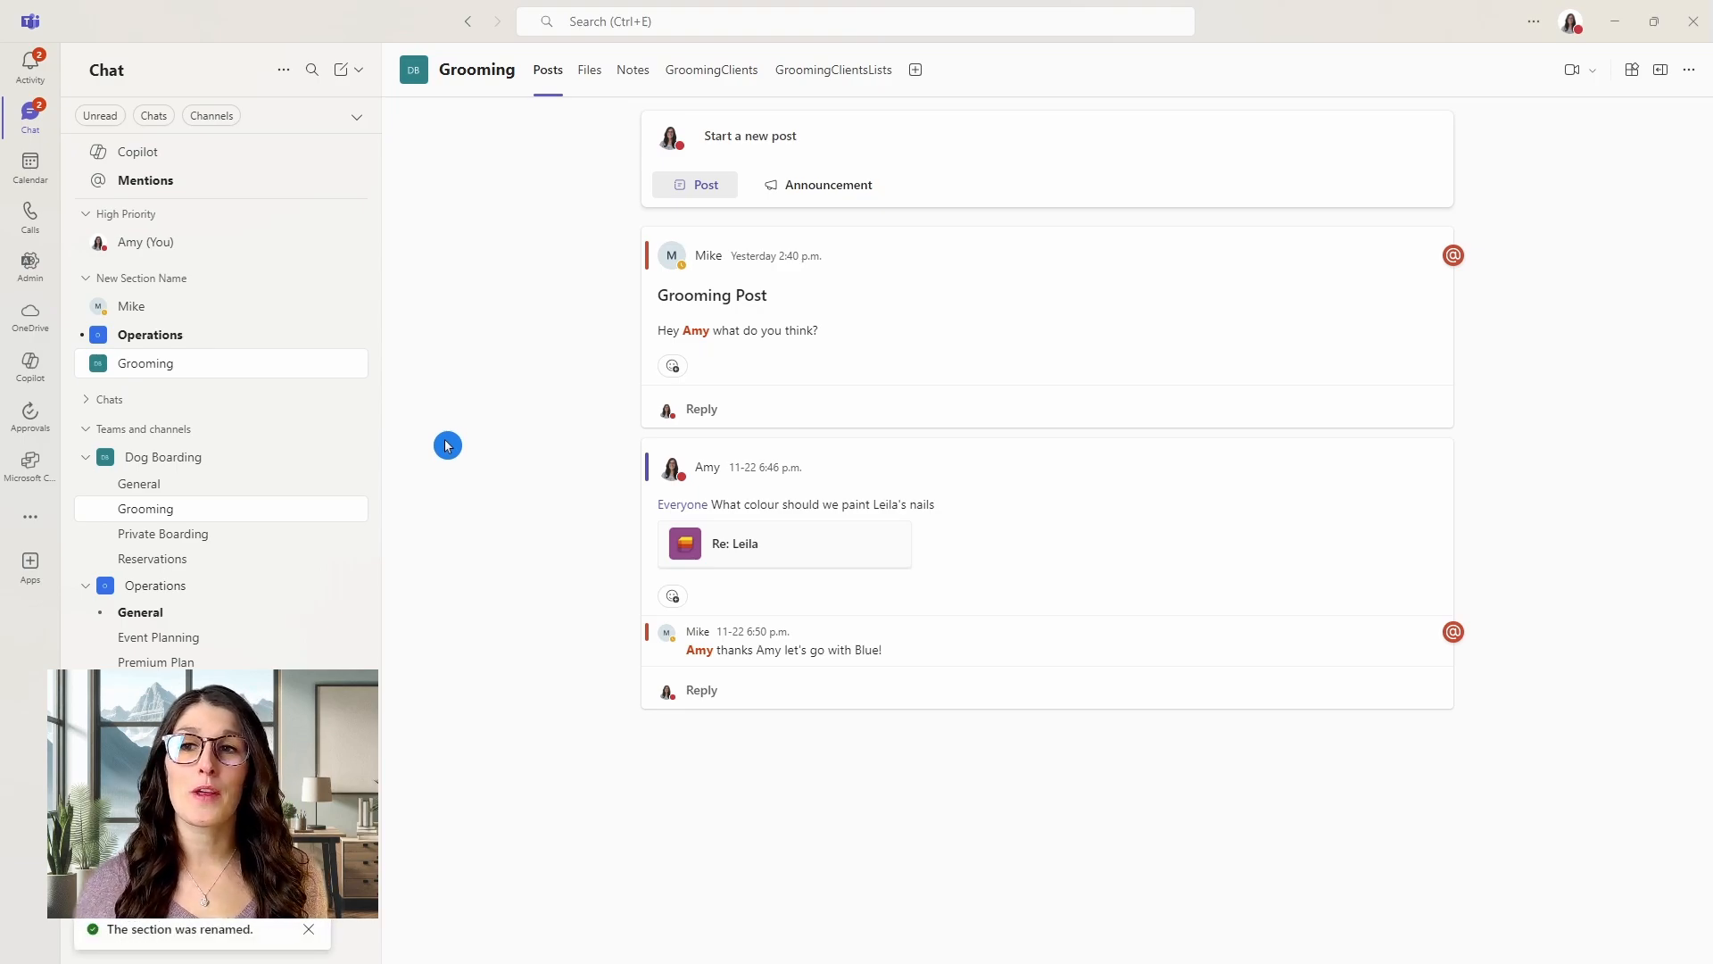
mouse_move(255, 239)
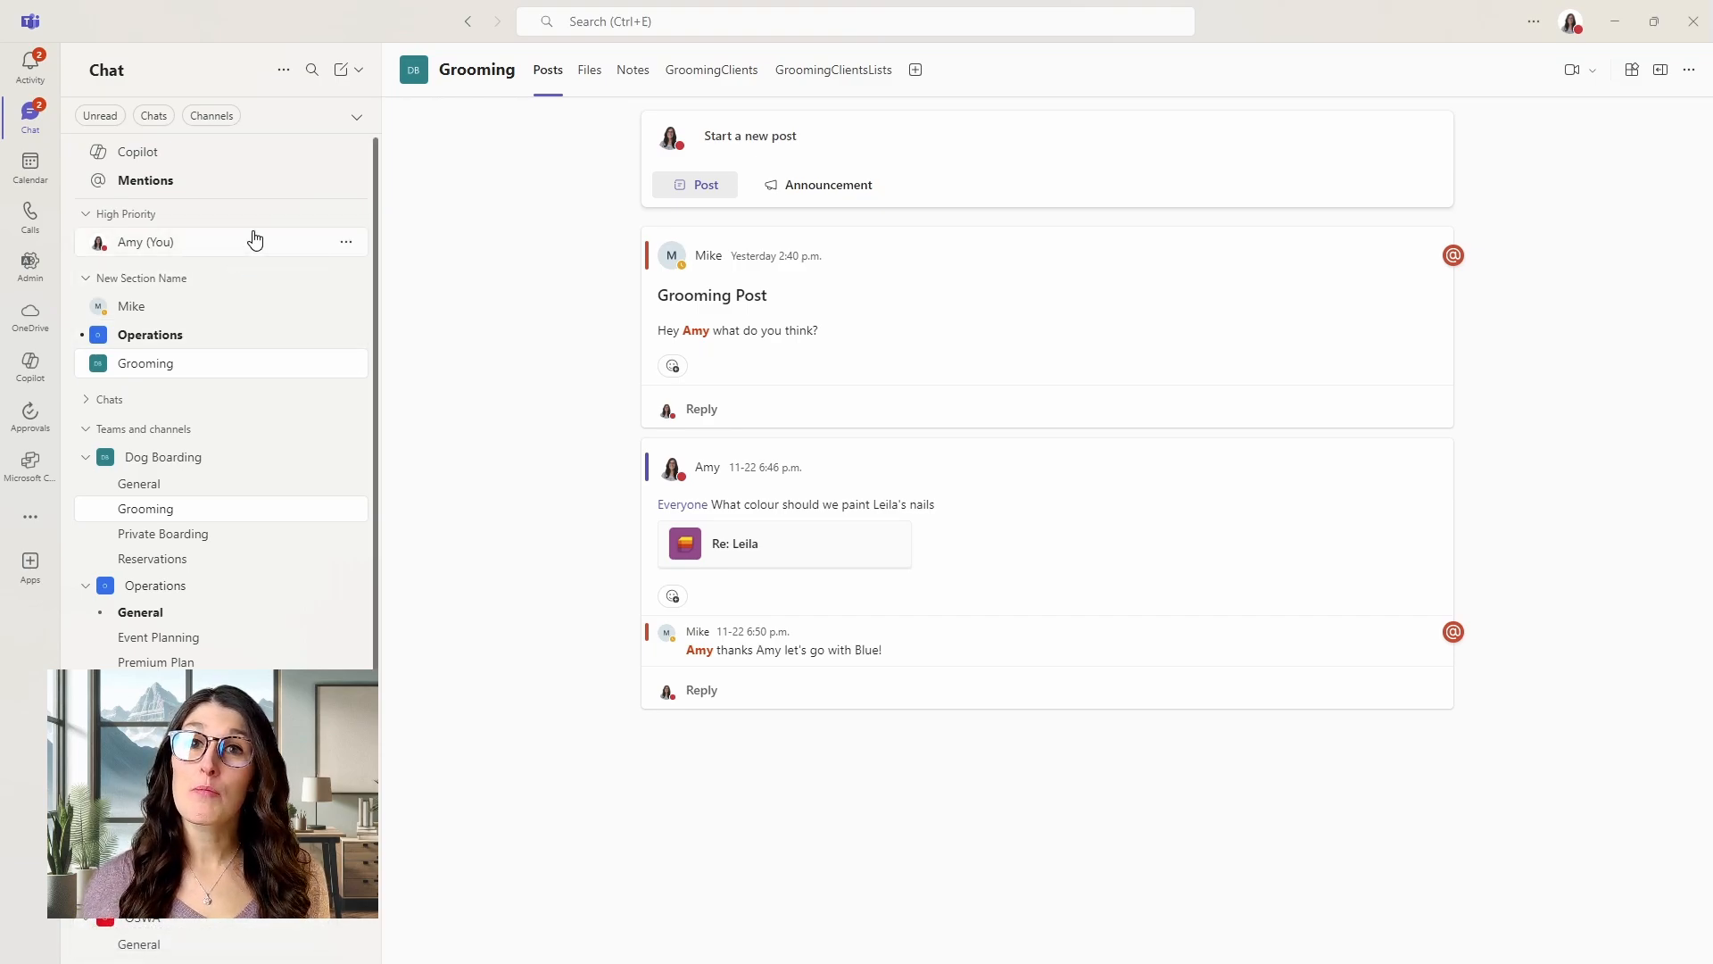
mouse_move(194, 368)
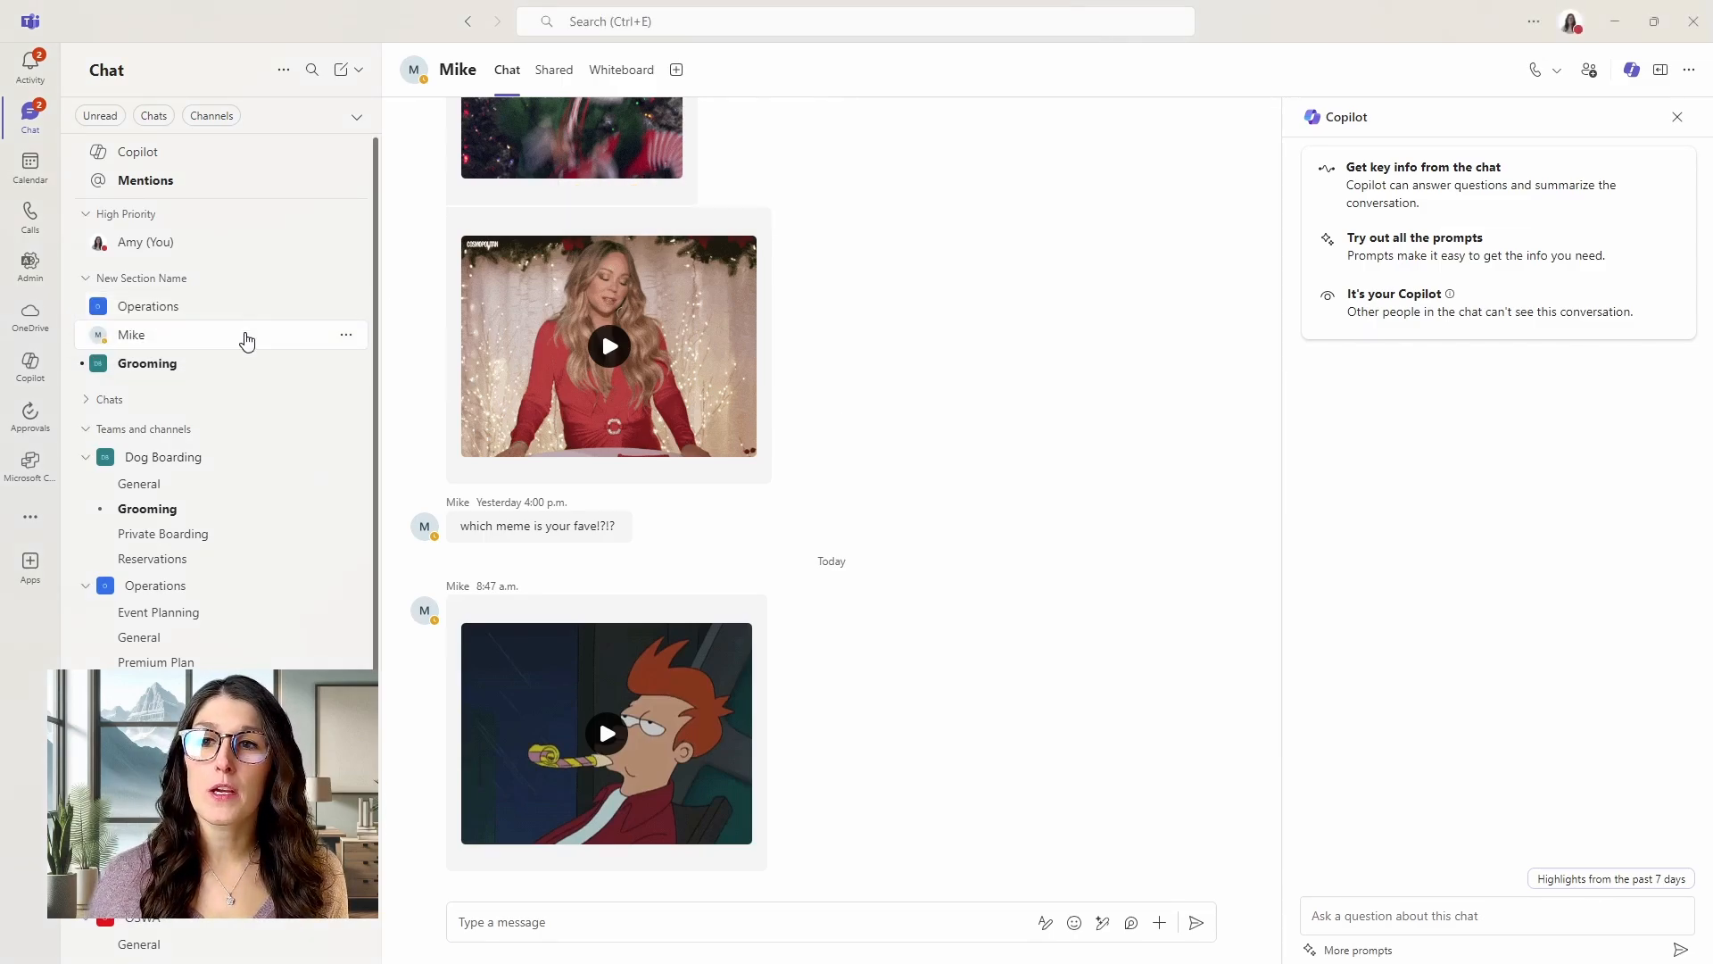
mouse_move(147, 364)
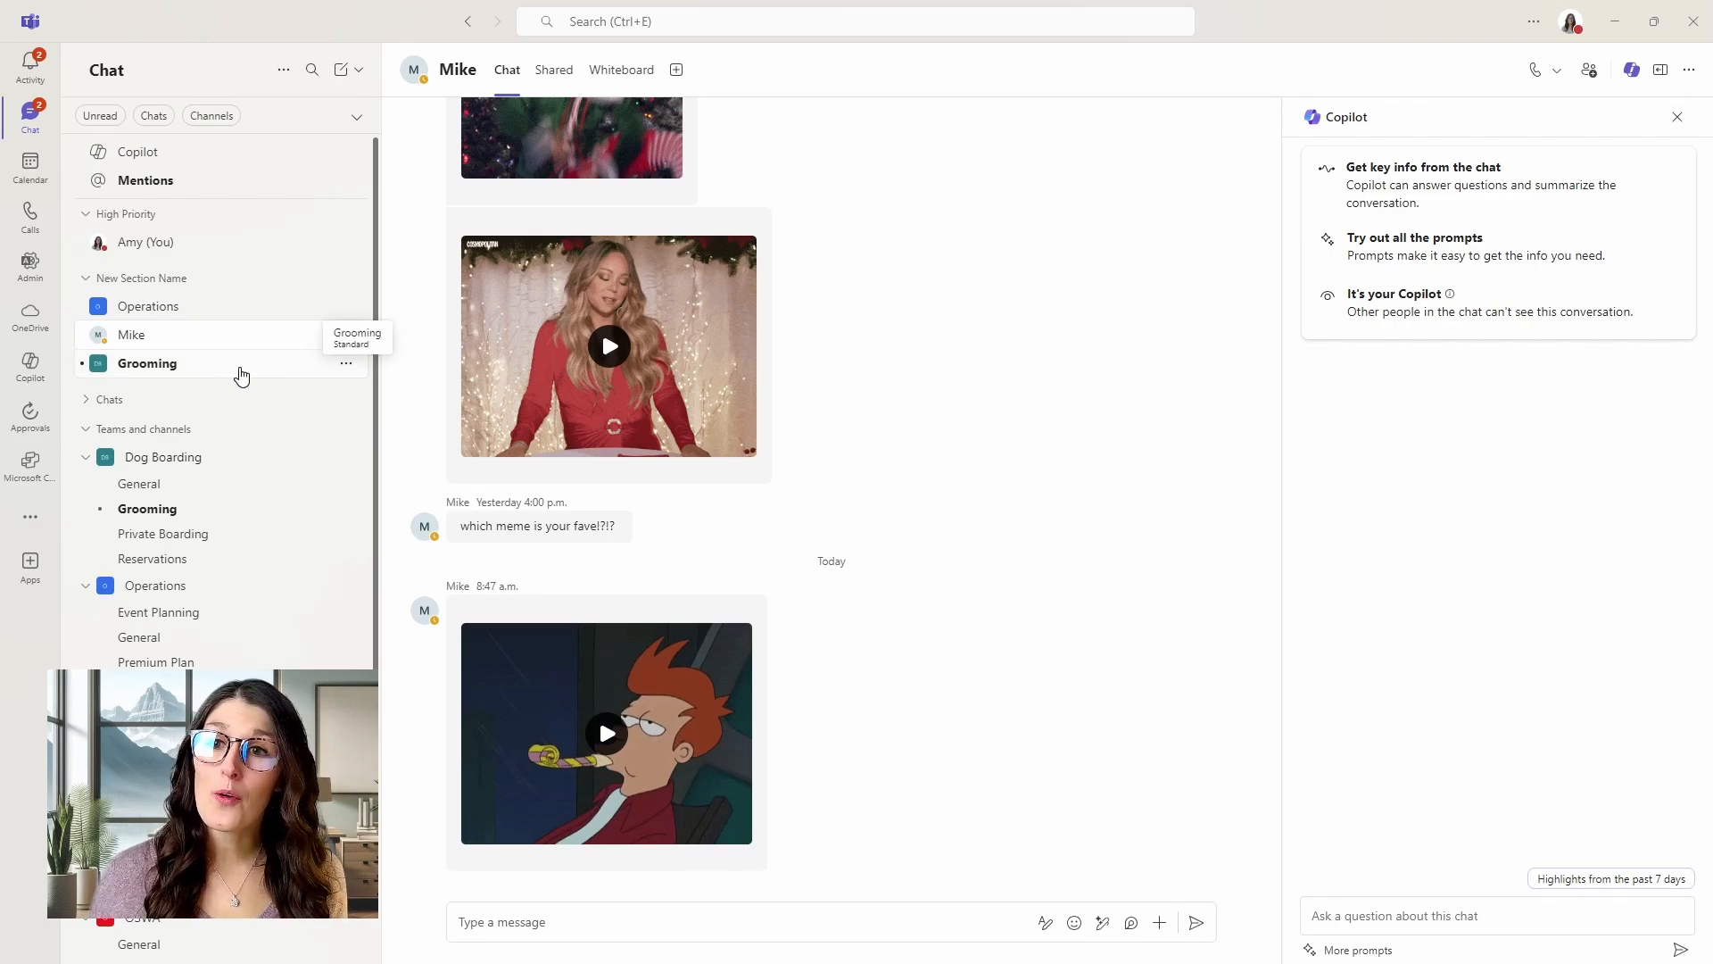
Open Mike's chat to move it into the High Priority section.
click(347, 282)
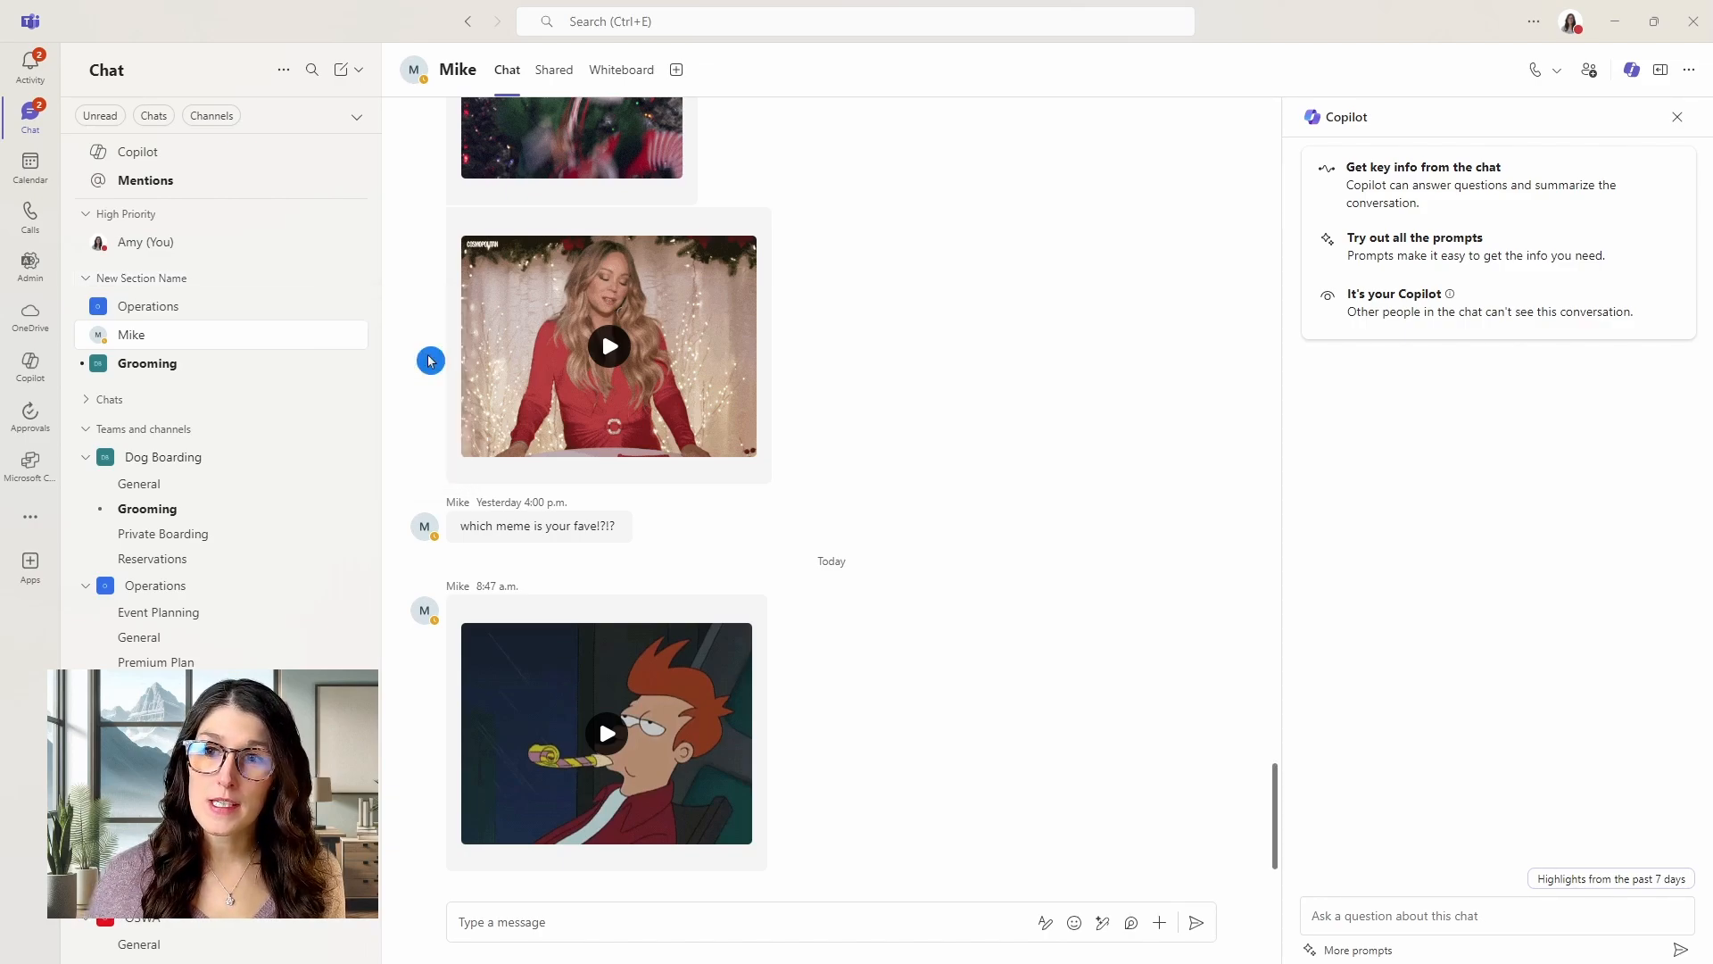
click(347, 285)
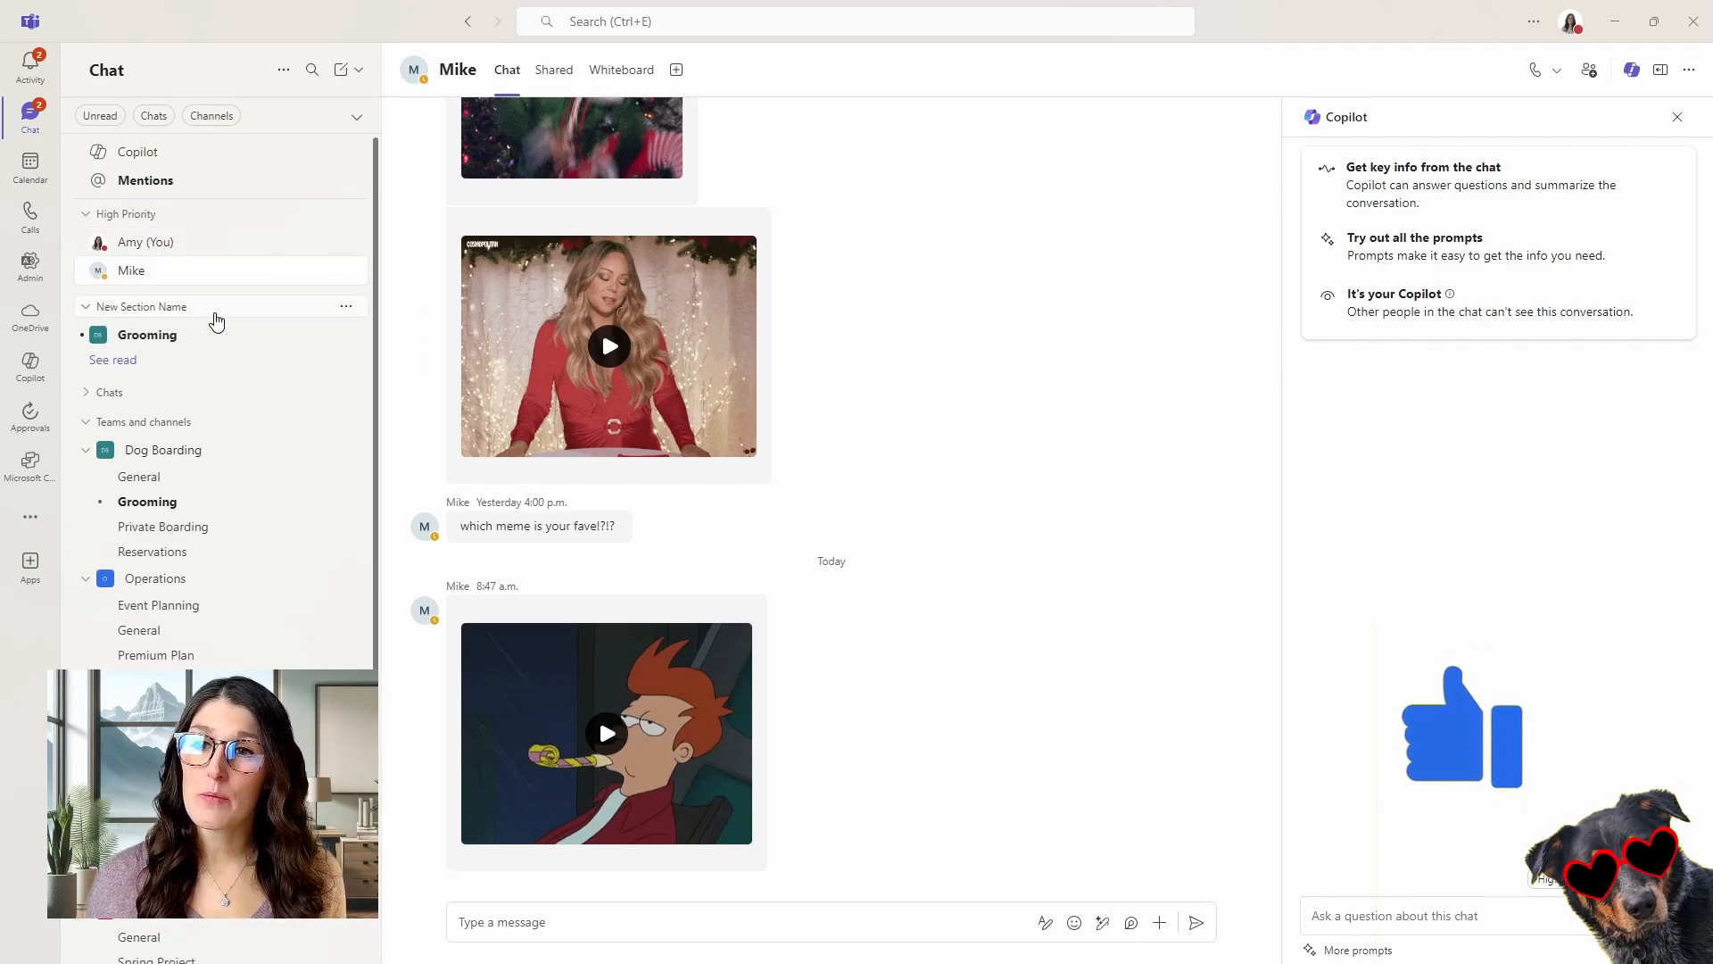
Remove the New Section Name section, then open the Operations General channel.
click(346, 307)
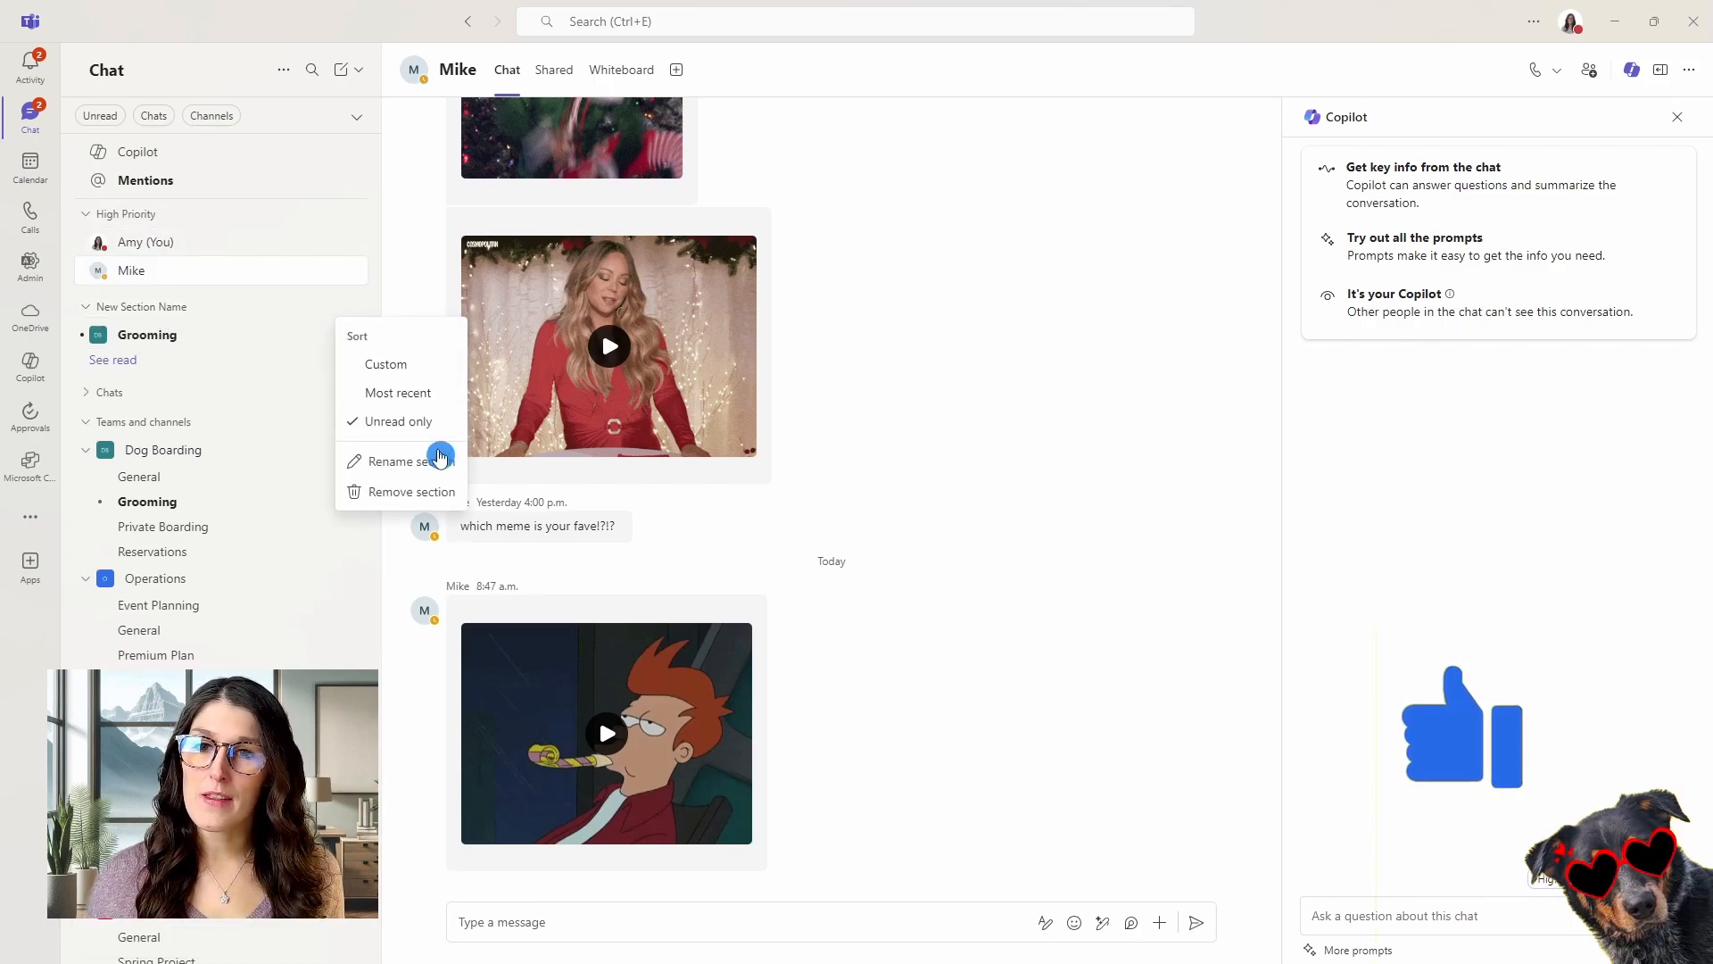
click(410, 492)
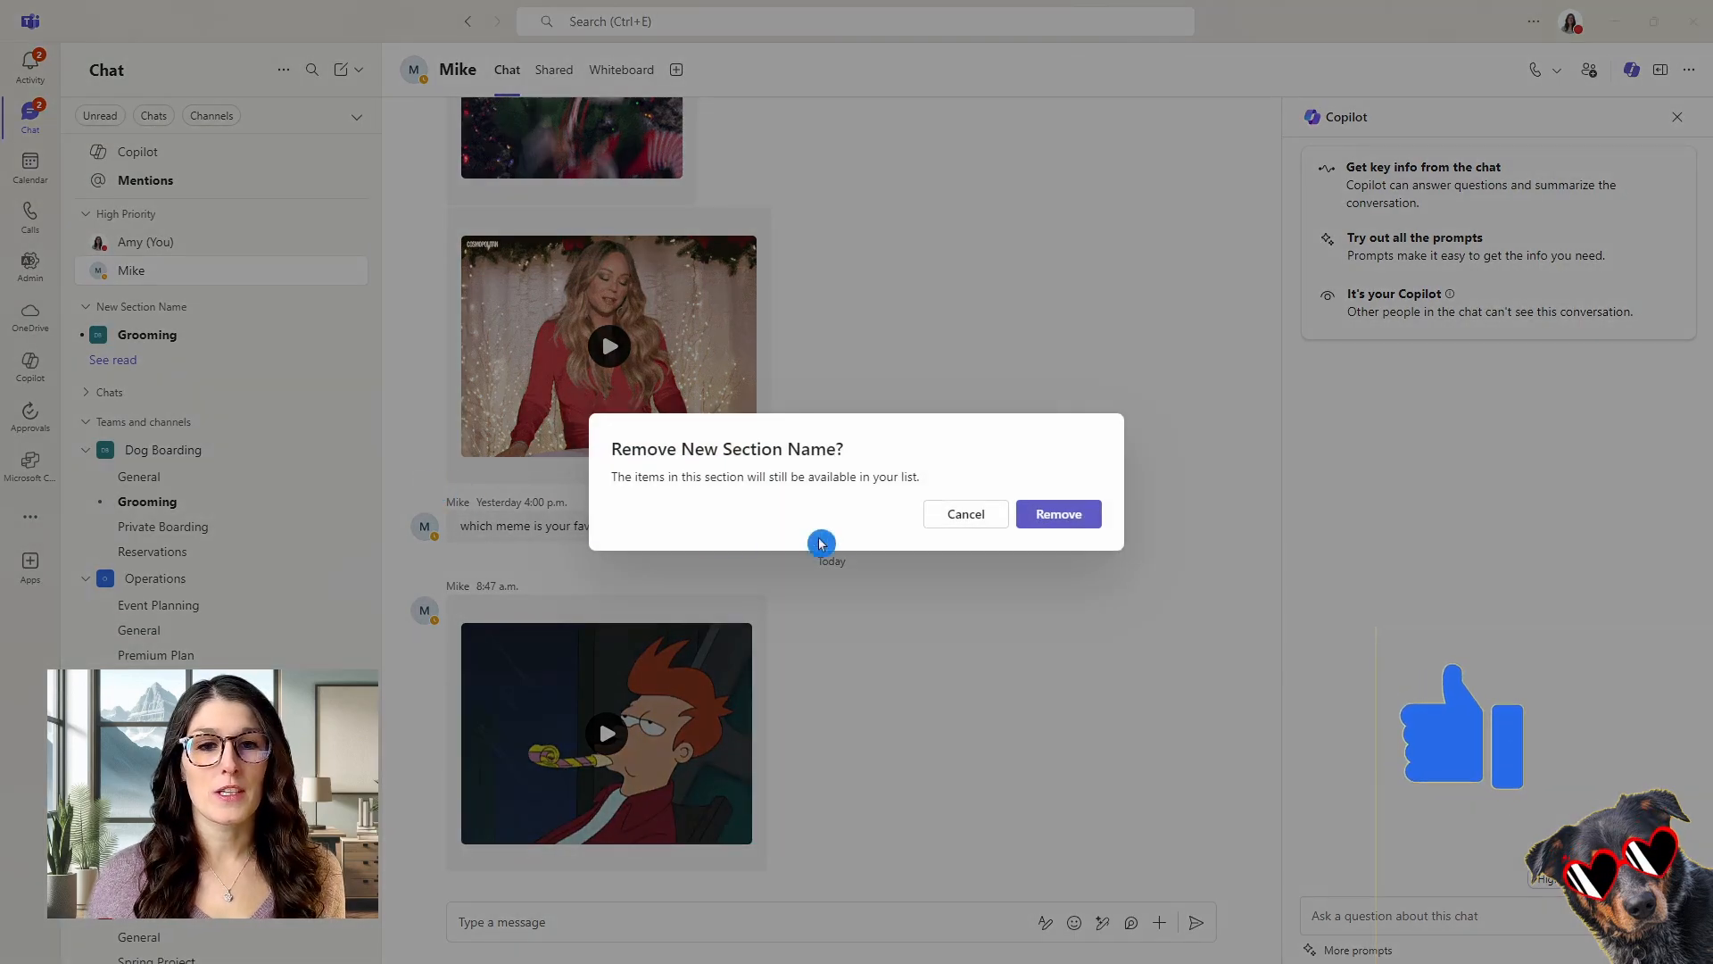
click(1056, 514)
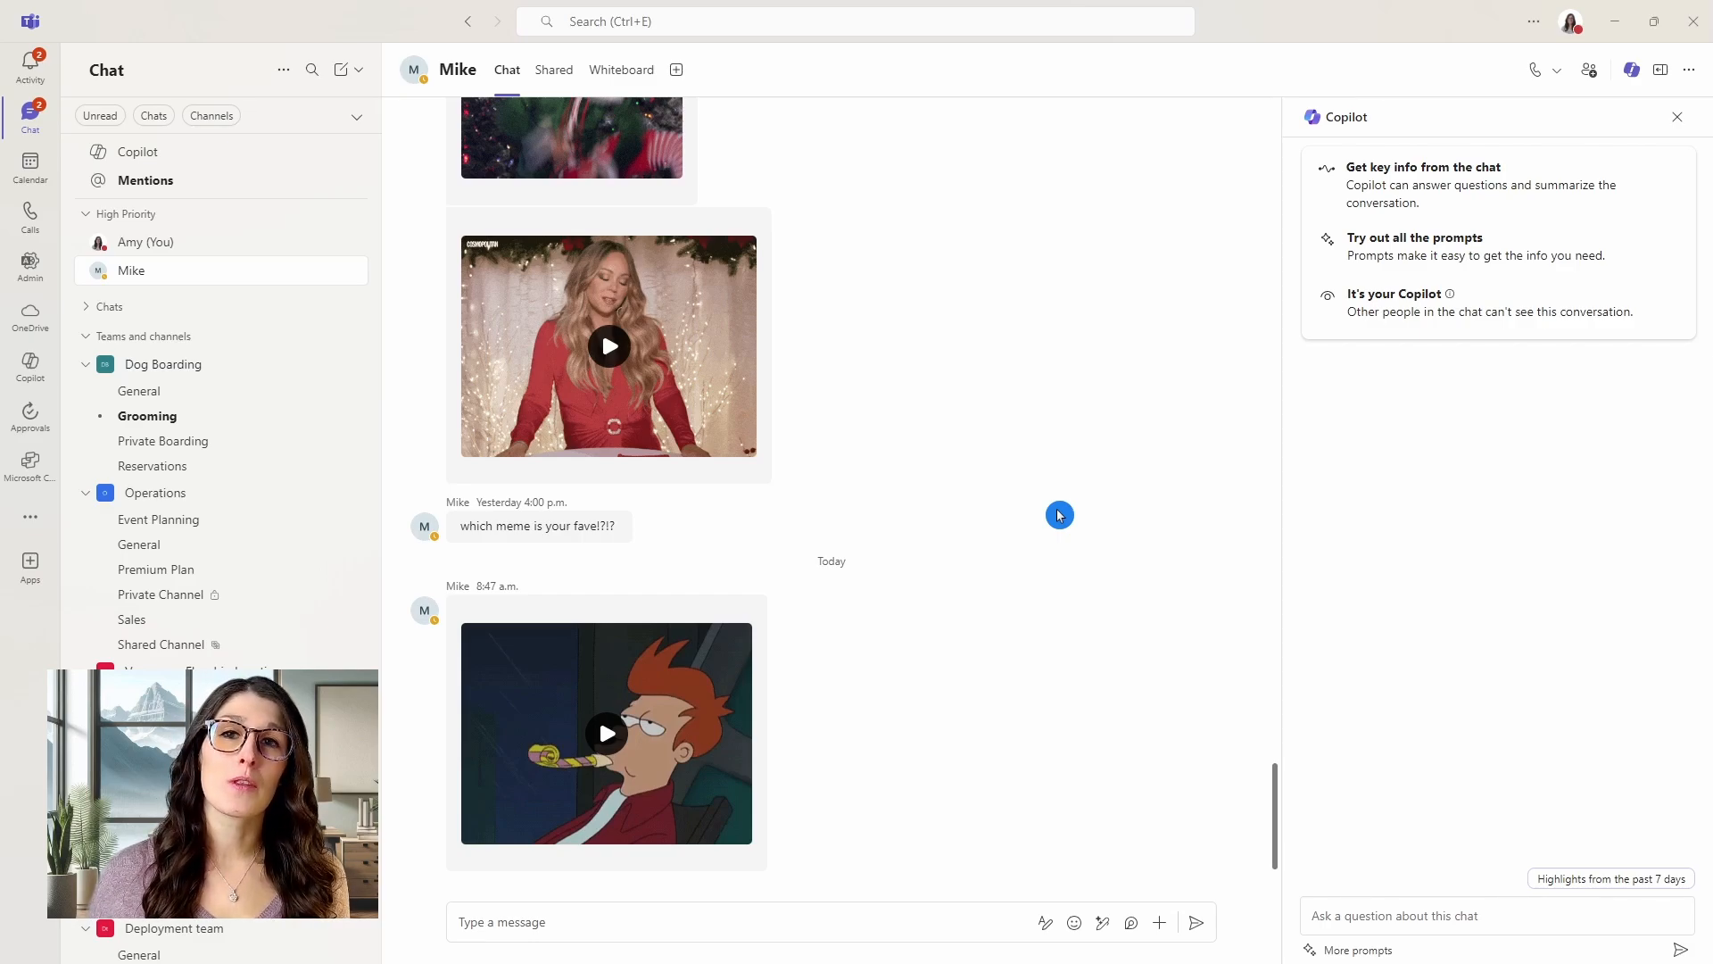
click(140, 385)
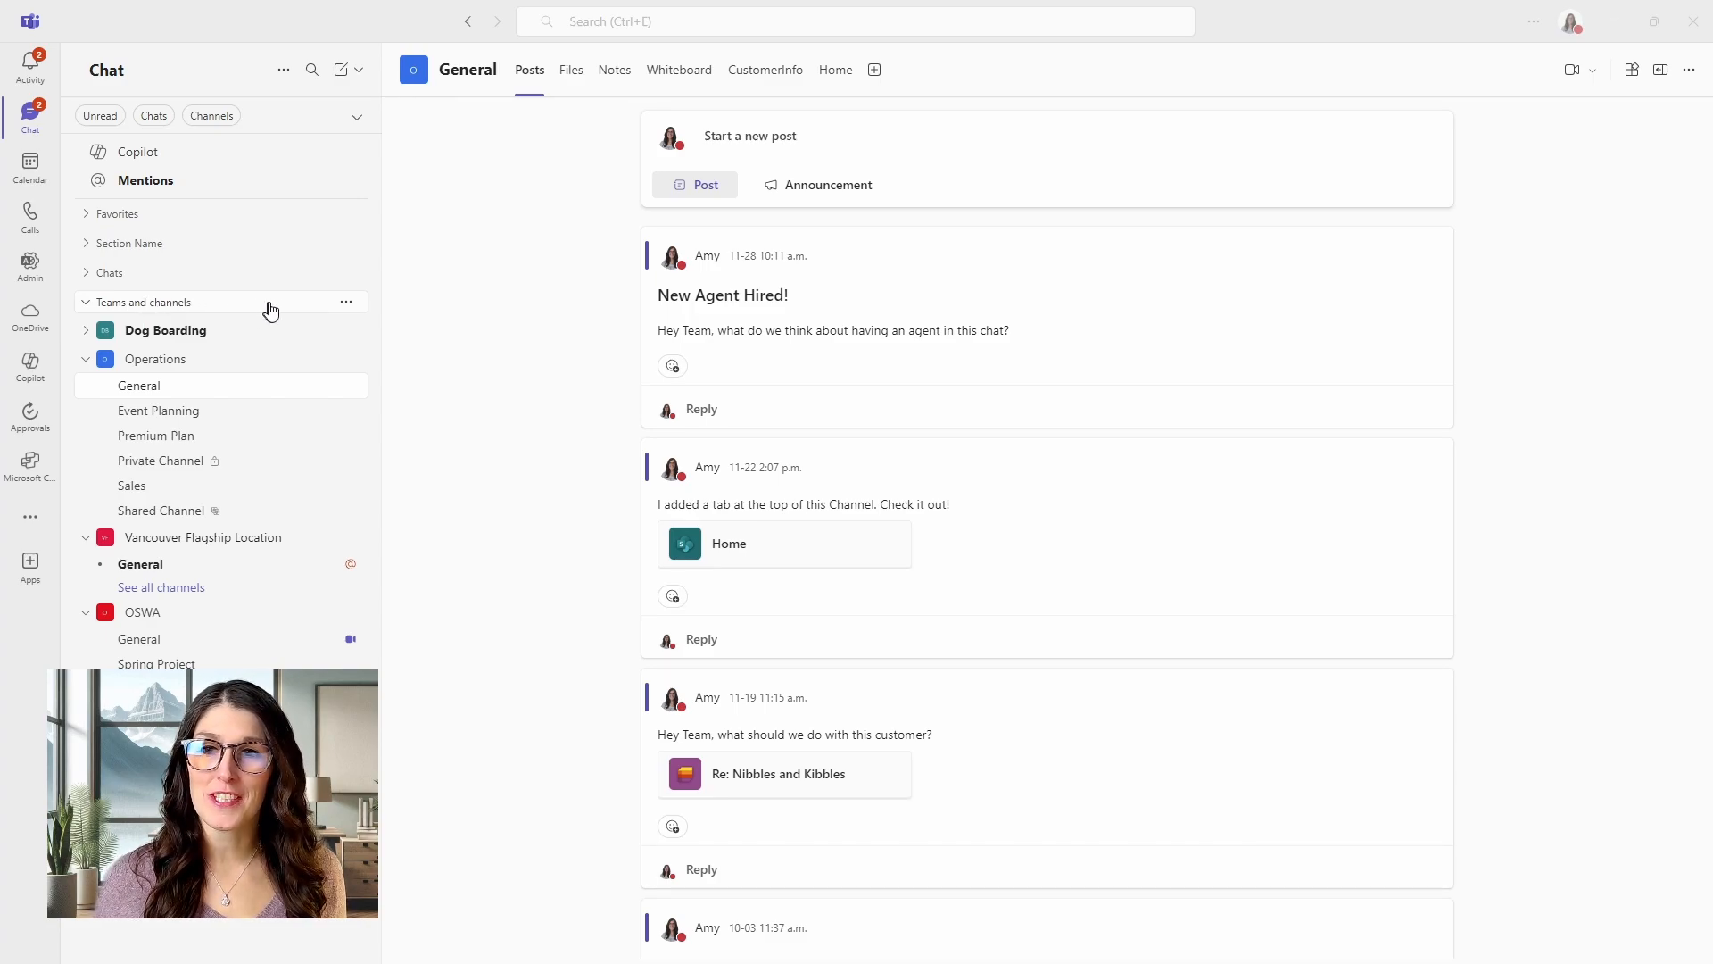
Set the Teams and channels list options to Channels only, sorted A–Z.
click(346, 302)
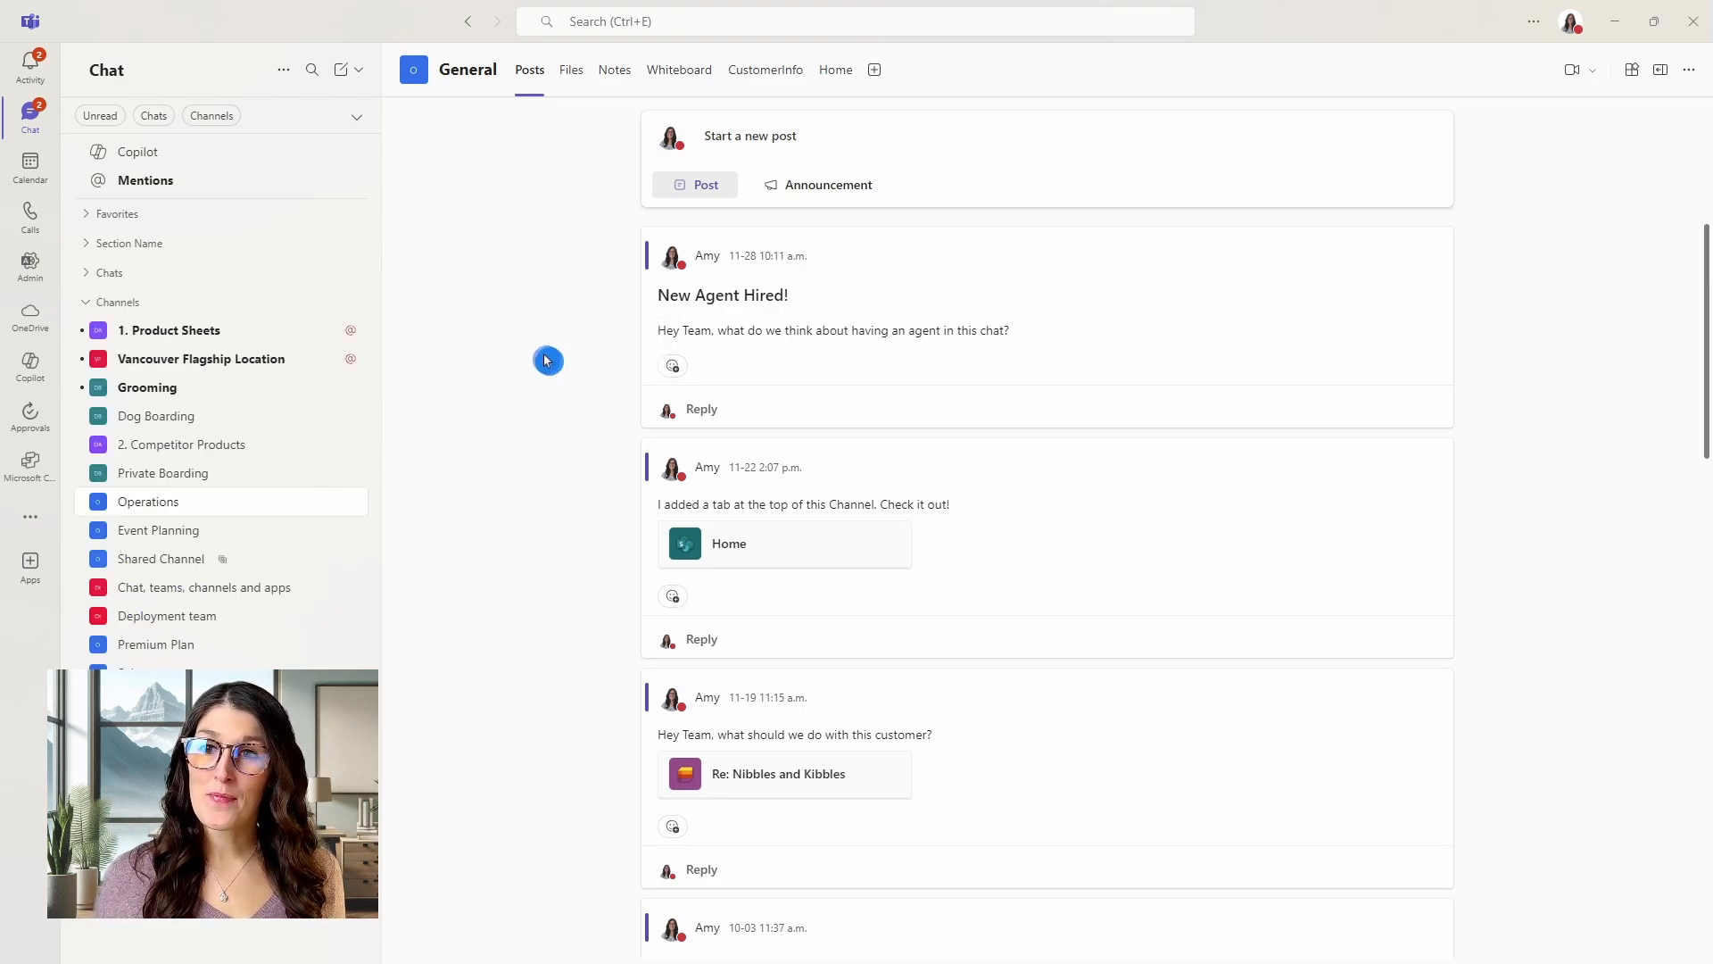
mouse_move(272, 448)
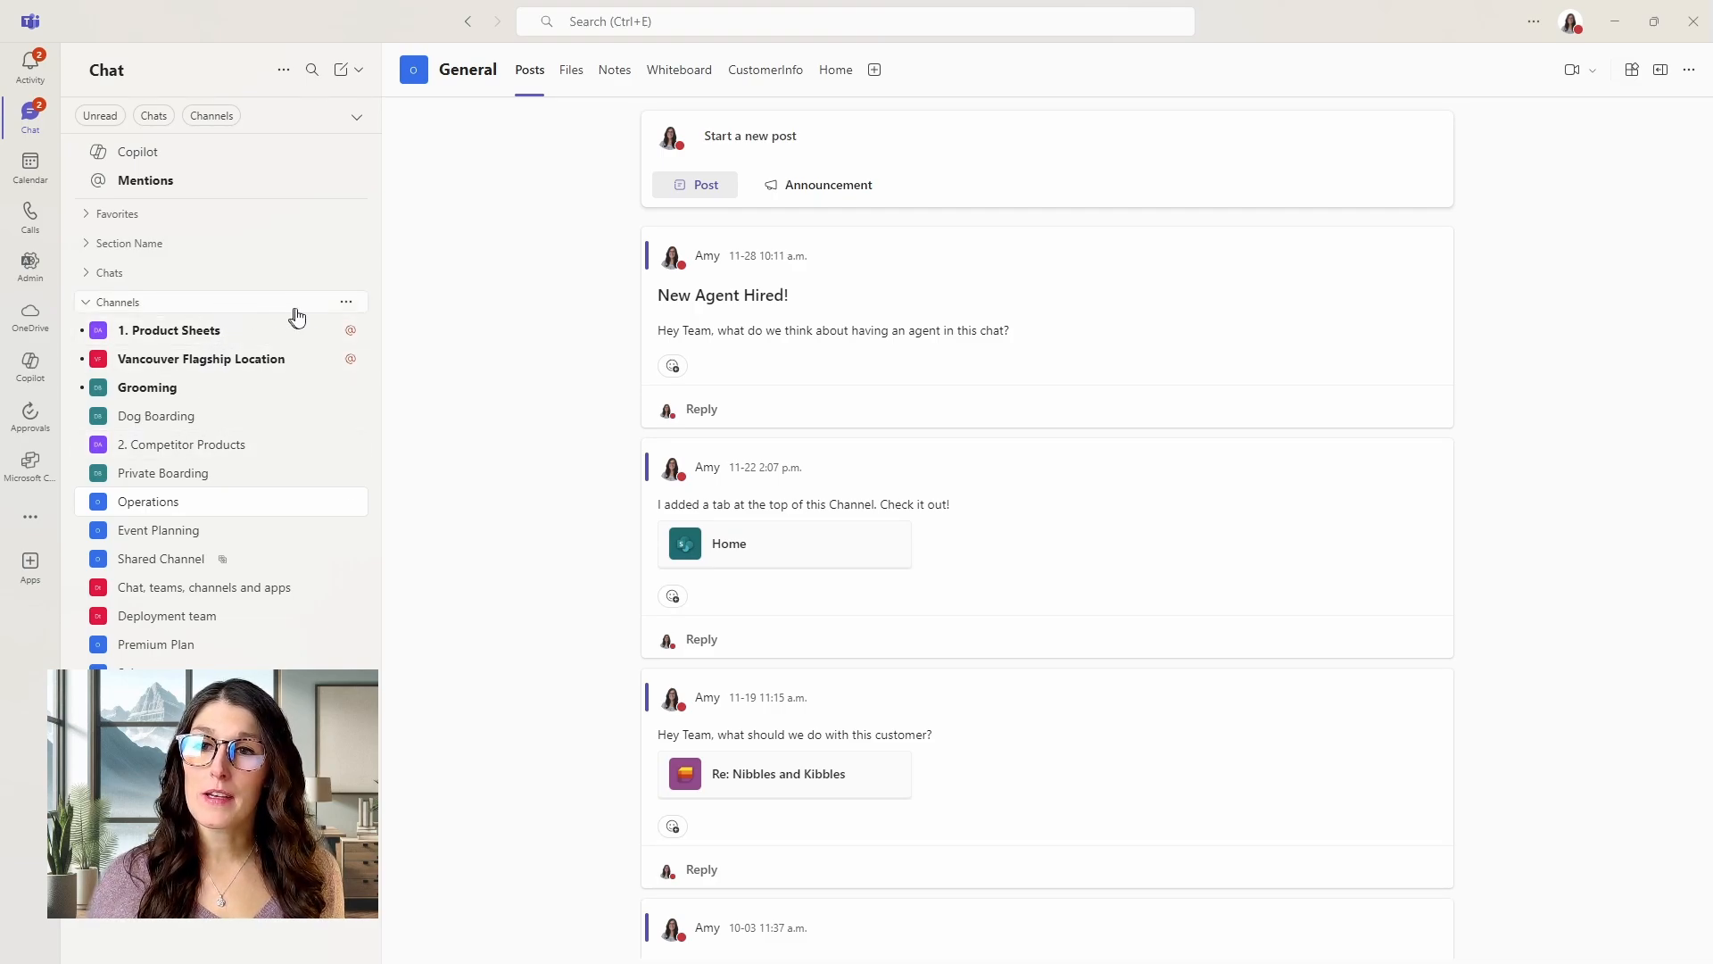
click(345, 301)
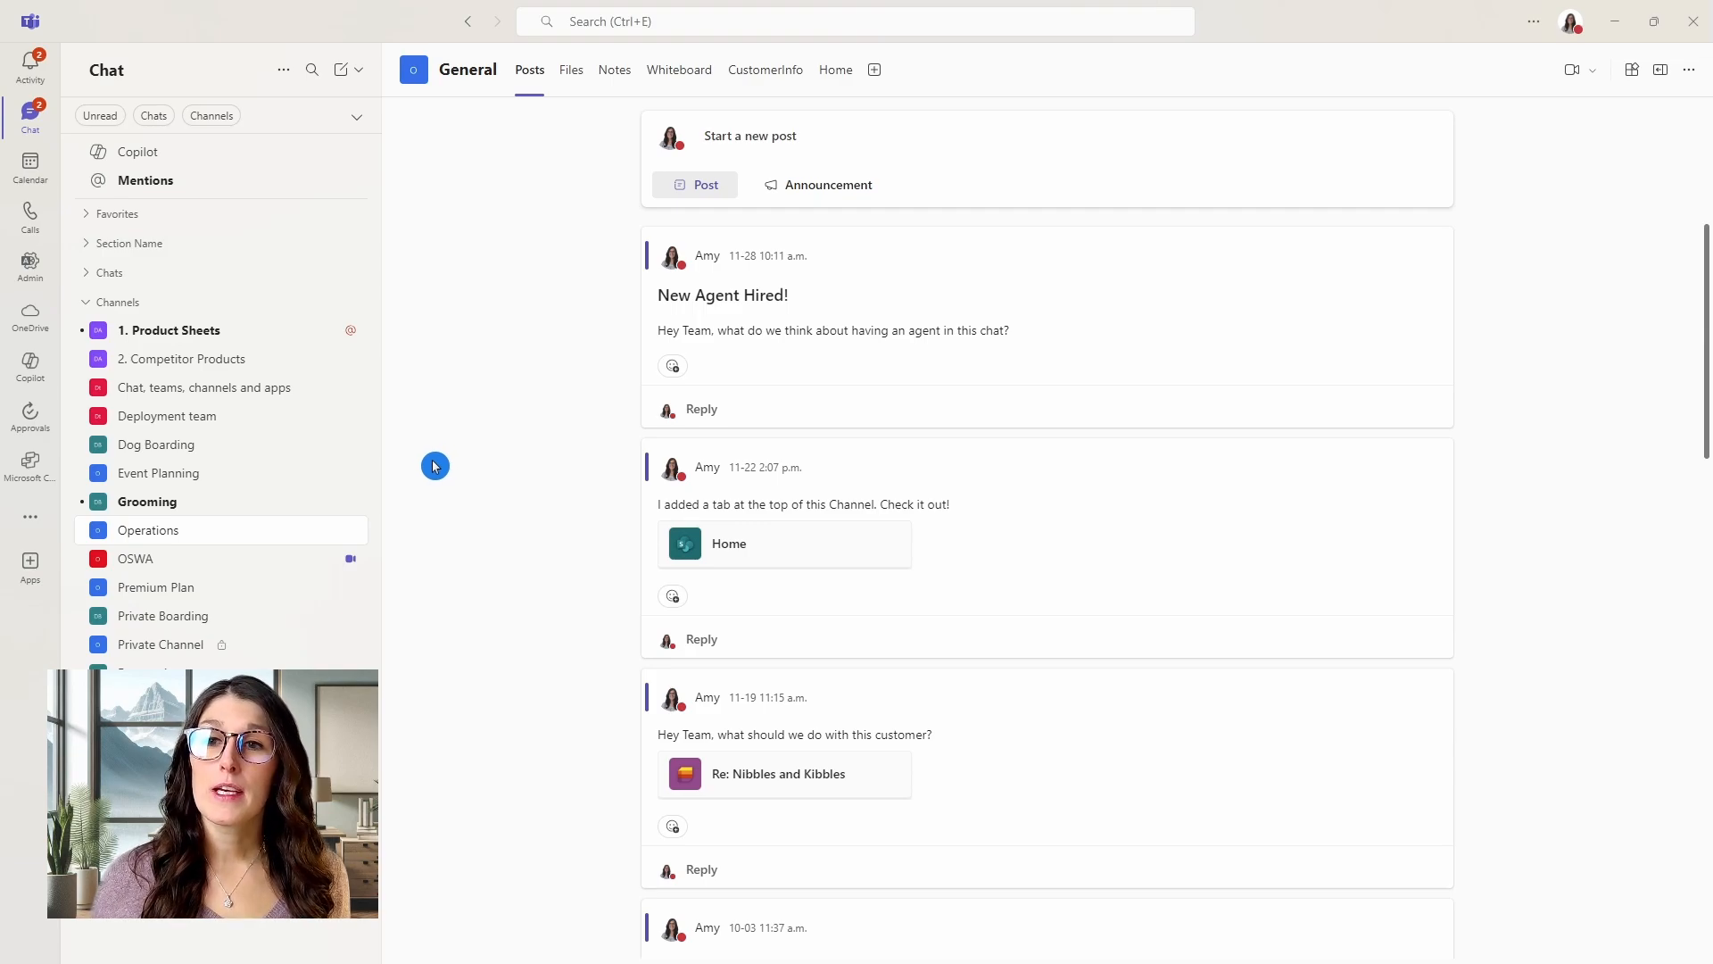
click(349, 304)
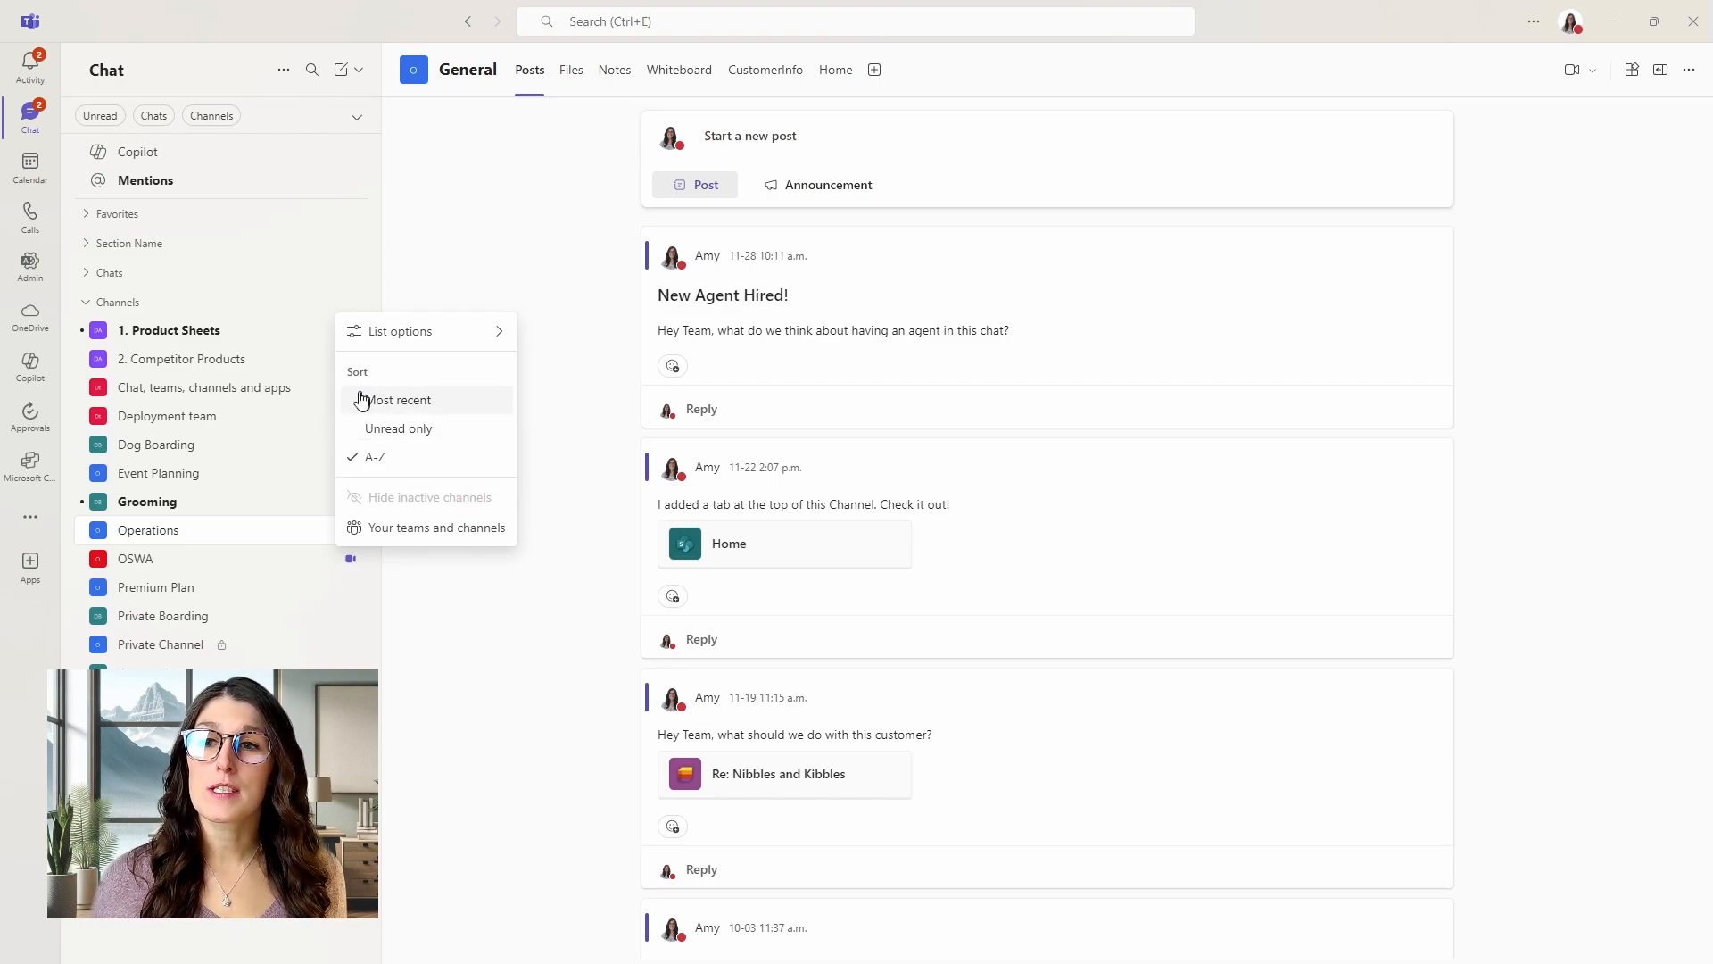
mouse_move(332, 395)
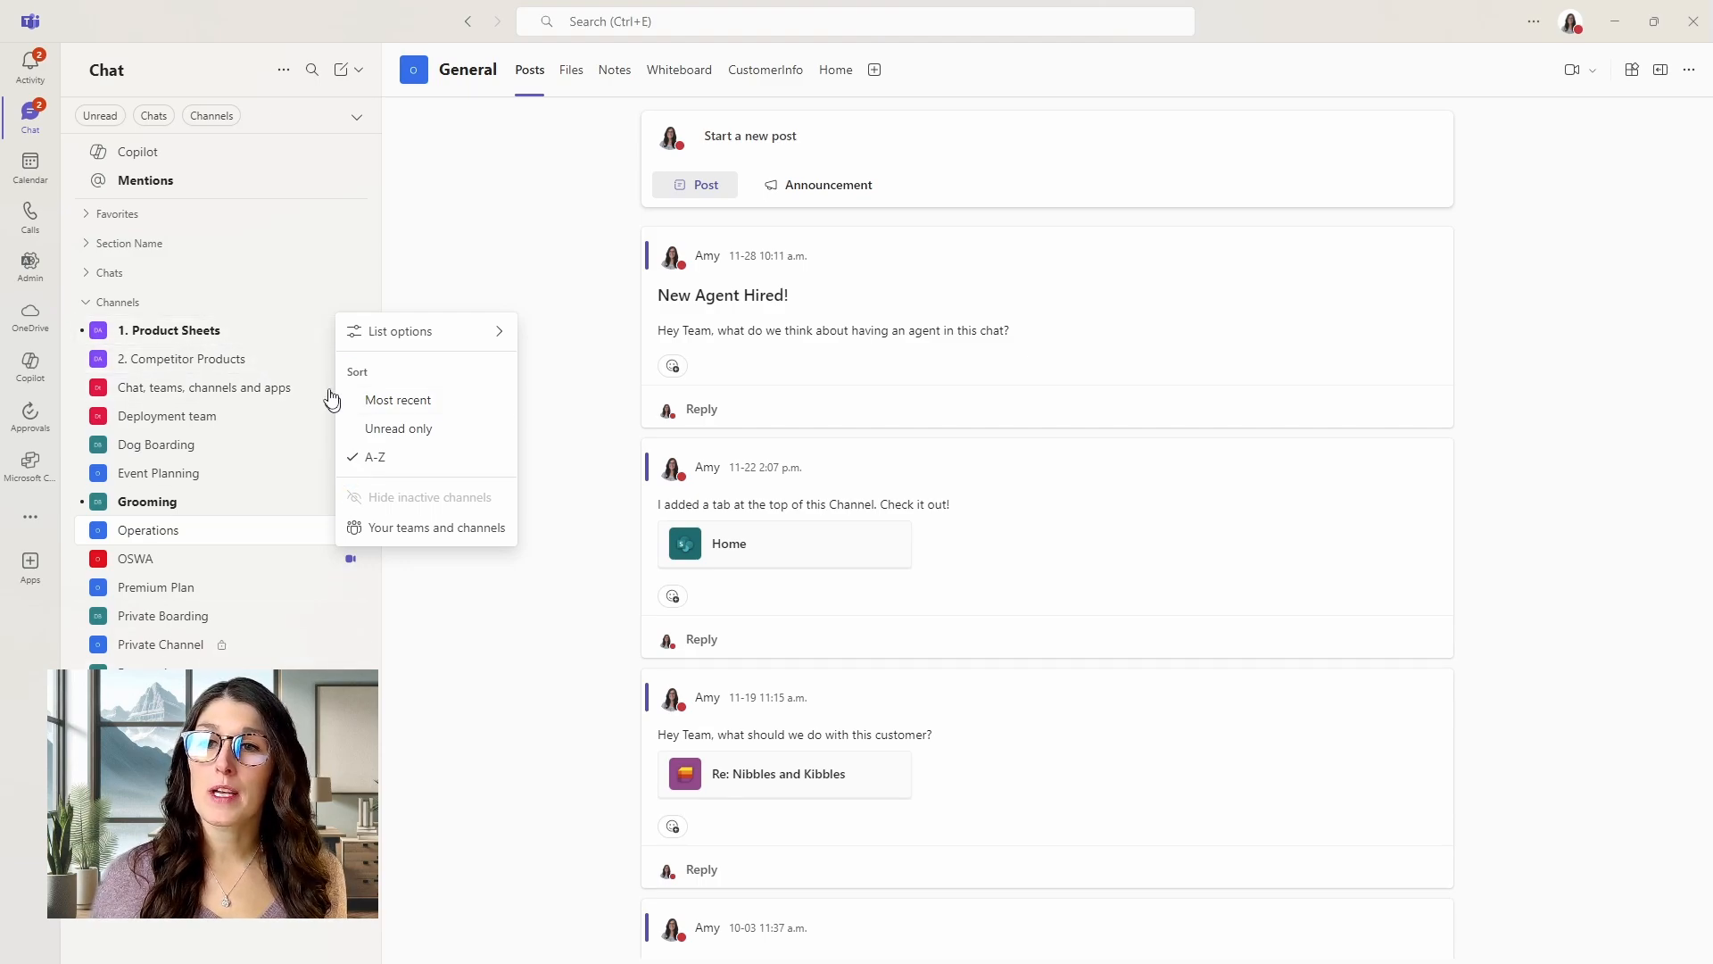
mouse_move(269, 333)
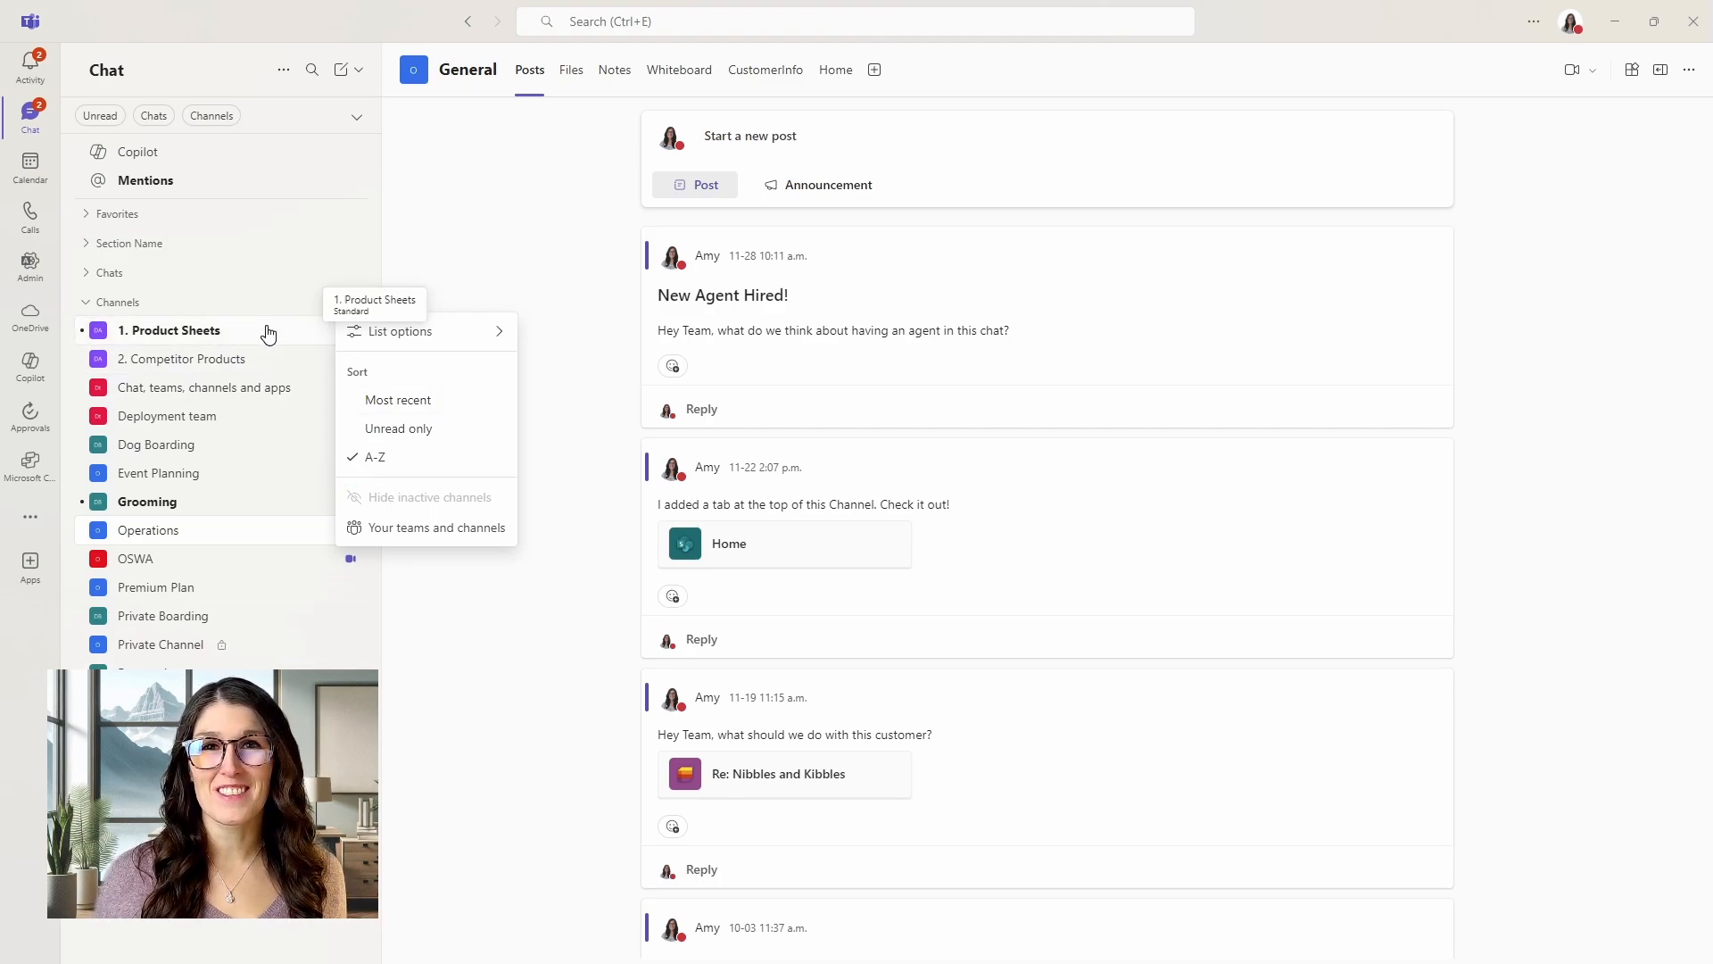
click(459, 339)
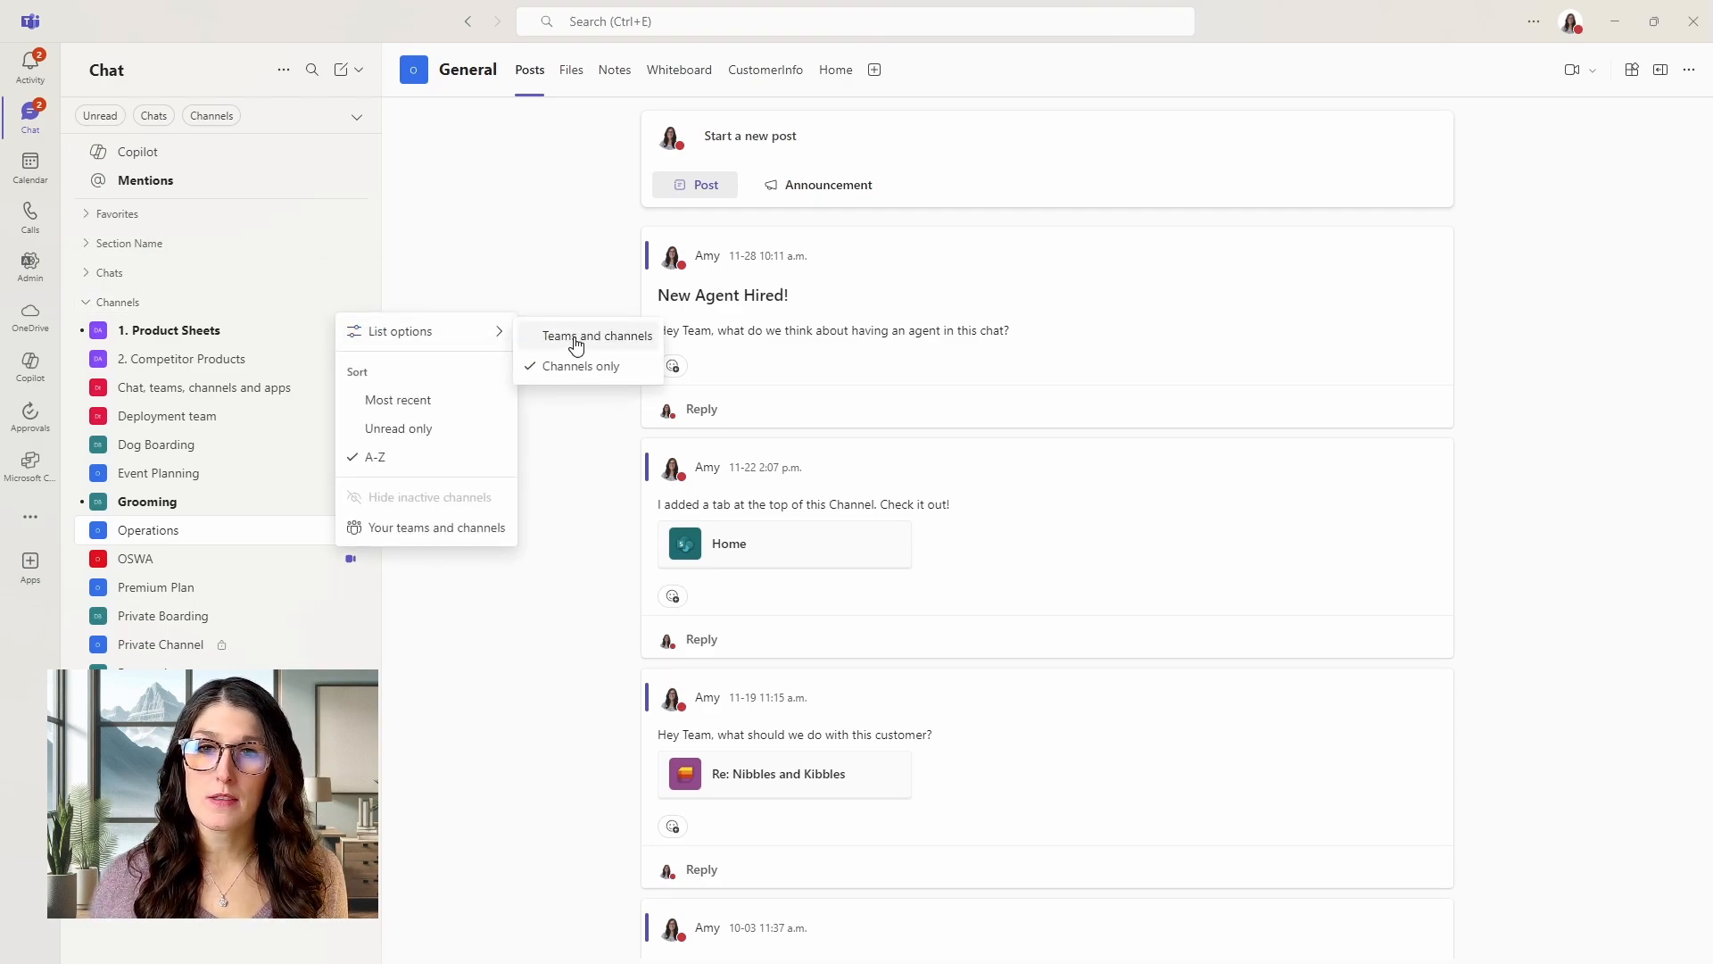
Regroup channels under their teams and show the hidden Pet Wash channel in Vancouver Flagship Location.
click(595, 336)
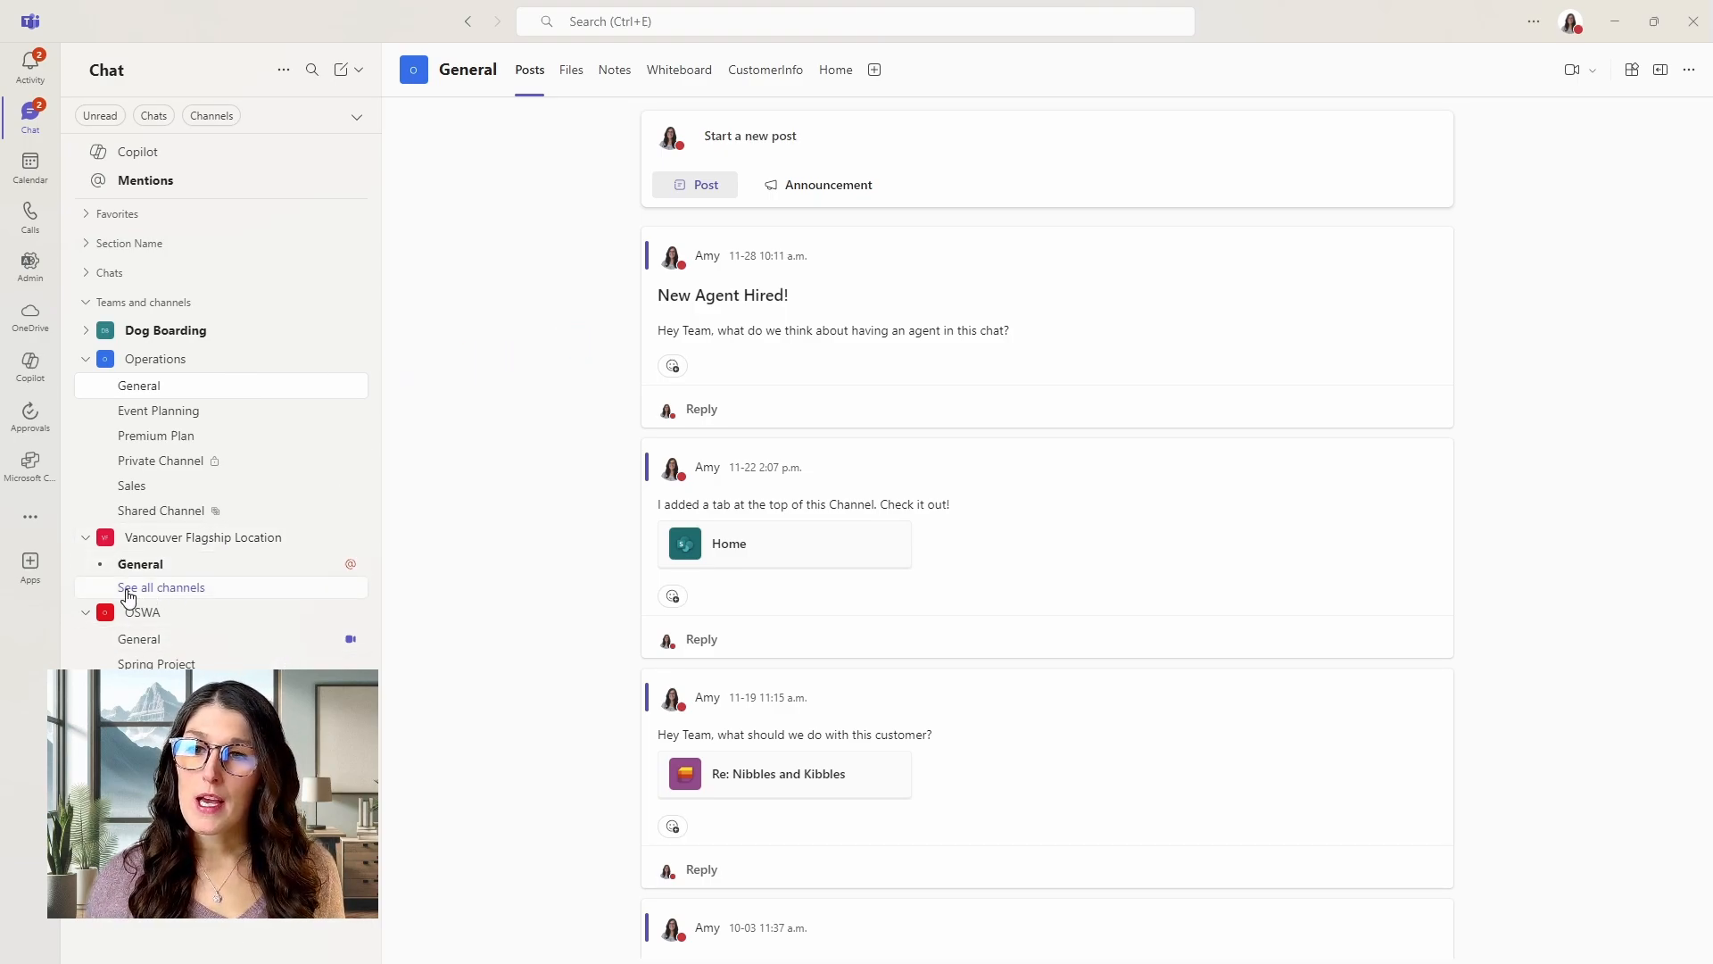
click(161, 588)
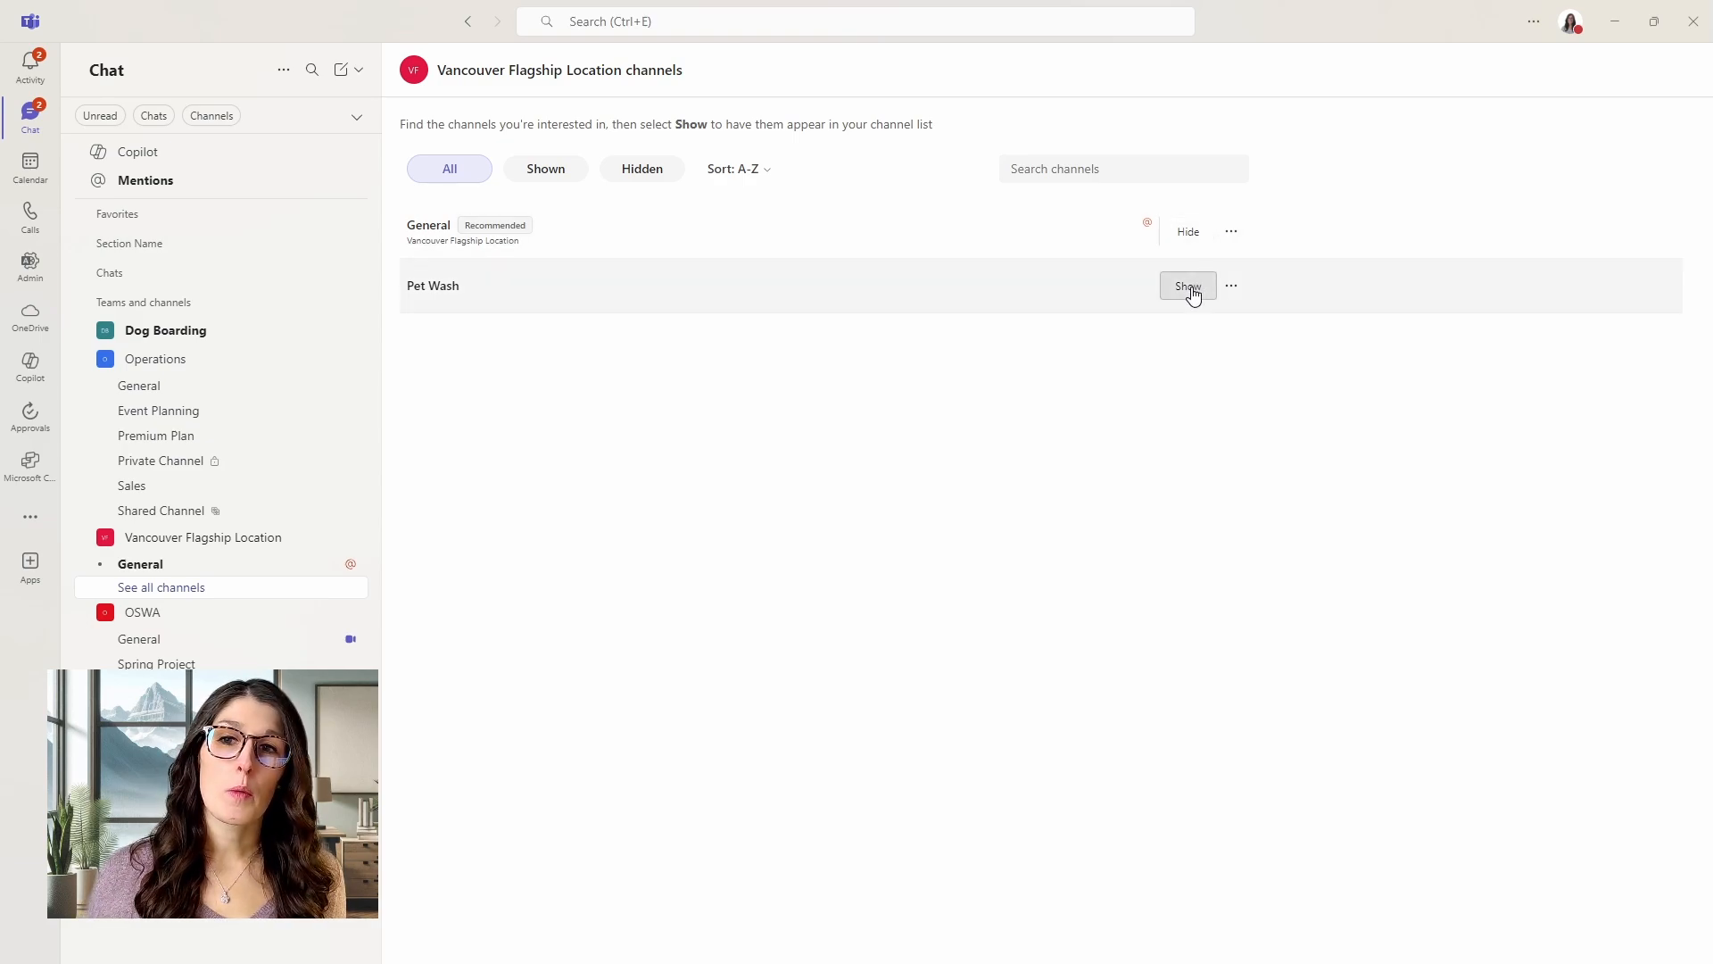
click(1188, 286)
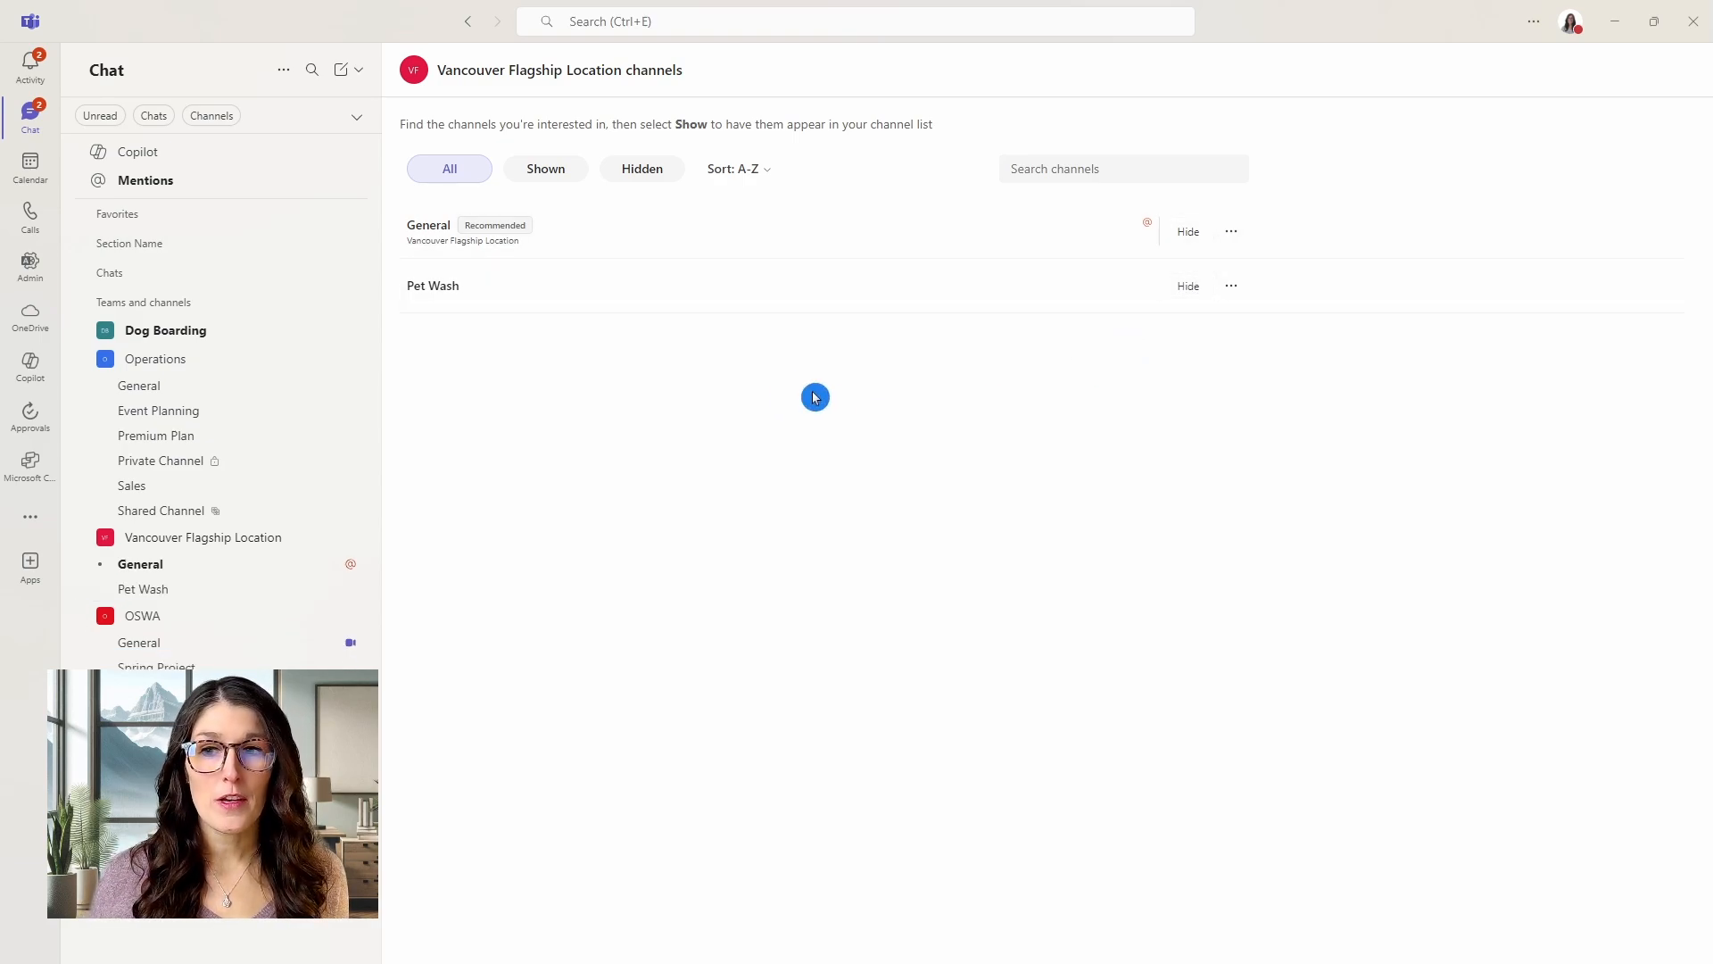
mouse_move(675, 550)
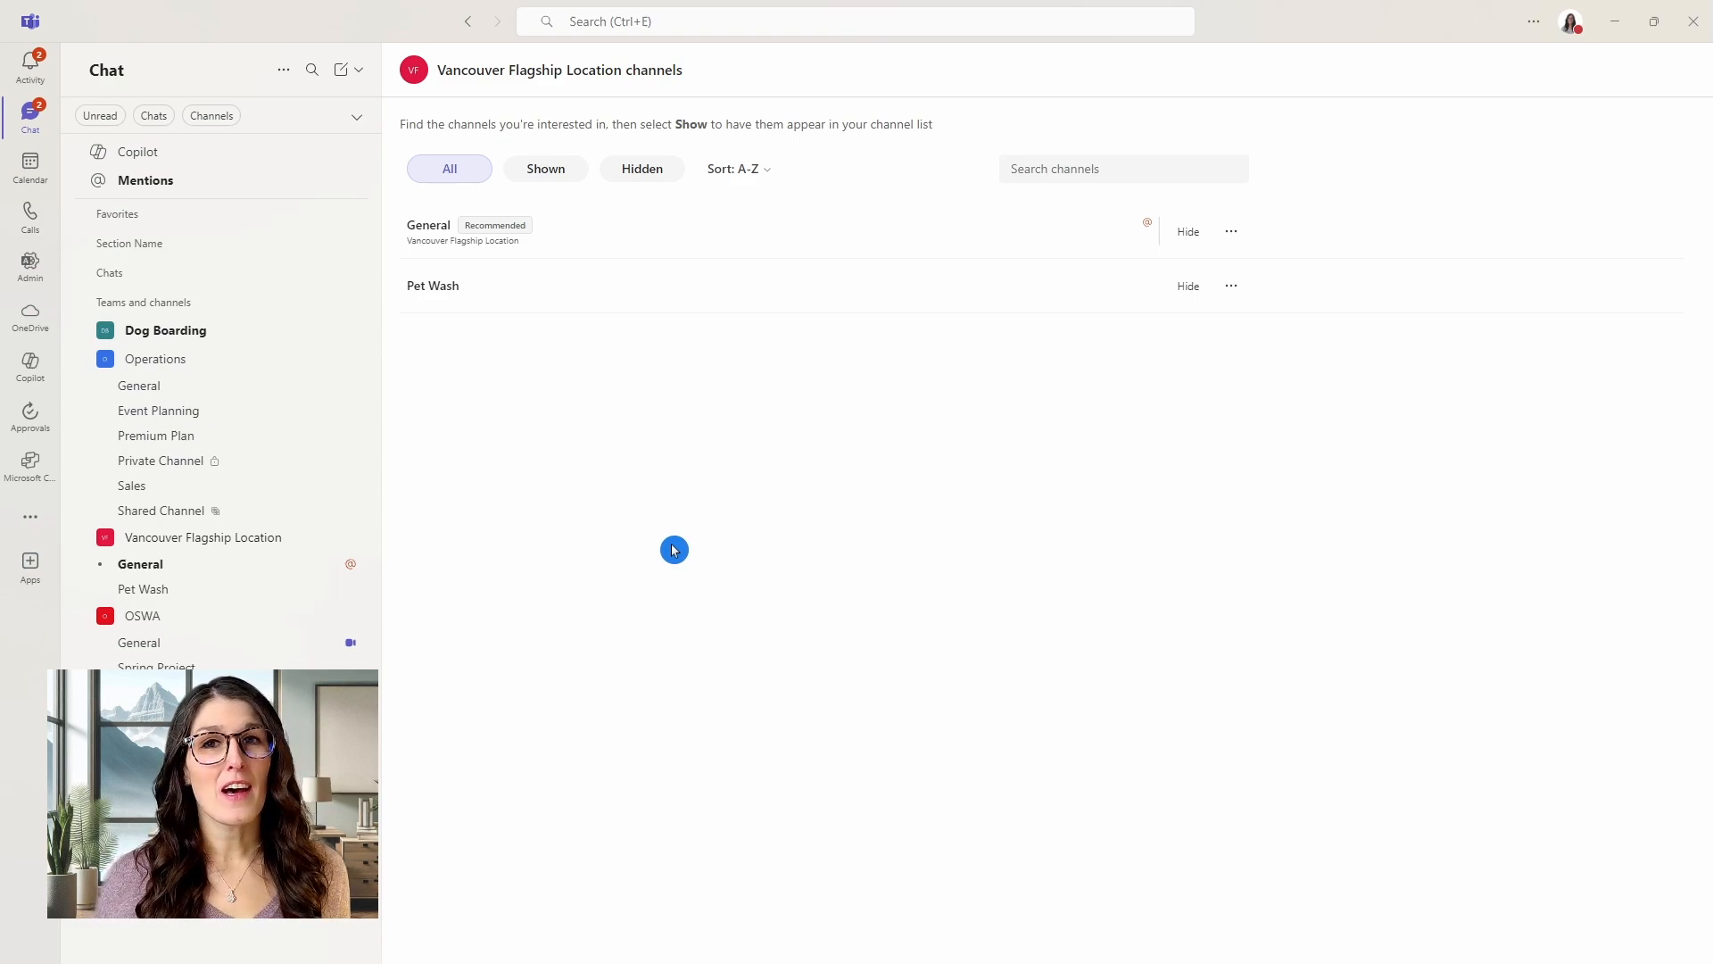
mouse_move(311, 69)
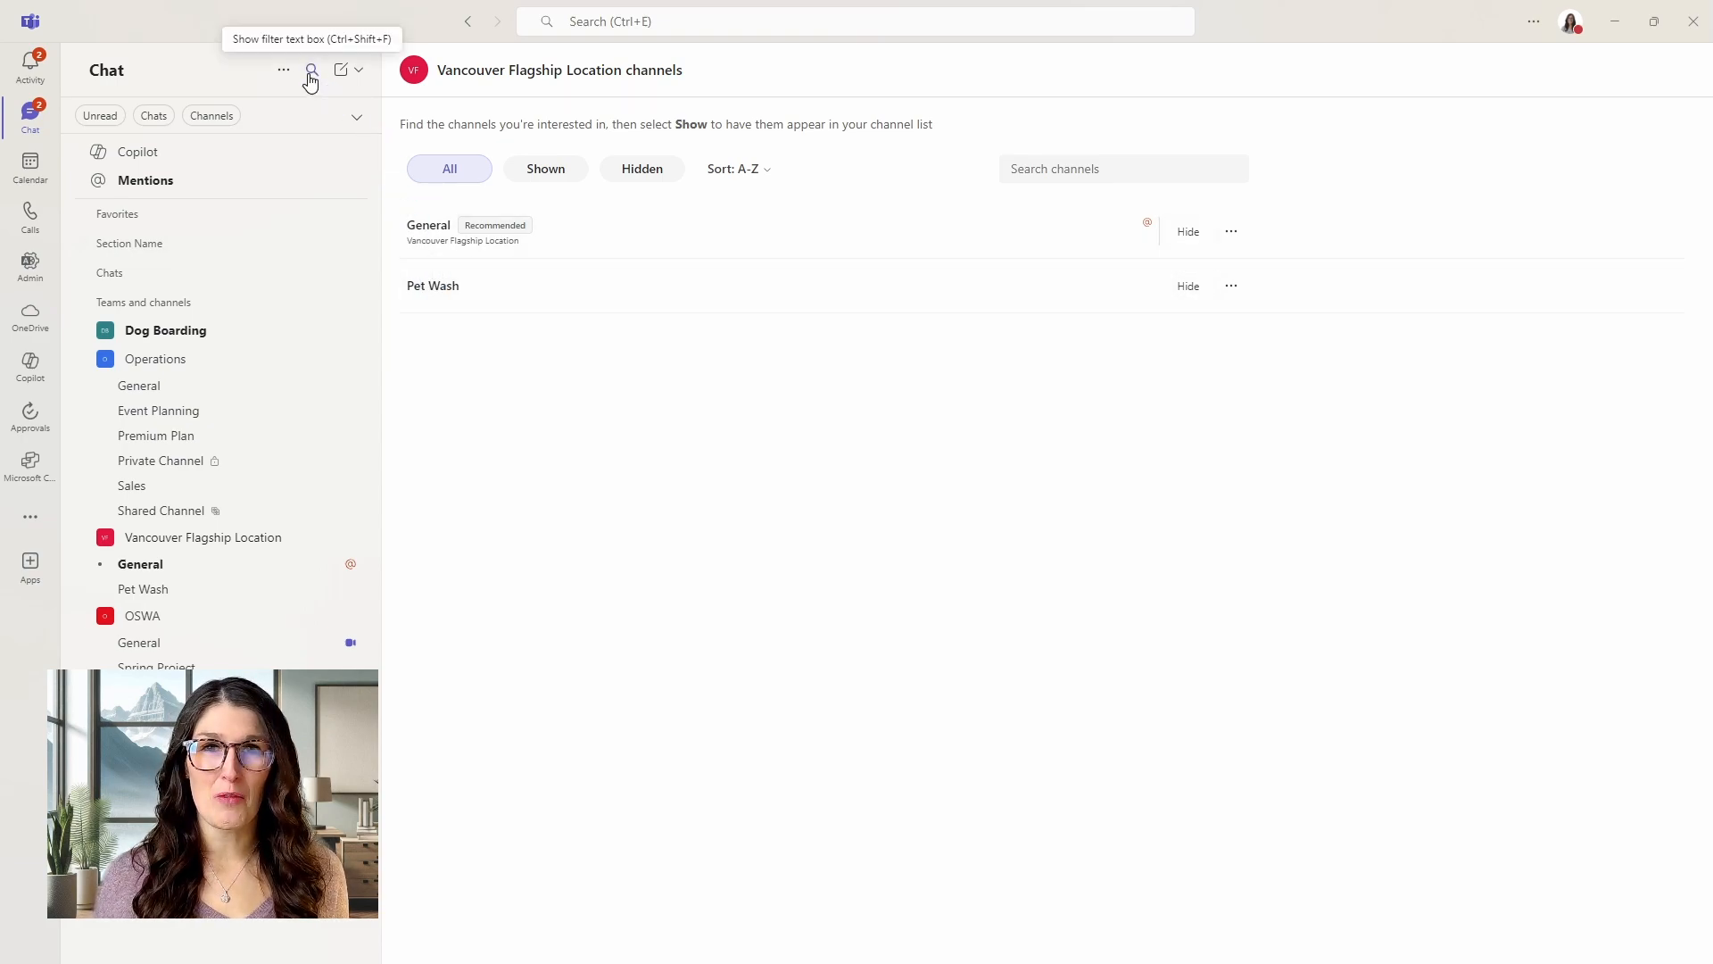
Filter the chat list by 'mike' with the Chats filter, keeping the keyword as a pill.
click(311, 69)
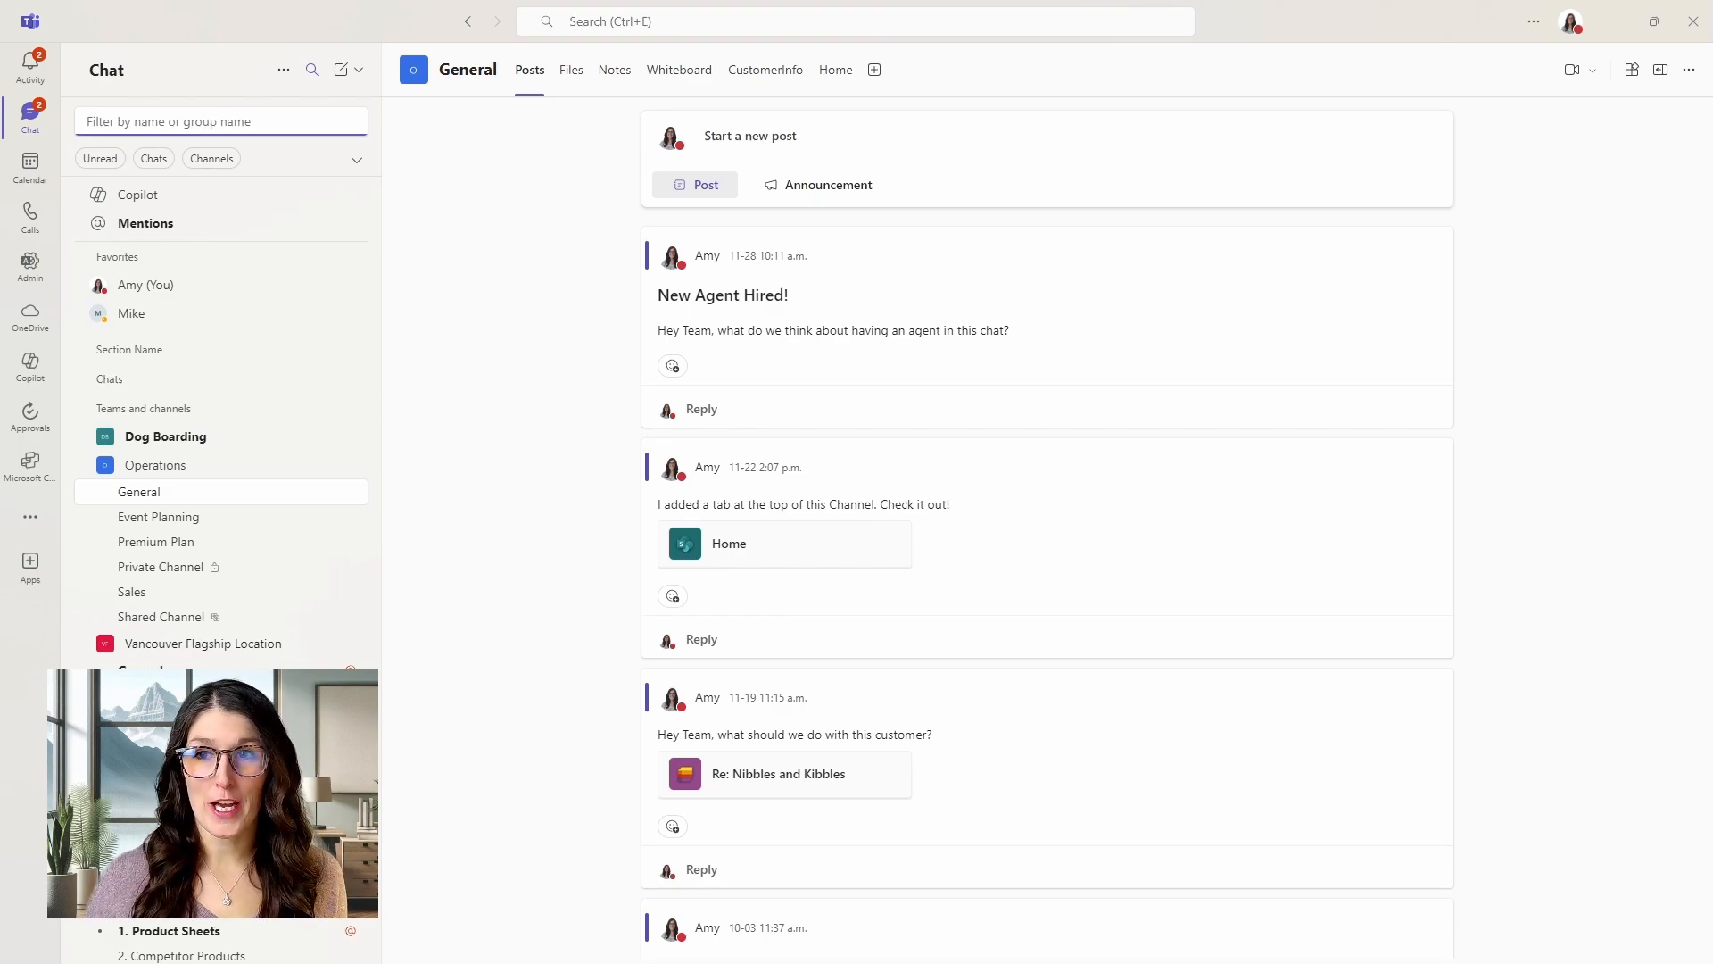
text(recruit)
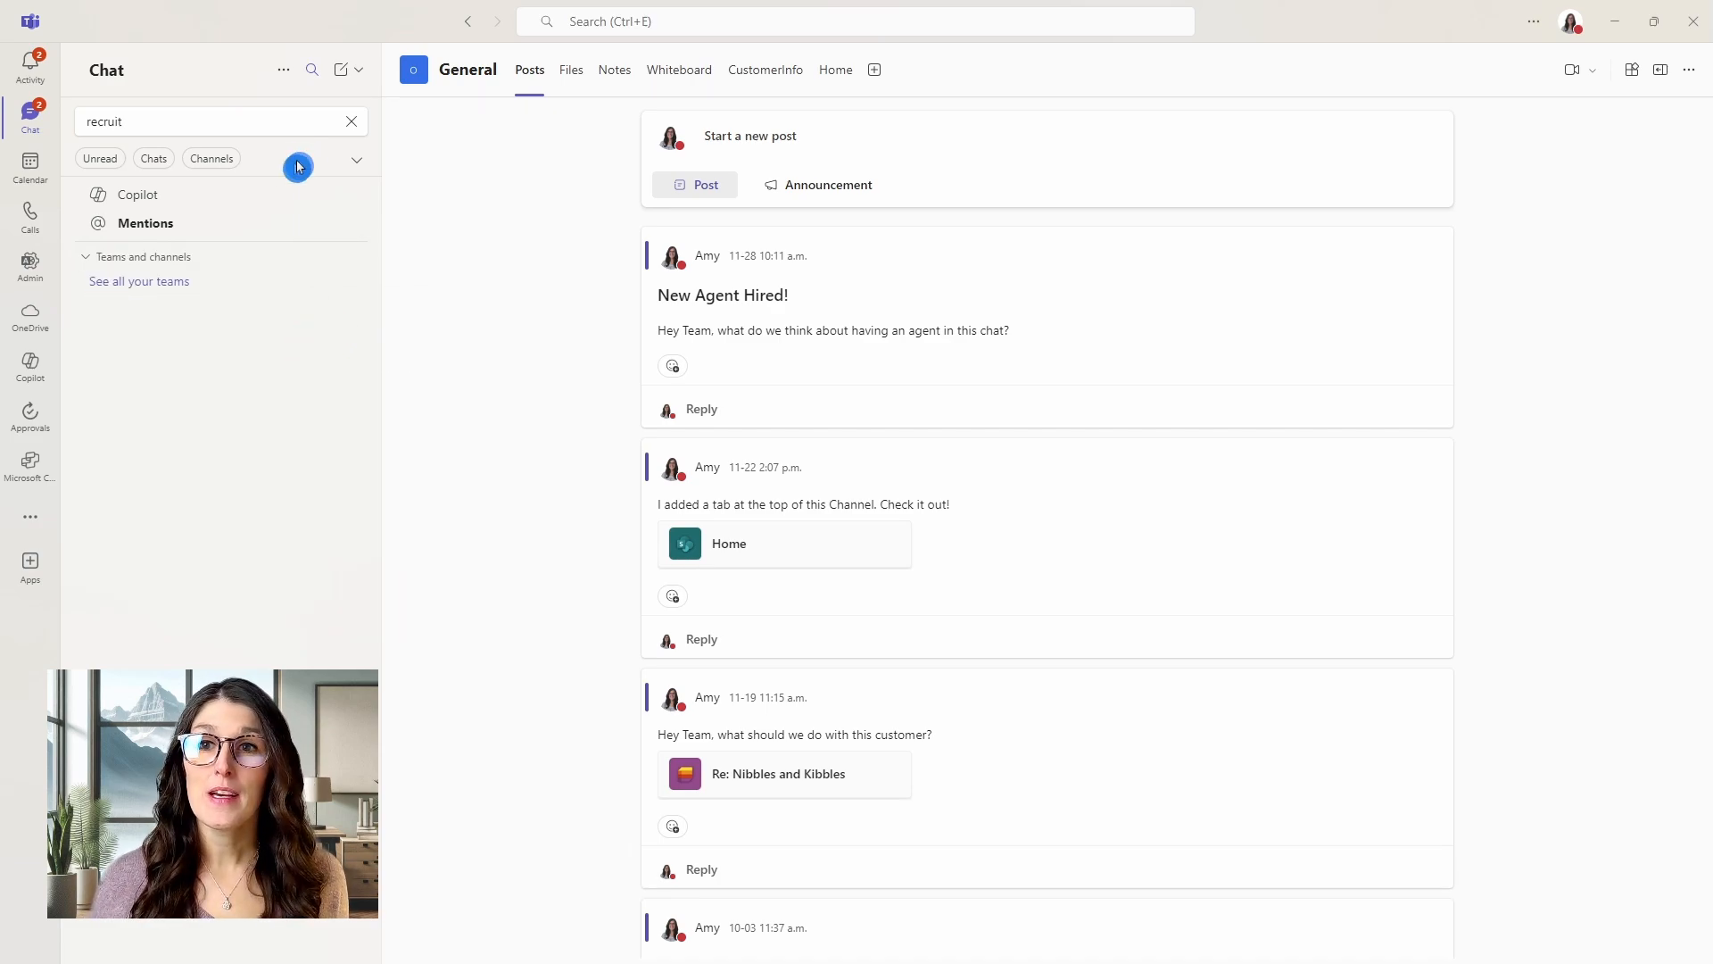
click(350, 121)
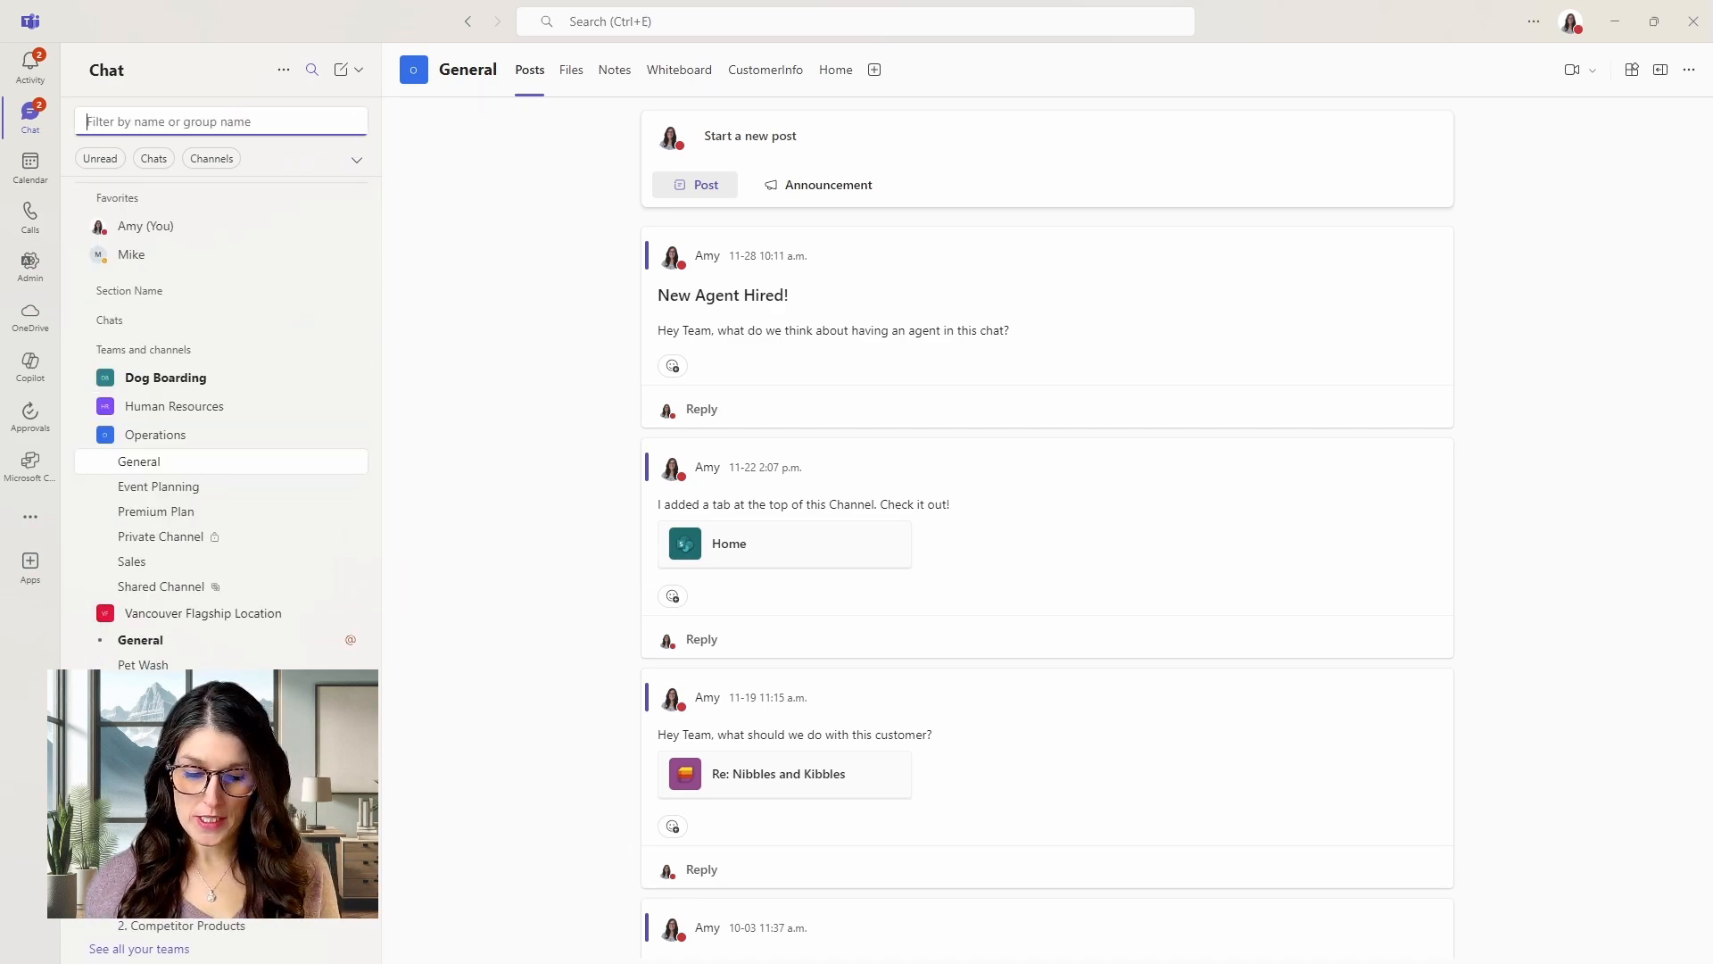
text(mike)
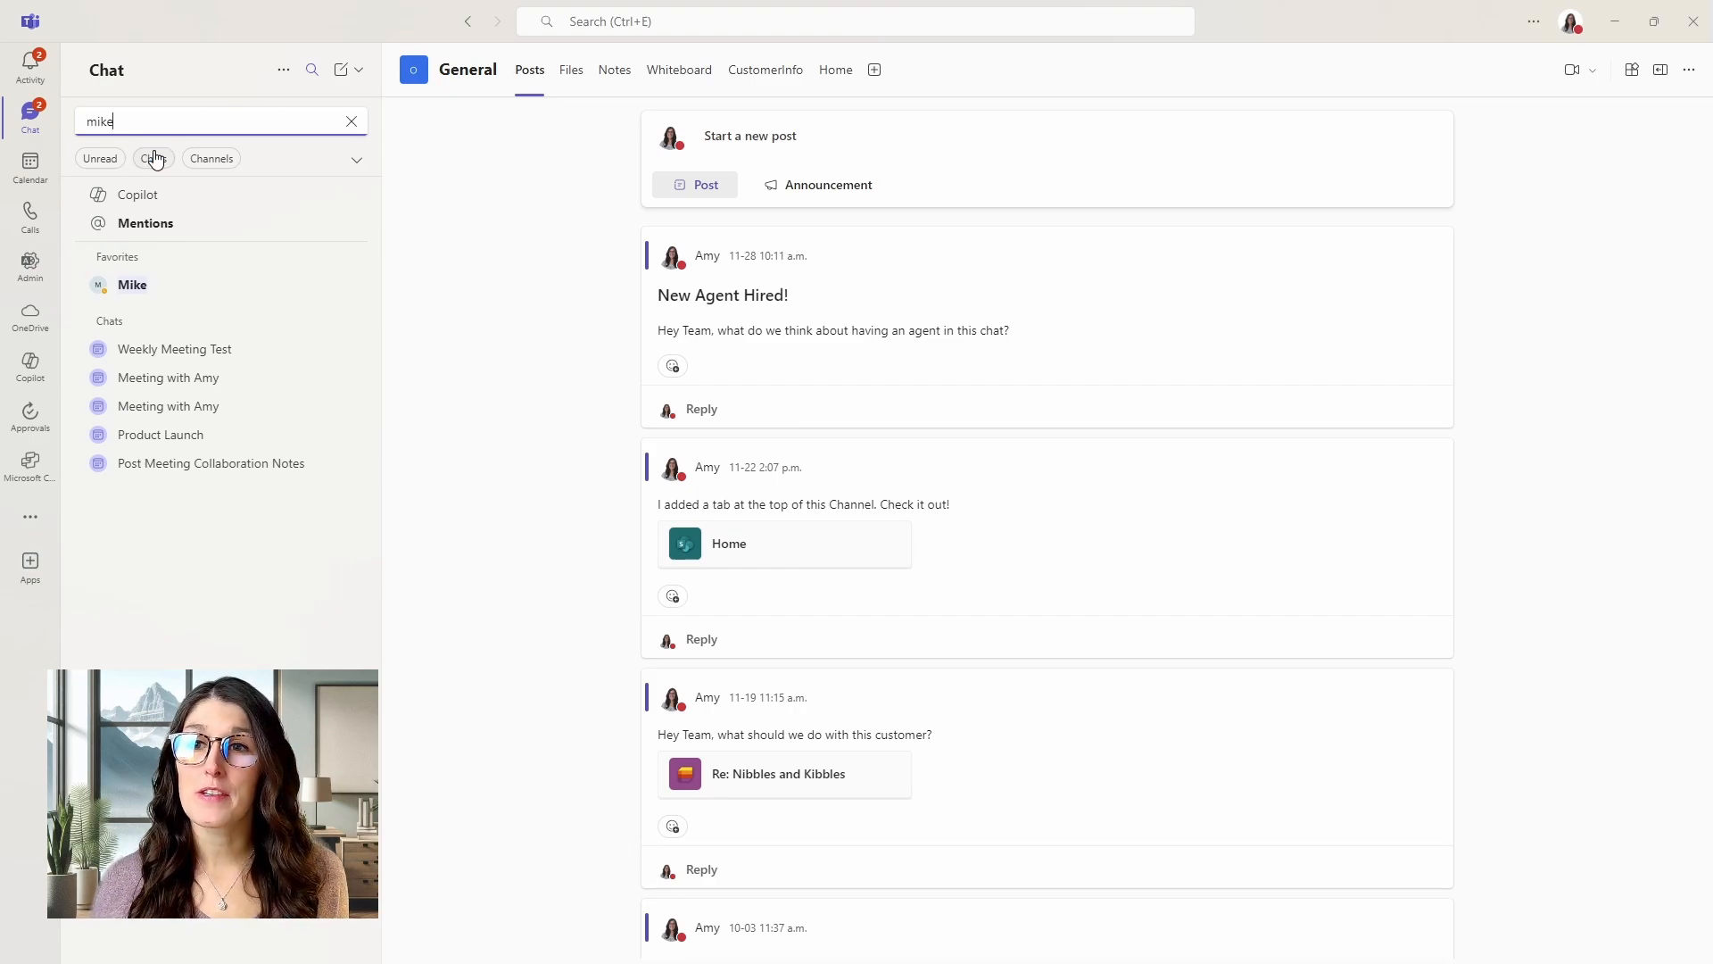
click(155, 159)
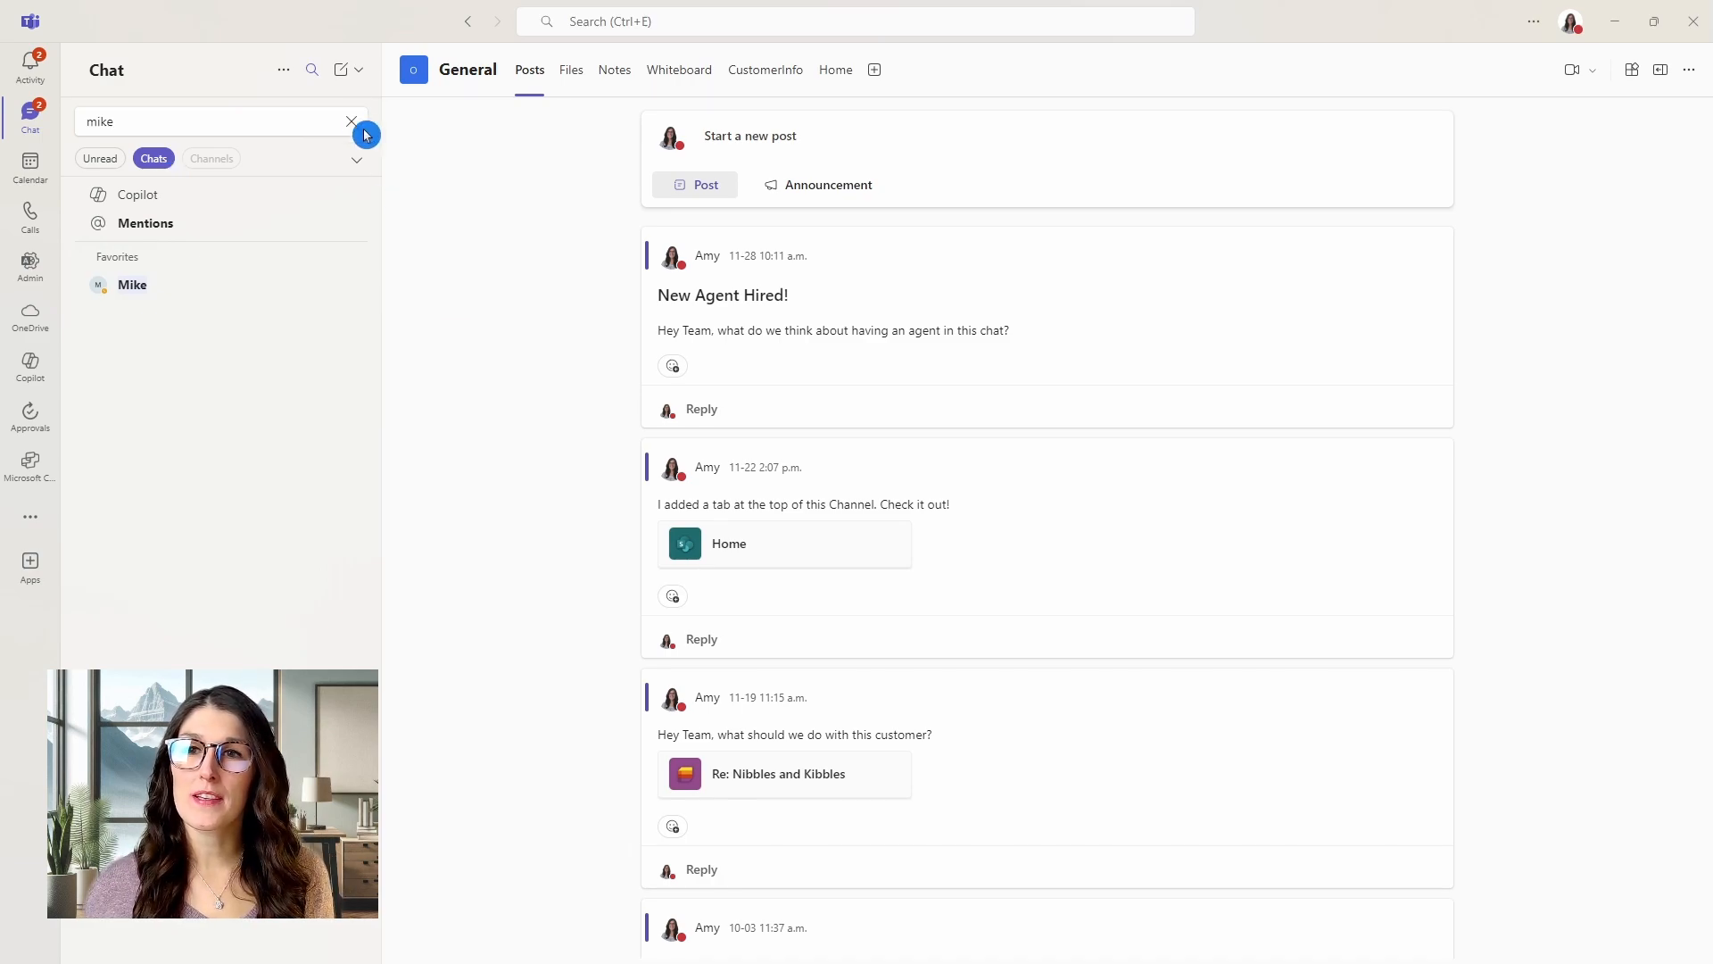
mouse_move(312, 70)
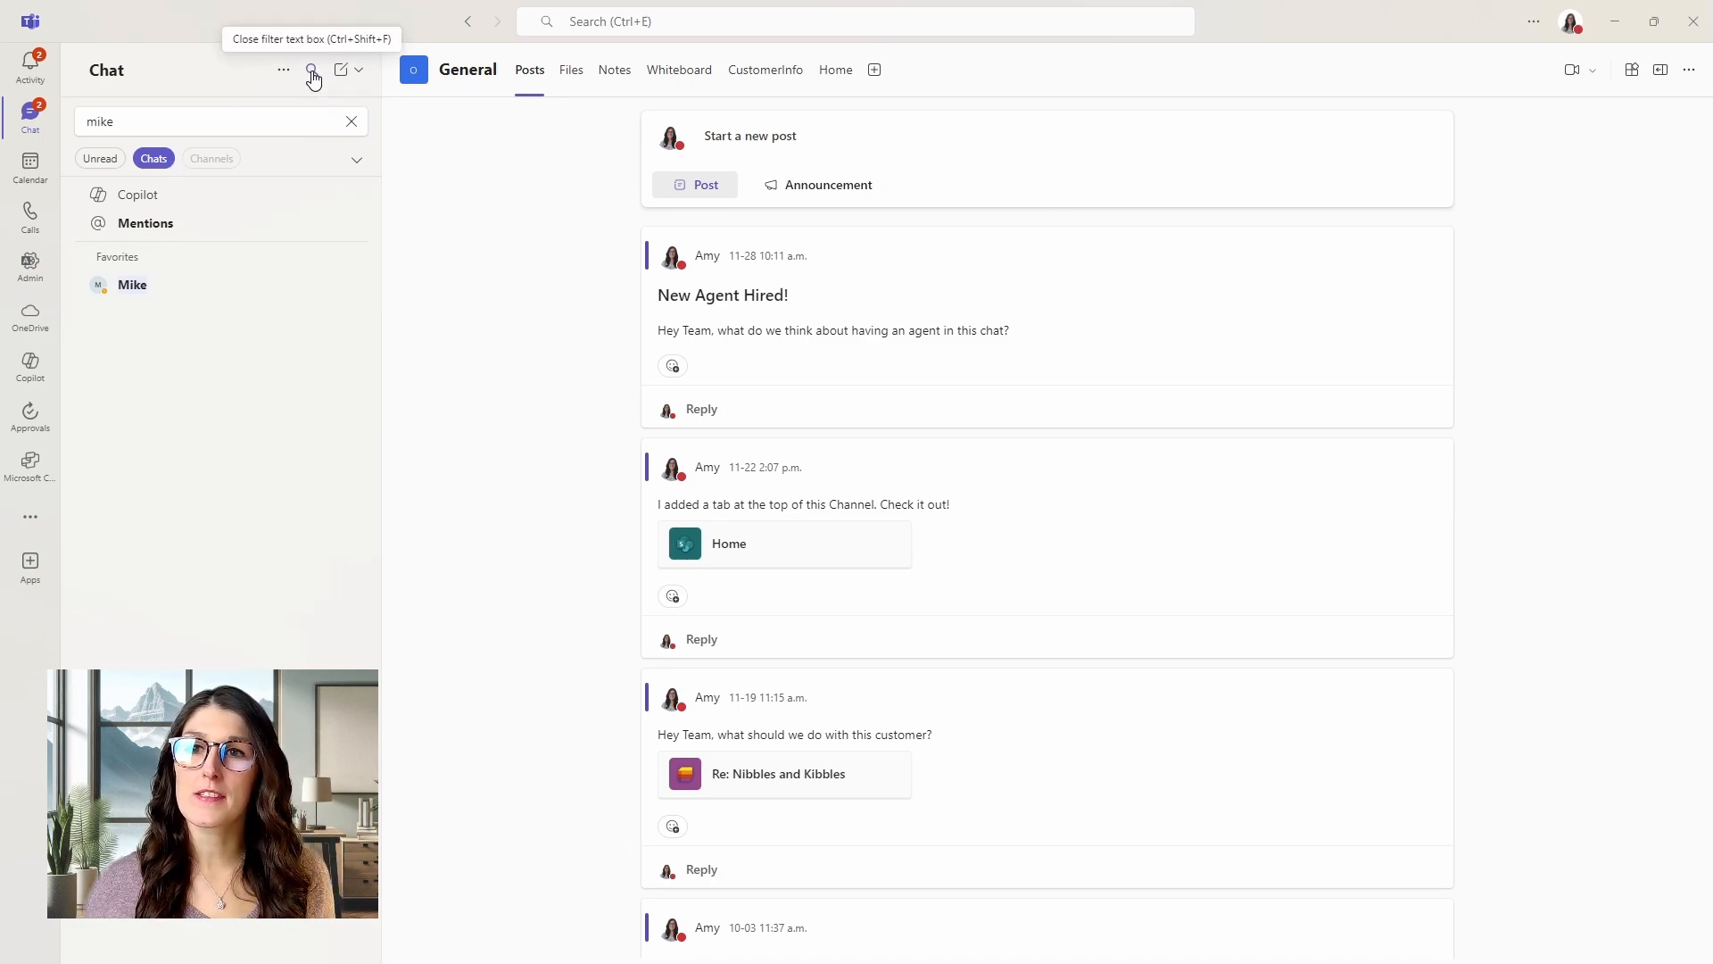
click(311, 69)
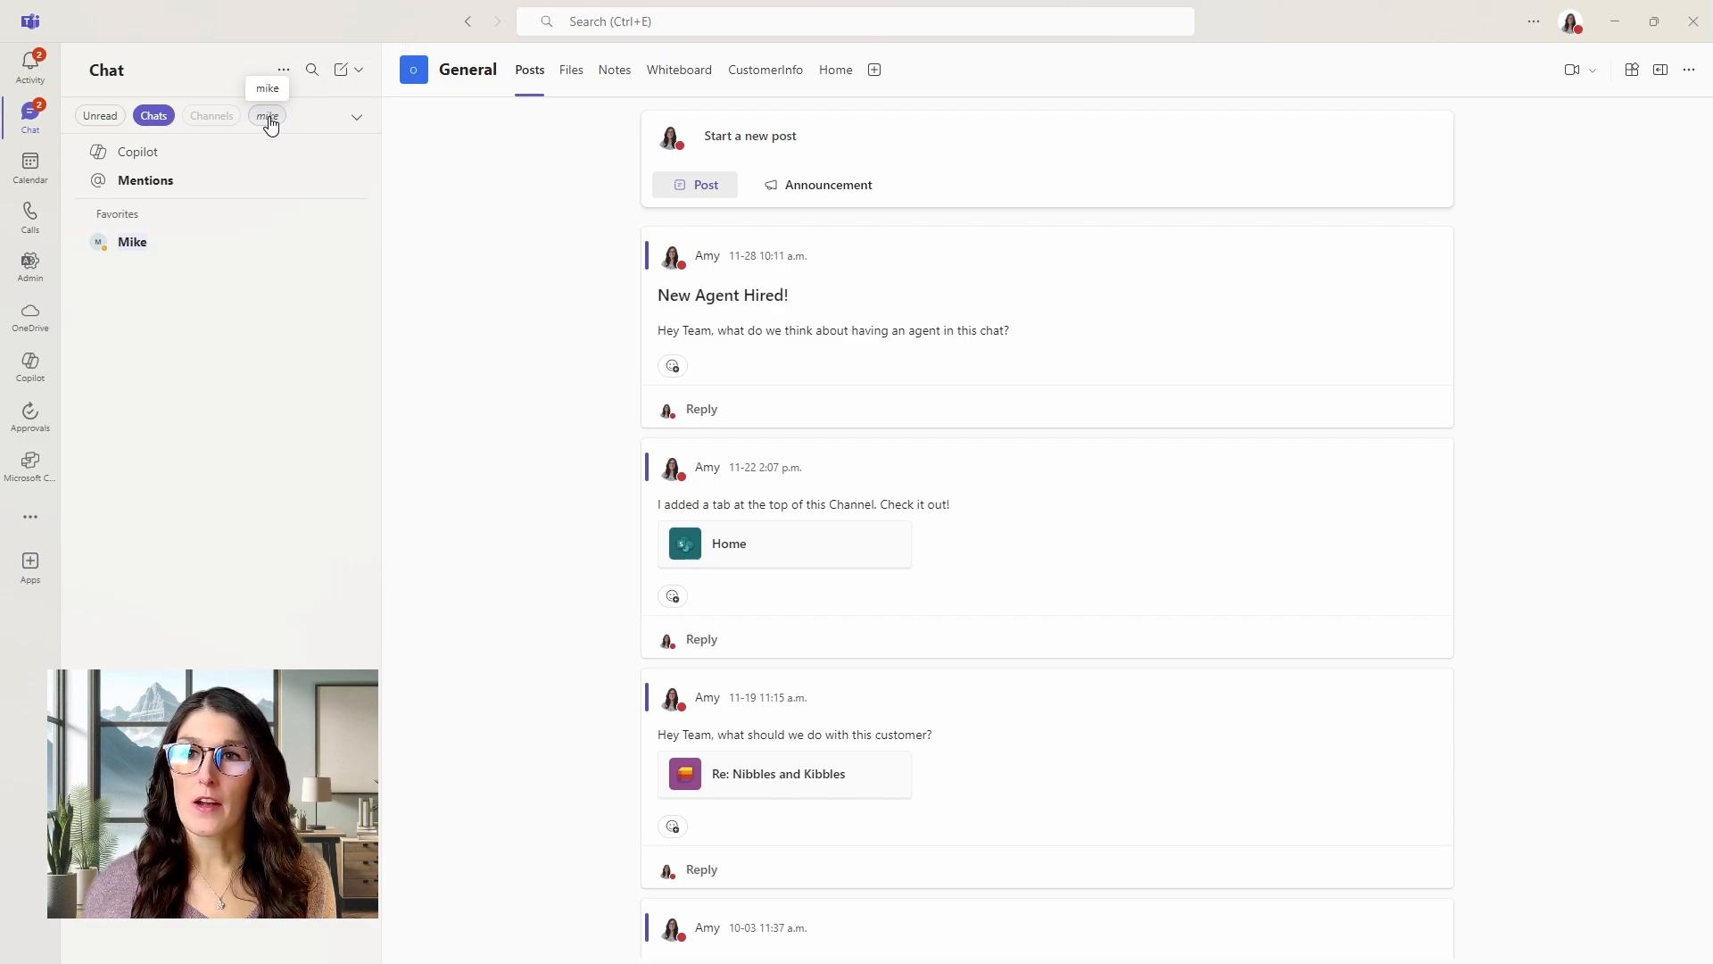
Clear the mike pill, review Your teams and channels, and expand the filter row.
click(153, 116)
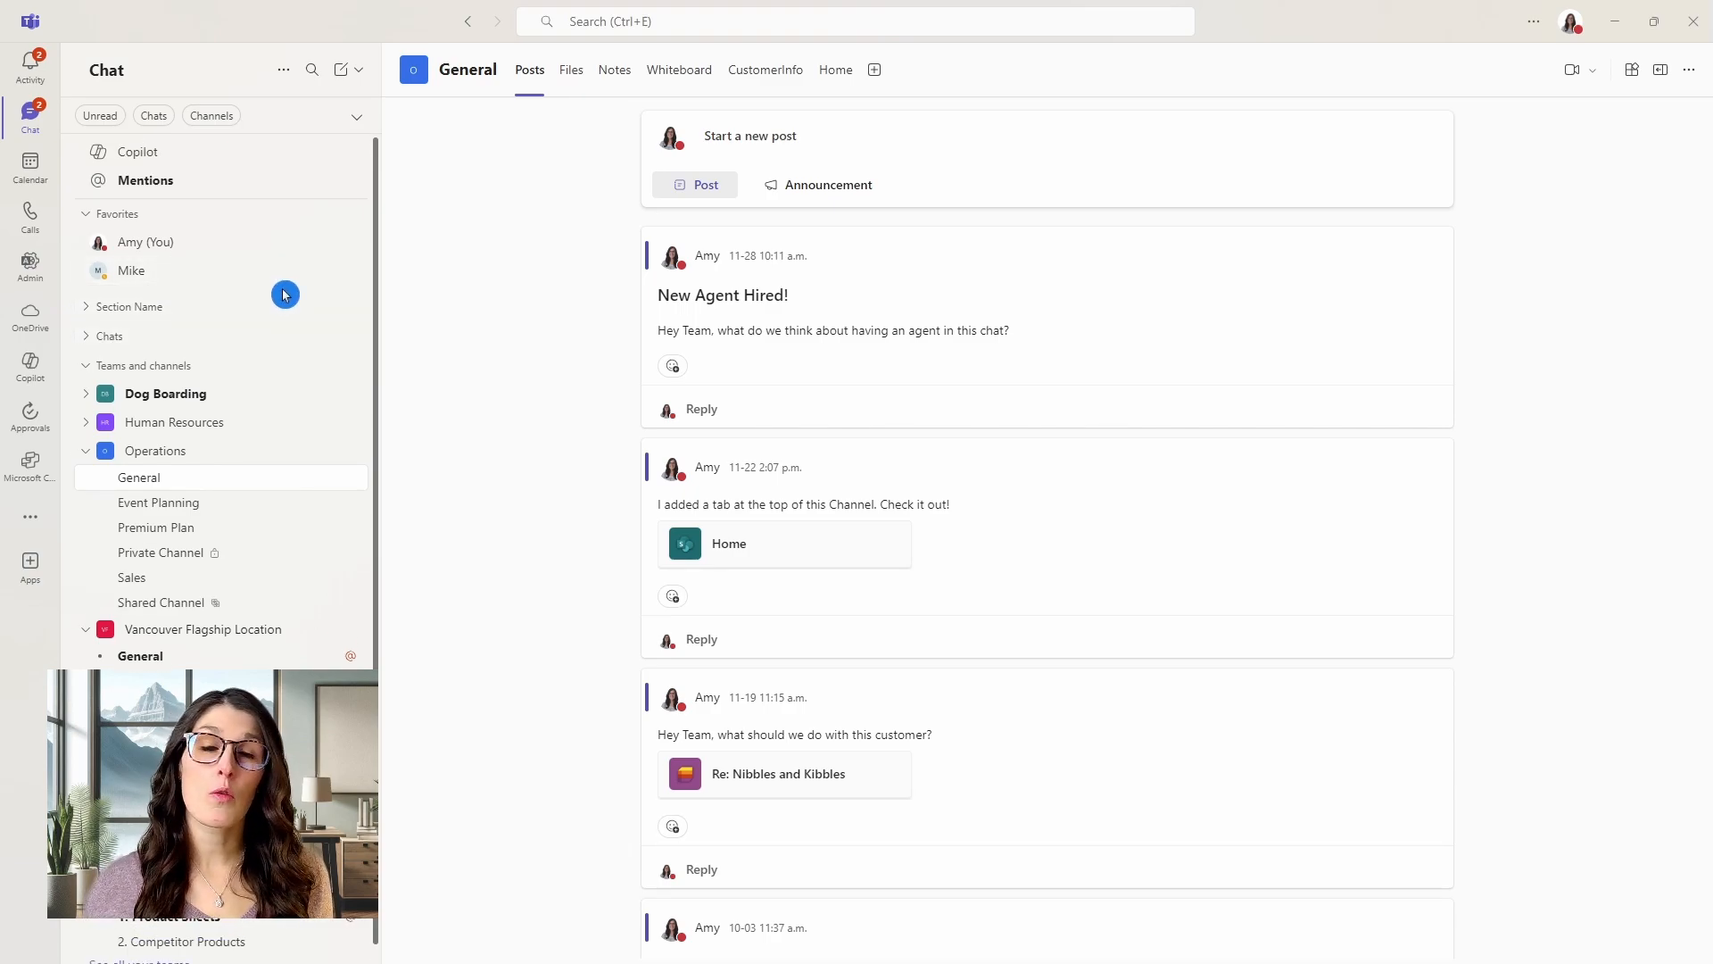
mouse_move(283, 69)
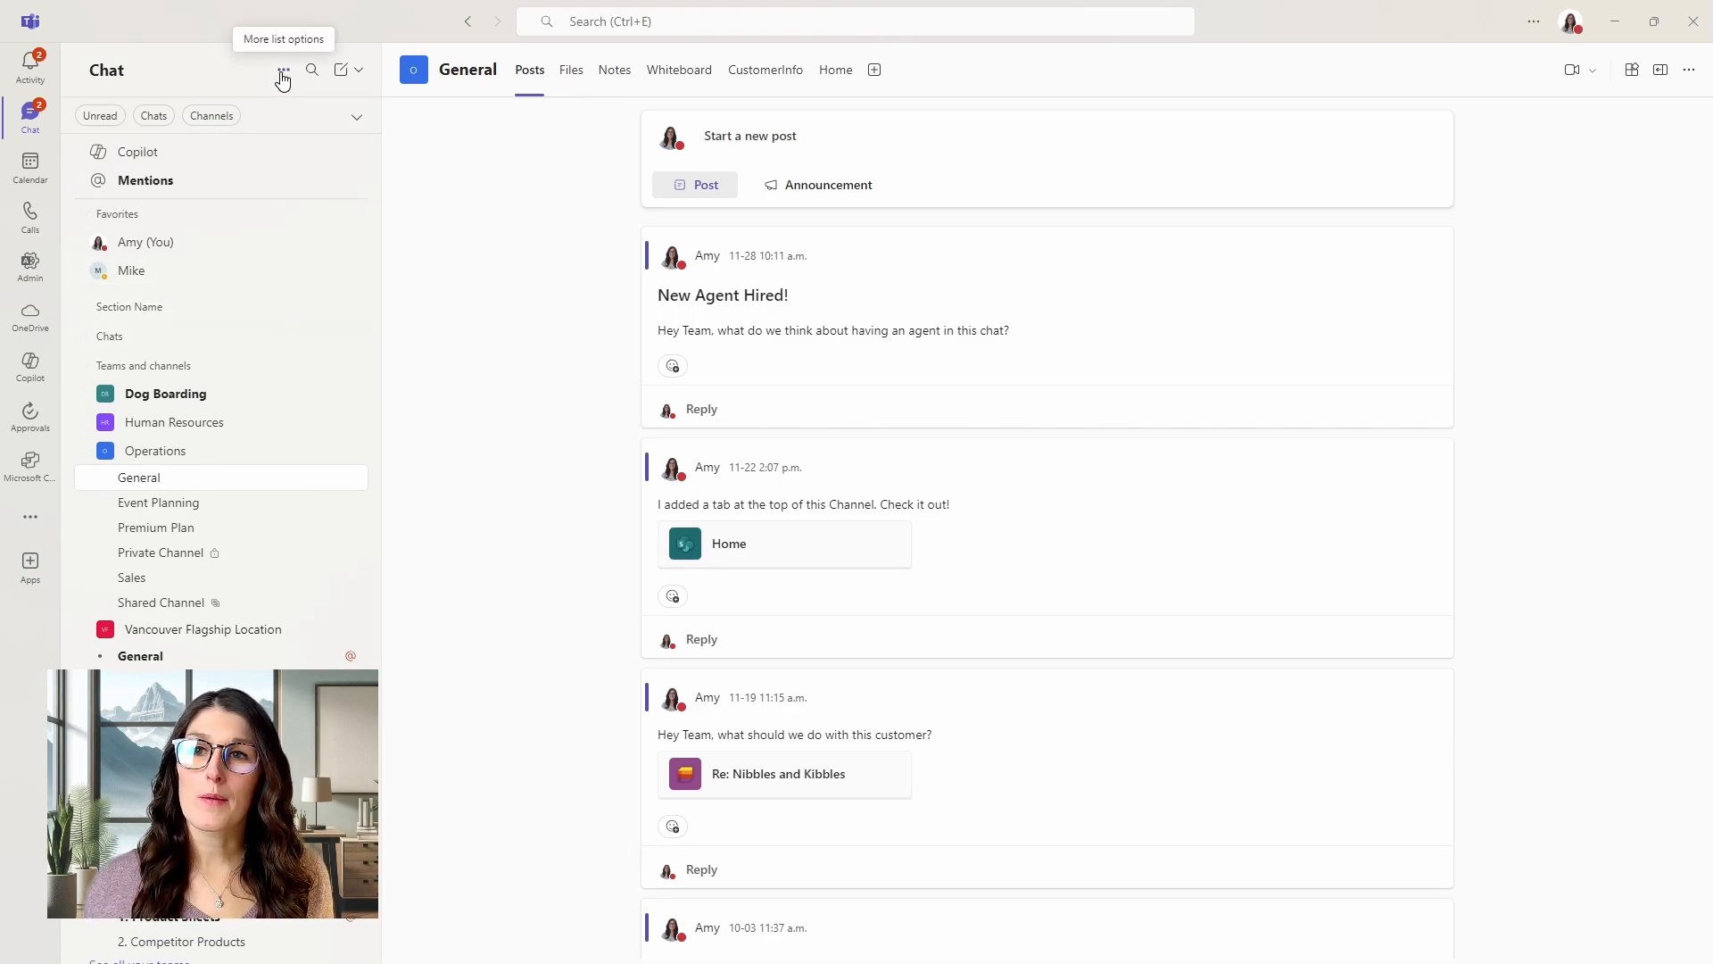
click(282, 69)
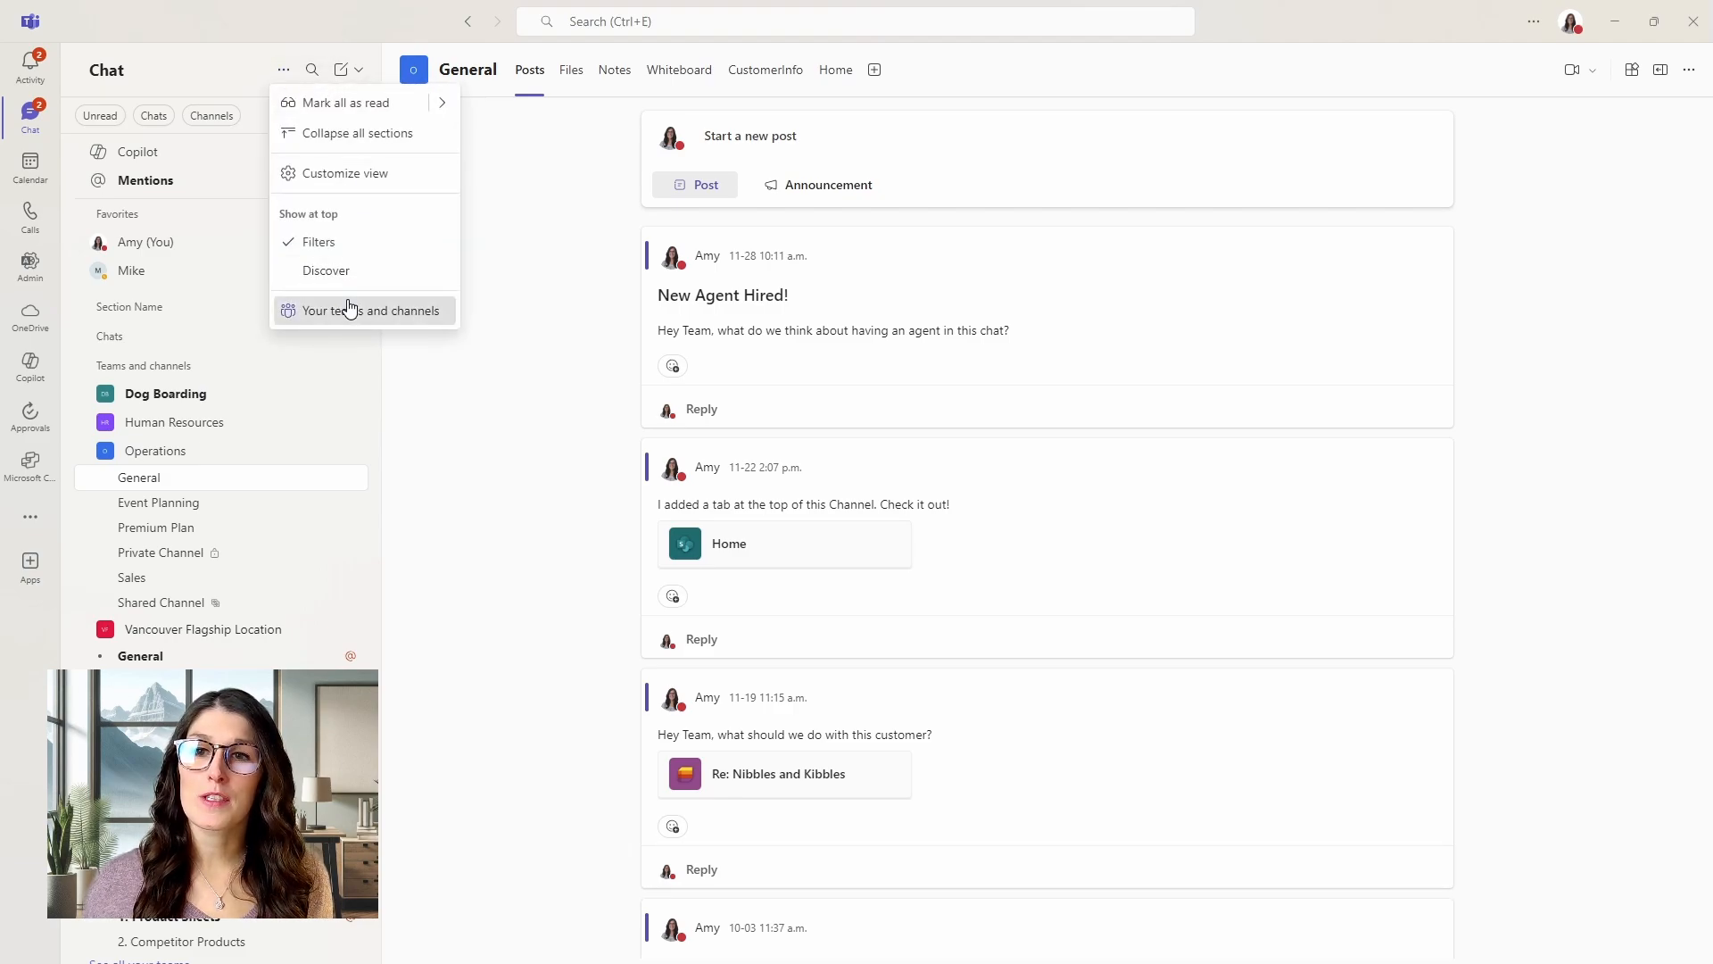
click(373, 310)
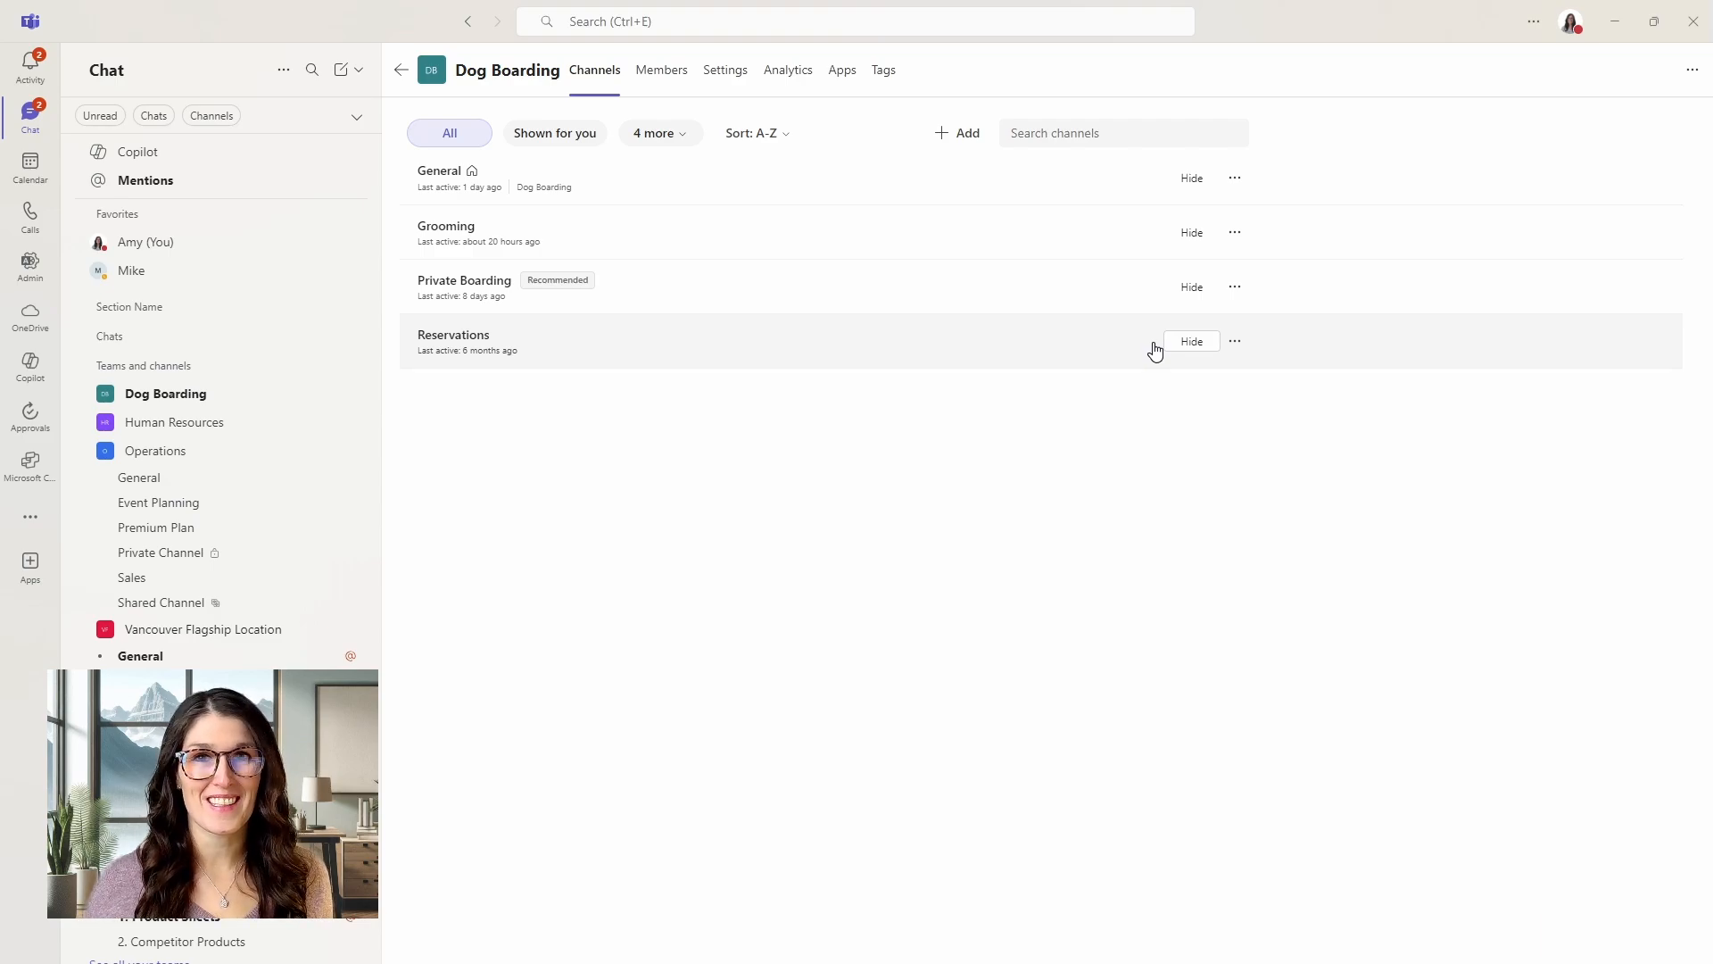
click(139, 477)
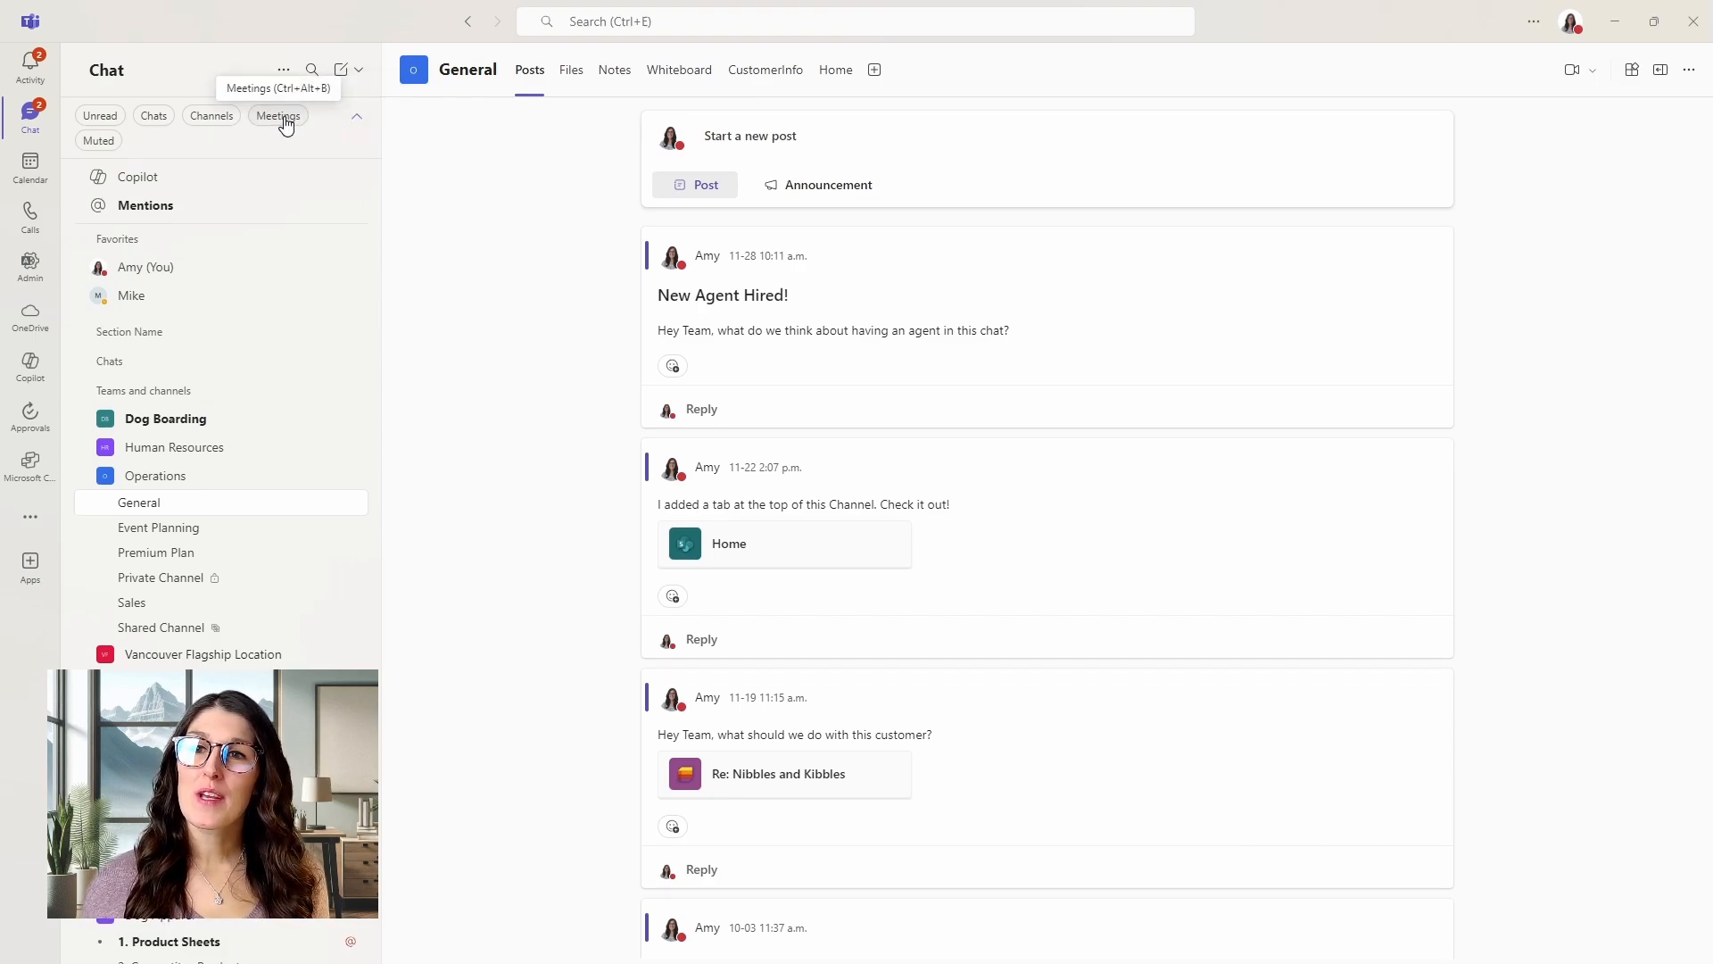
Apply the Meetings filter to list meeting chats like Weekly Meeting Test and Town hall.
click(277, 116)
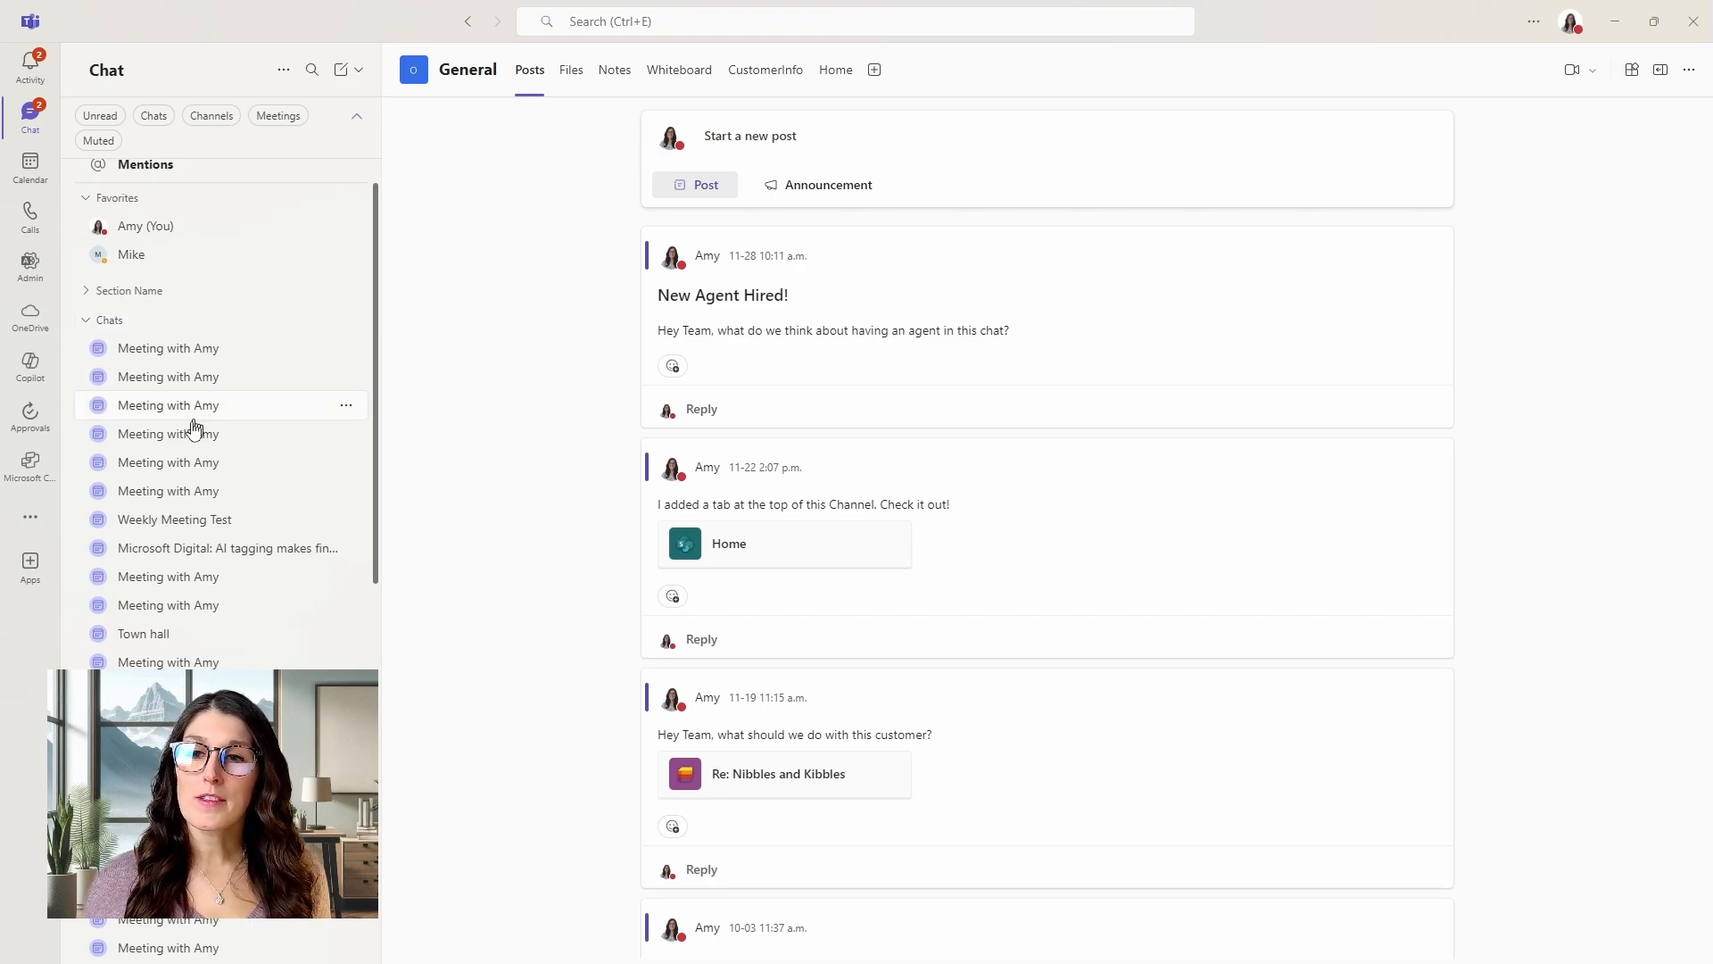
mouse_move(282, 347)
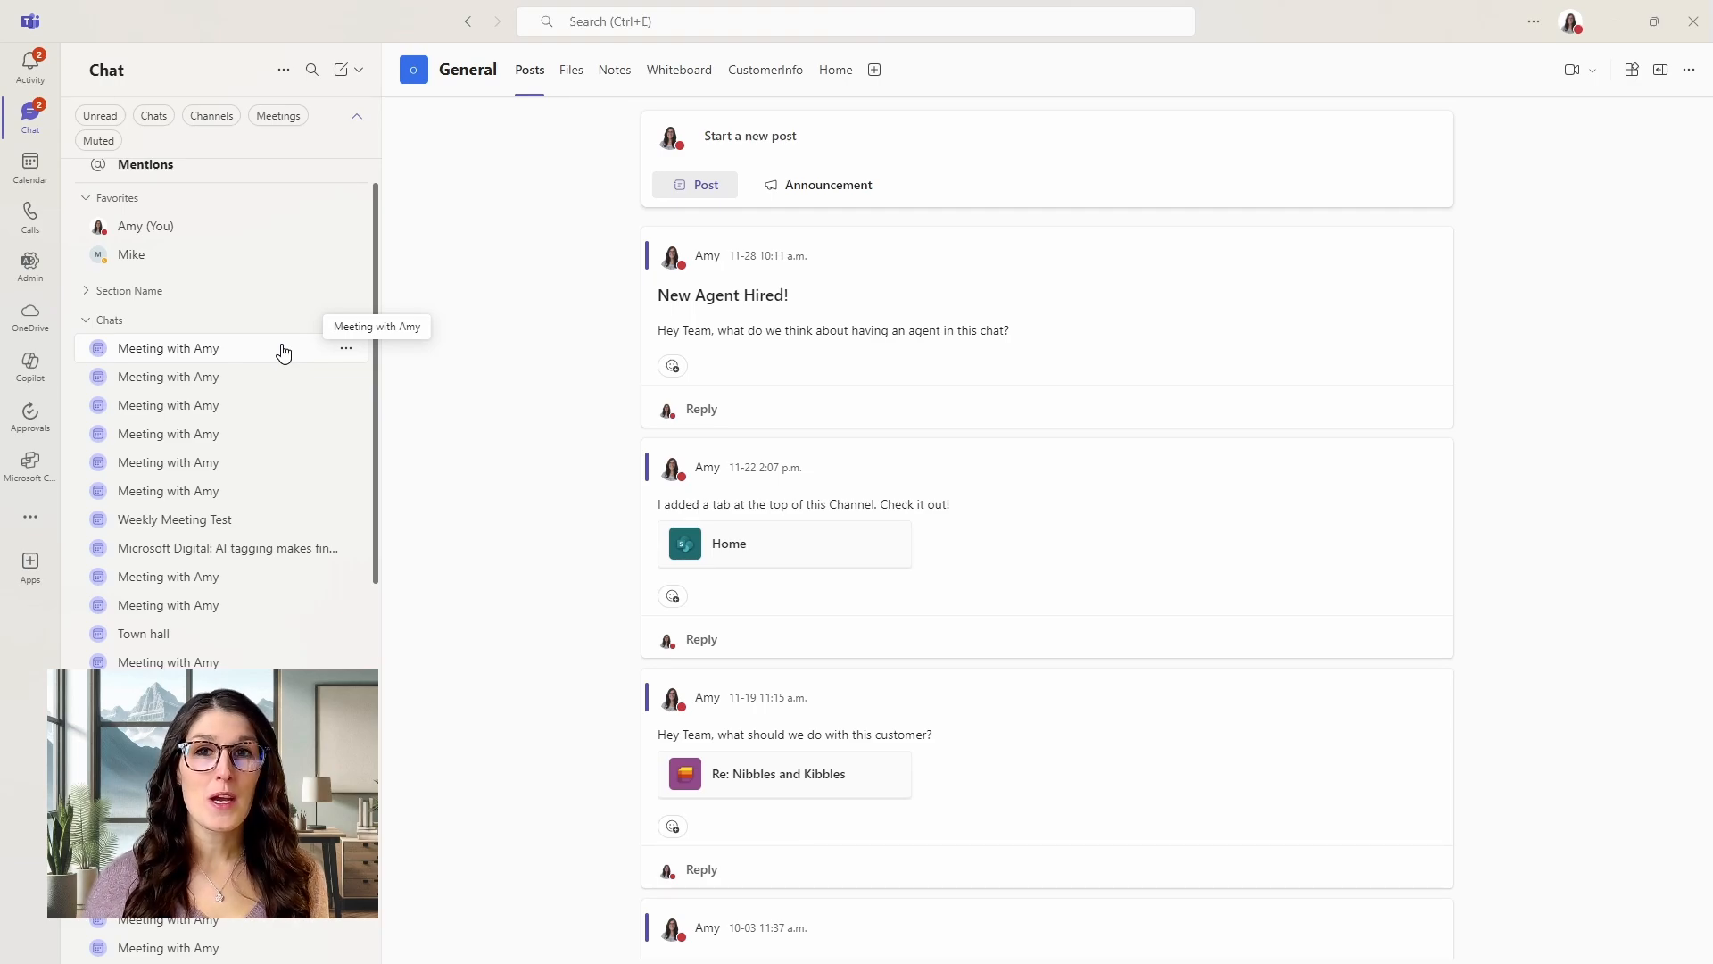
mouse_move(312, 340)
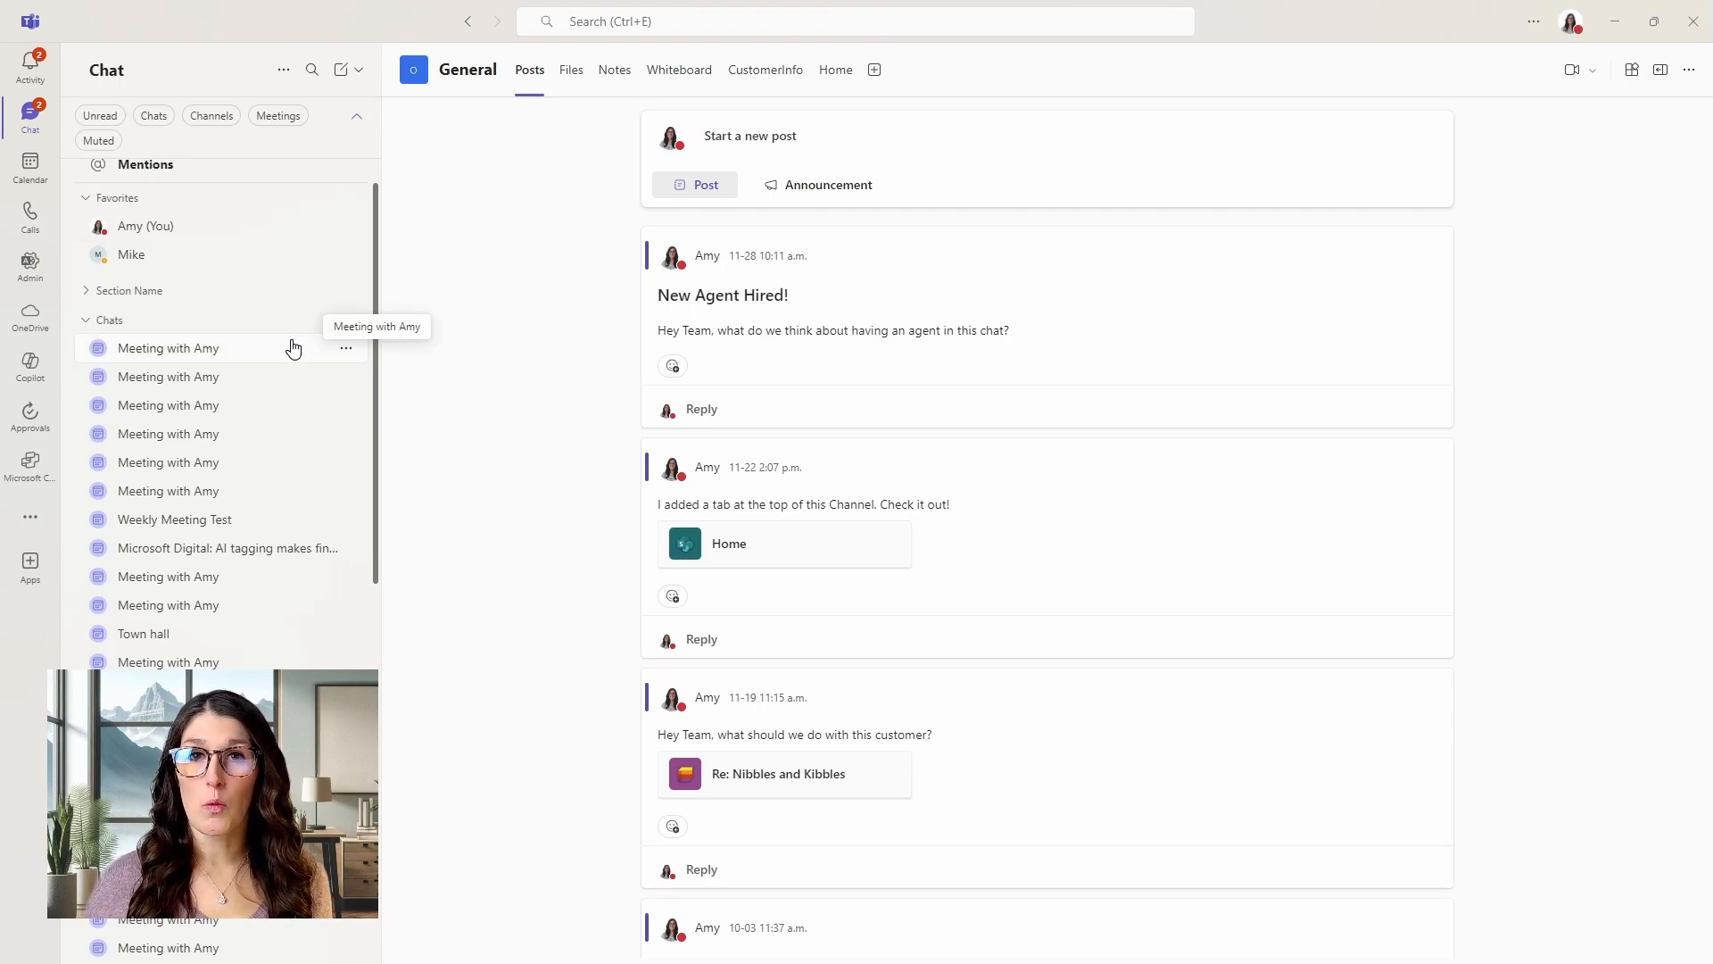
mouse_move(109, 333)
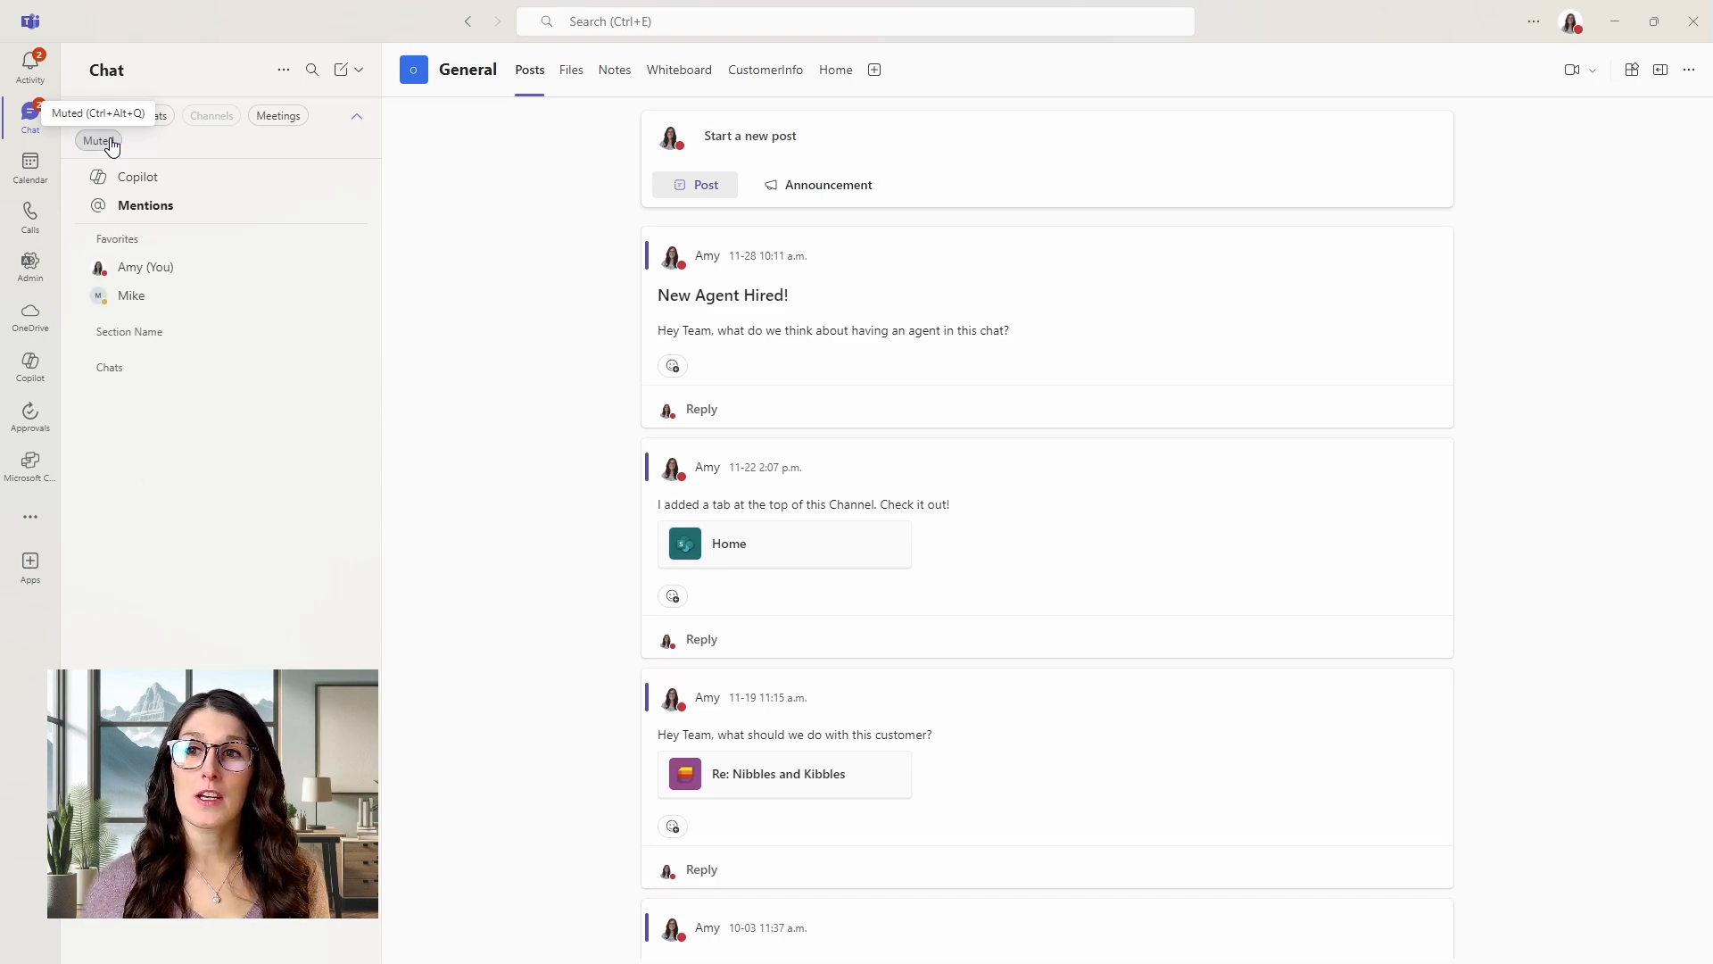
Mute Mike's chat, confirm it under the Muted filter, then unmute it.
click(130, 296)
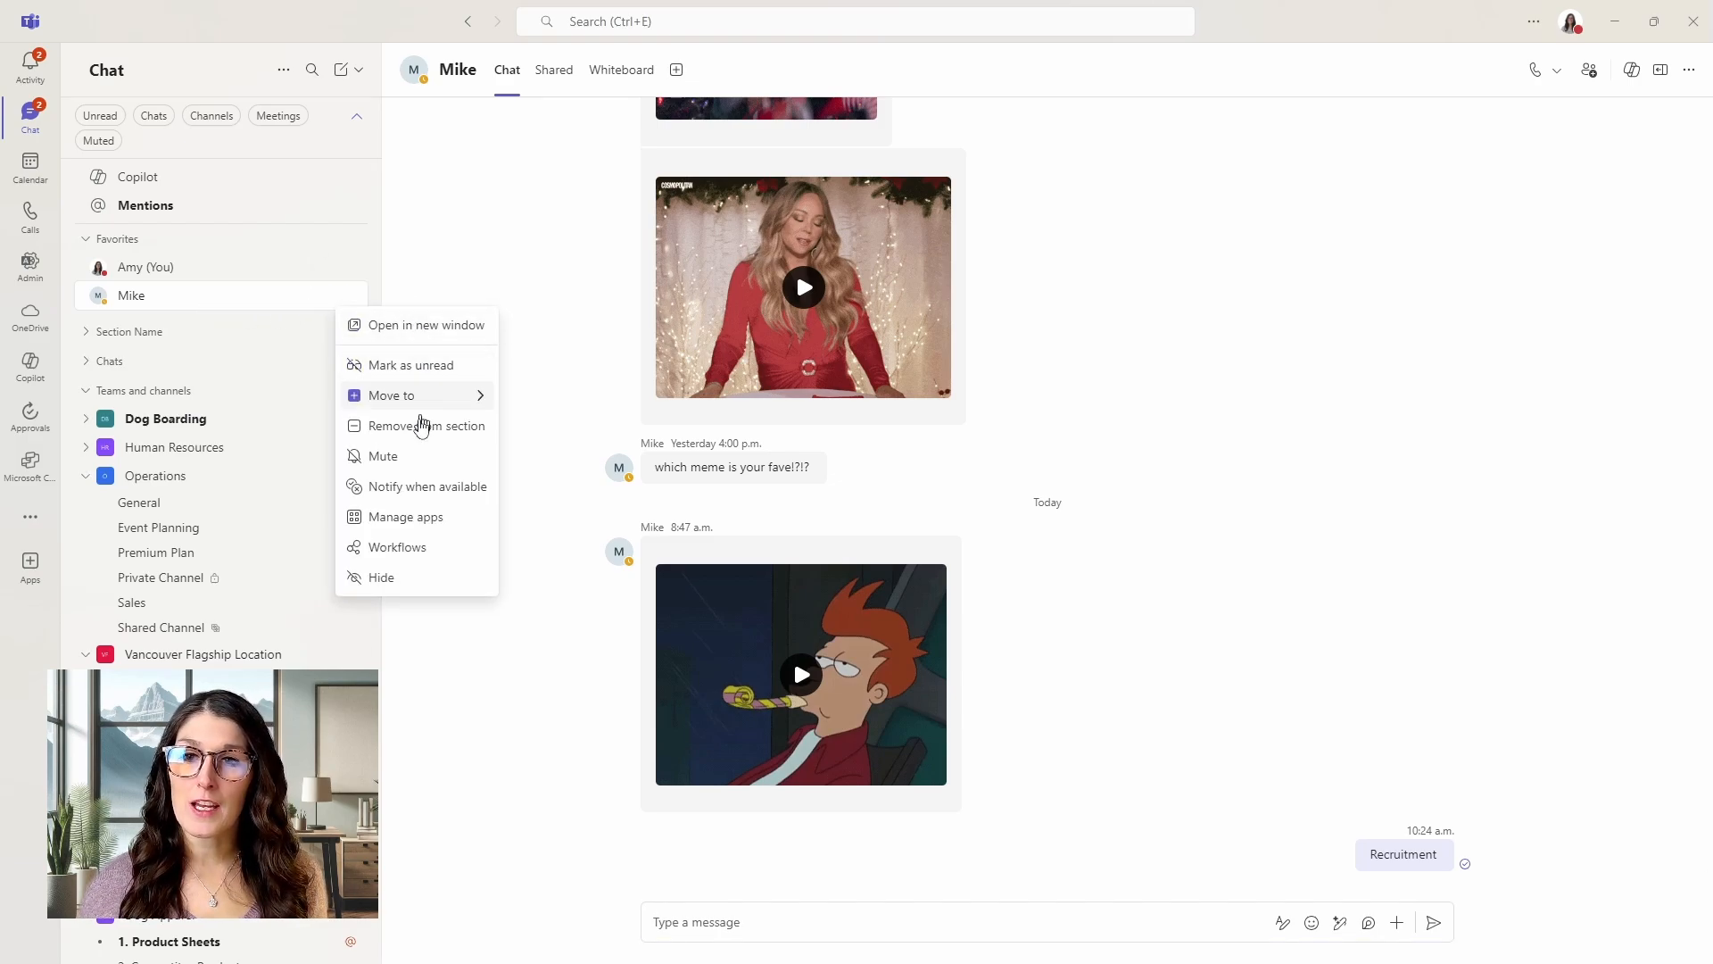
click(383, 456)
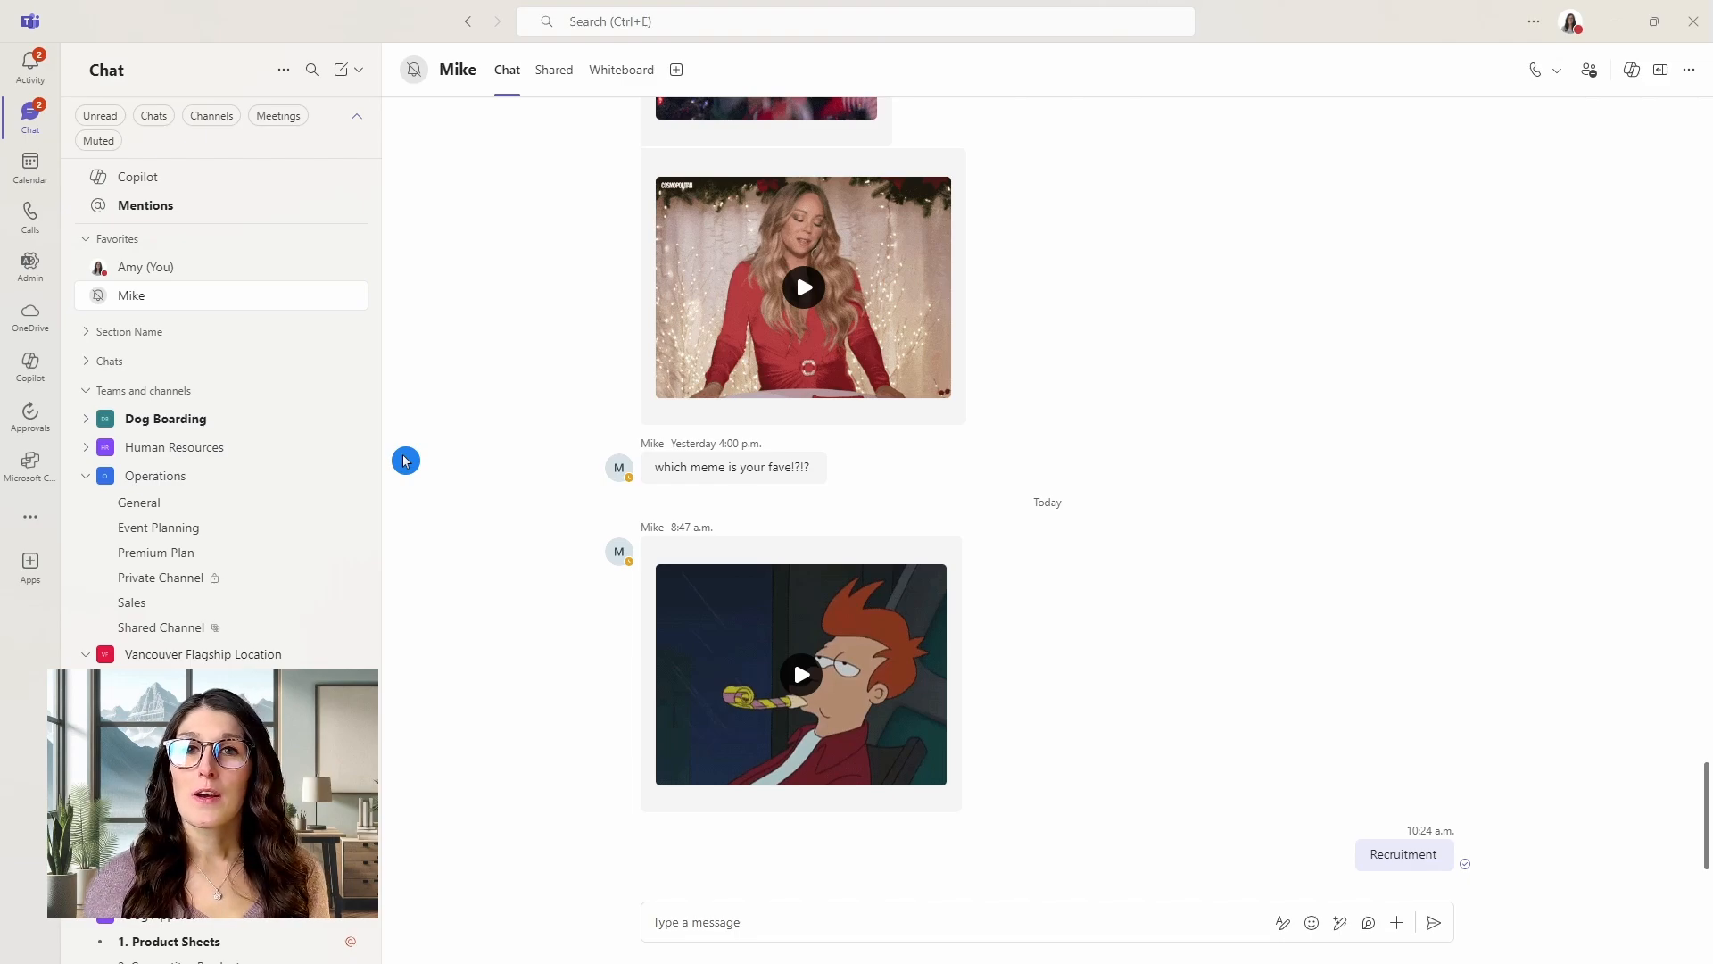
mouse_move(386, 454)
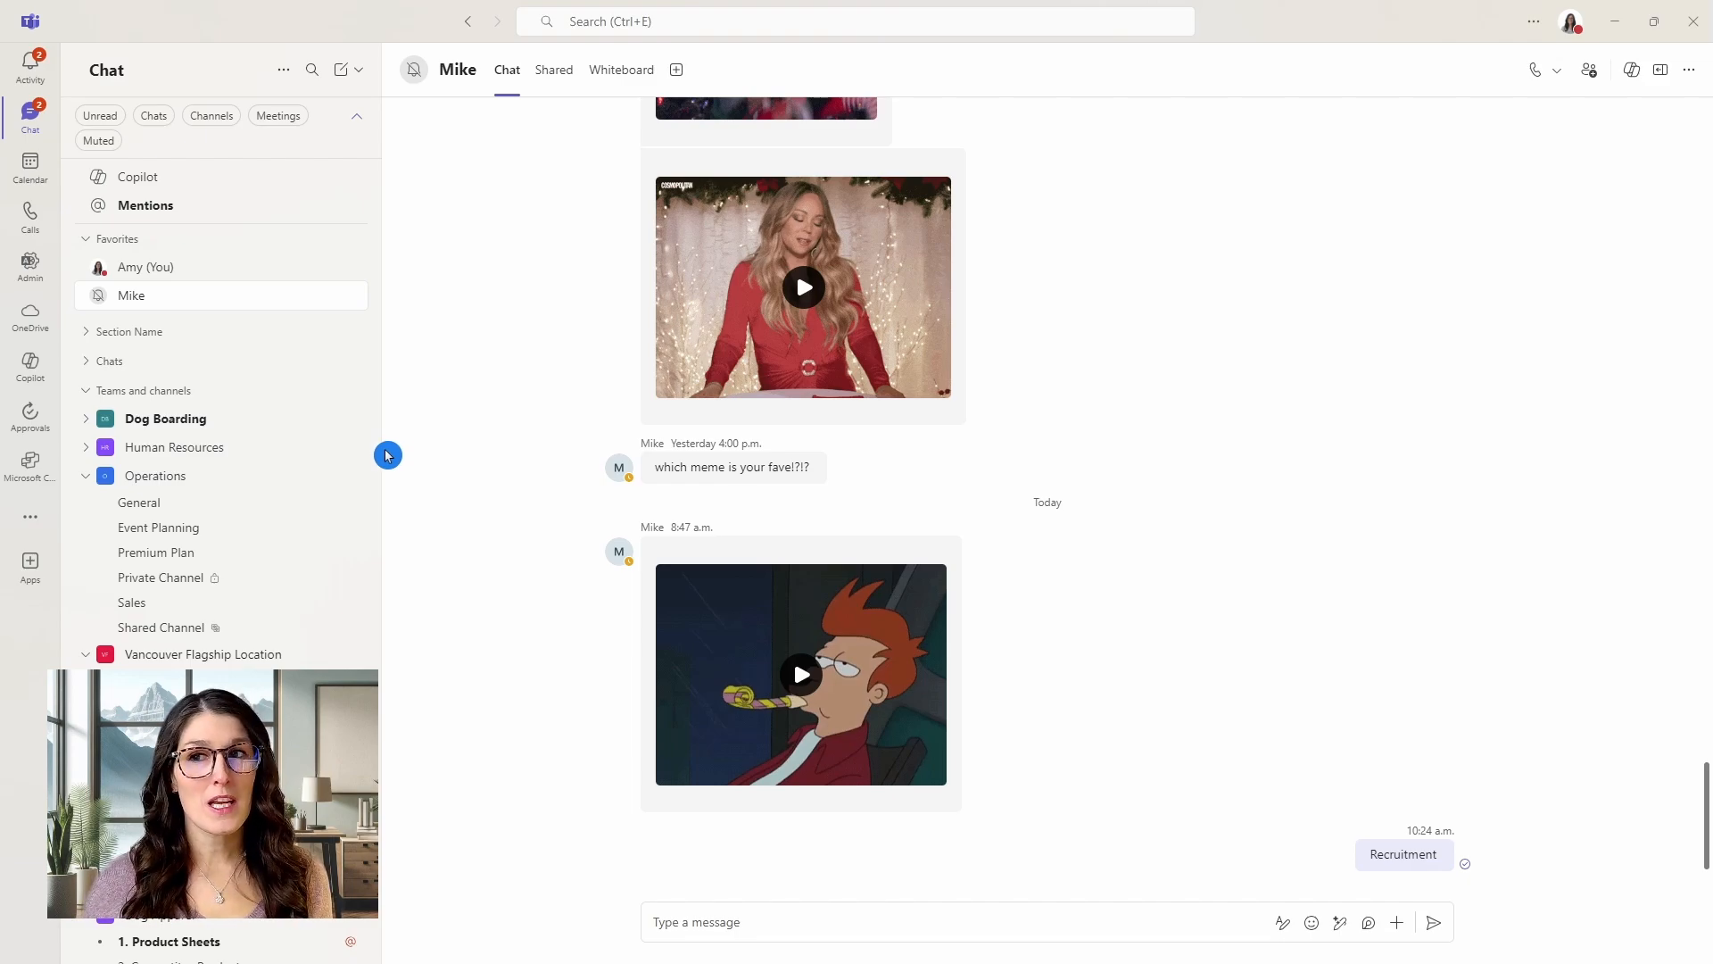
click(98, 140)
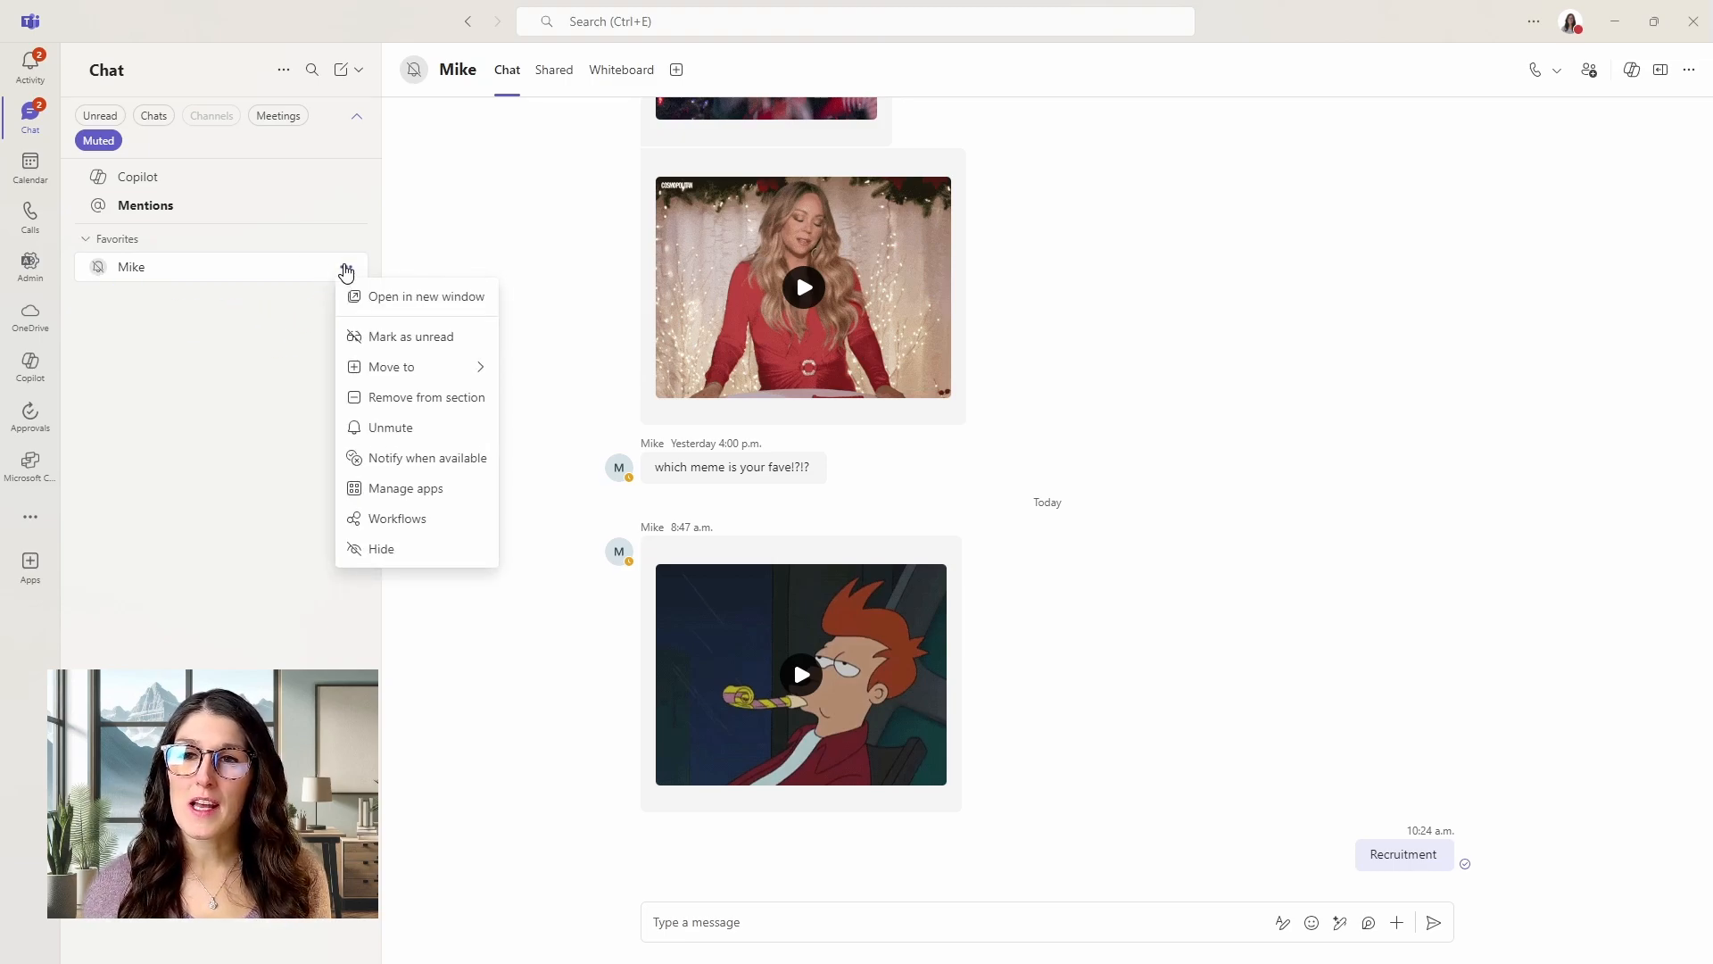
click(434, 426)
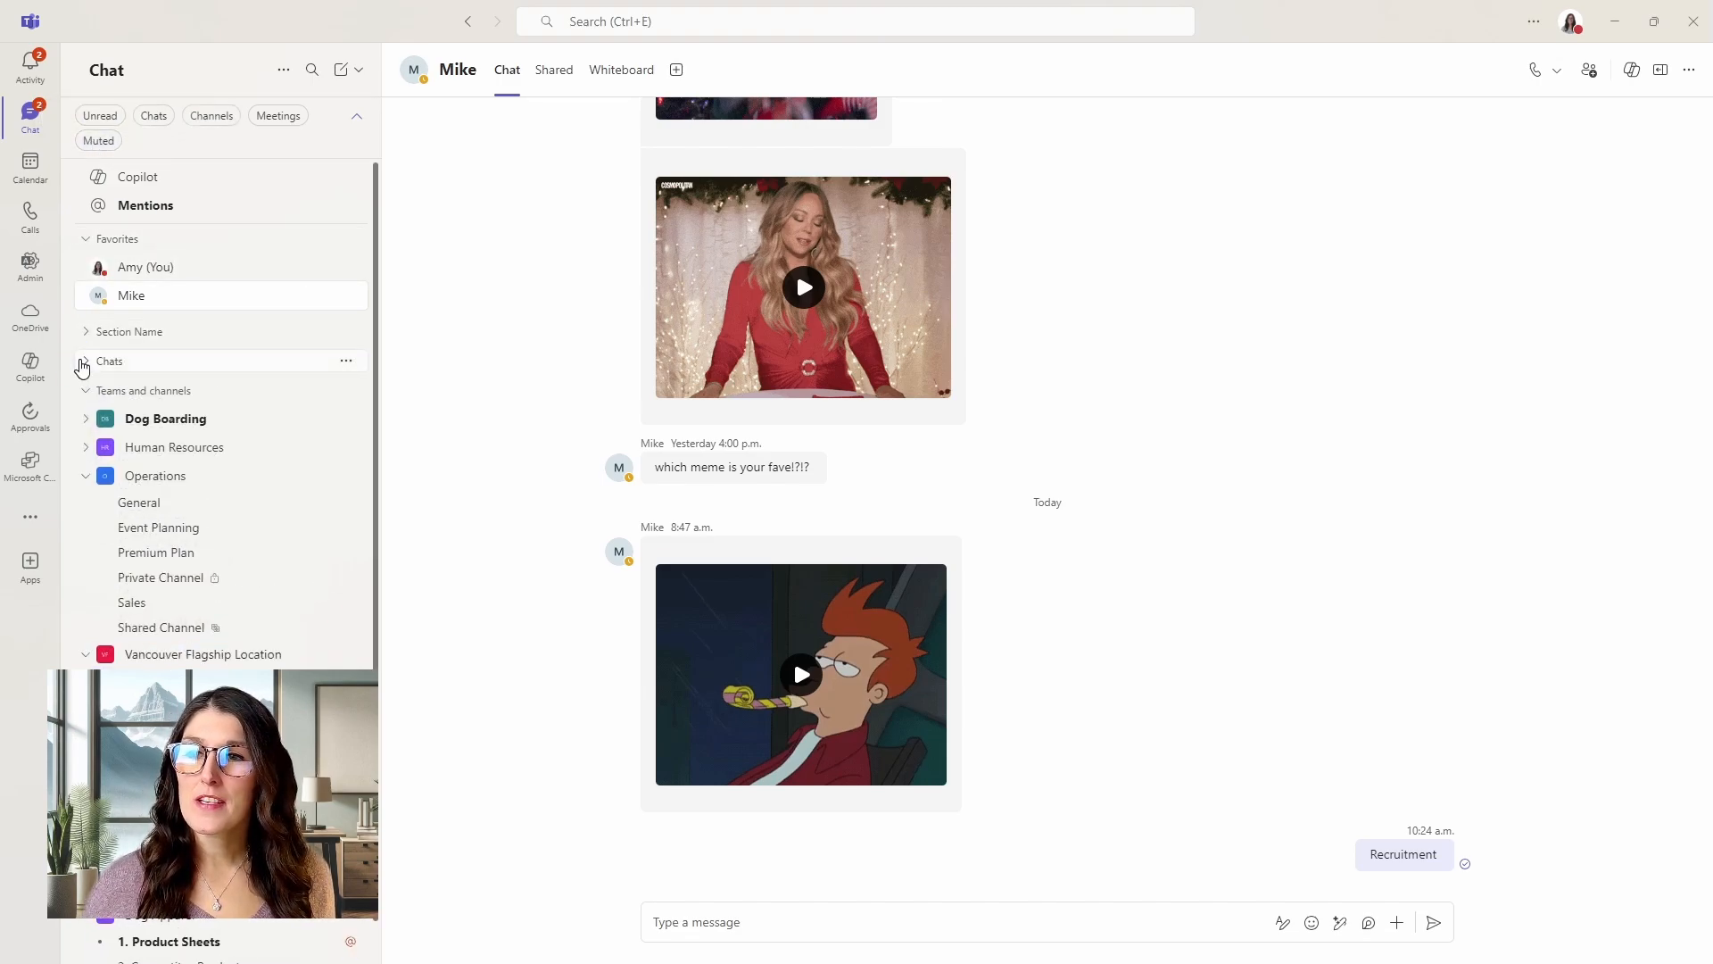
Expand Chats, then collapse all chat list sections and reopen the list options menu.
click(86, 331)
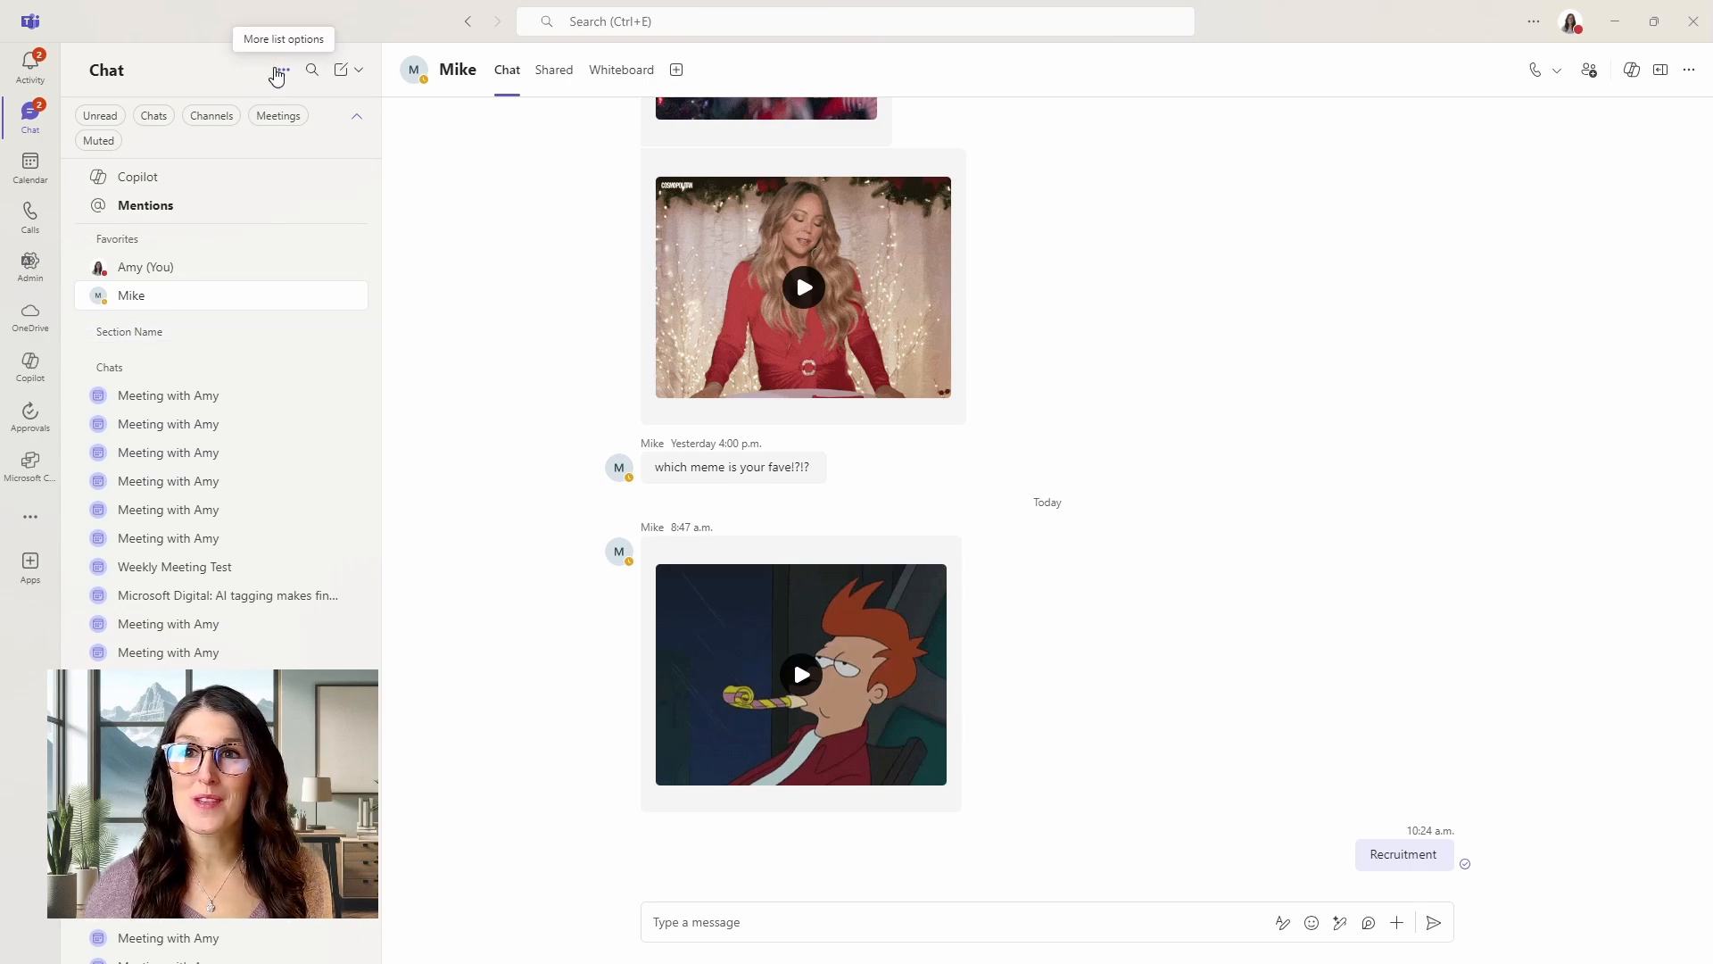
click(278, 70)
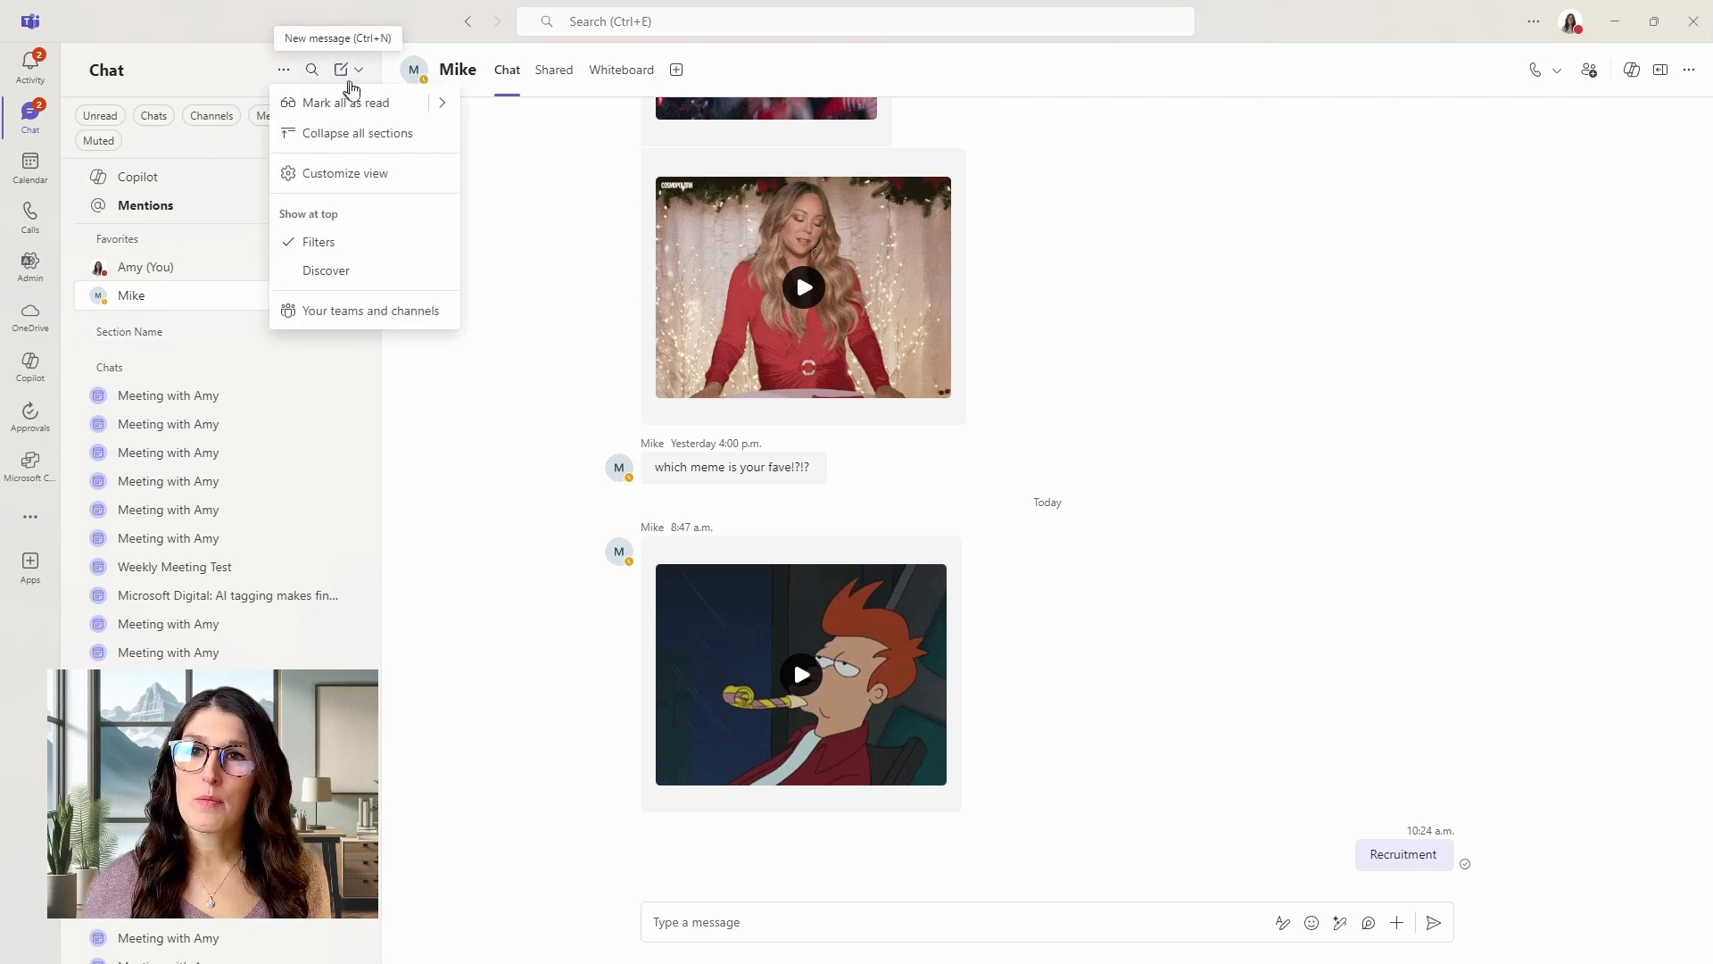
click(357, 132)
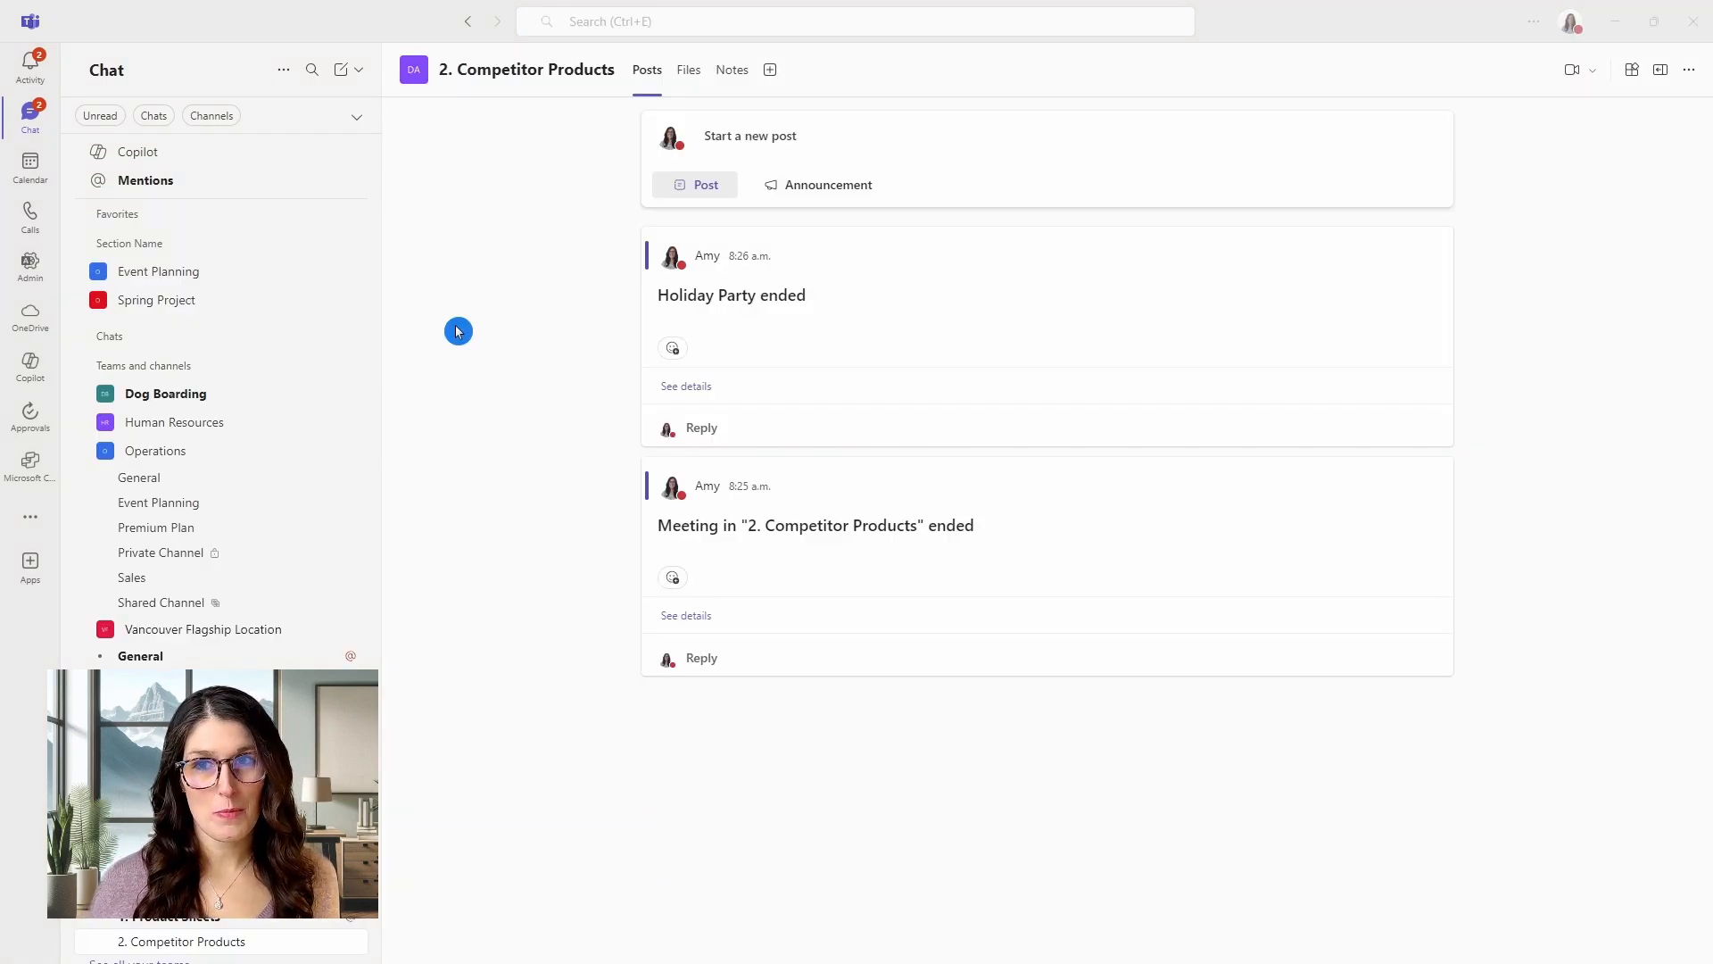
click(283, 68)
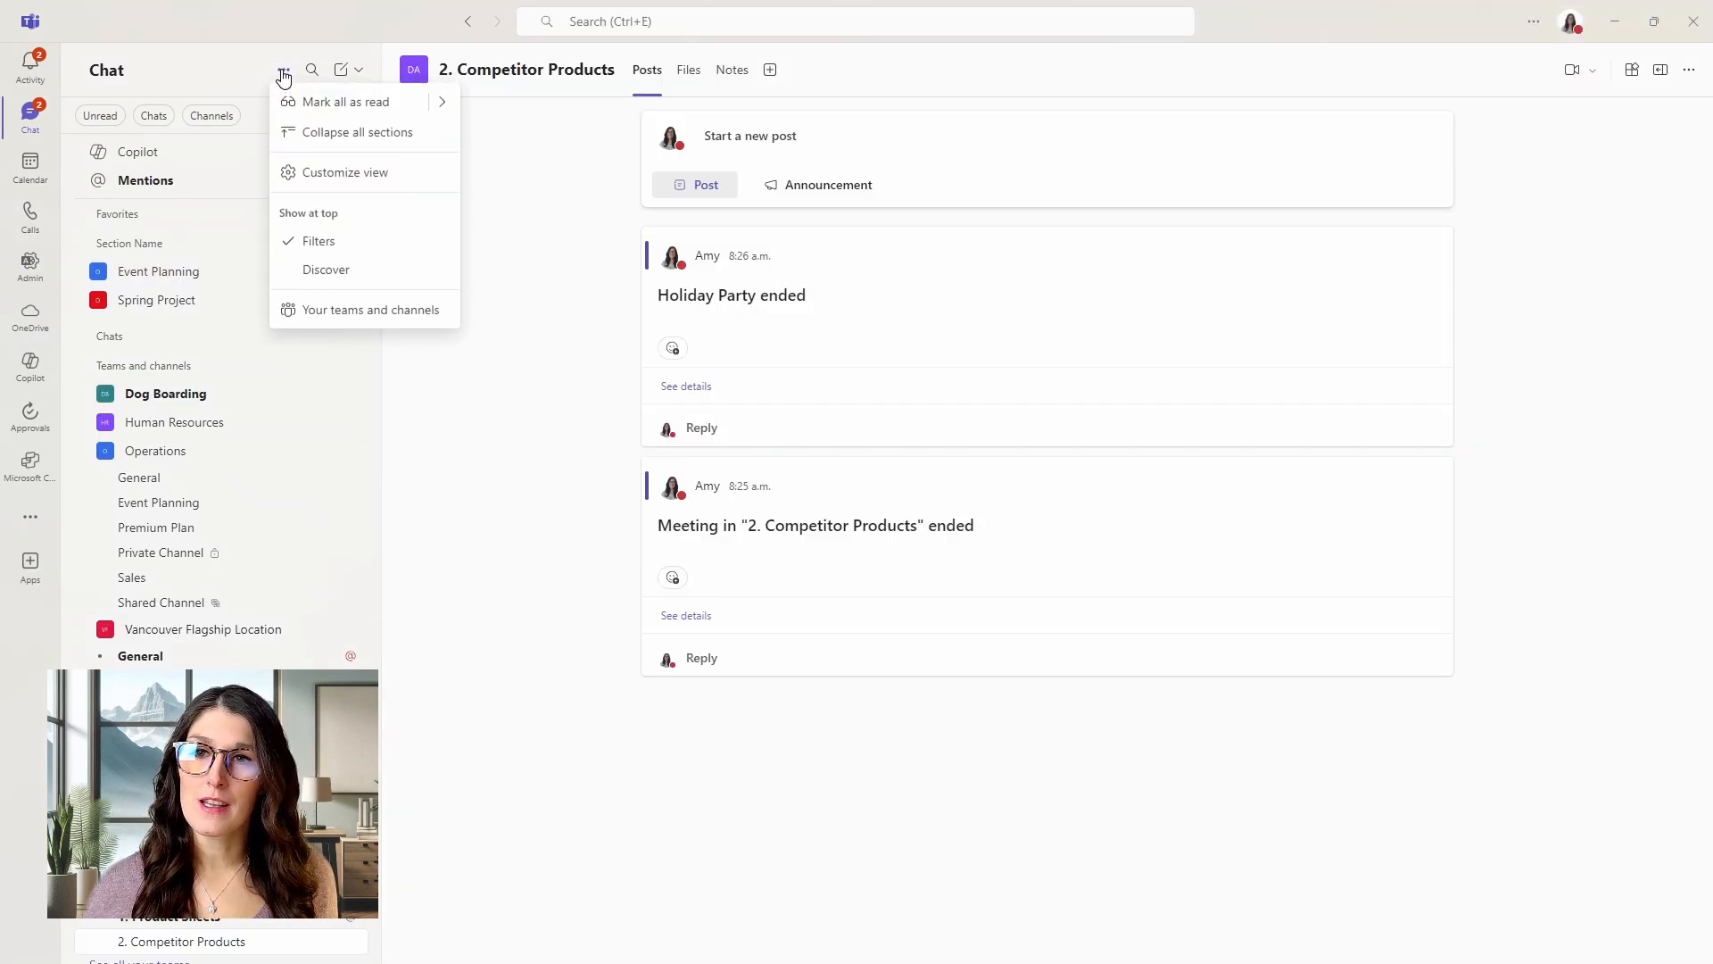
Choose Customize view to reach the Chats and channels settings page.
click(345, 171)
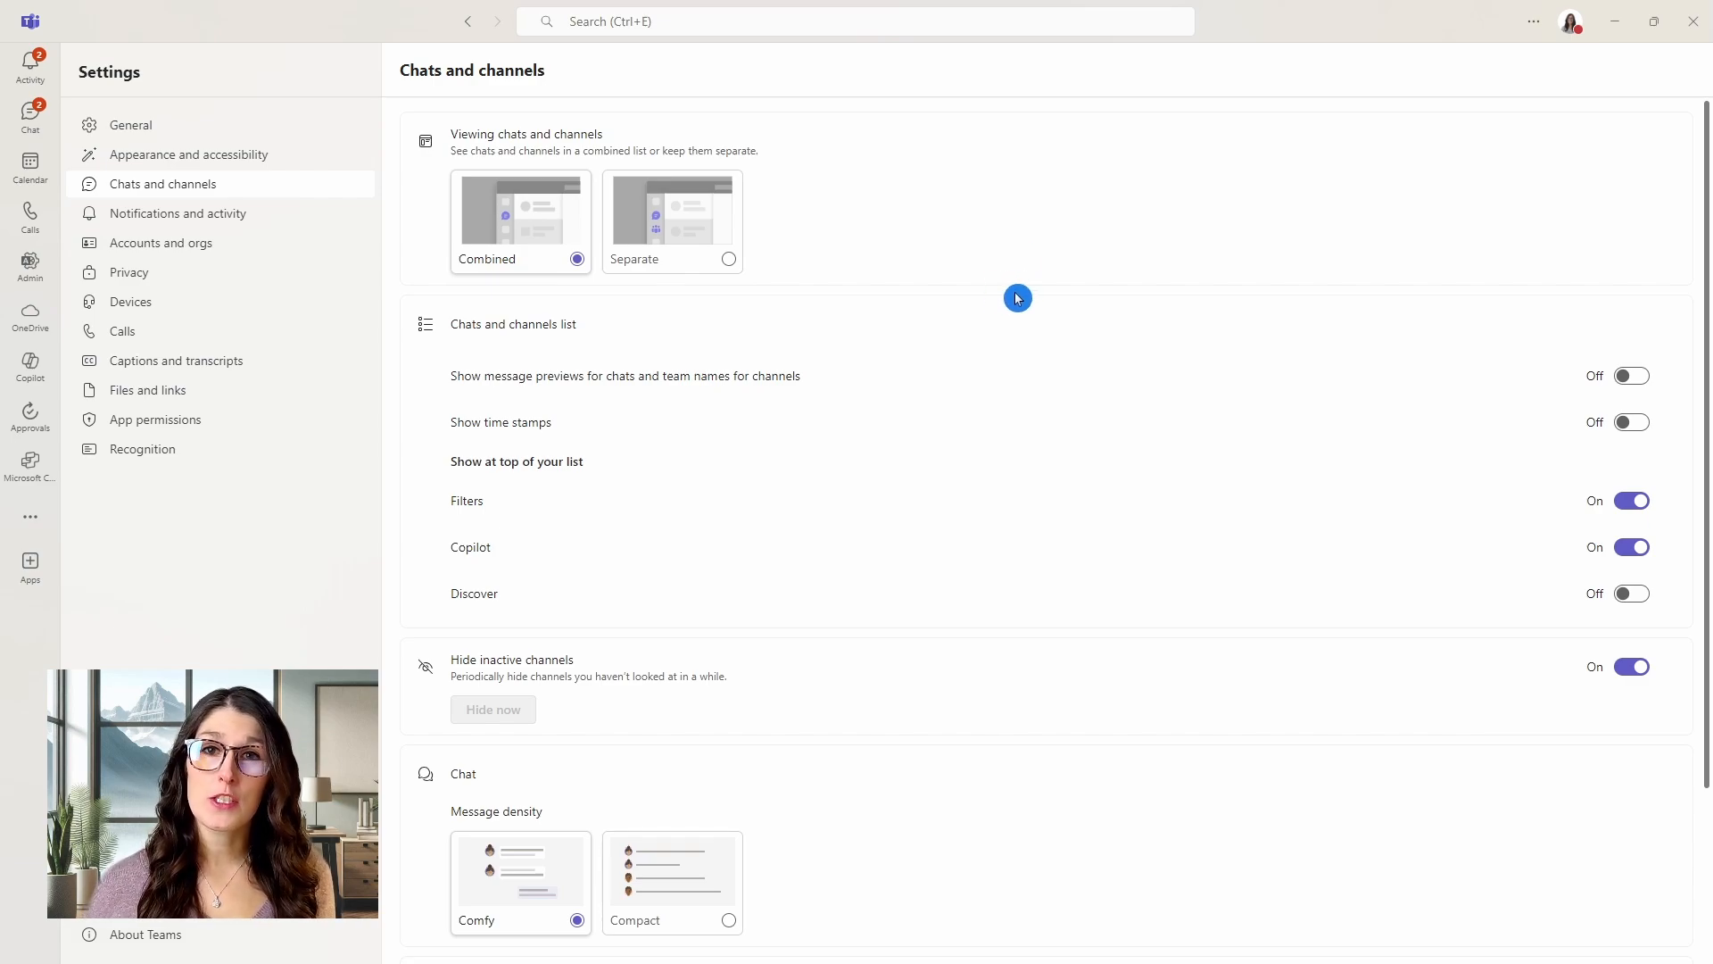
mouse_move(531, 234)
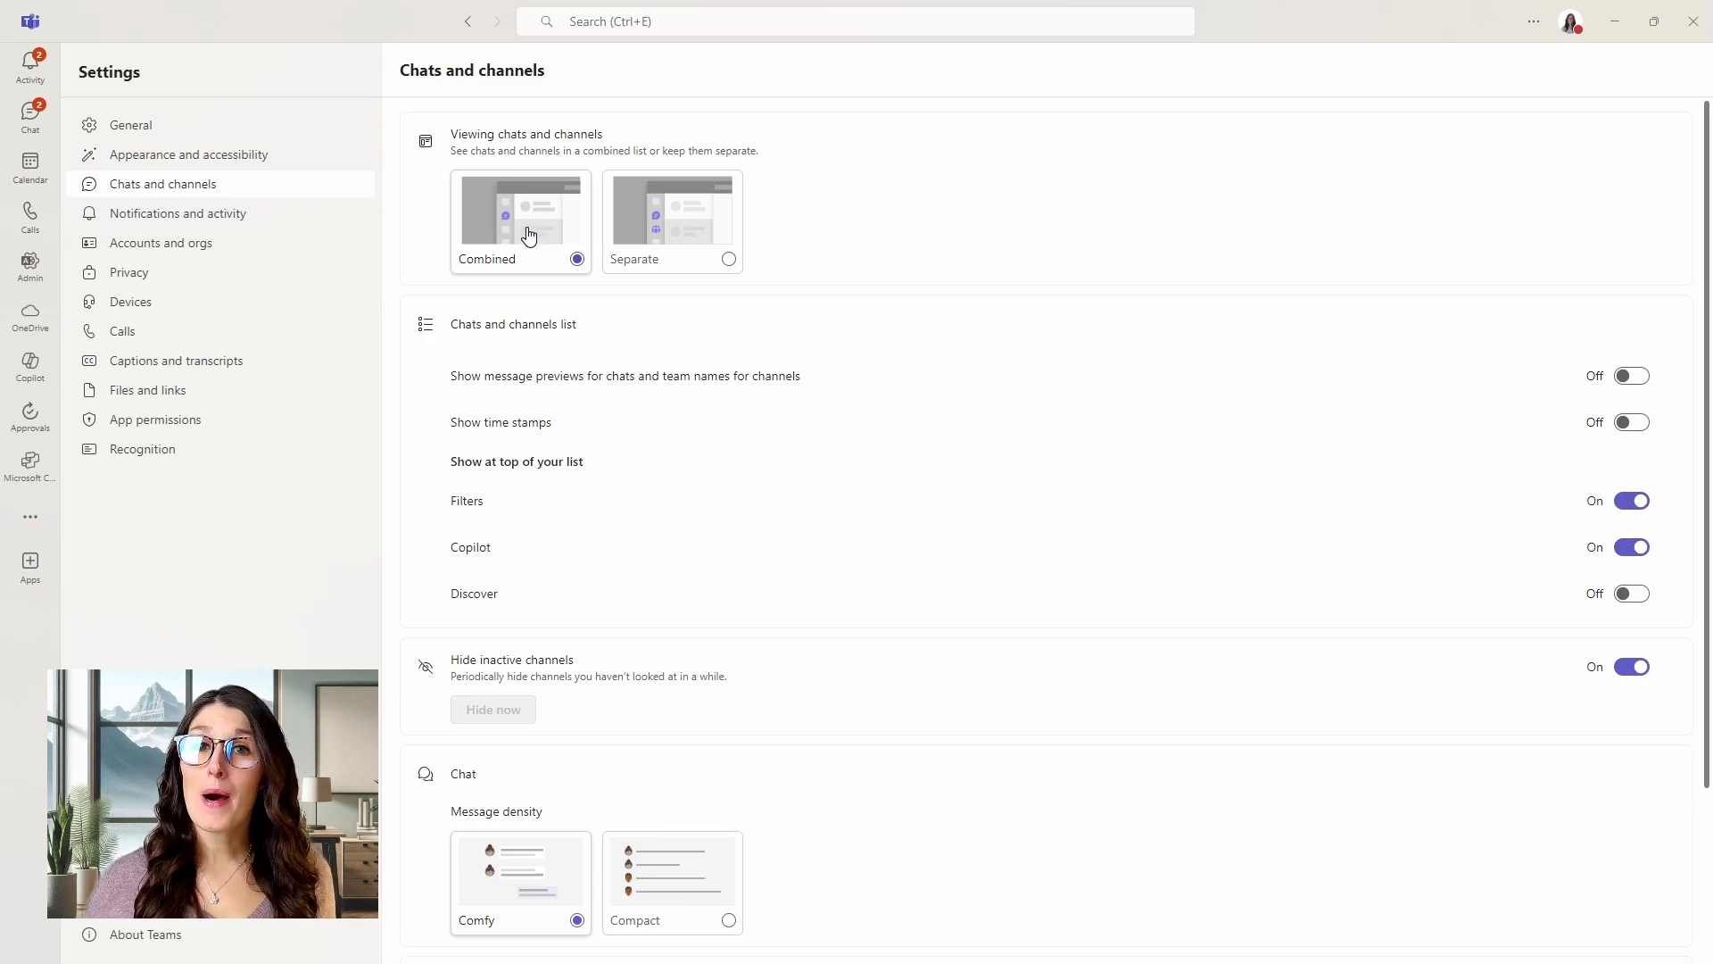
mouse_move(626, 203)
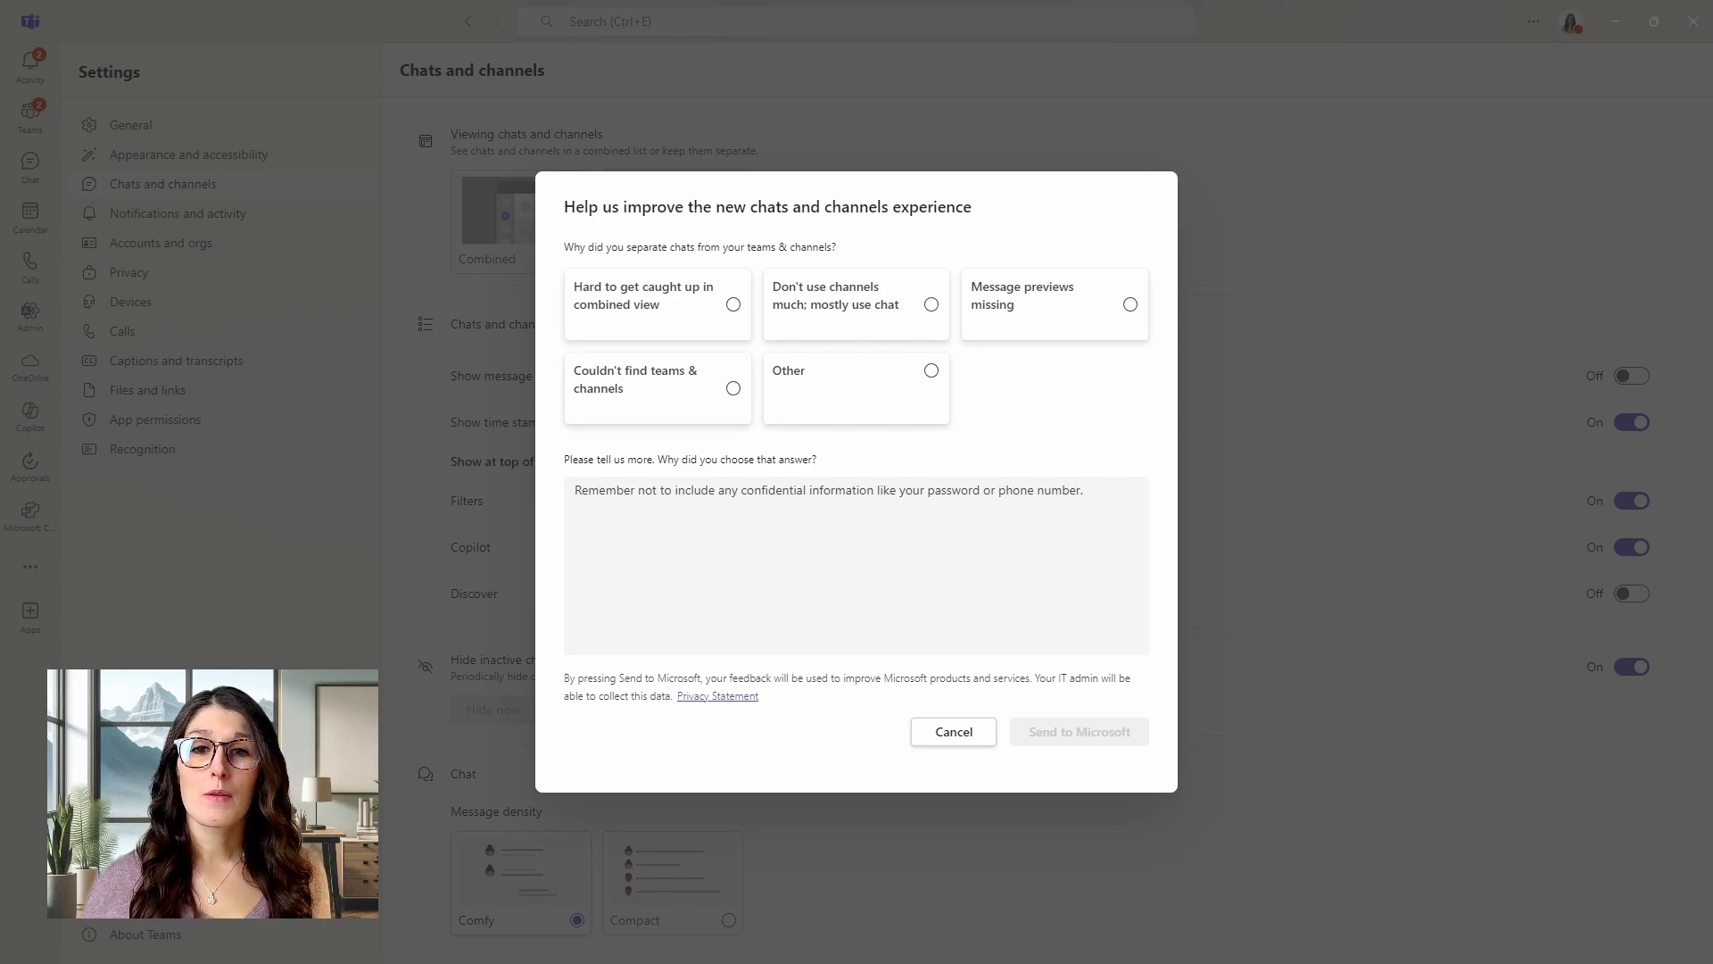
Send 'Other' feedback with reason 'demo', then check the separate Chat and Teams views.
click(930, 370)
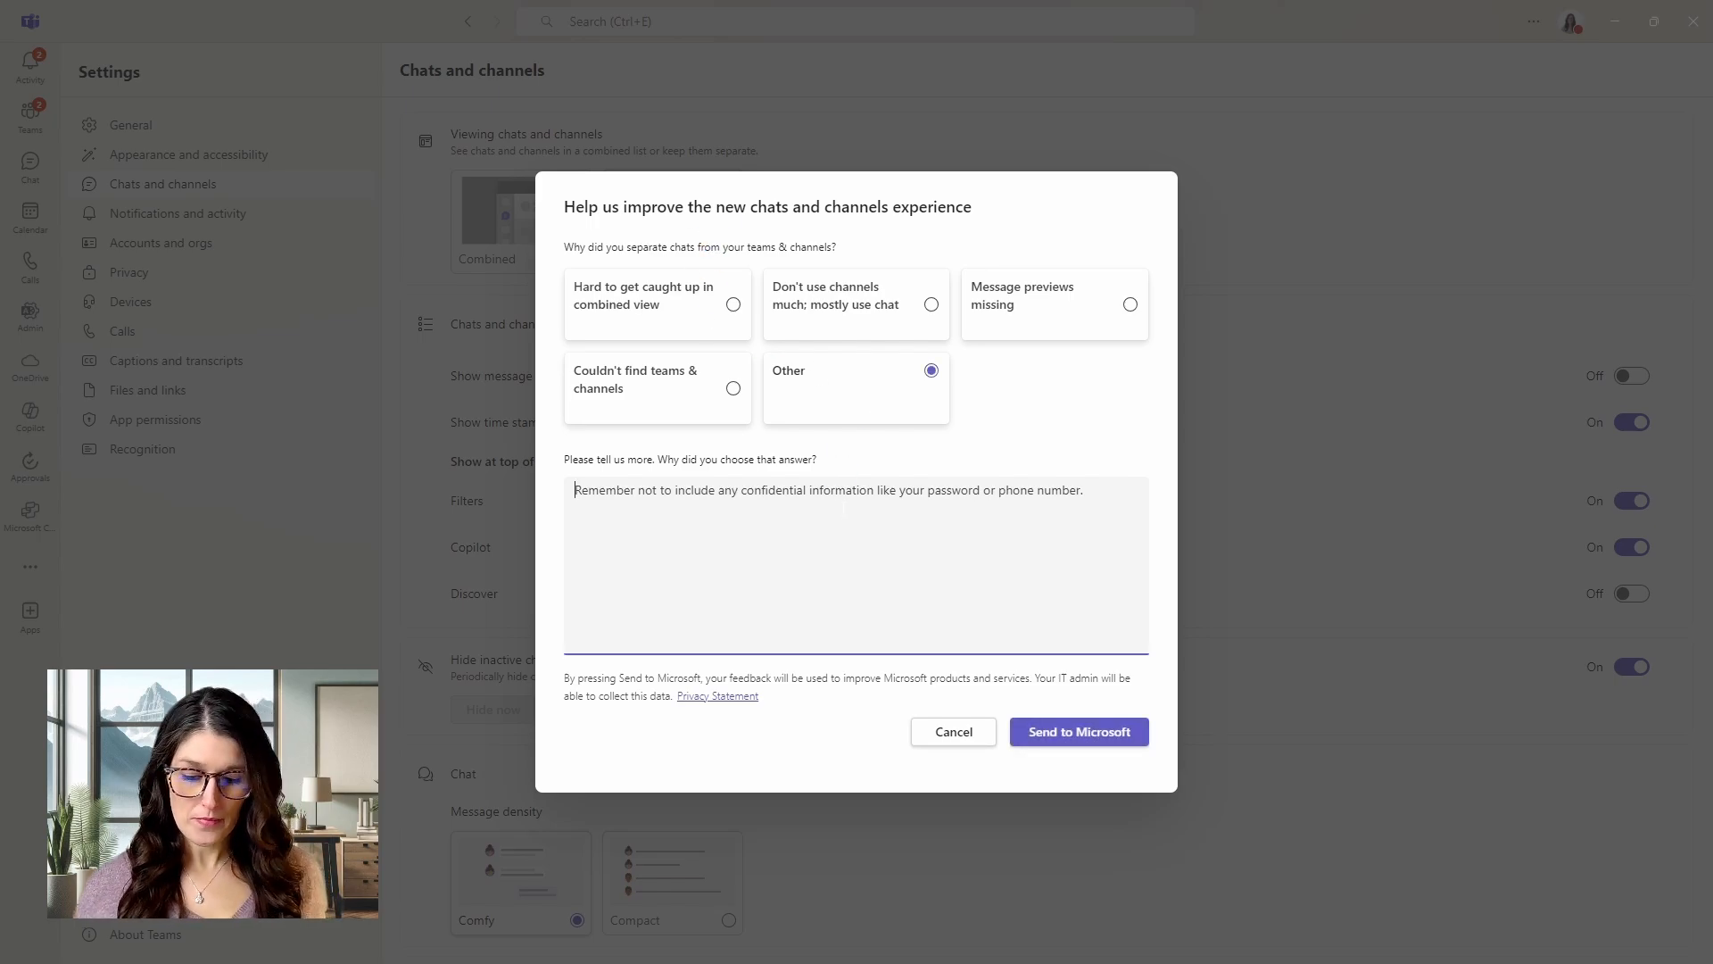
text(demo)
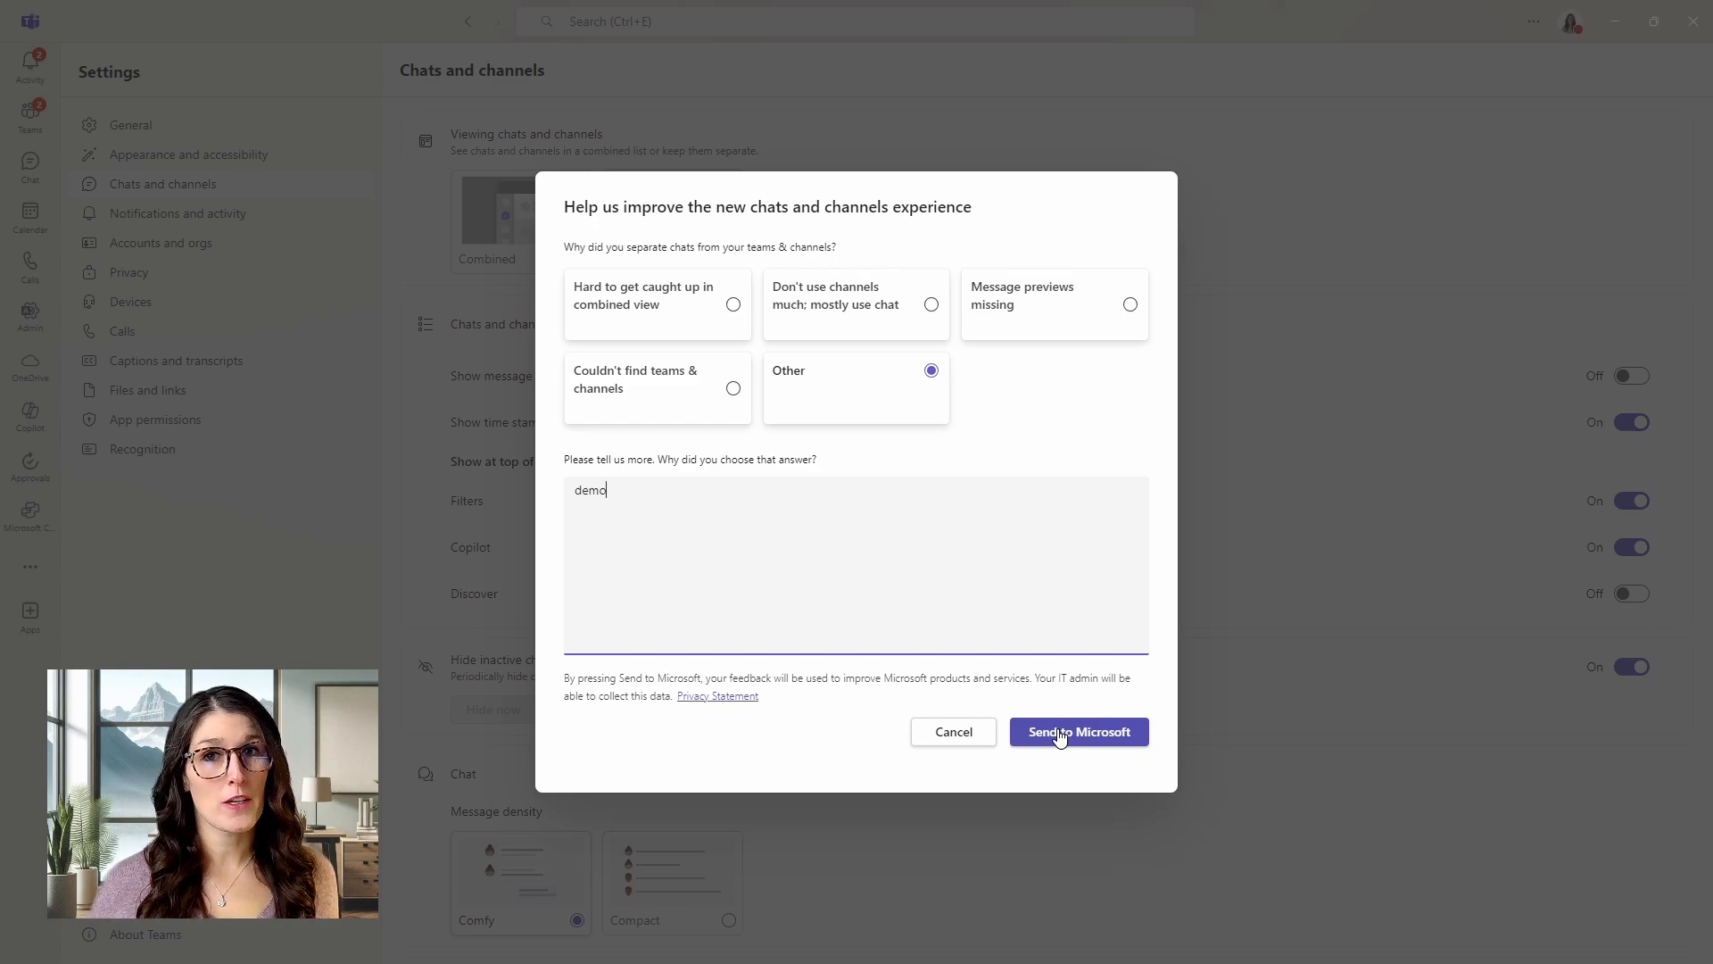
click(1078, 731)
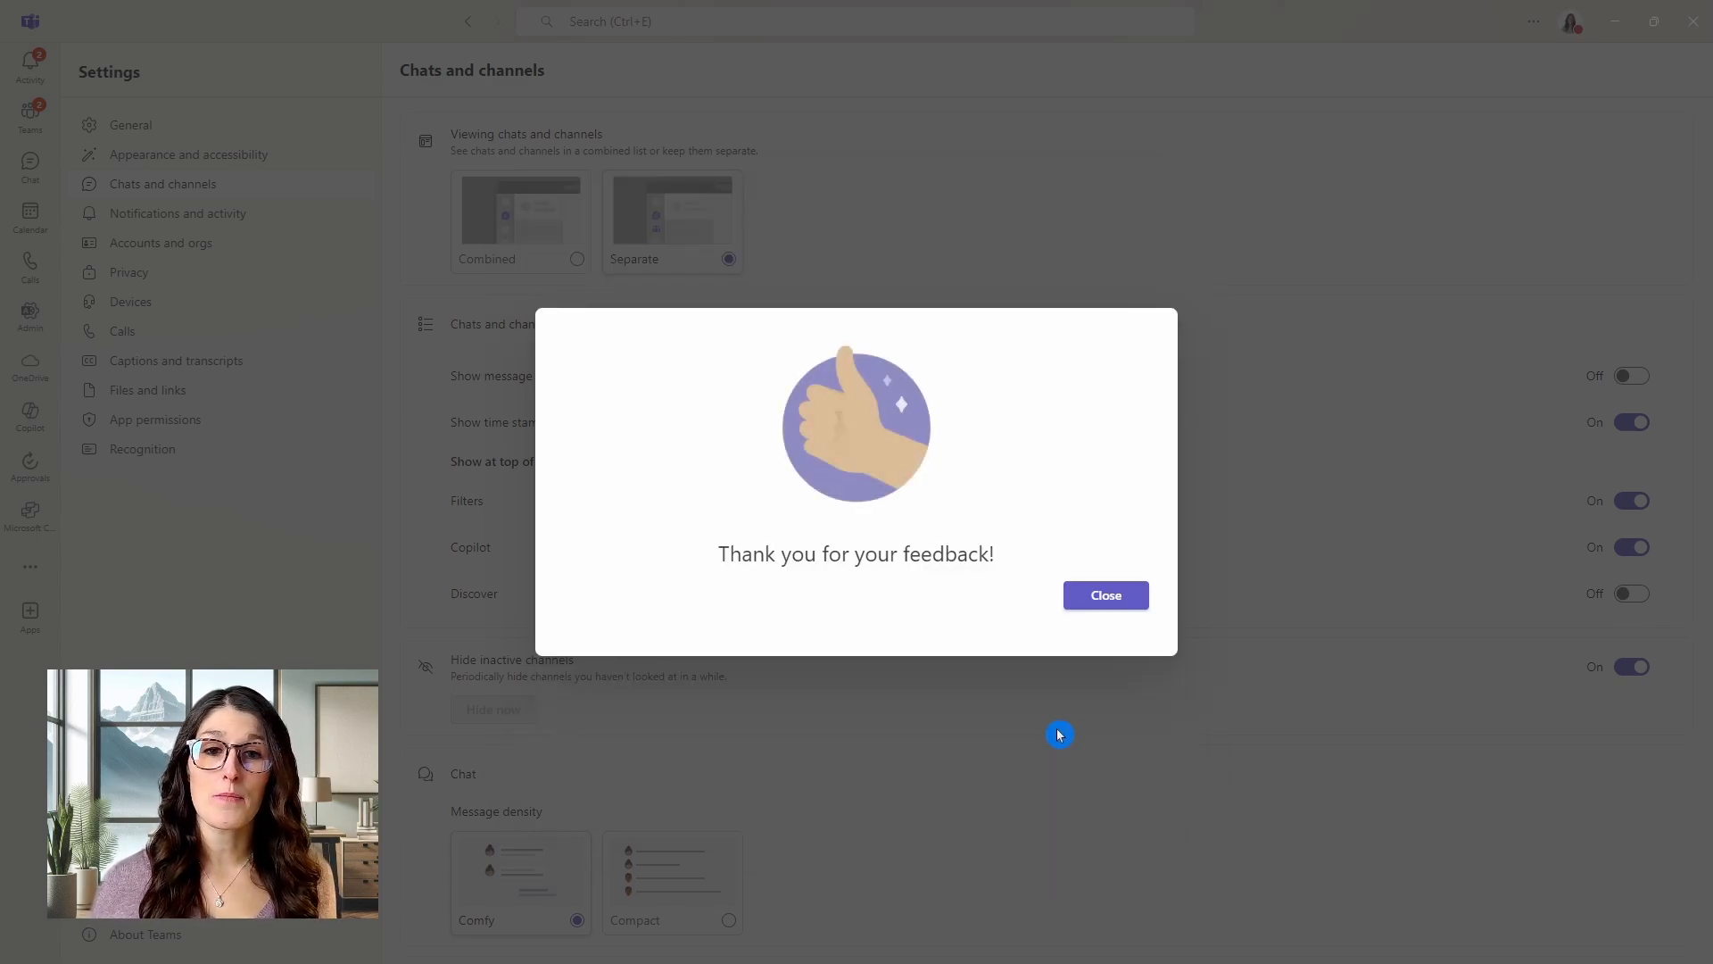
click(1105, 594)
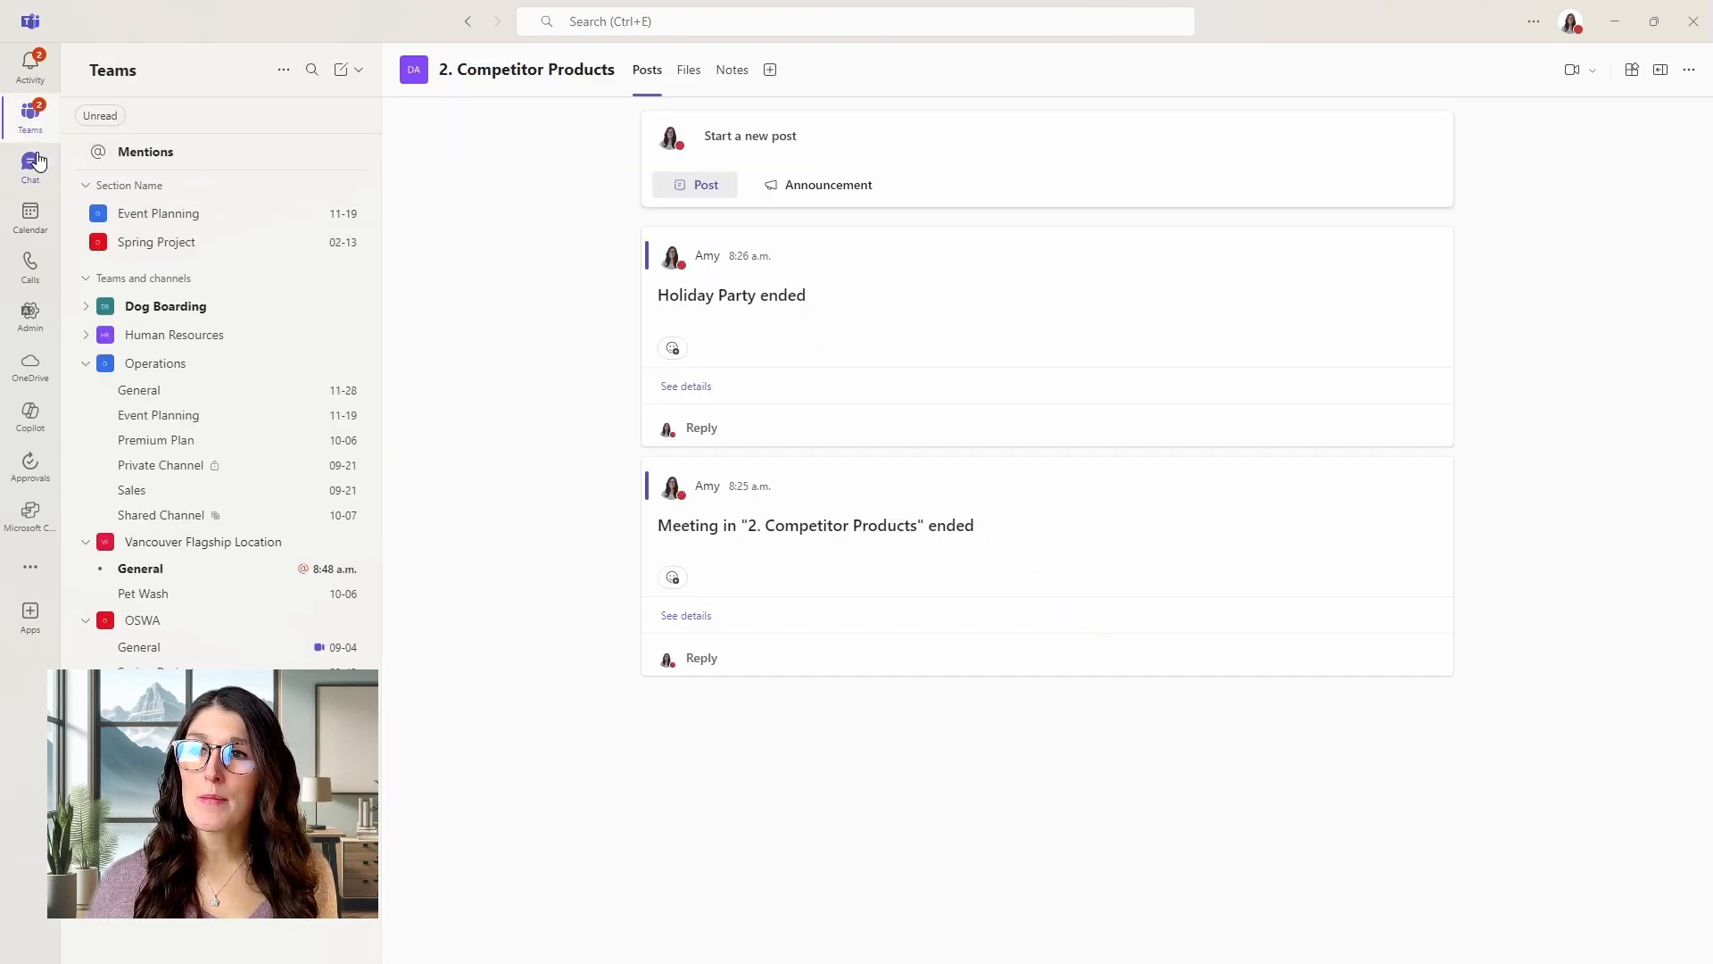
click(30, 167)
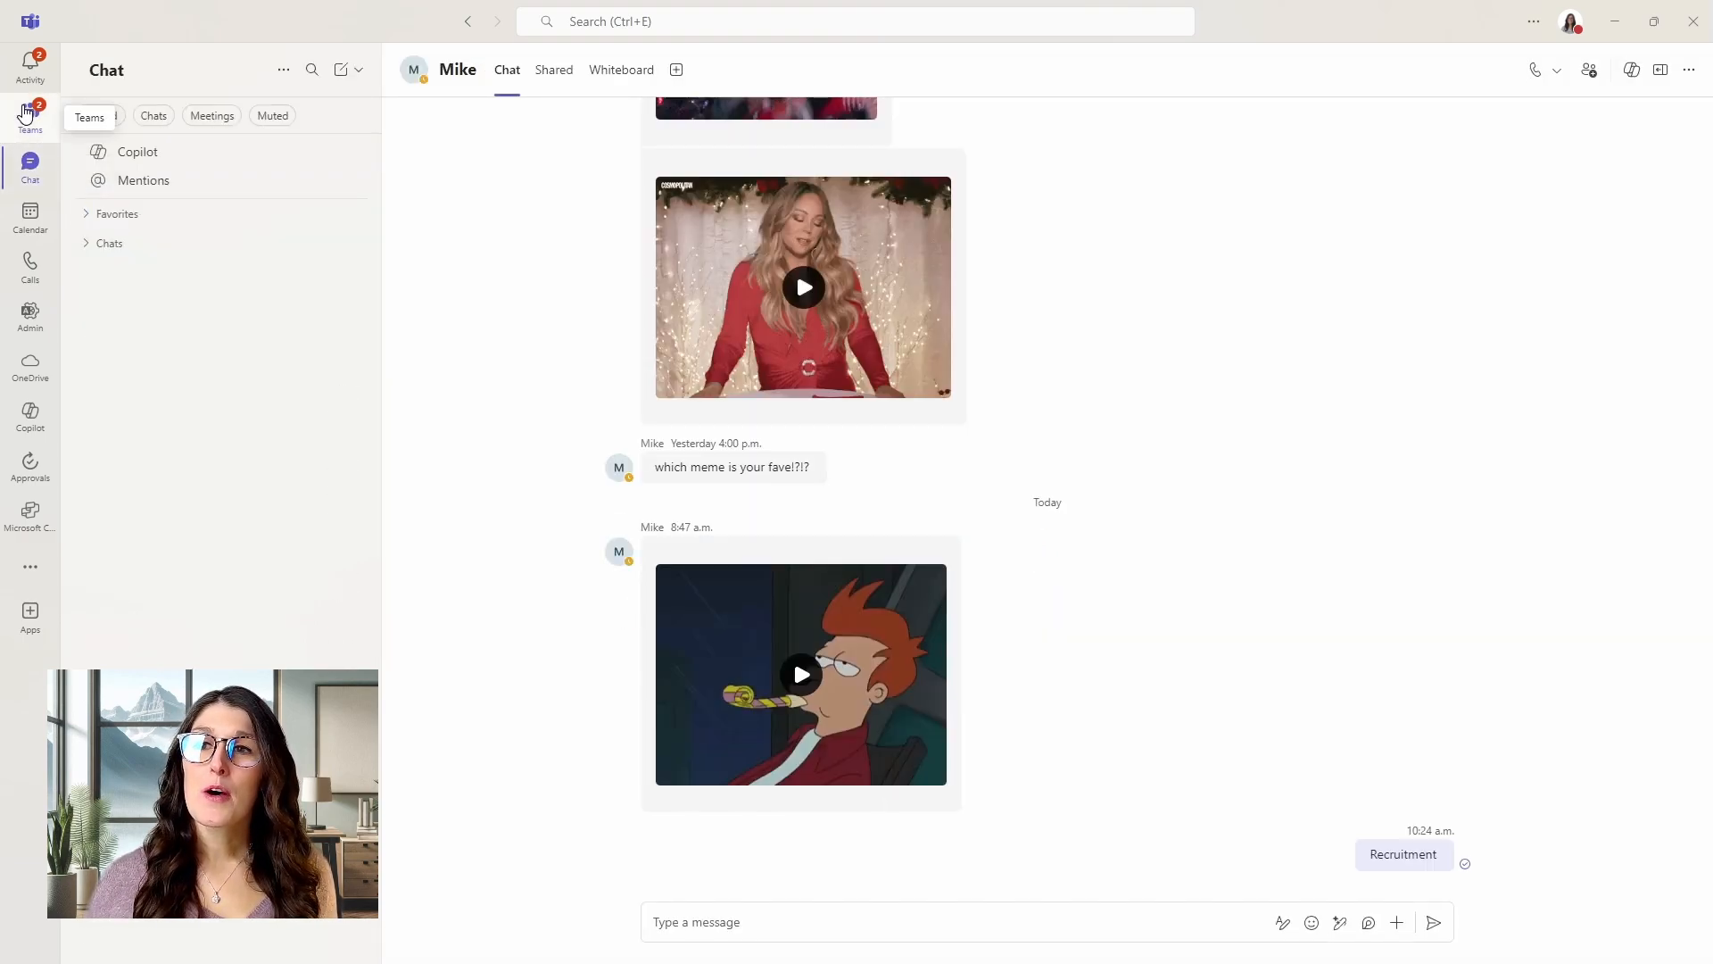
click(29, 115)
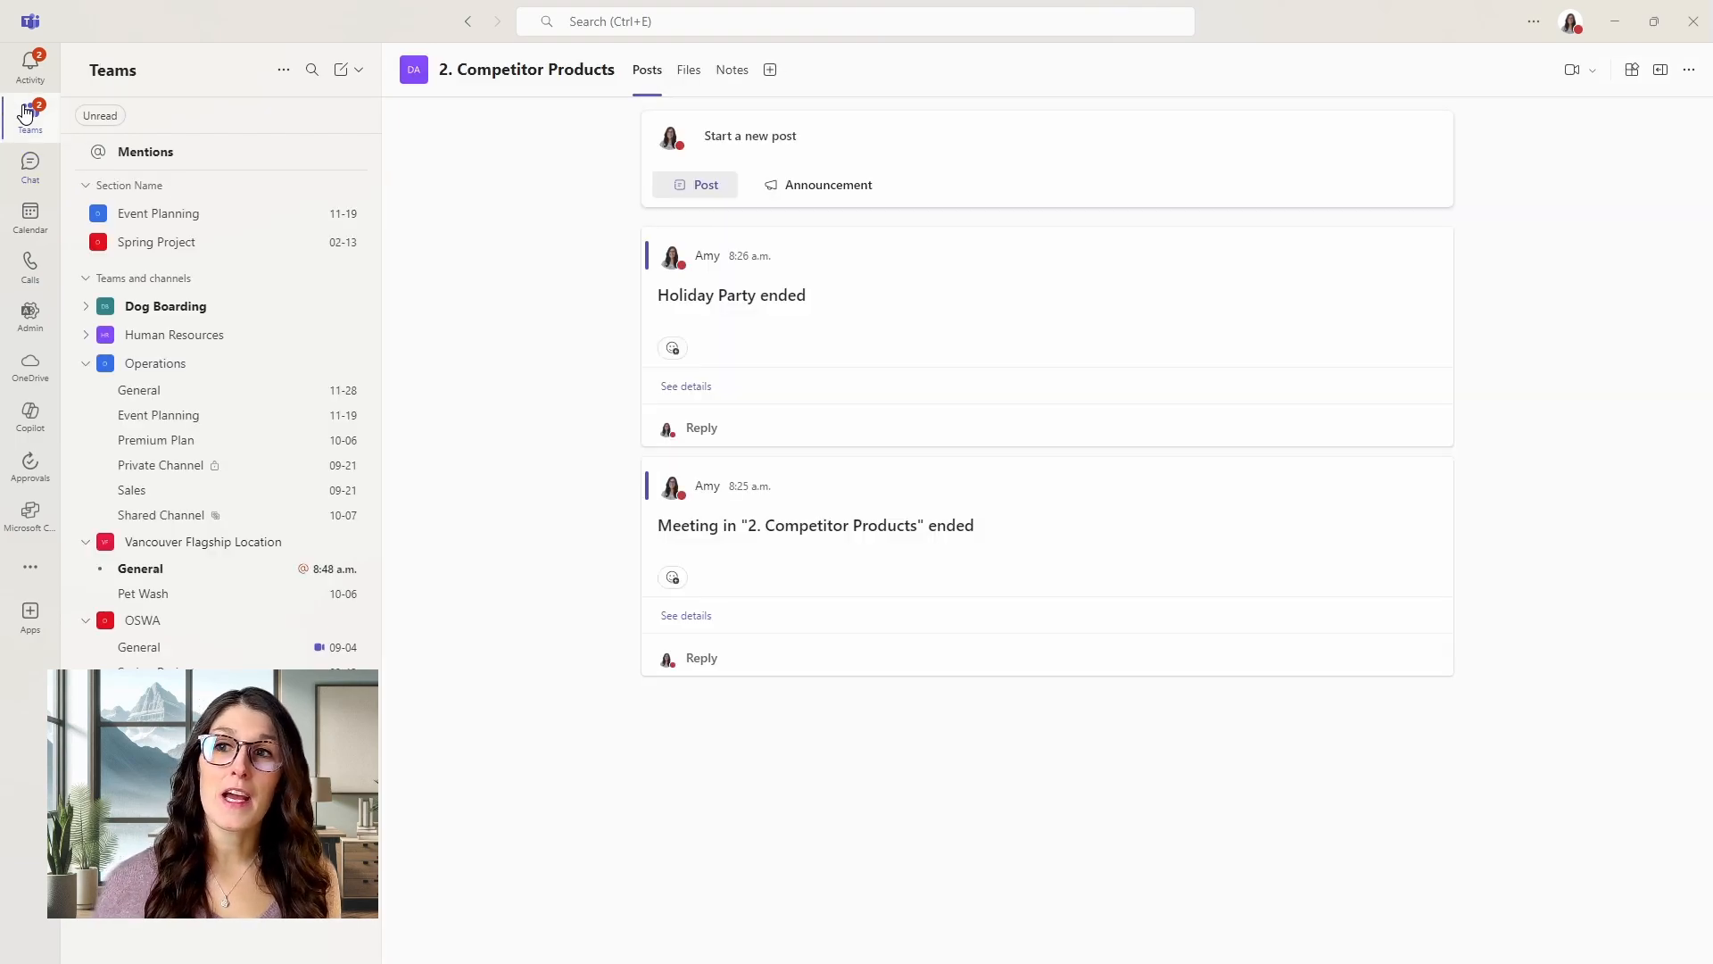